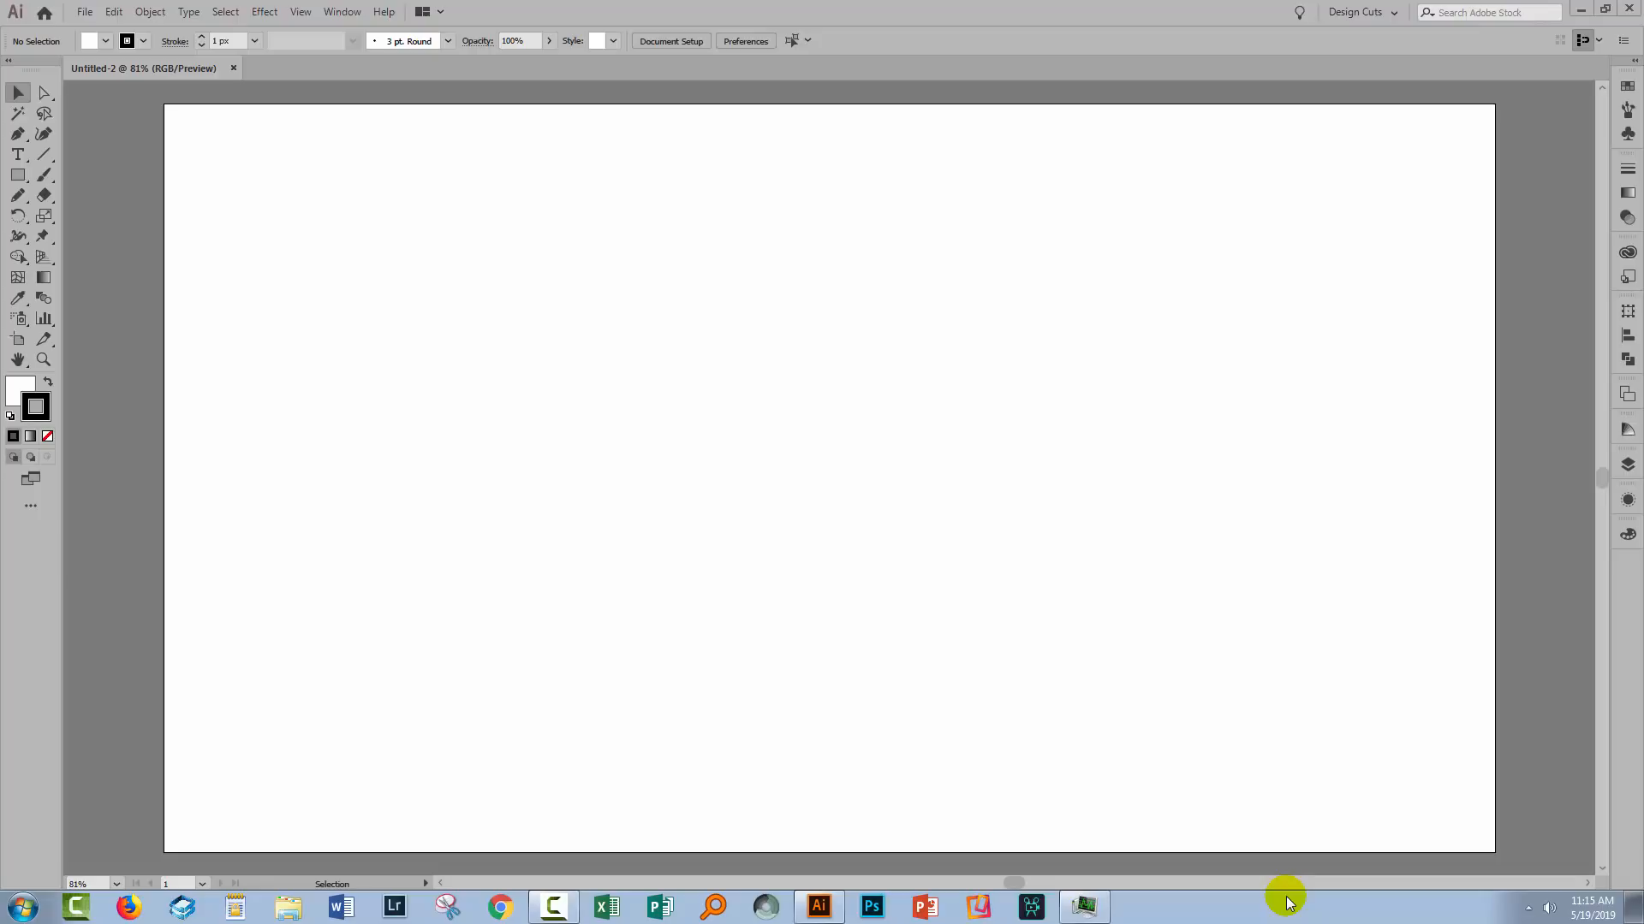
pyautogui.moveTo(1291, 887)
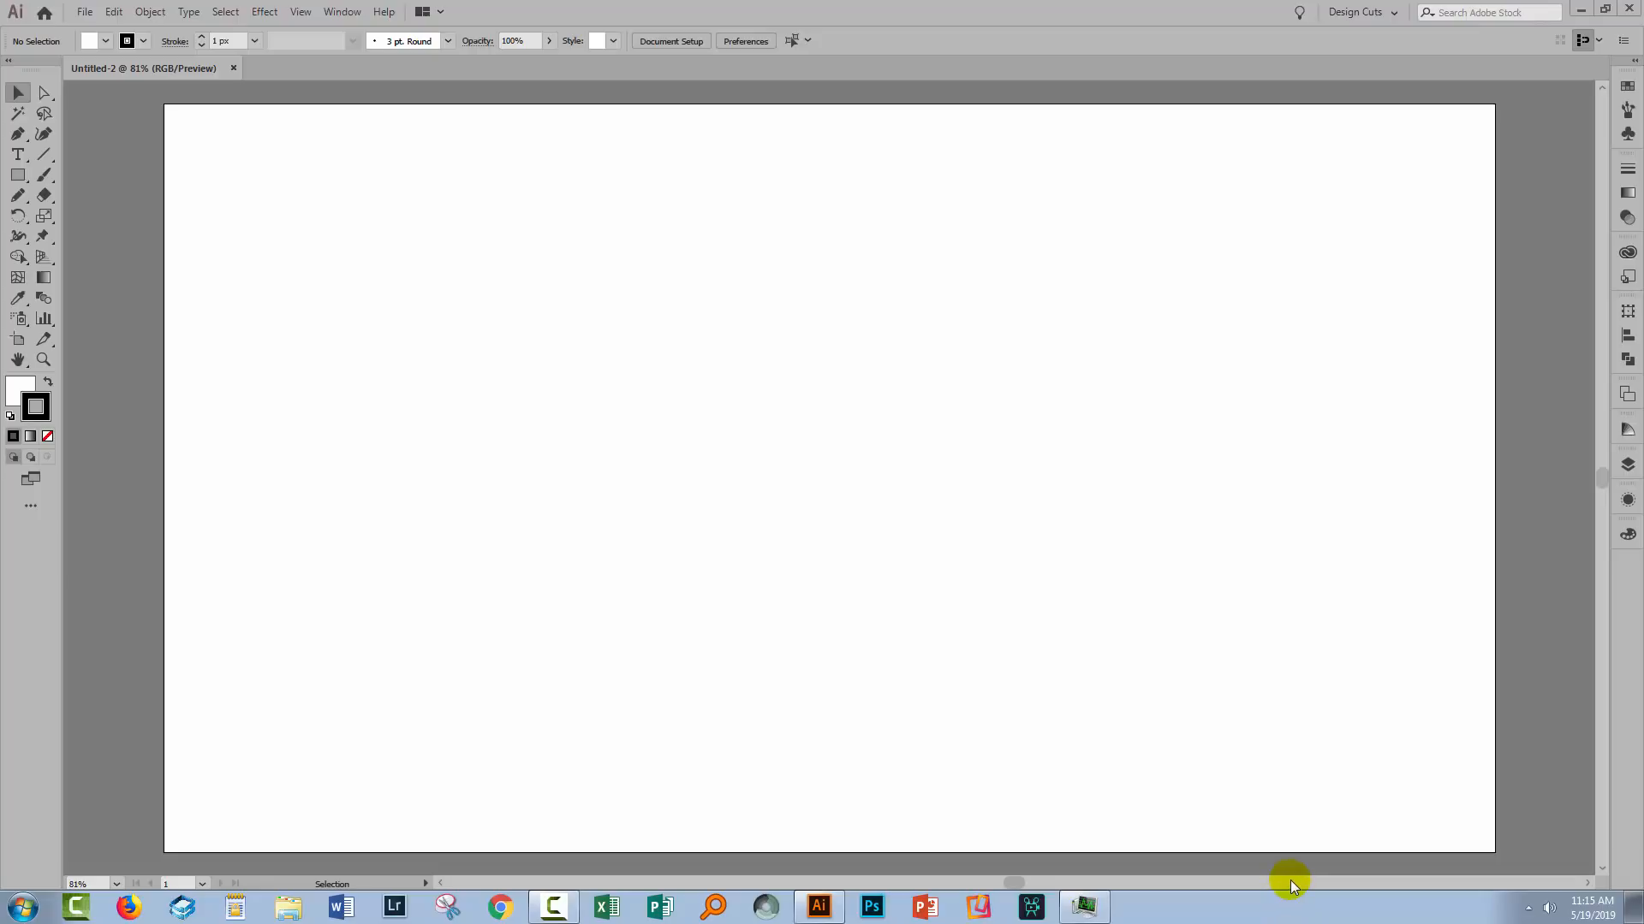
pyautogui.moveTo(1203, 921)
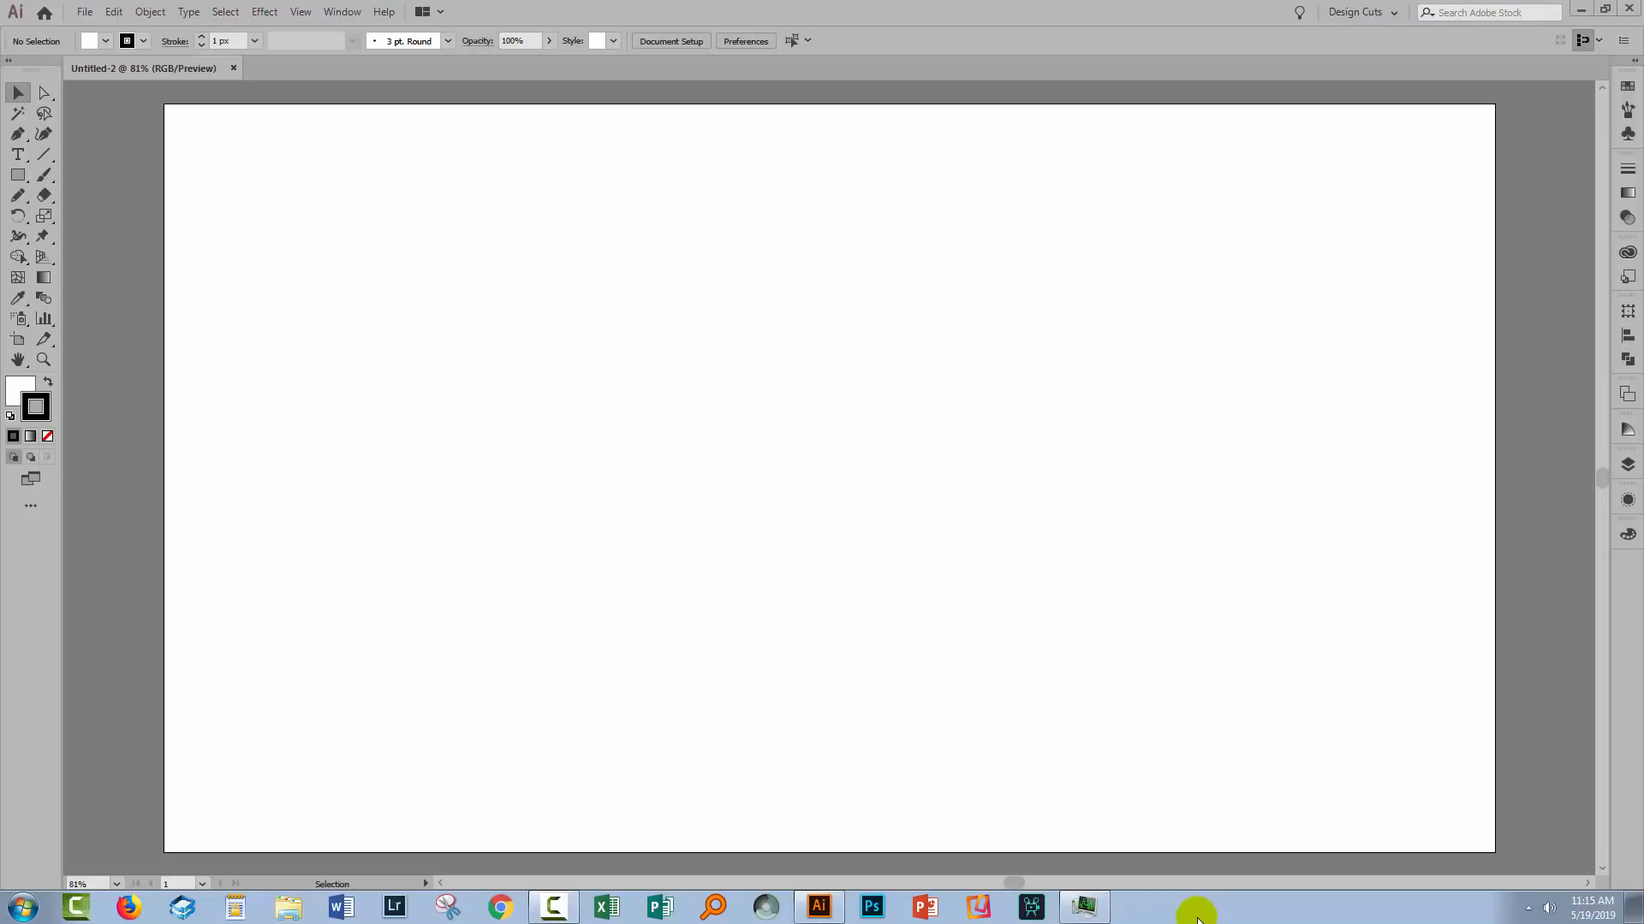
pyautogui.moveTo(1203, 901)
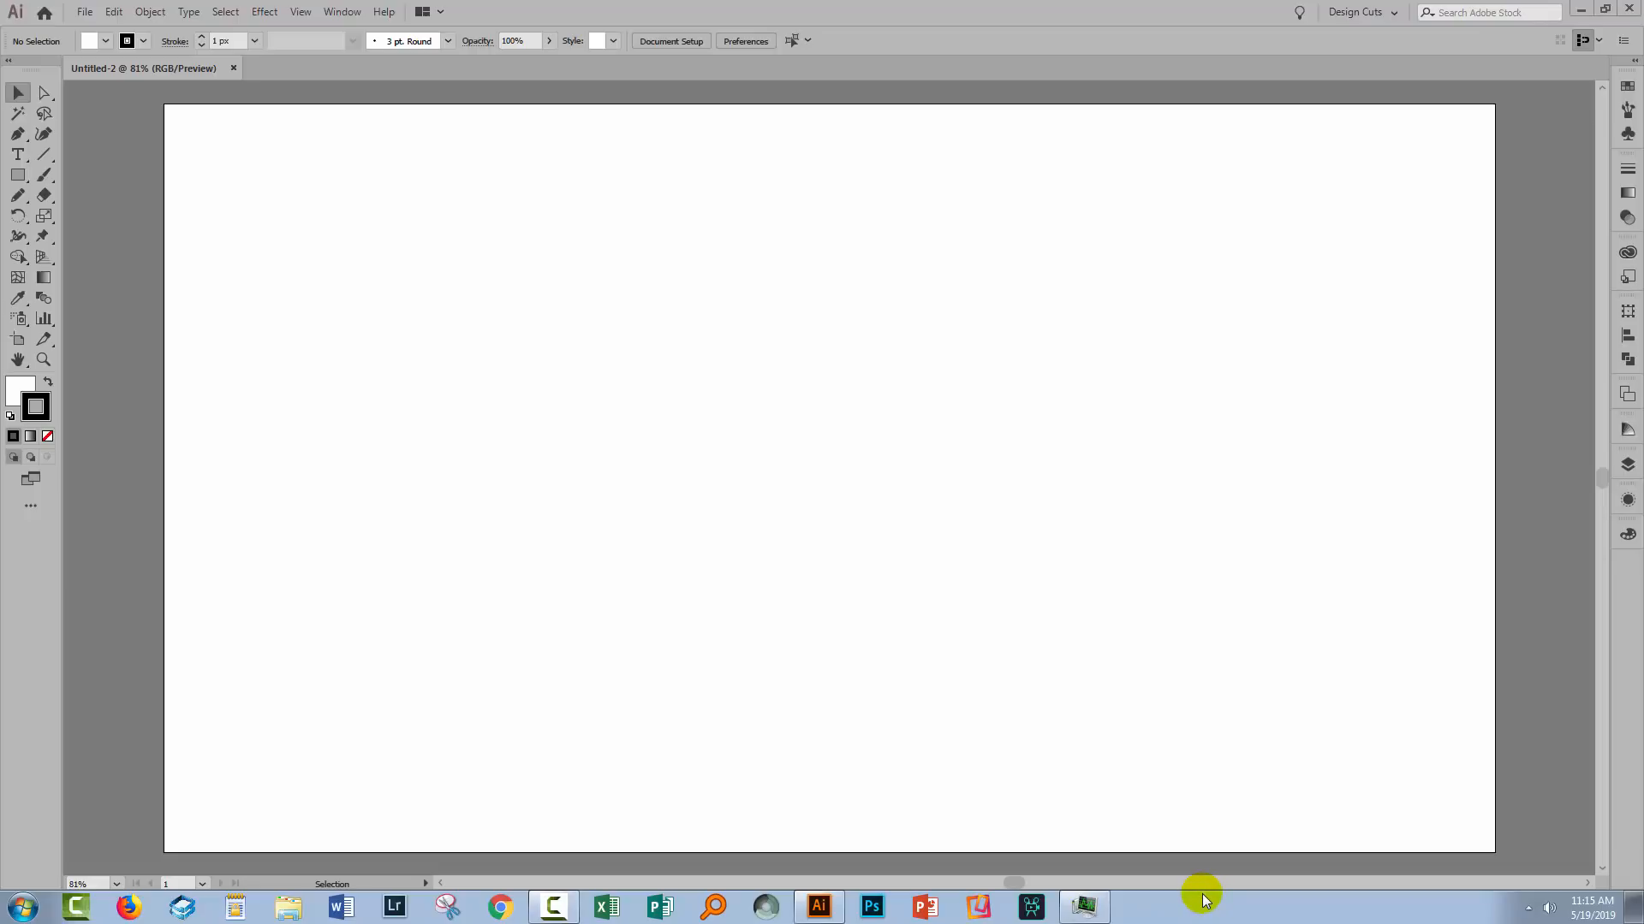
pyautogui.moveTo(872, 907)
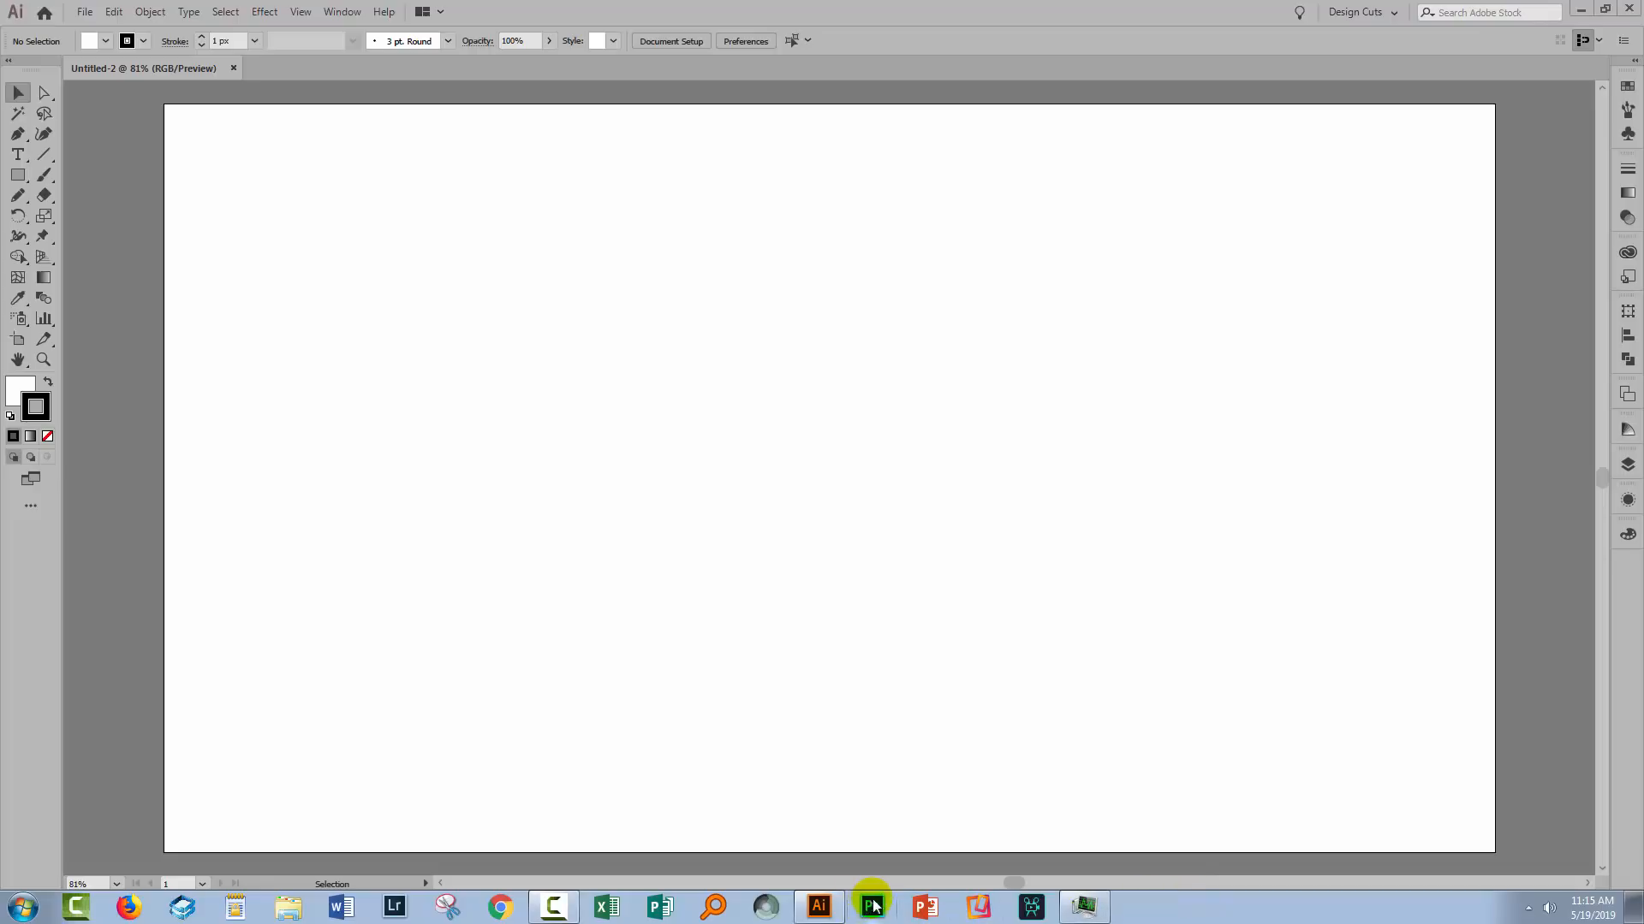
pyautogui.moveTo(816, 886)
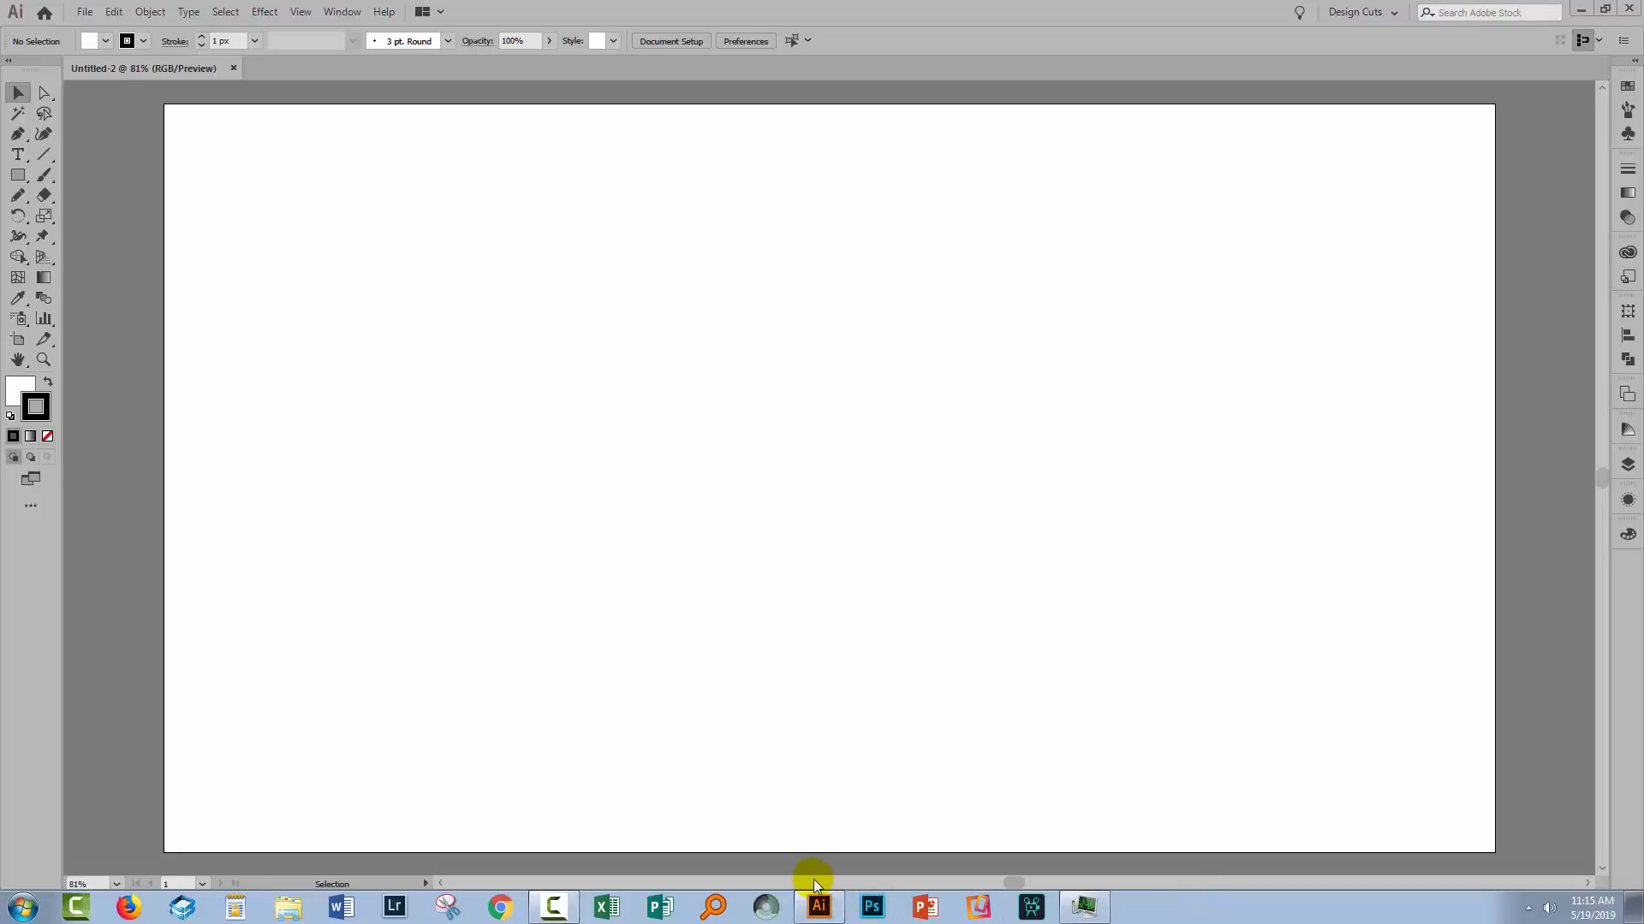
pyautogui.moveTo(551, 846)
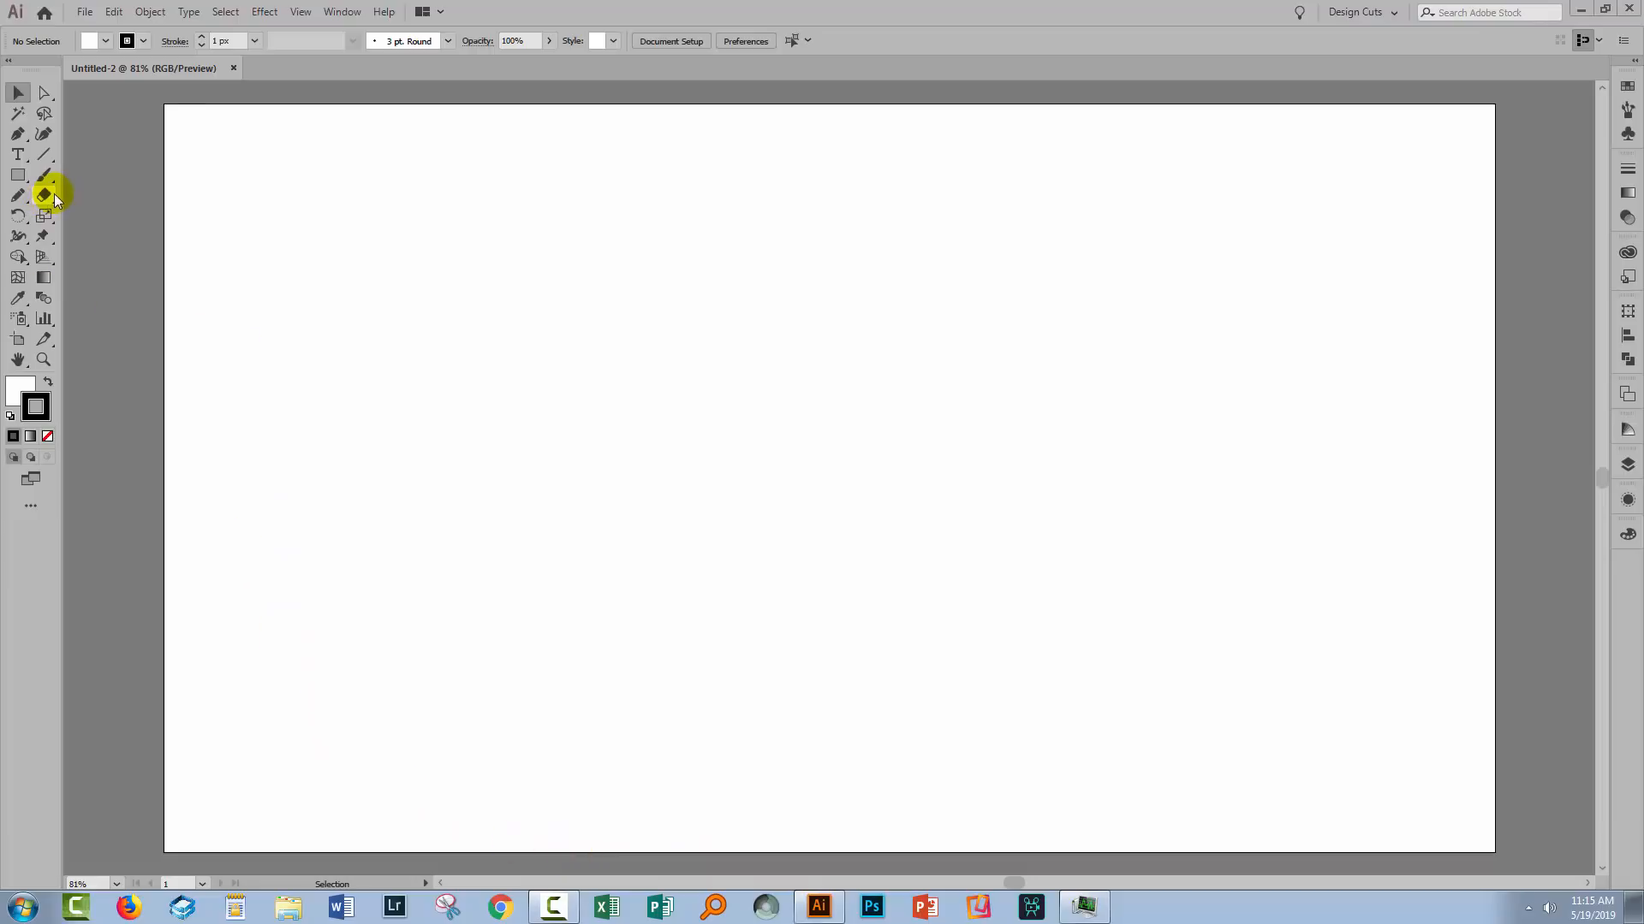
# Select the Pencil tool from the flyout and drag its Fidelity slider toward Smooth.
pyautogui.click(18, 197)
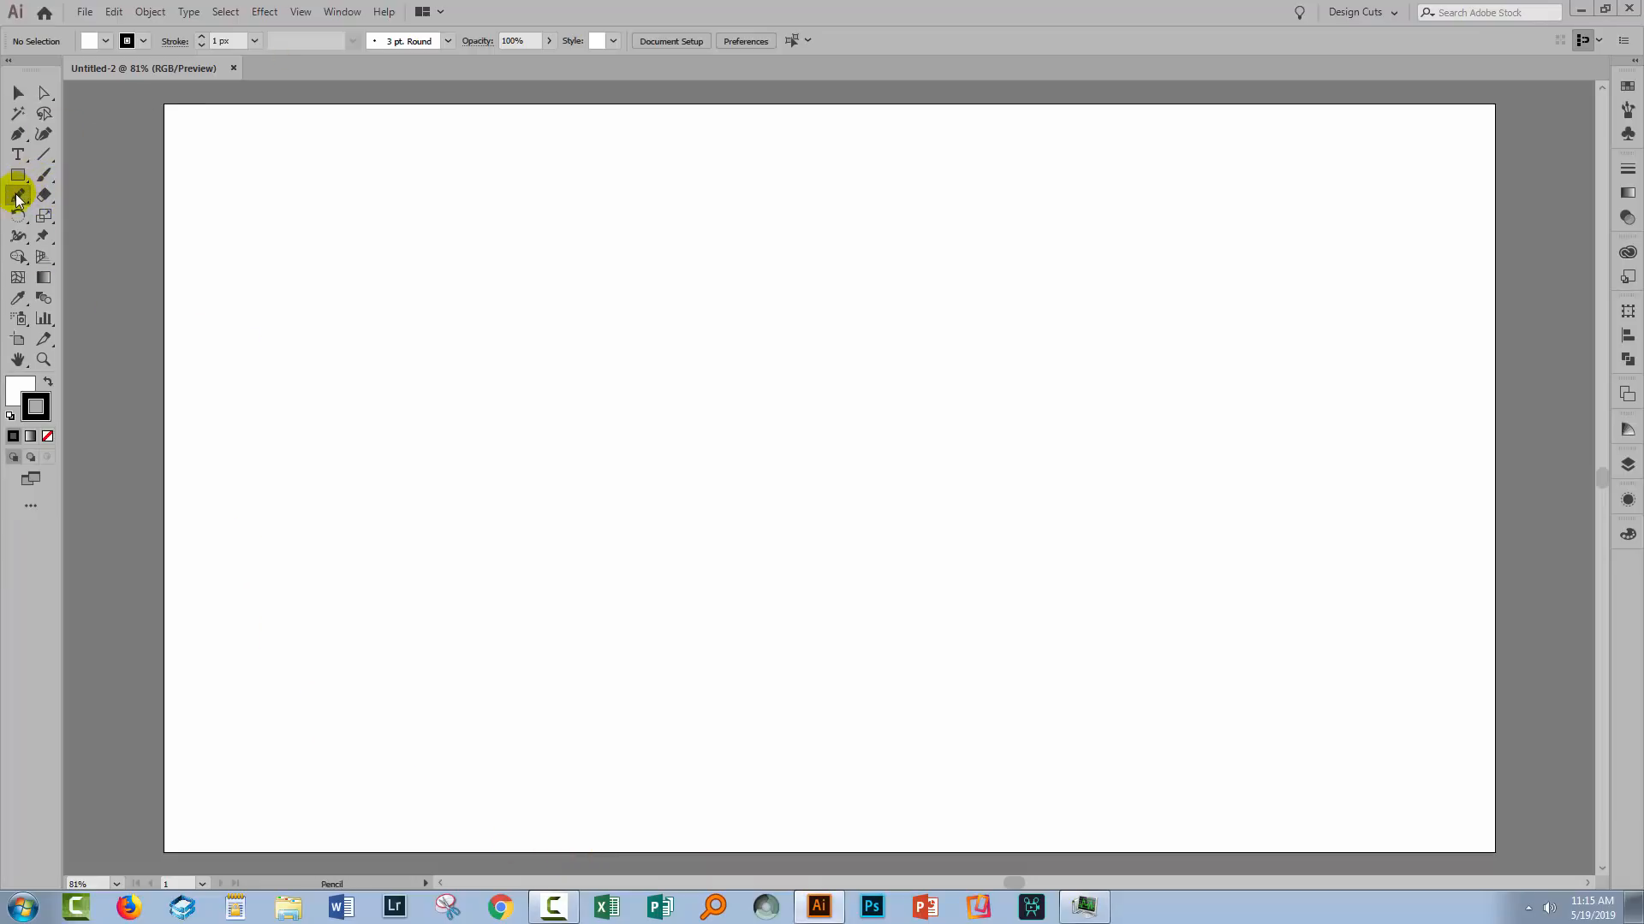
pyautogui.click(18, 195)
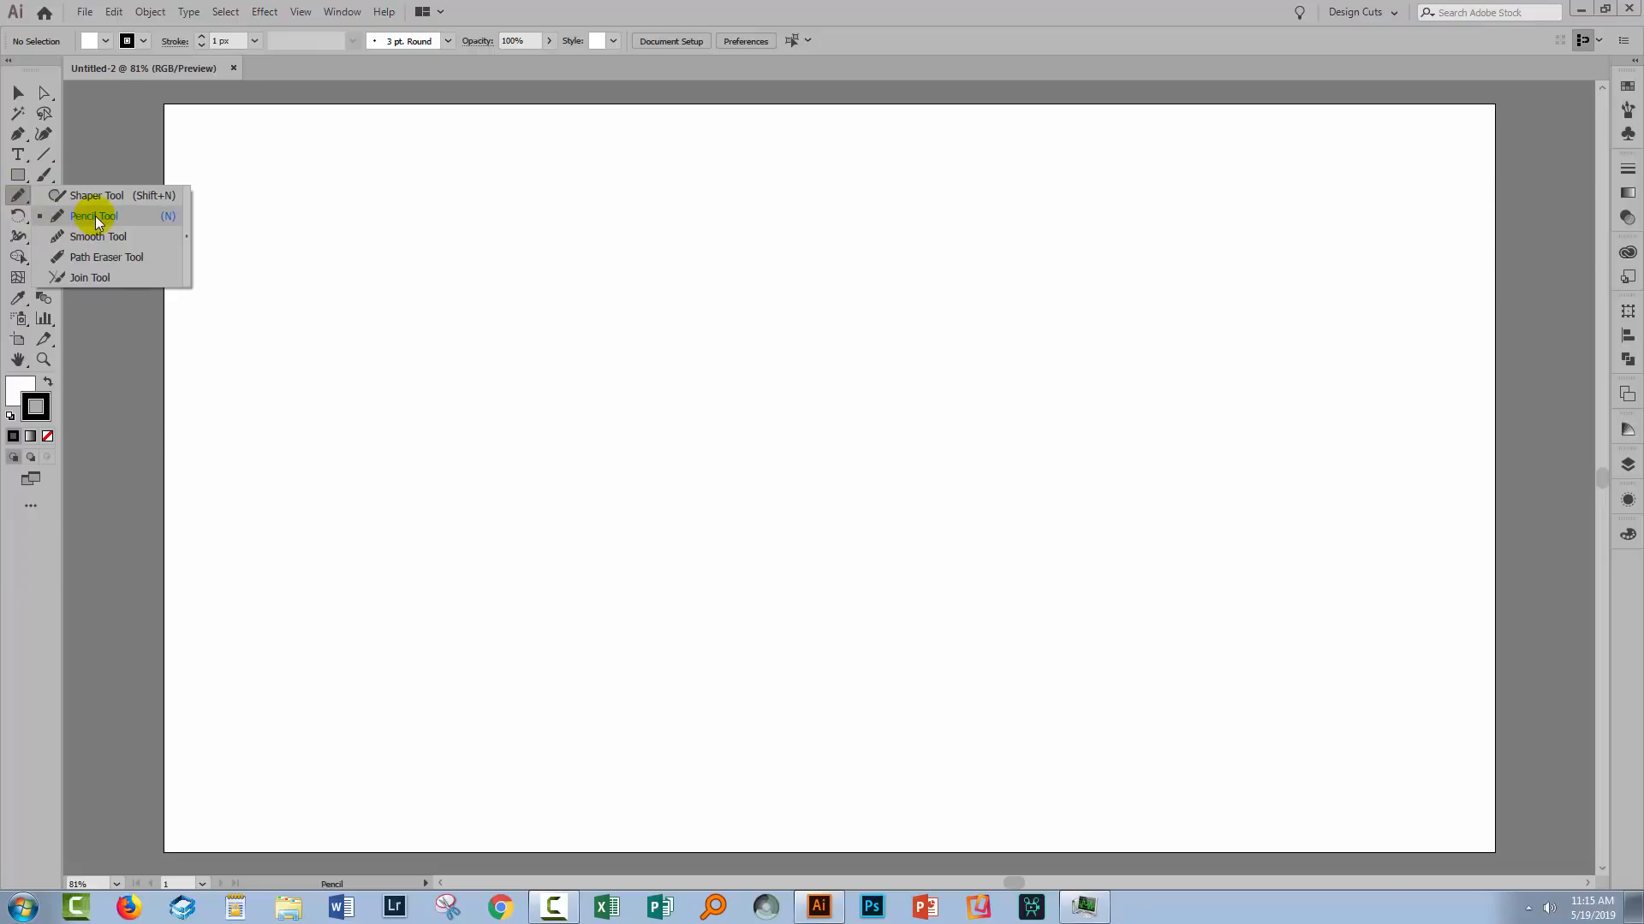
pyautogui.click(94, 216)
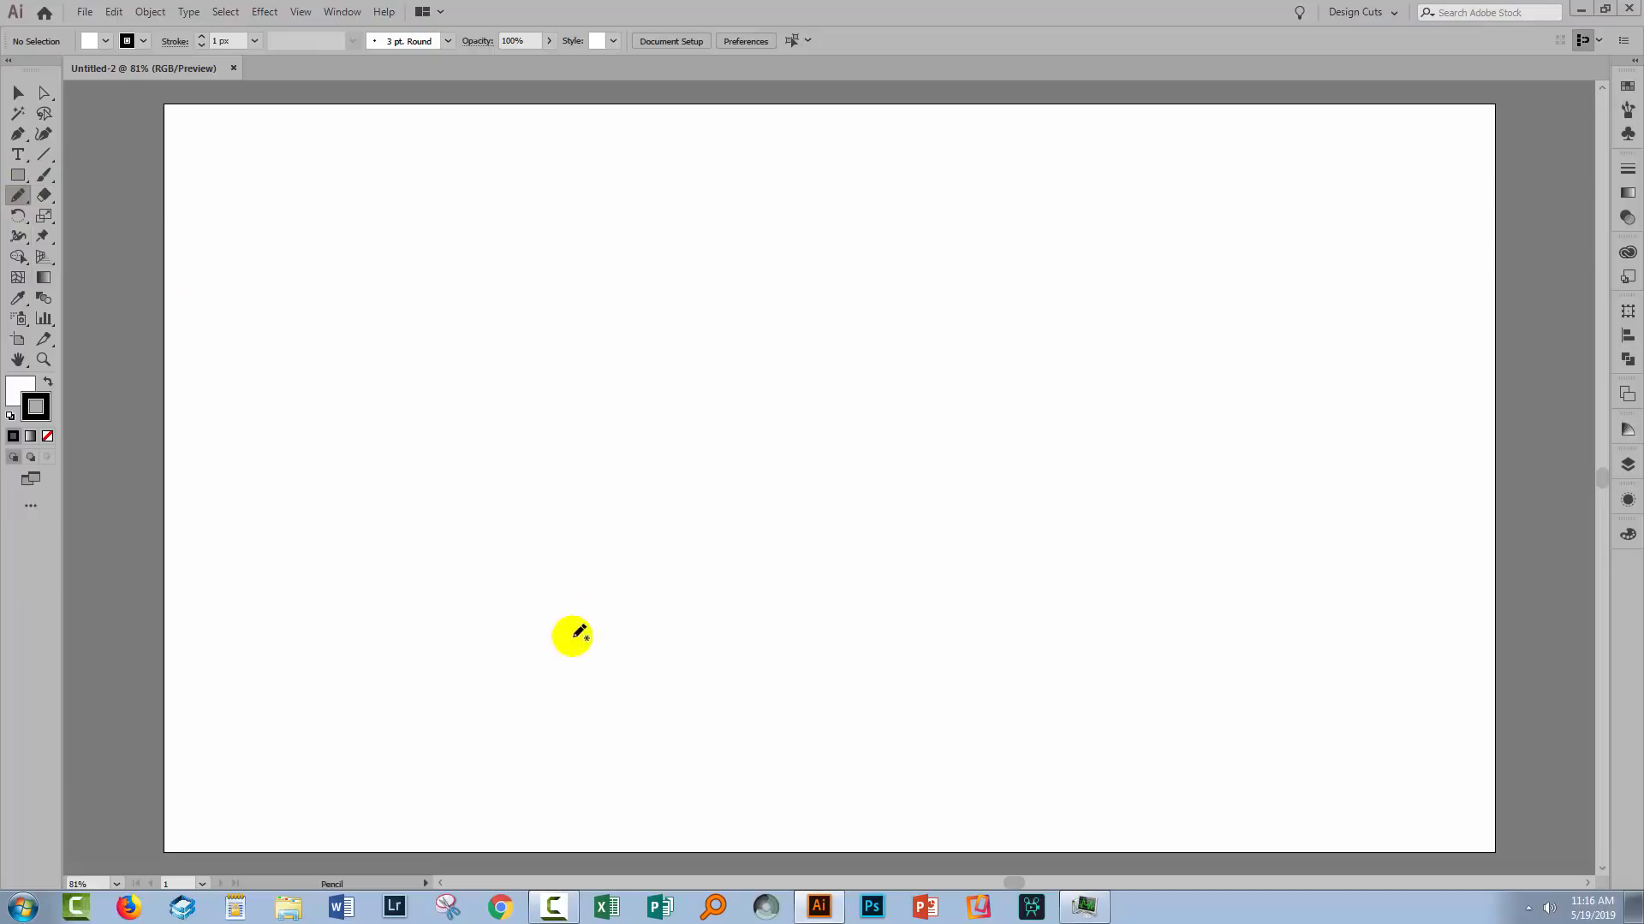
pyautogui.moveTo(234, 283)
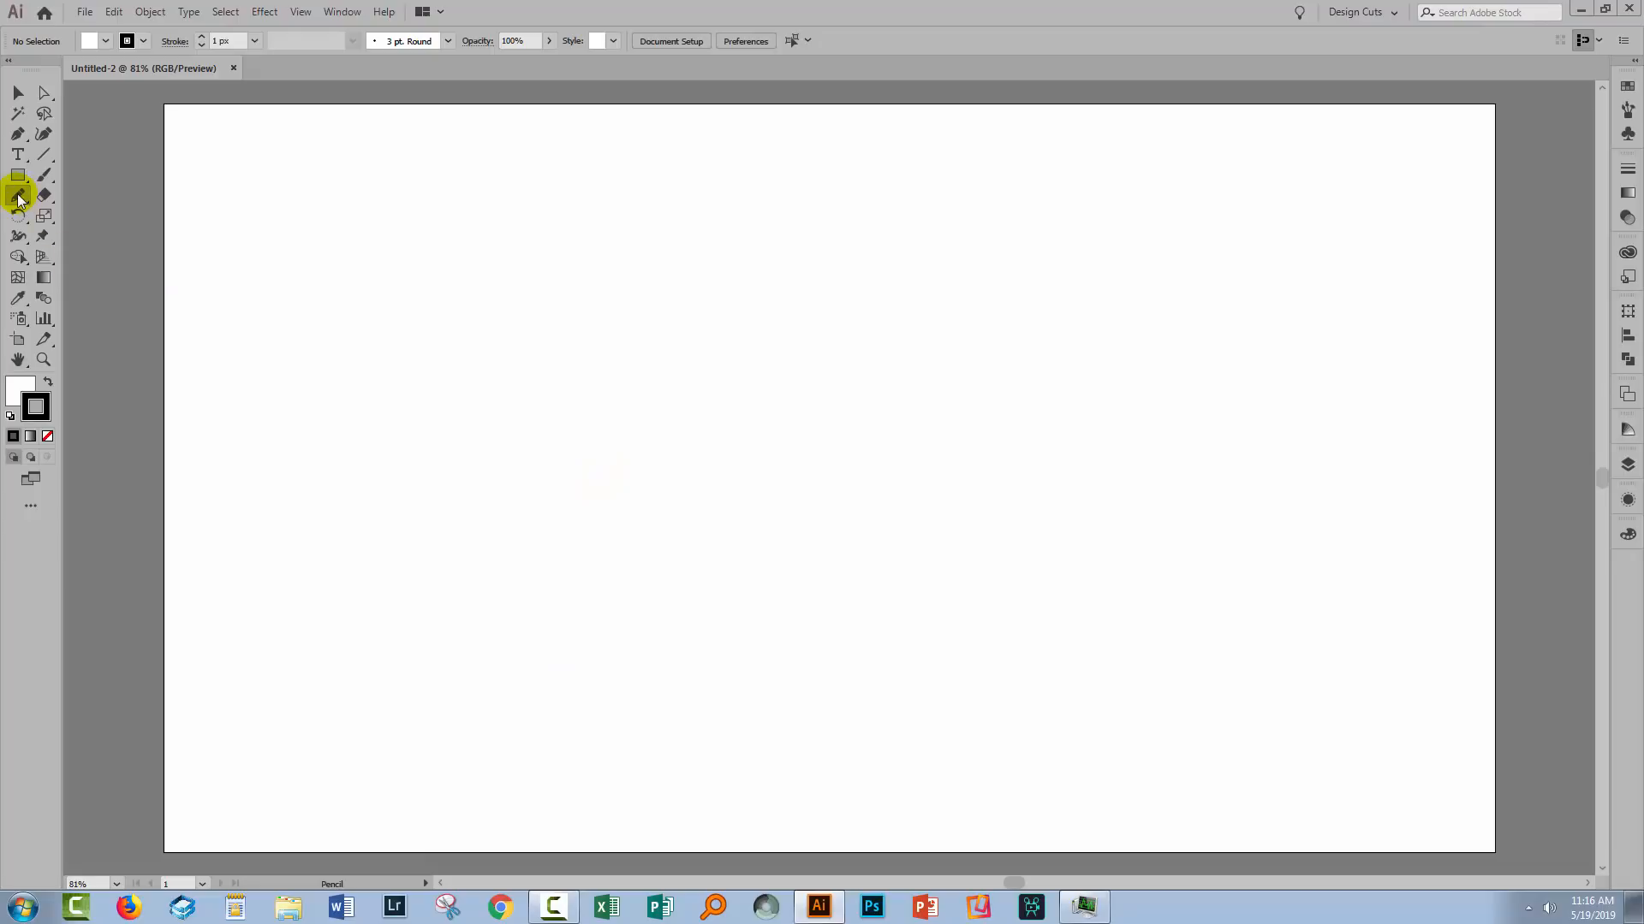
pyautogui.doubleClick(18, 196)
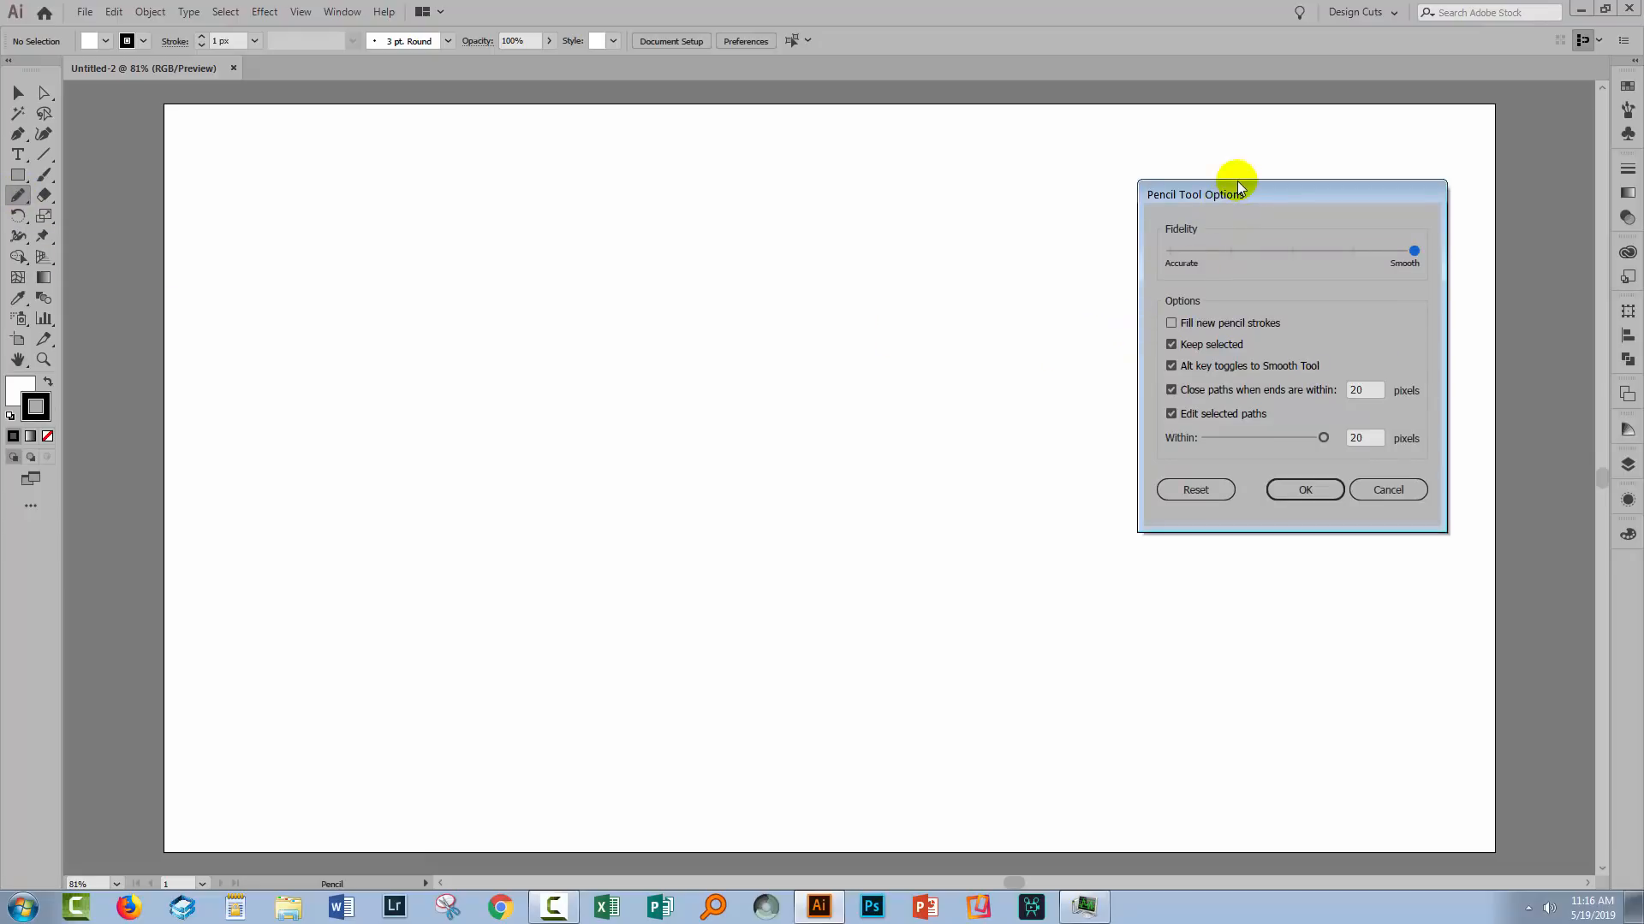
pyautogui.moveTo(1195, 193); pyautogui.dragTo(575, 237)
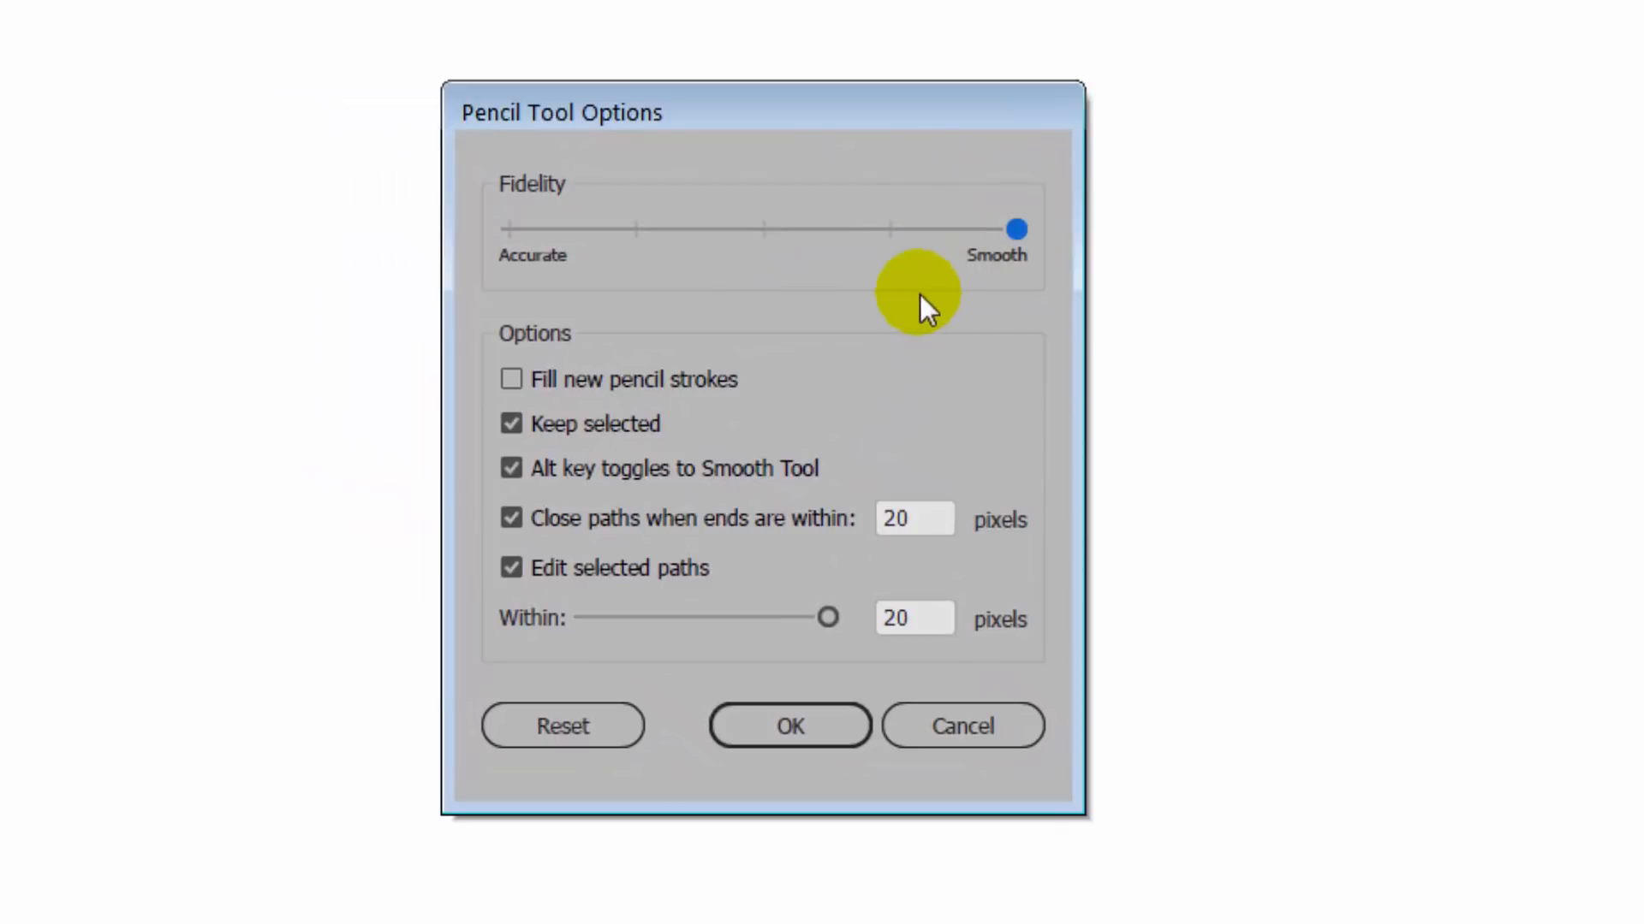
pyautogui.moveTo(561, 194)
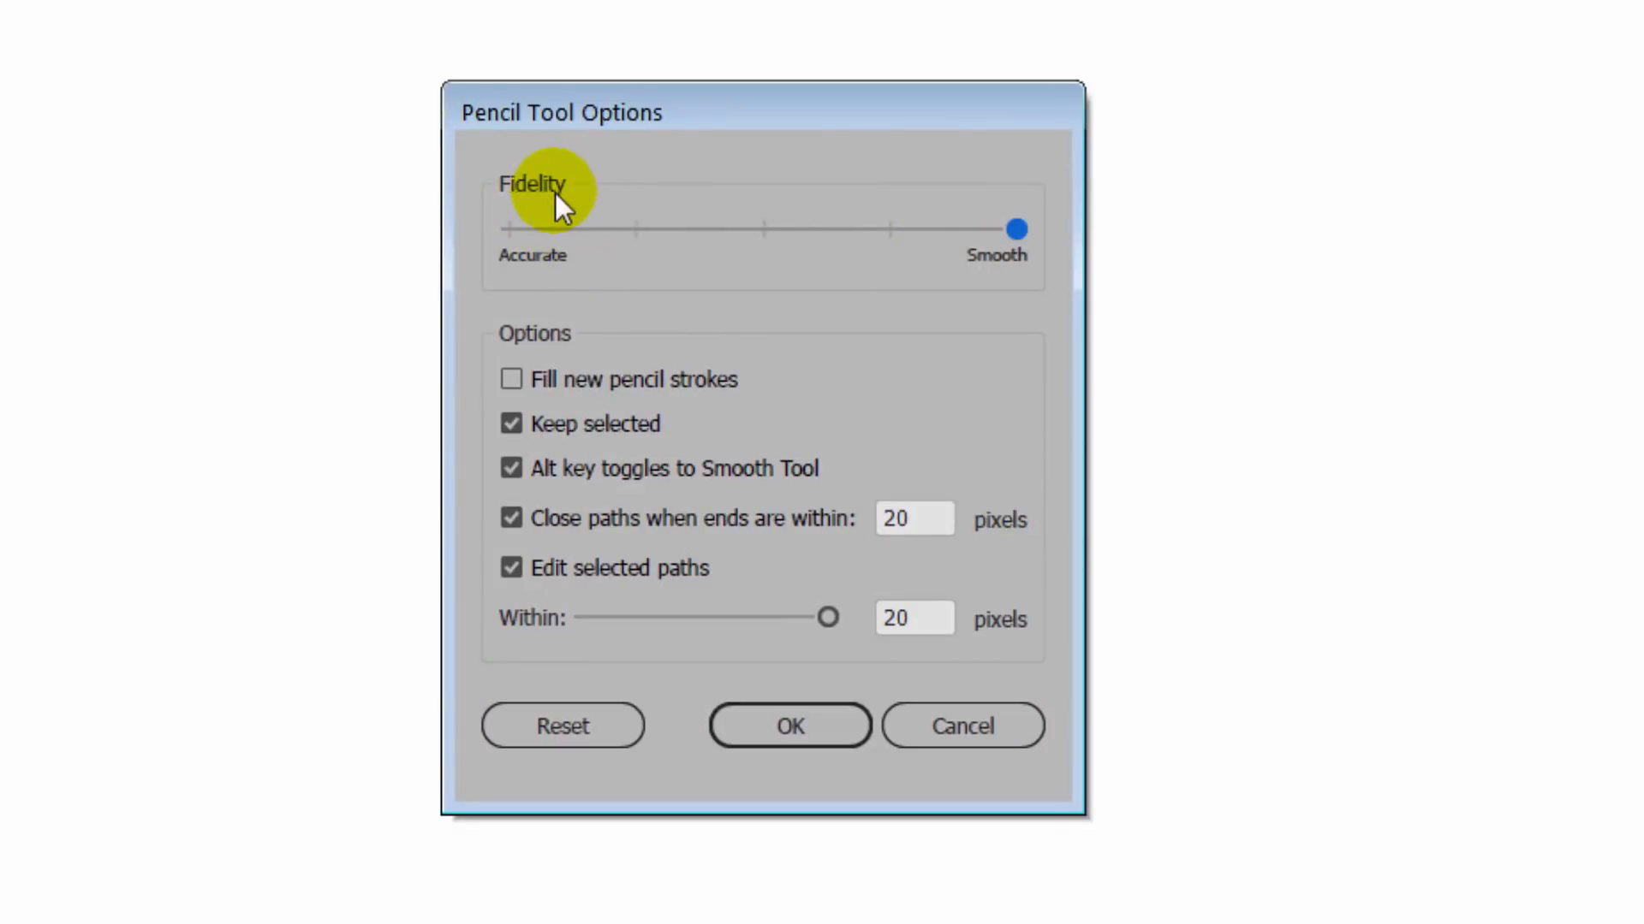
pyautogui.moveTo(1012, 228)
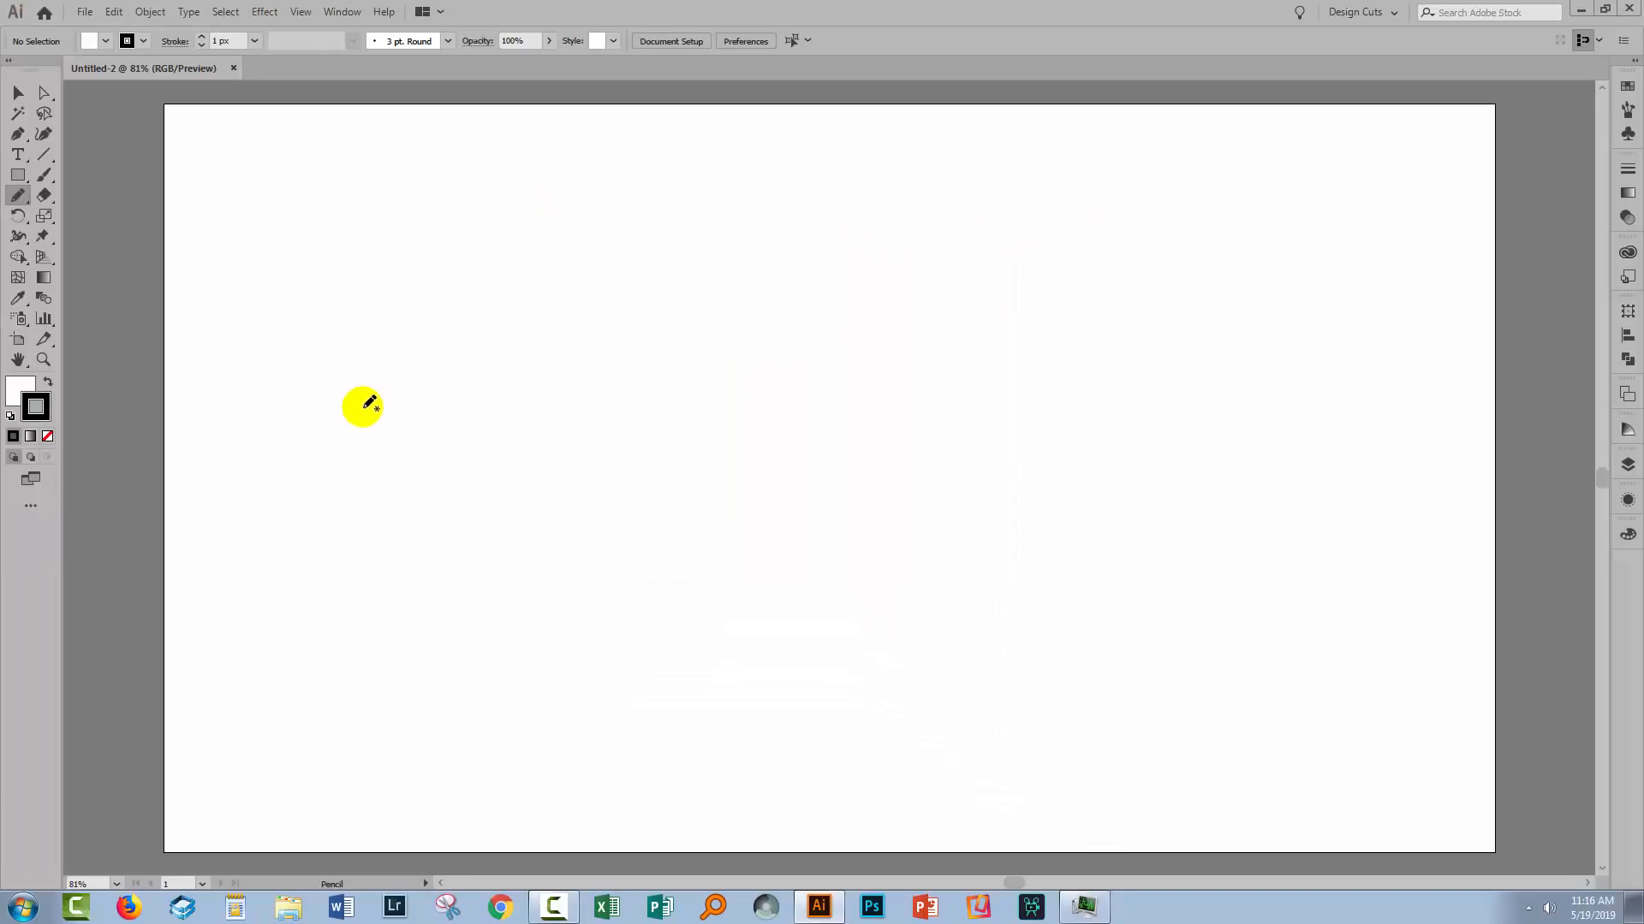
# Draw a rough cursive L on the left and raise its stroke weight to 6 px.
pyautogui.moveTo(362, 407); pyautogui.dragTo(445, 598)
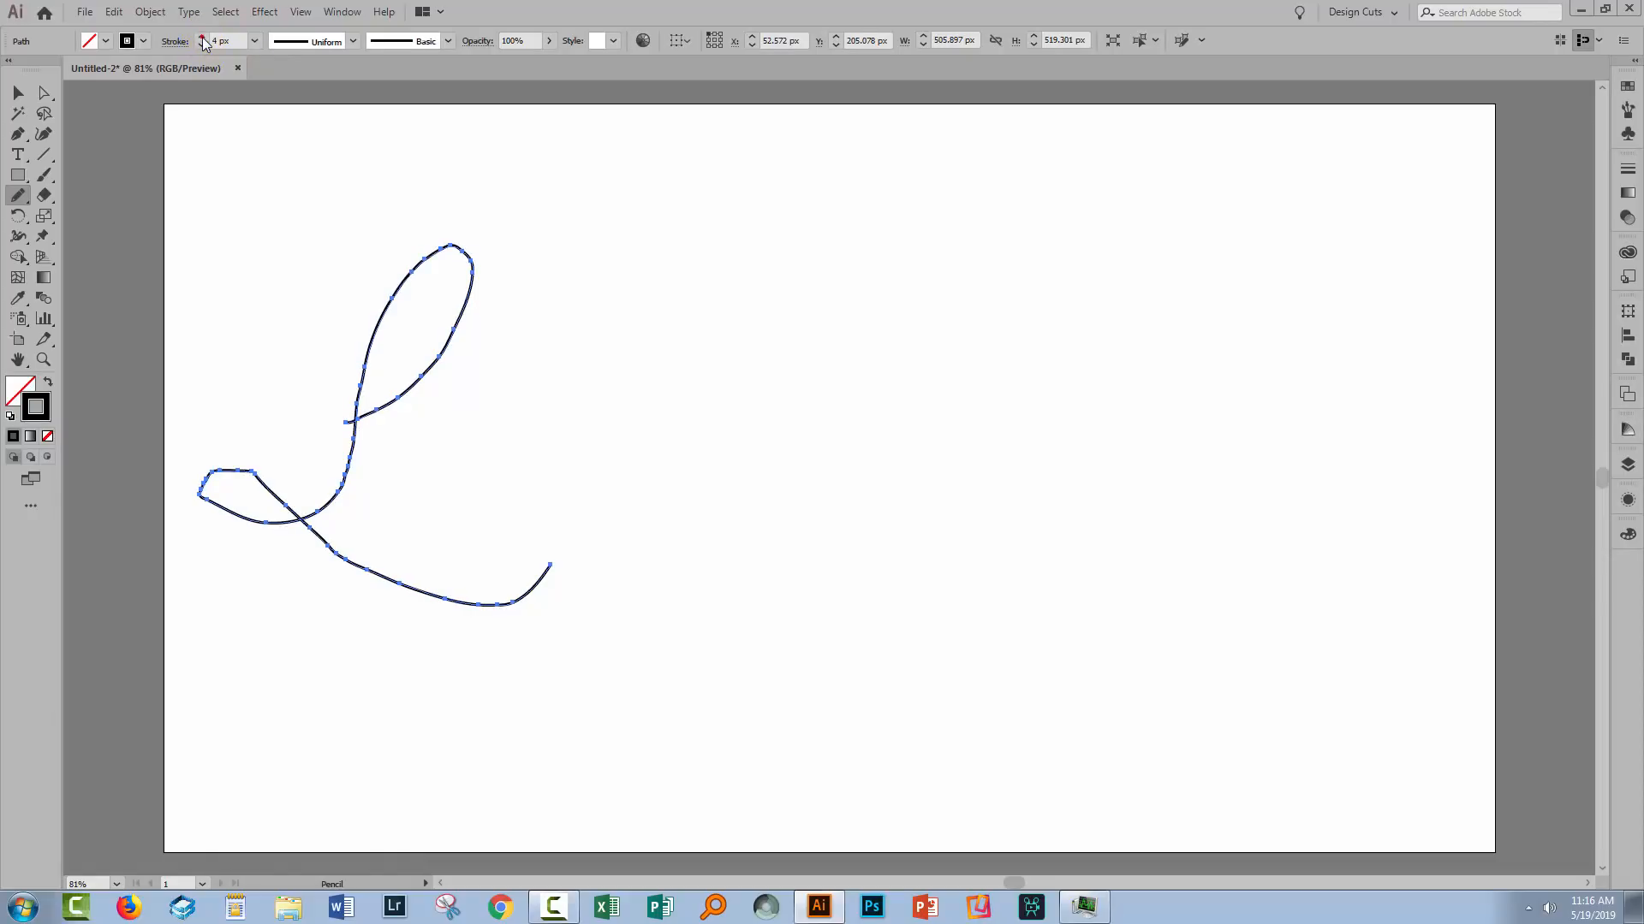
pyautogui.click(204, 37)
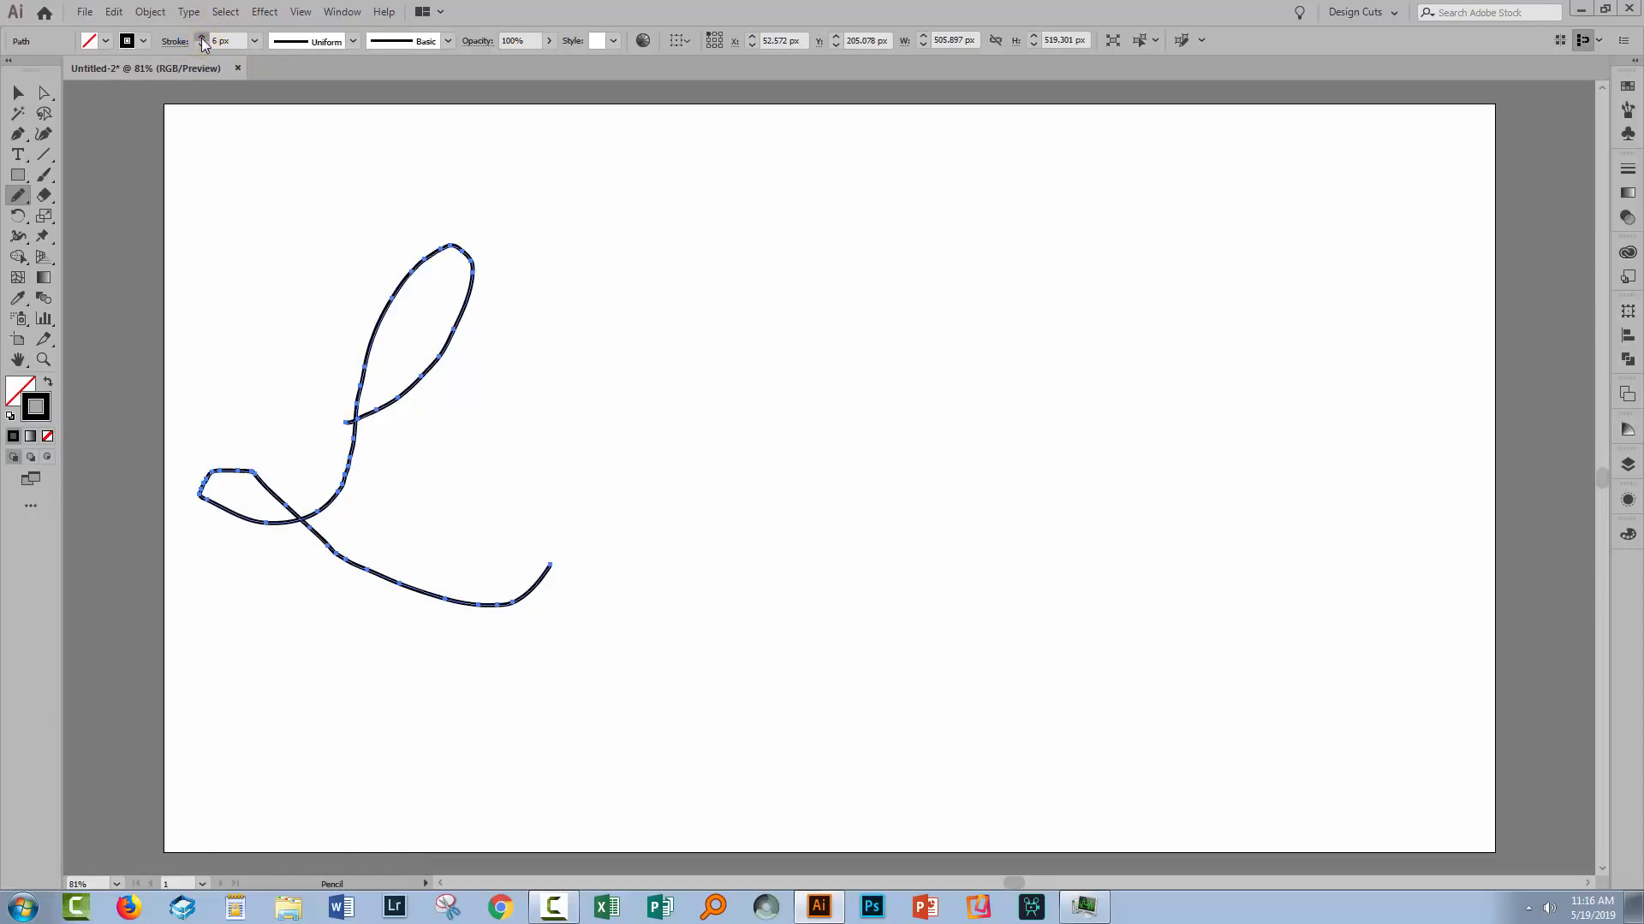
# Set Pencil fidelity fully to Smooth and draw a cleaner cursive L right of the first.
pyautogui.doubleClick(19, 195)
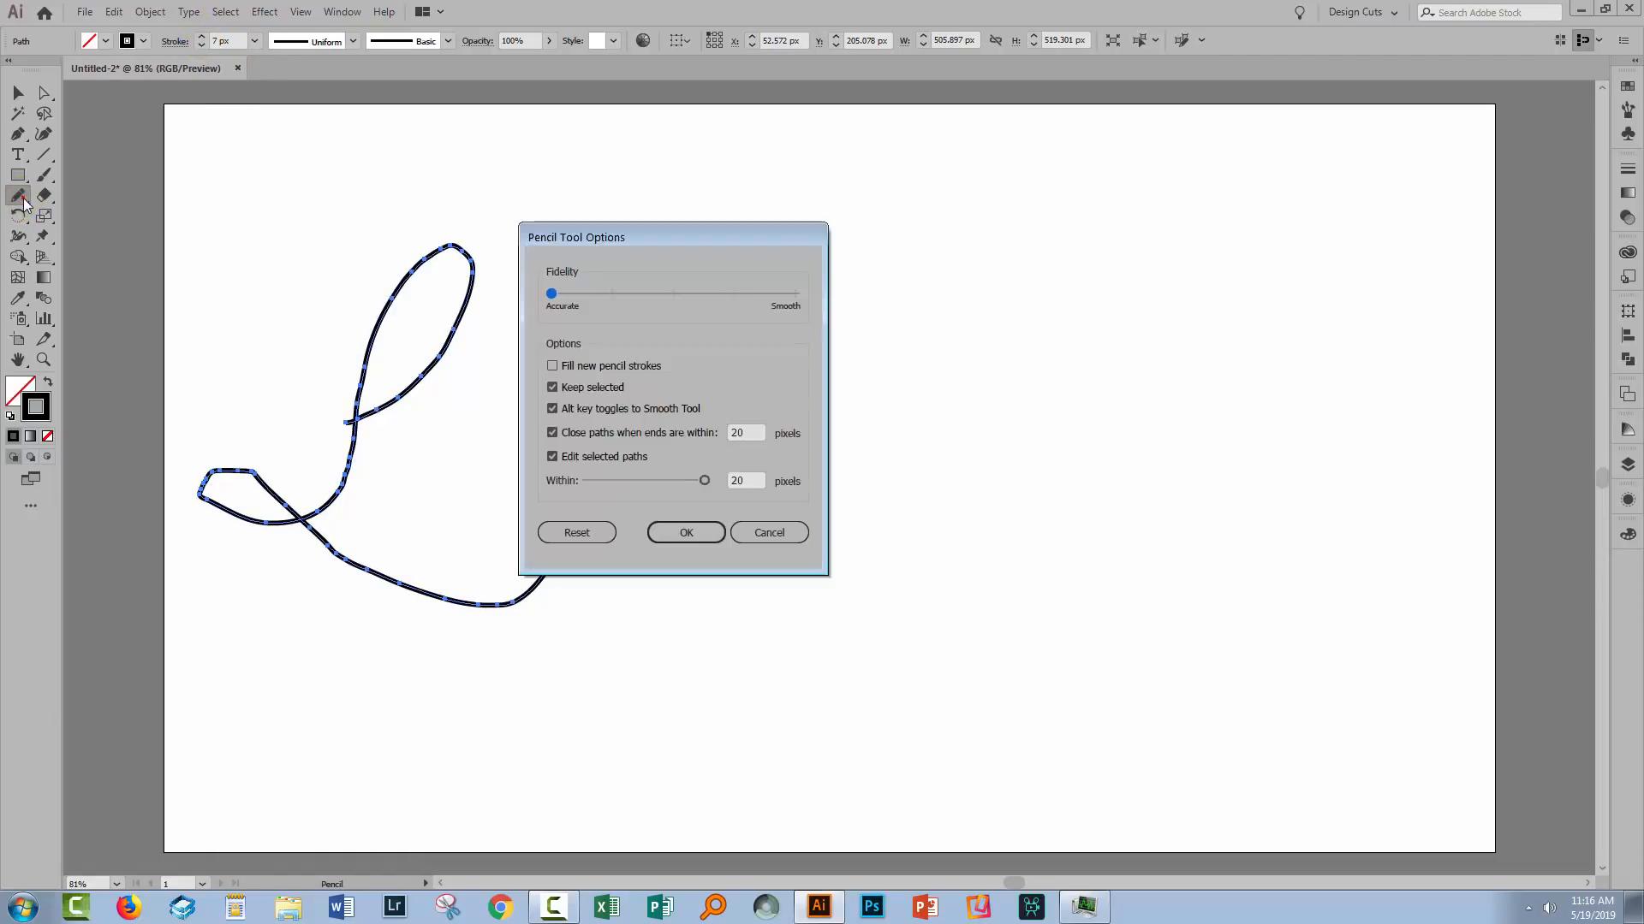
pyautogui.moveTo(551, 293); pyautogui.dragTo(794, 293)
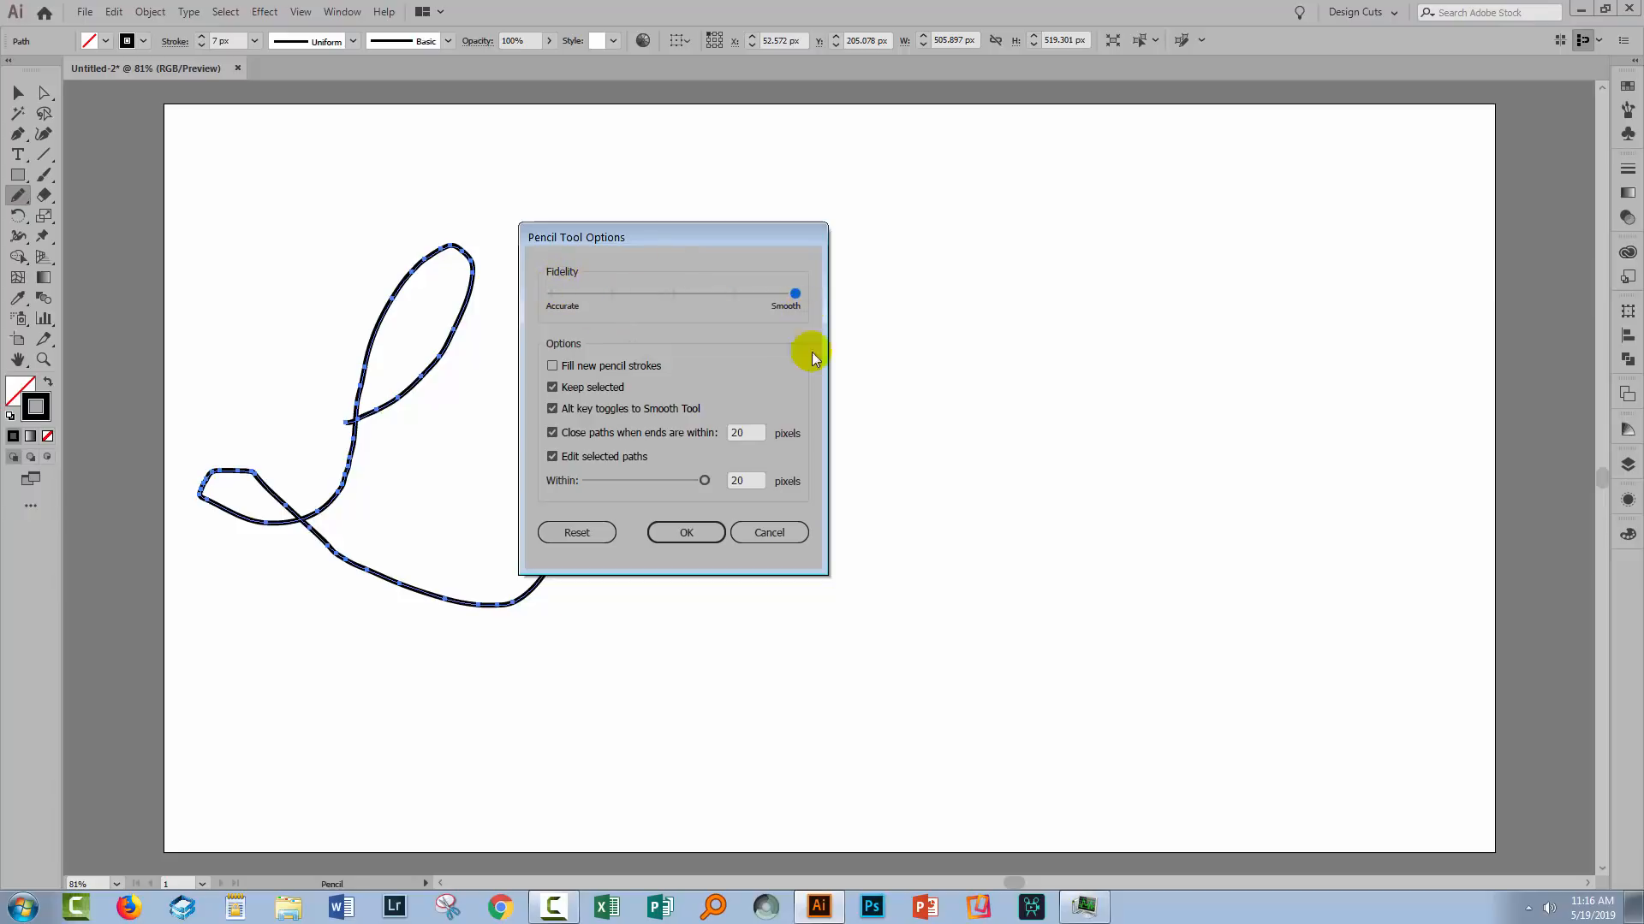
pyautogui.click(686, 532)
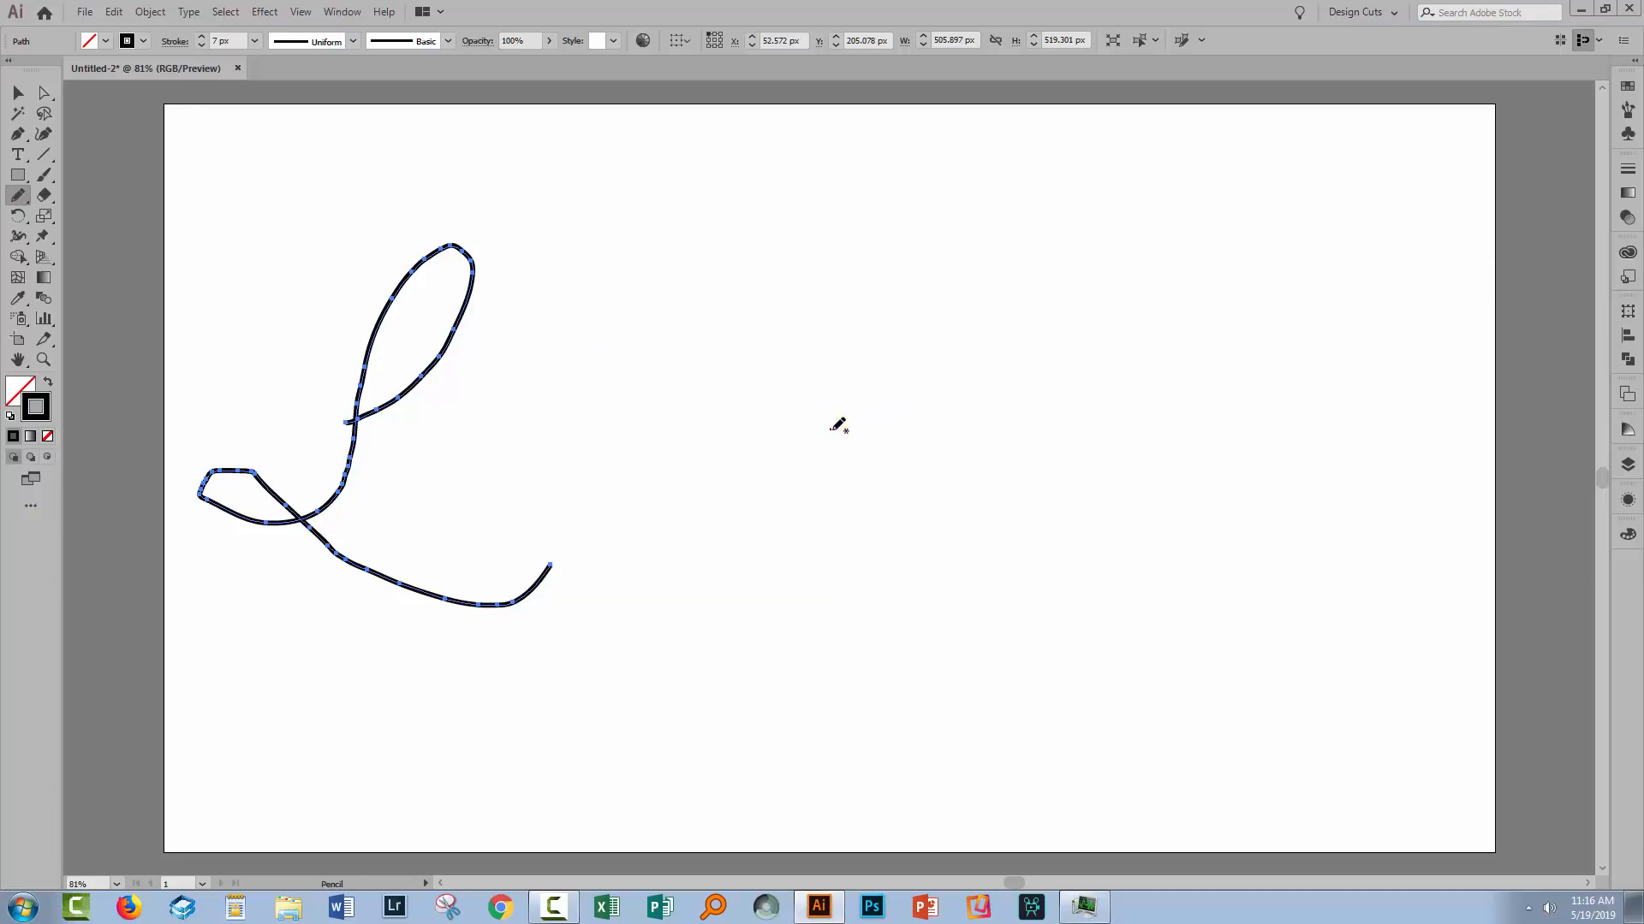
pyautogui.moveTo(832, 430); pyautogui.dragTo(938, 634)
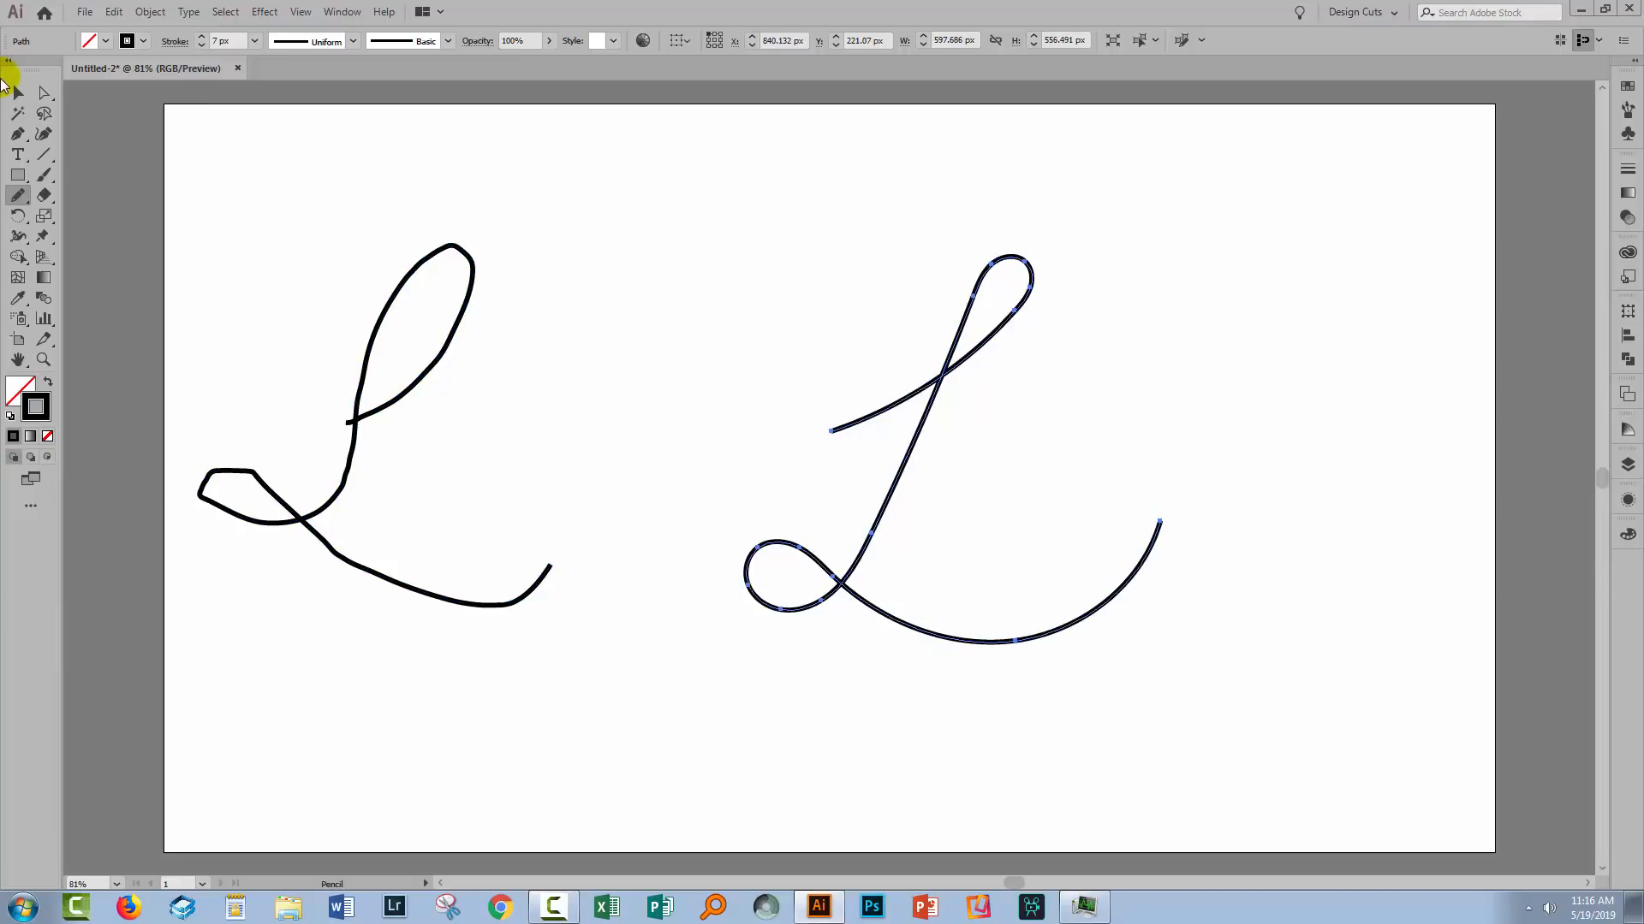
pyautogui.click(17, 92)
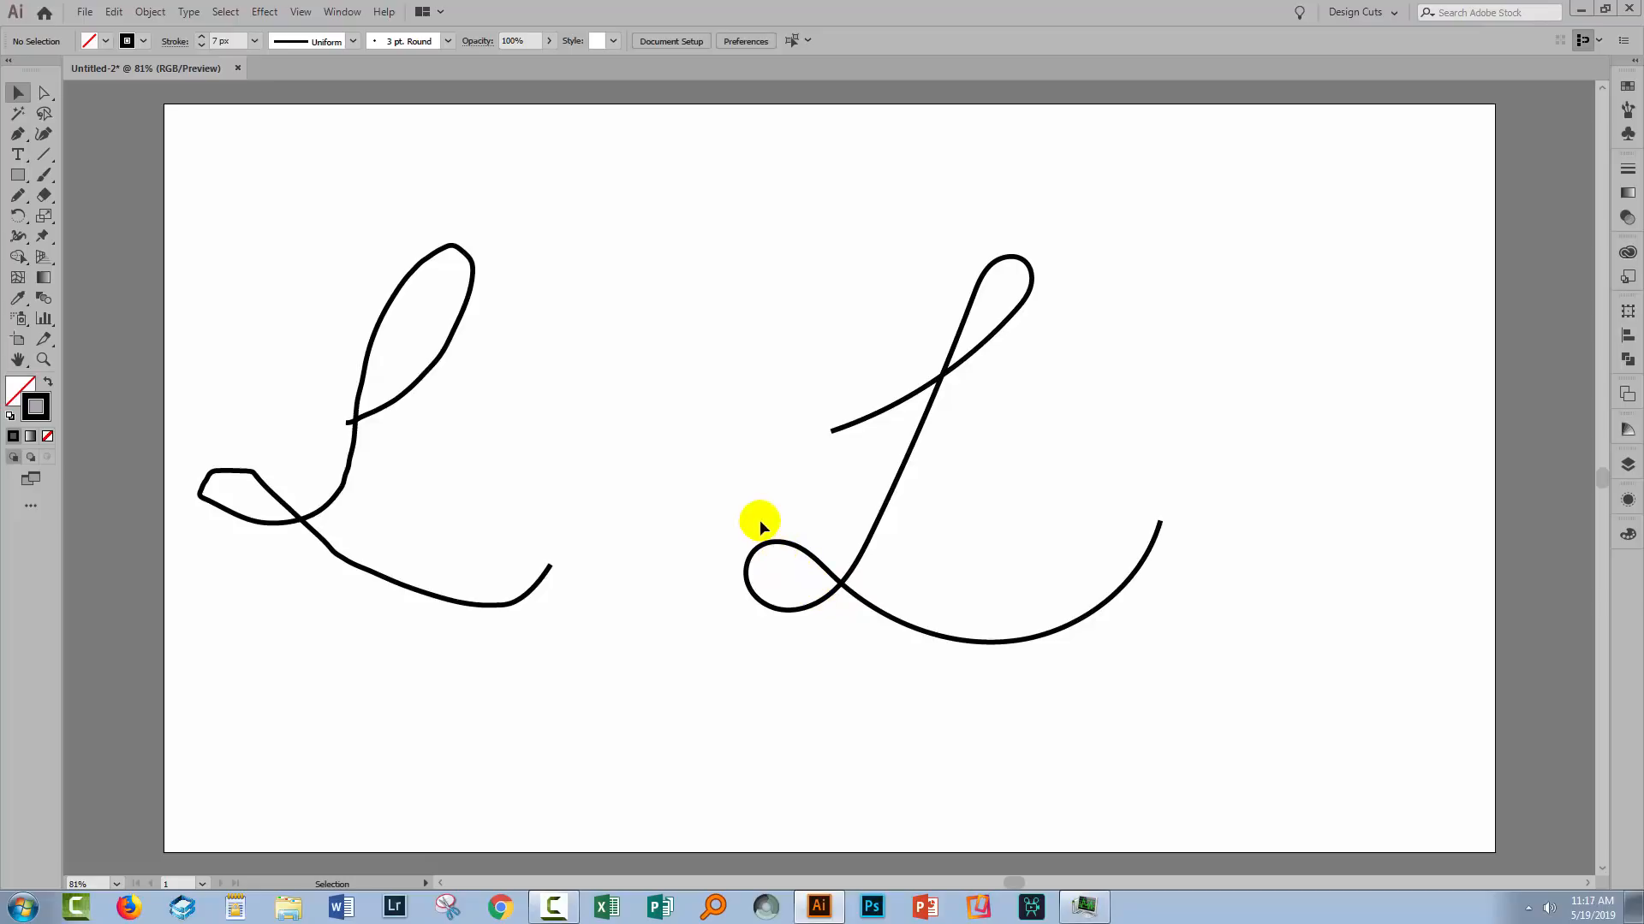
pyautogui.moveTo(364, 312)
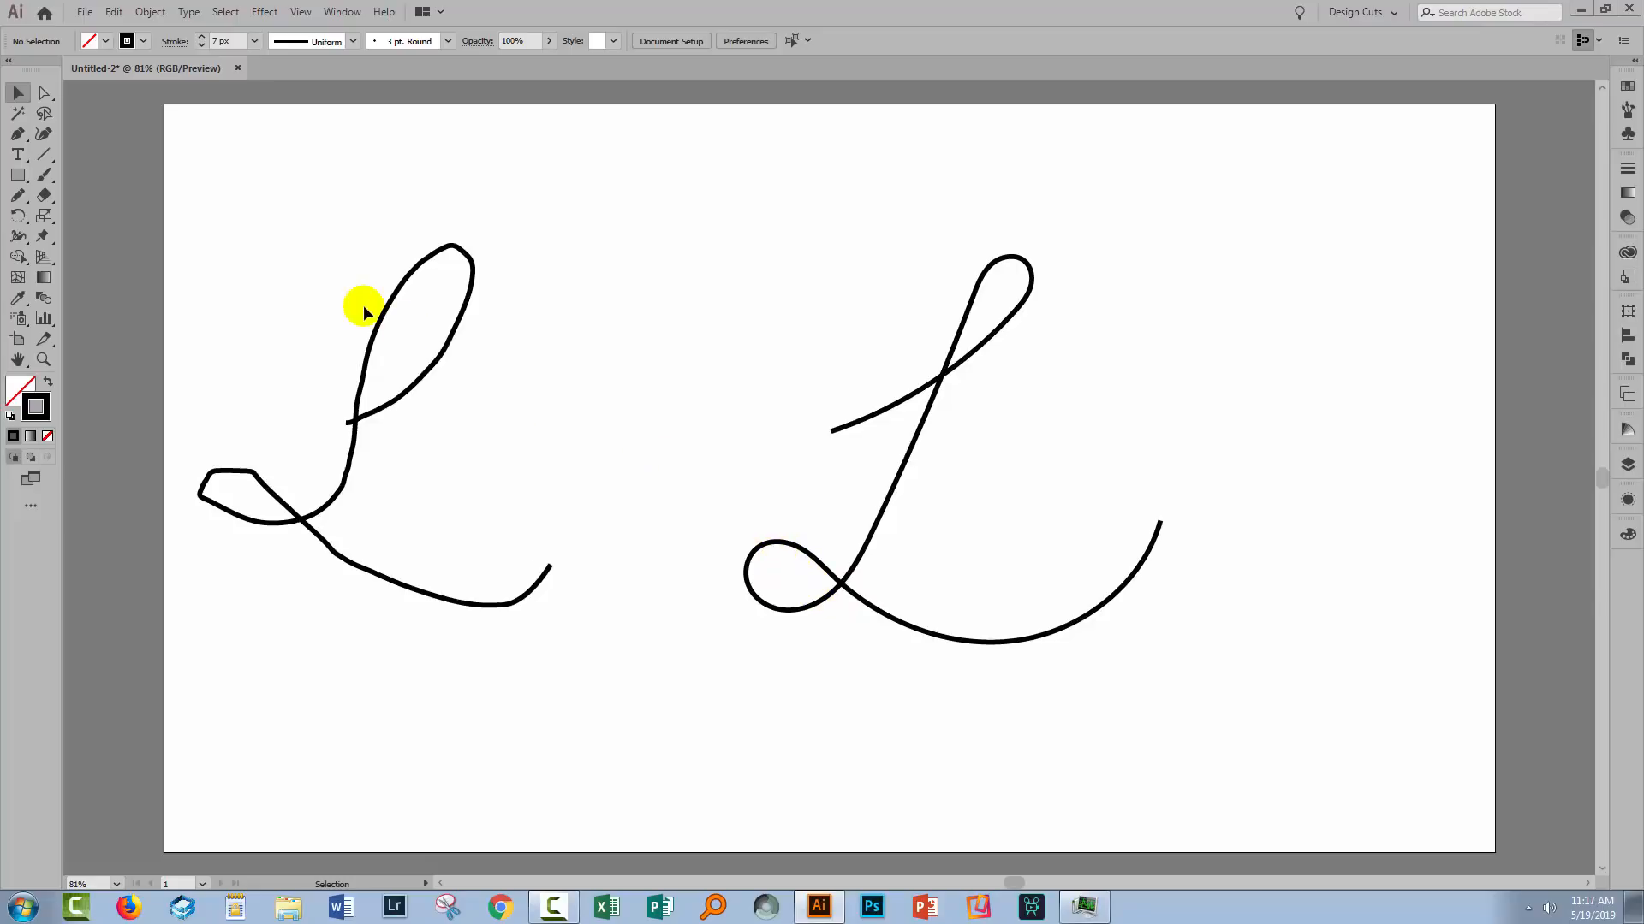
# Delete the rough left L and move the smooth L to the artboard centre.
pyautogui.moveTo(362, 304); pyautogui.dragTo(552, 752)
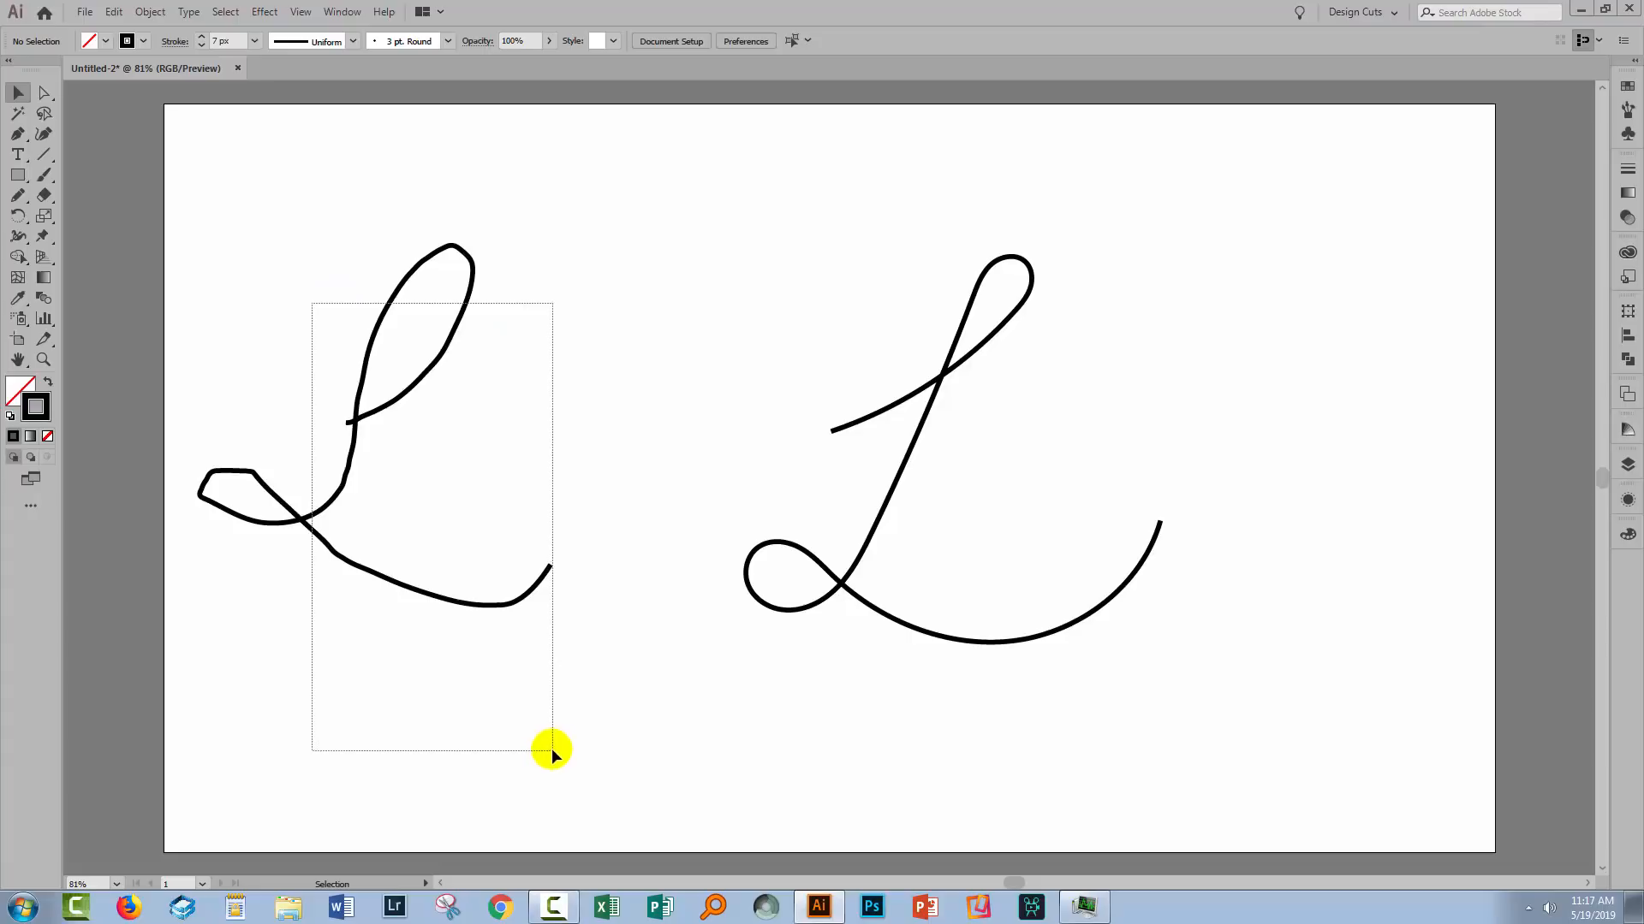
pyautogui.press('Delete')
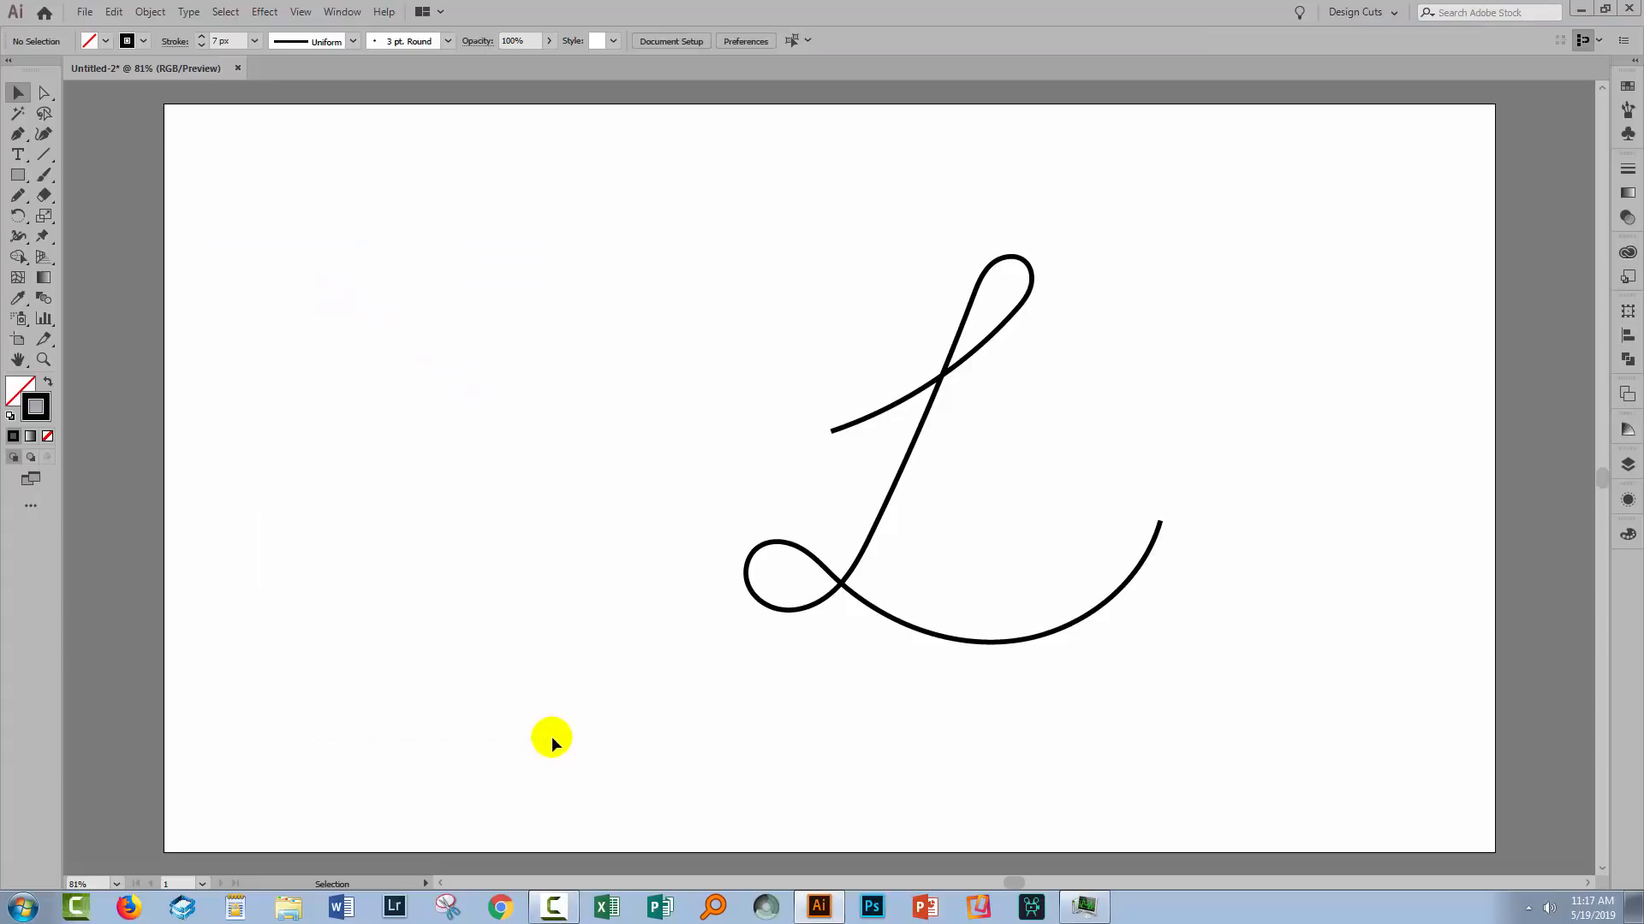
pyautogui.click(920, 629)
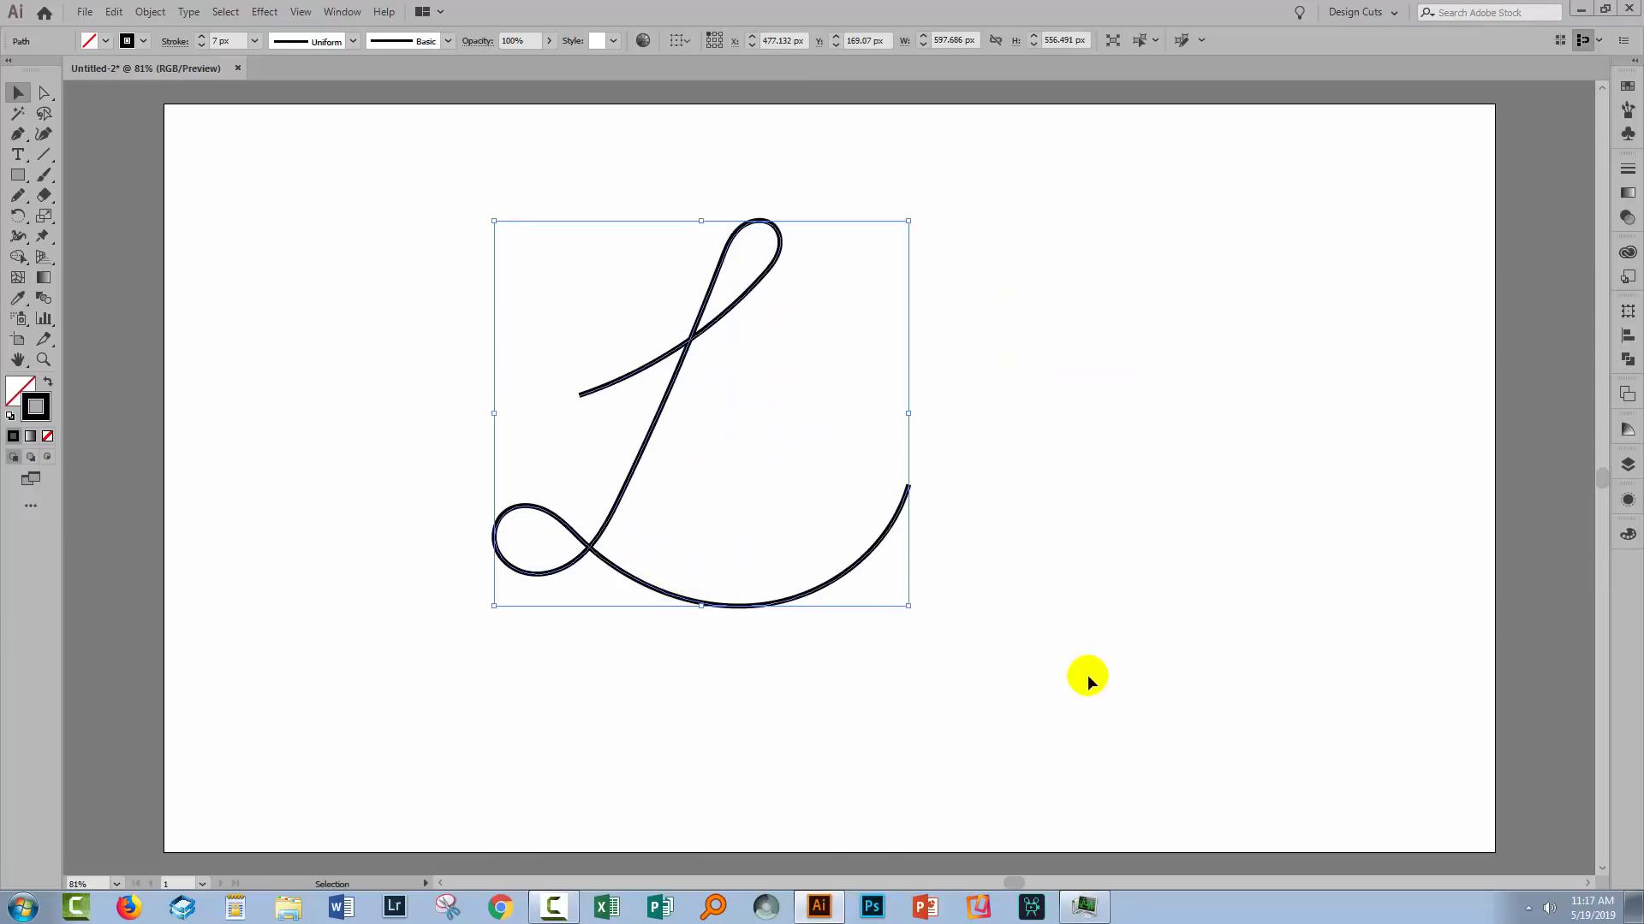
pyautogui.click(1009, 659)
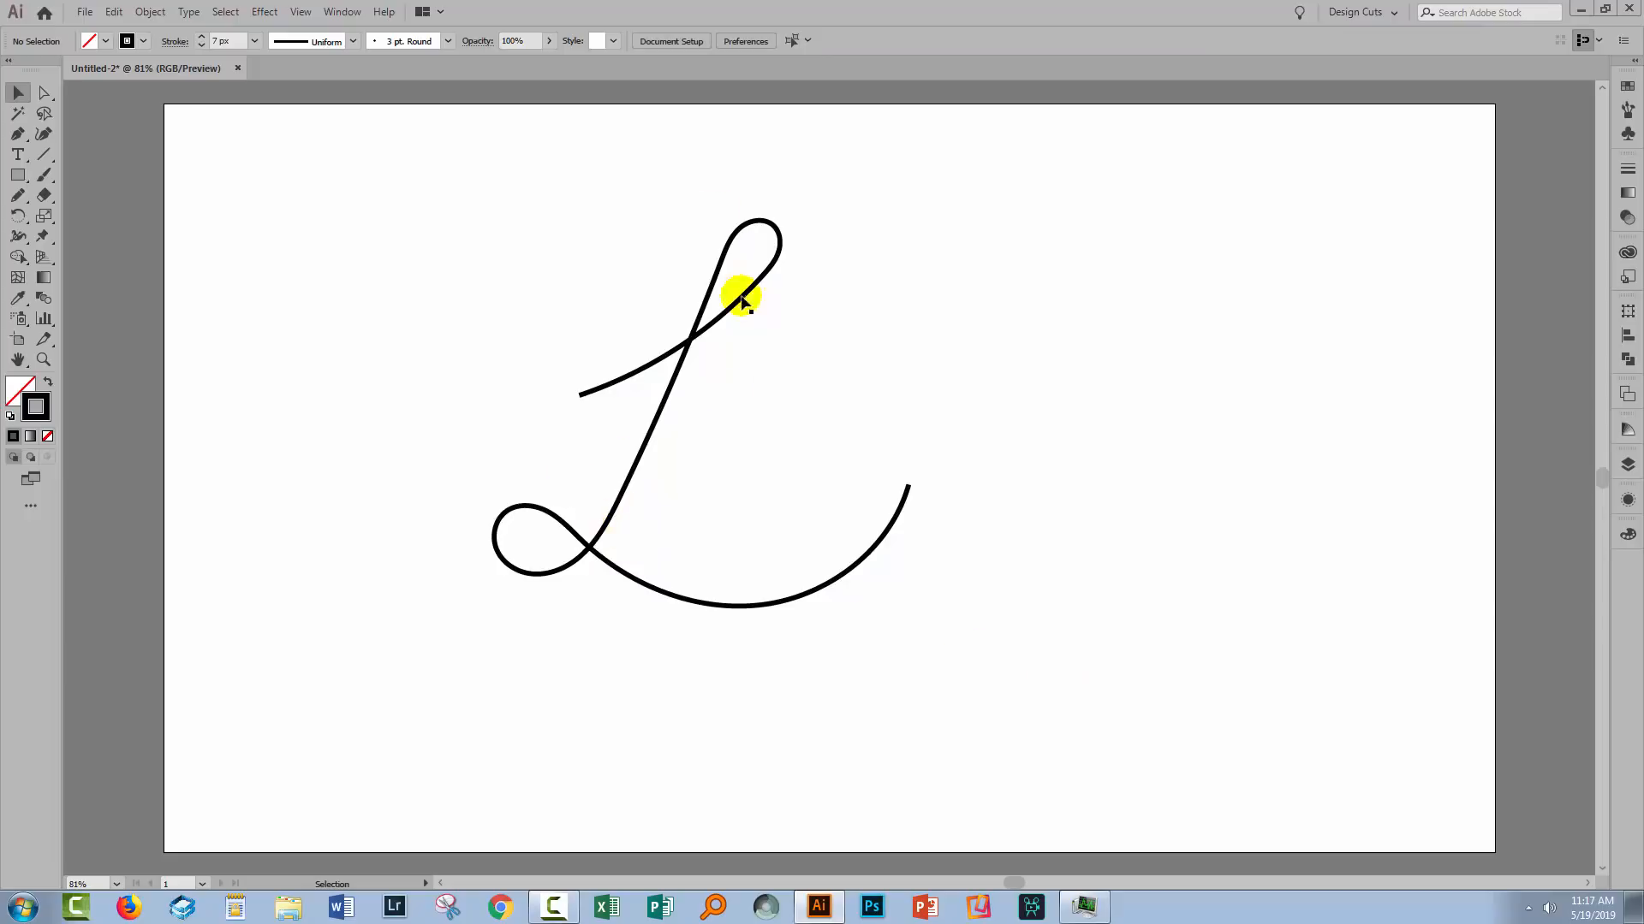
pyautogui.moveTo(624, 444)
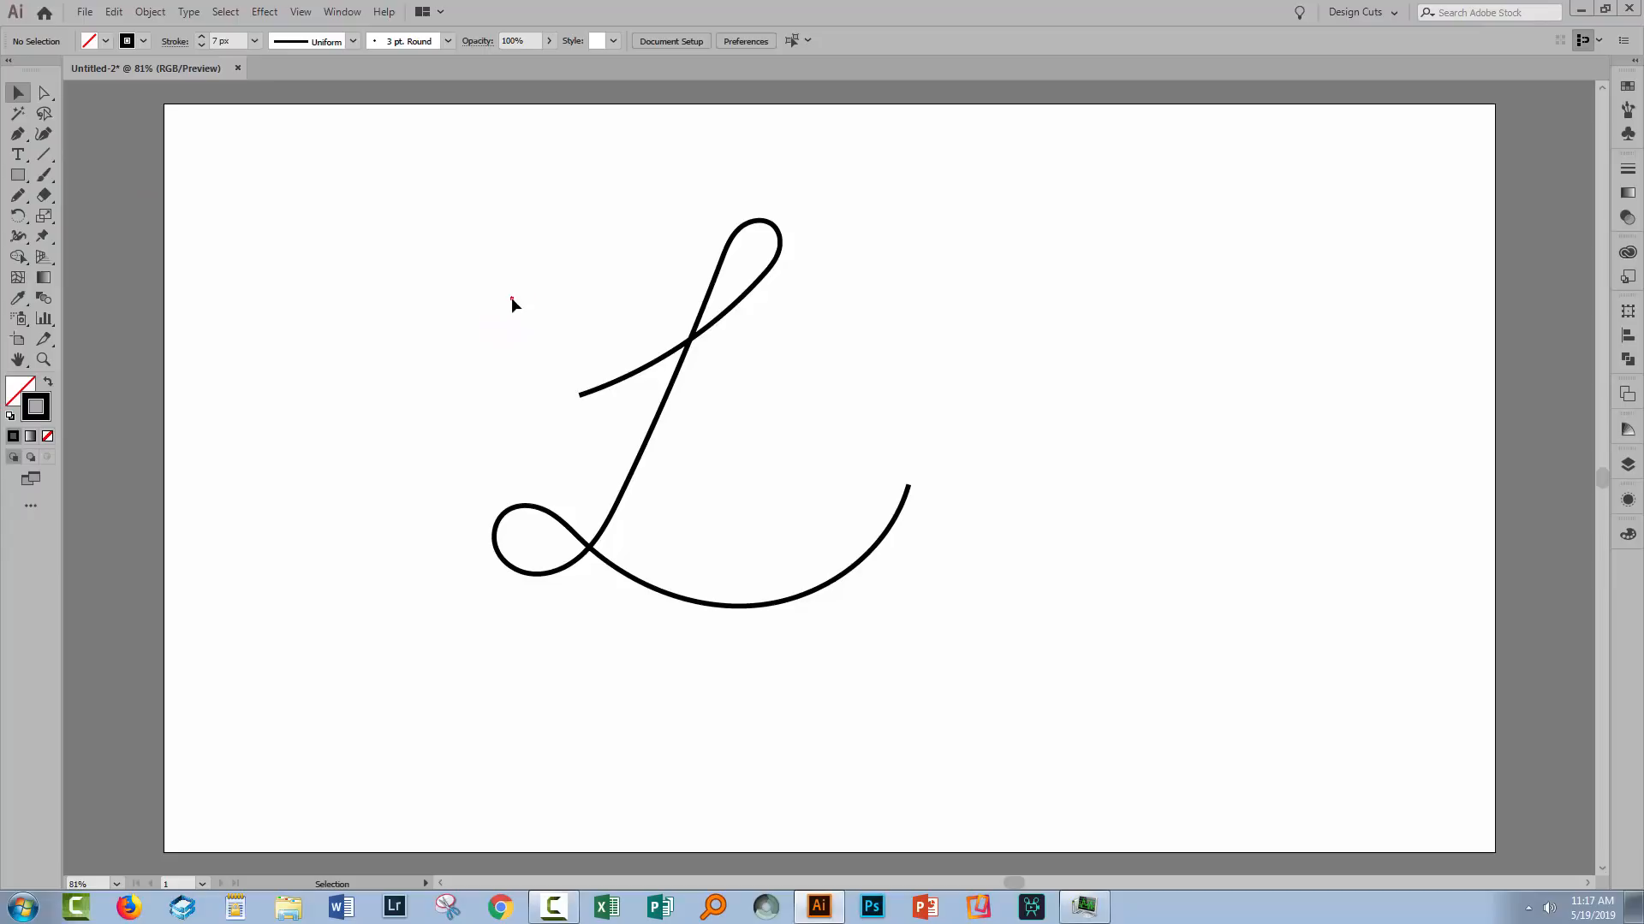
# Select the smooth L, apply a uniform 7 px black stroke, and deselect it.
pyautogui.click(711, 485)
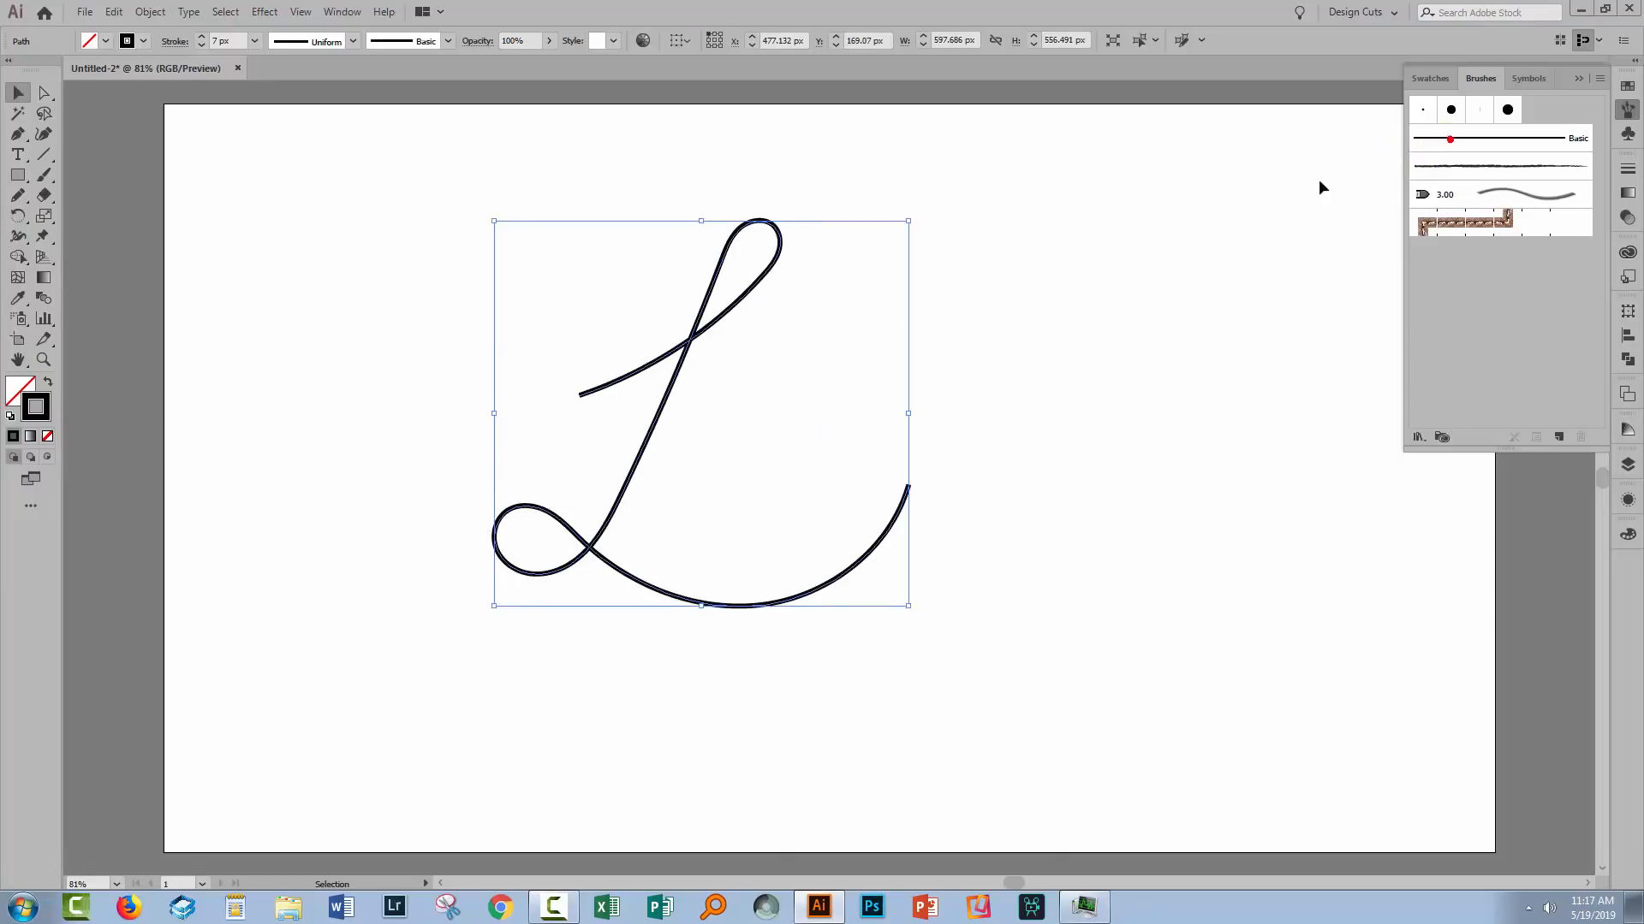
pyautogui.click(917, 439)
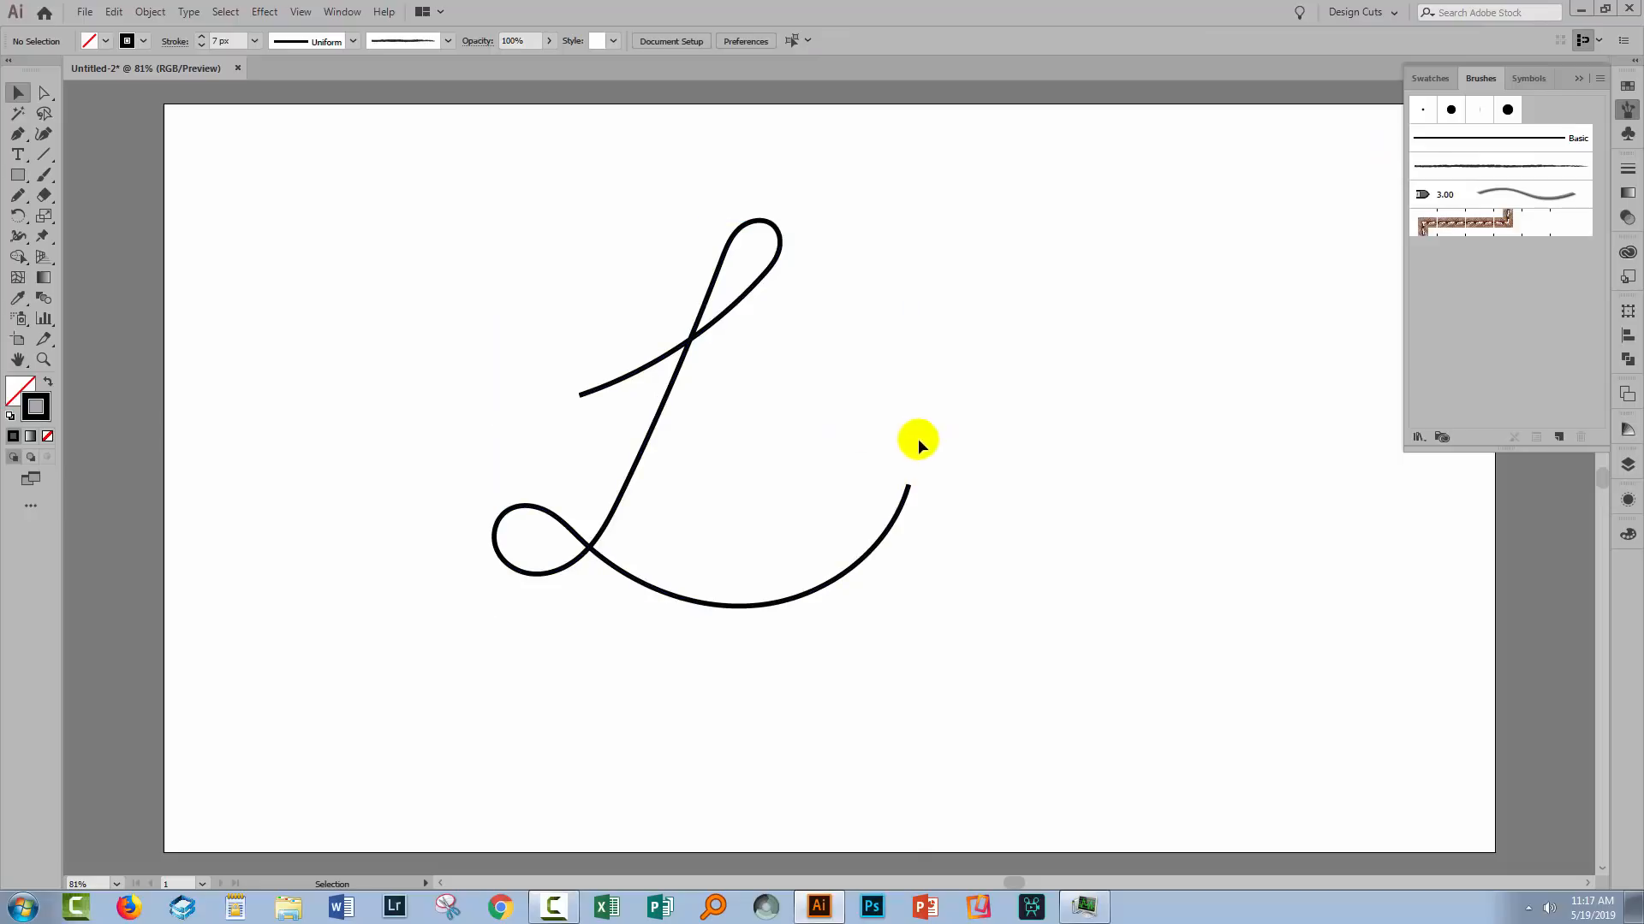
pyautogui.moveTo(836, 499)
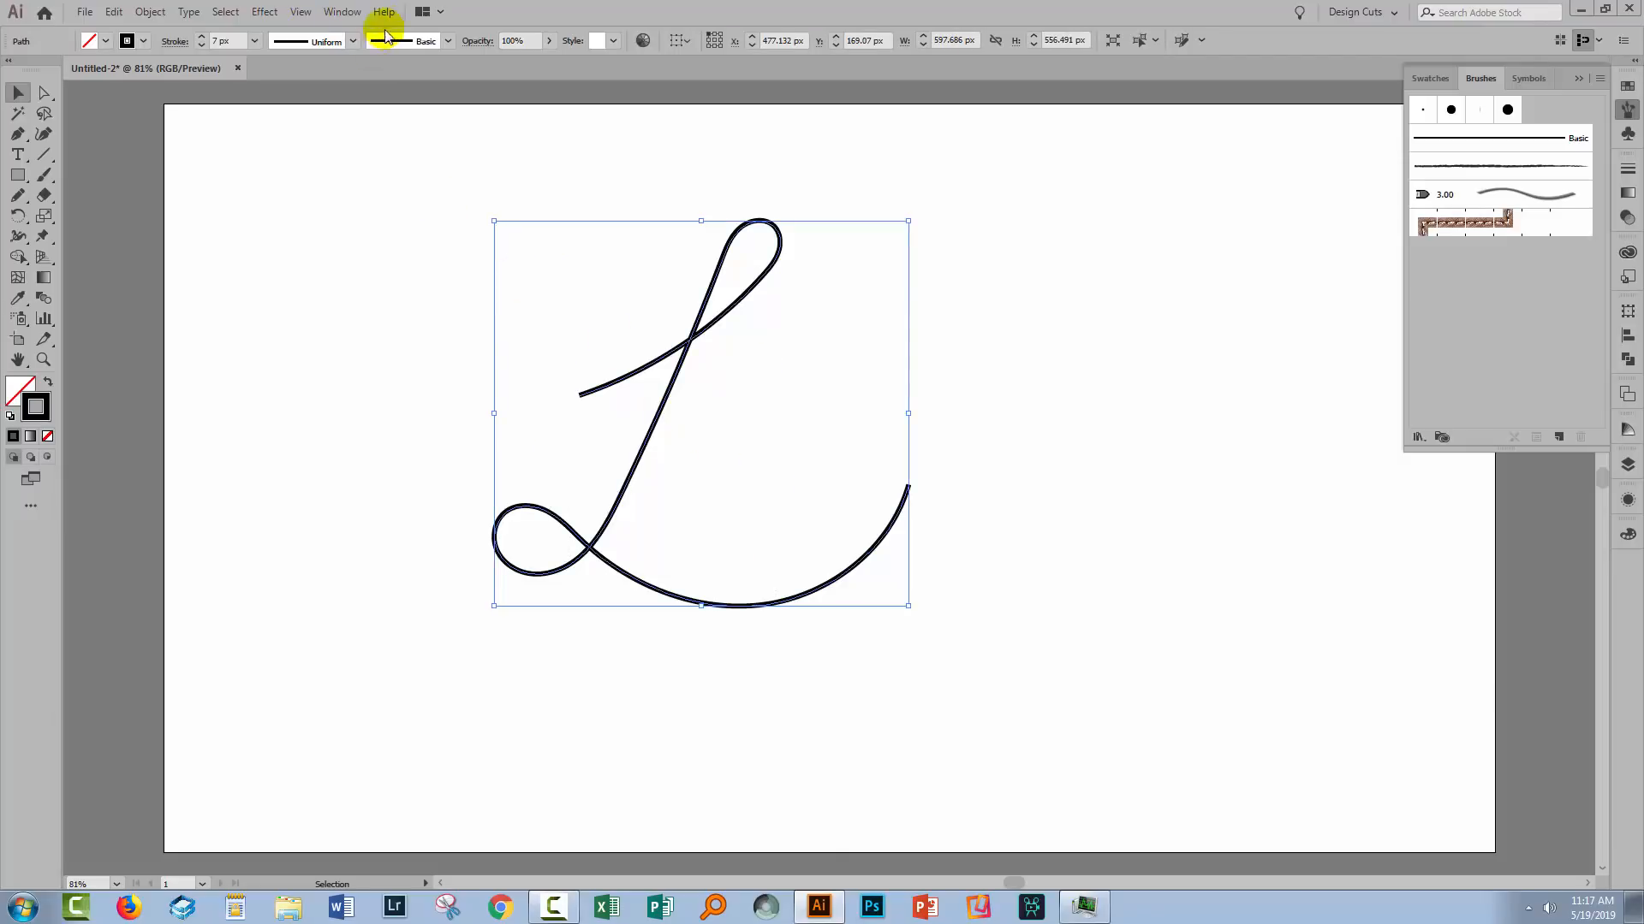
pyautogui.moveTo(309, 41)
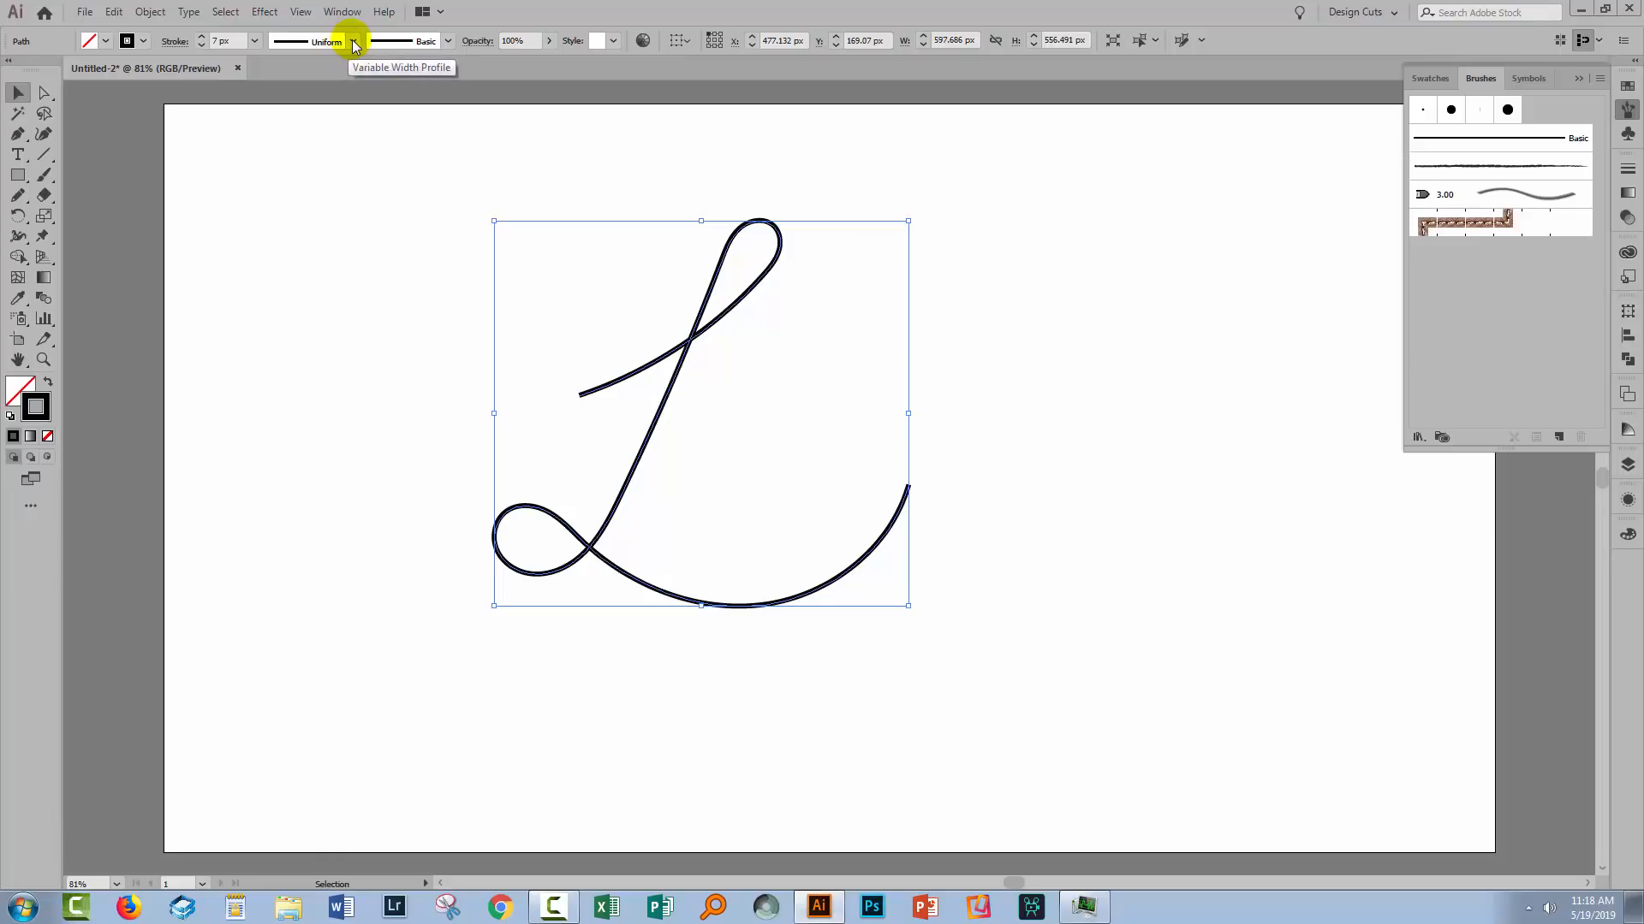
# Apply Width Profile 1 (oval) to the L and raise its stroke weight to 28 px.
pyautogui.click(351, 41)
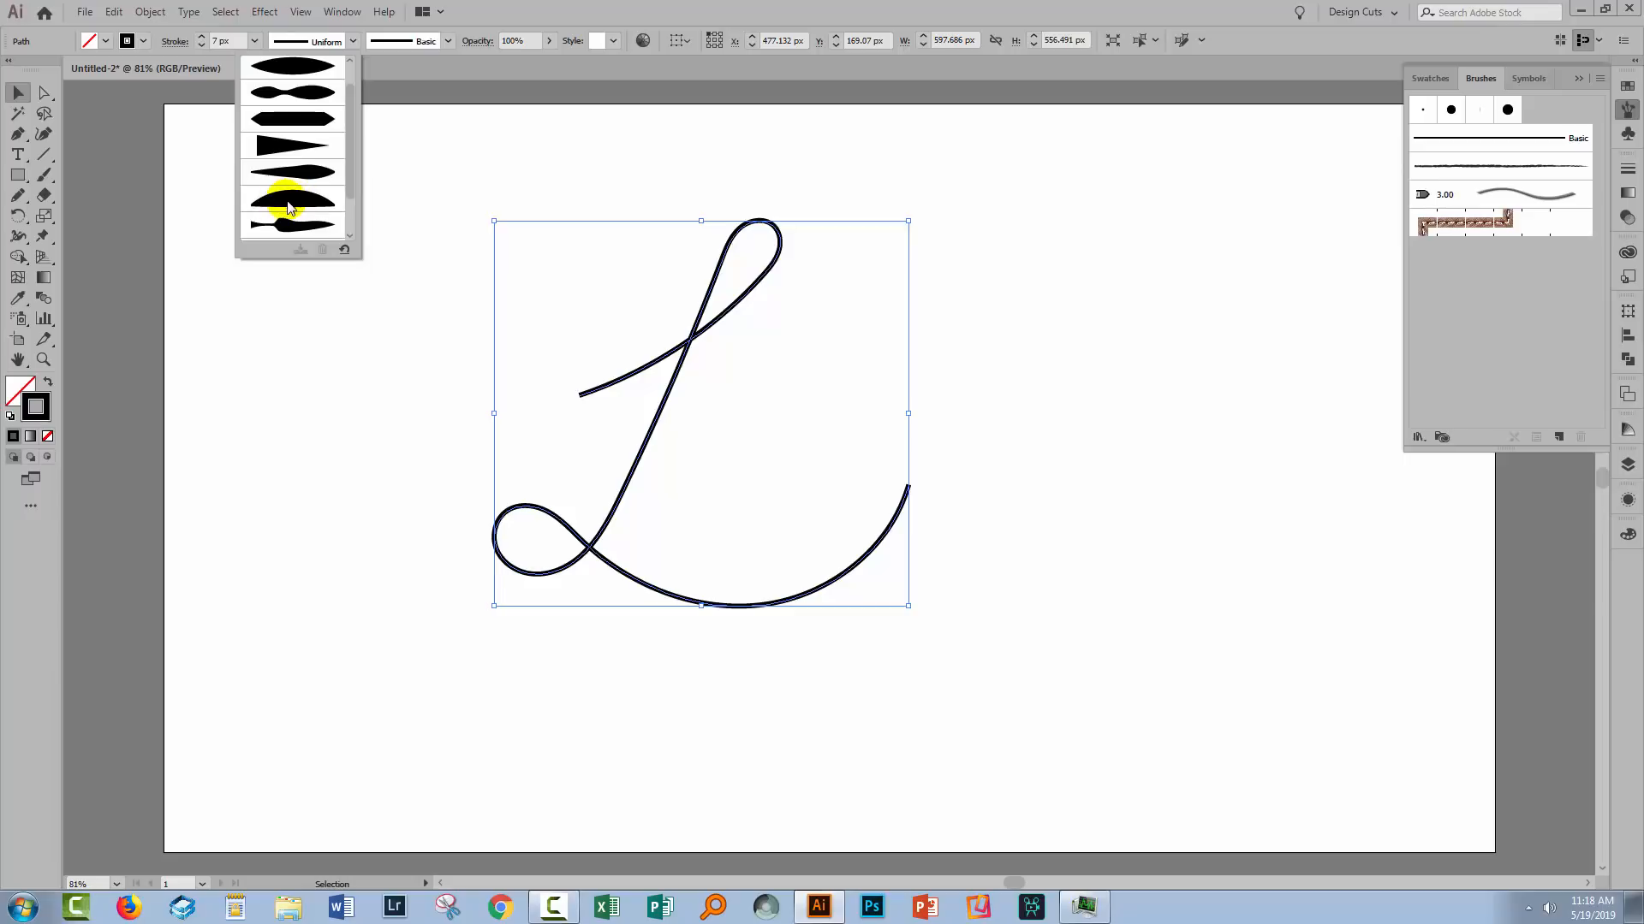
pyautogui.scroll(-3)
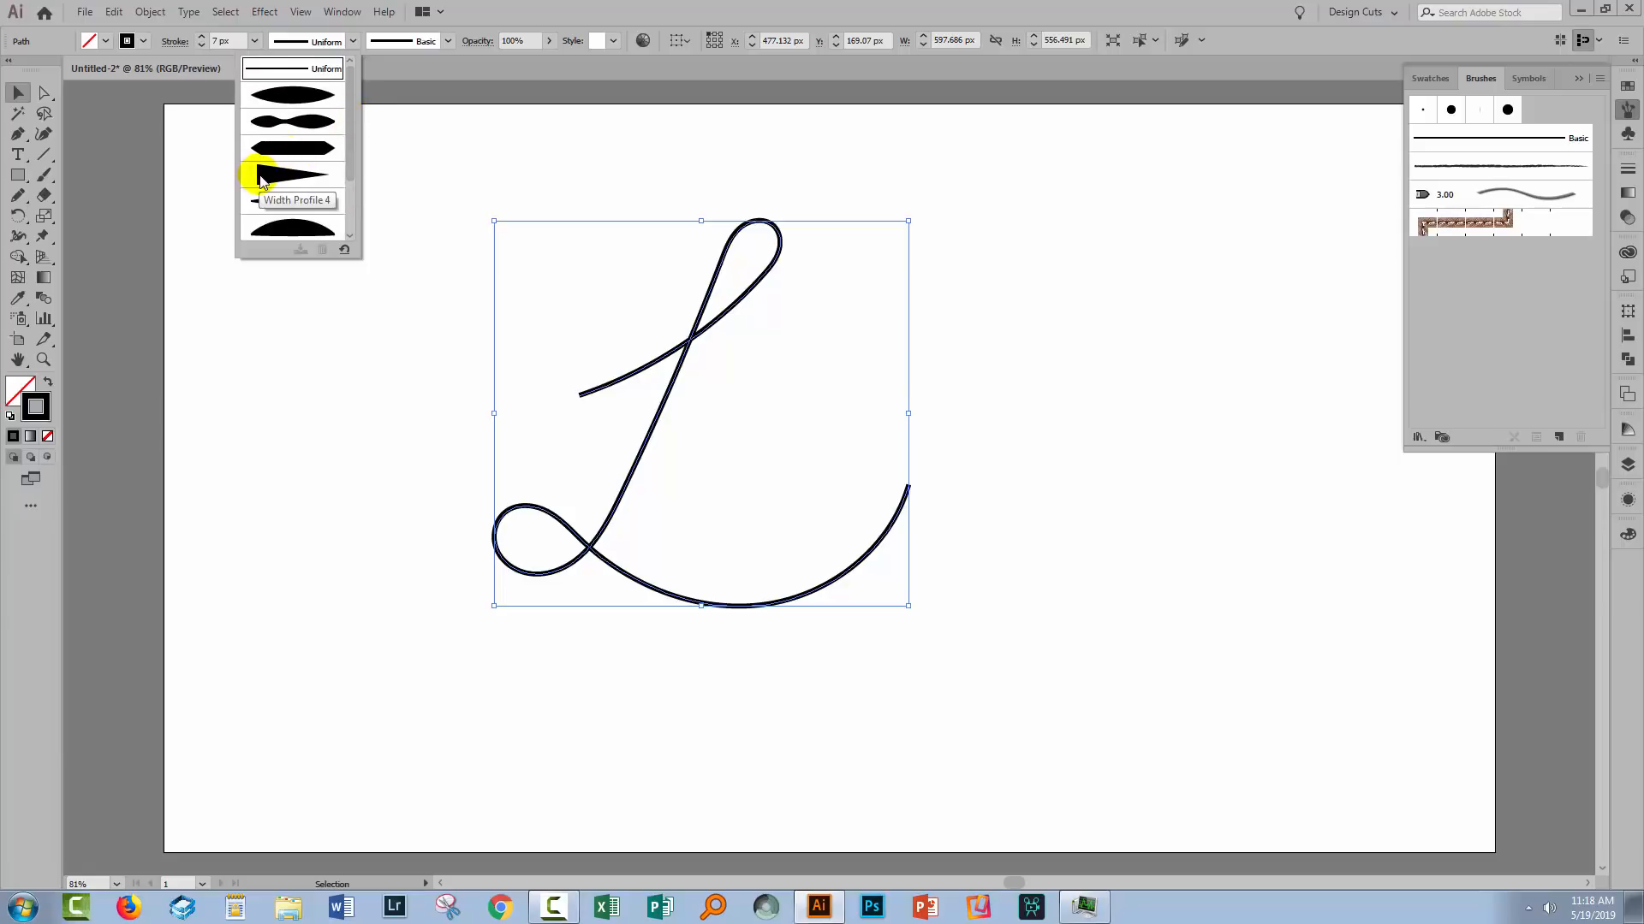
pyautogui.click(291, 174)
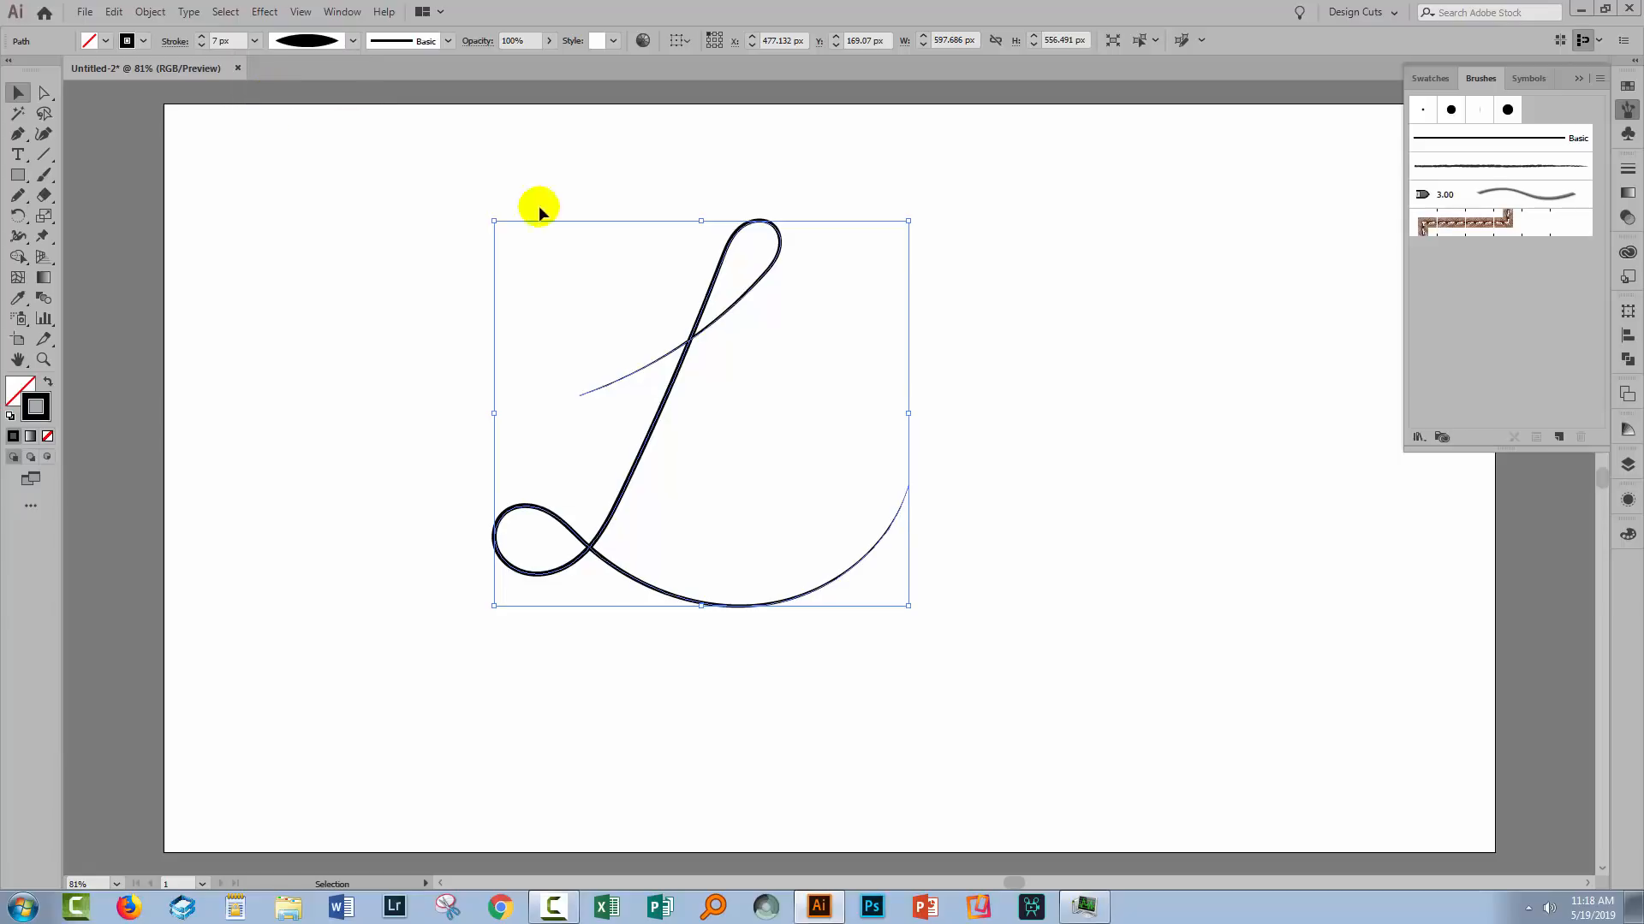
pyautogui.moveTo(275, 52)
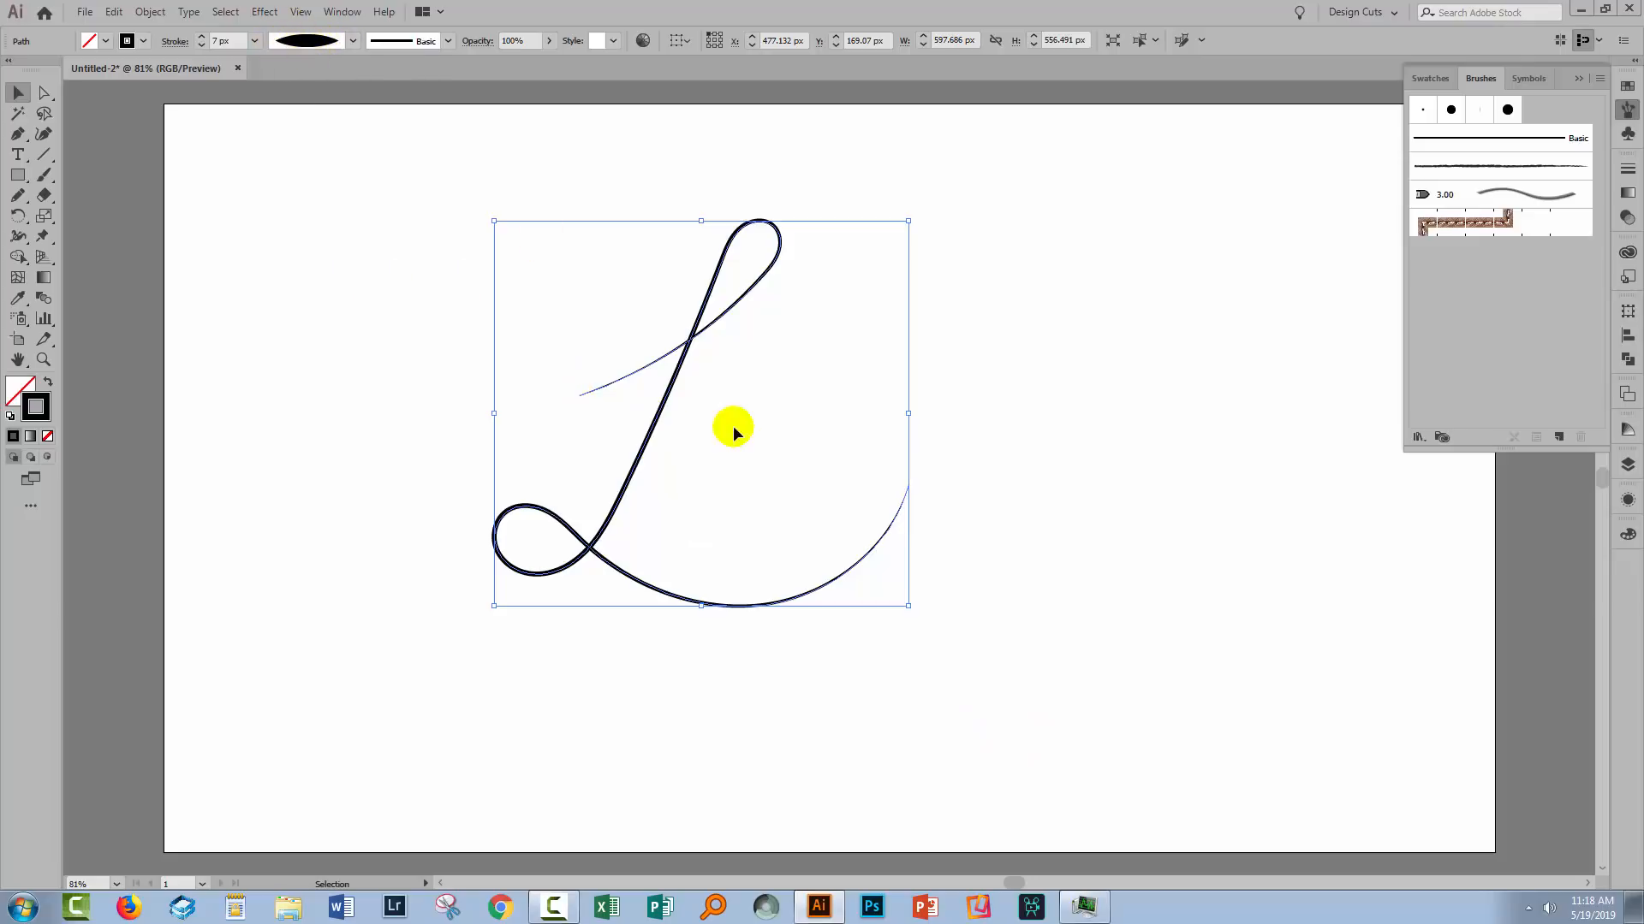
pyautogui.moveTo(201, 41)
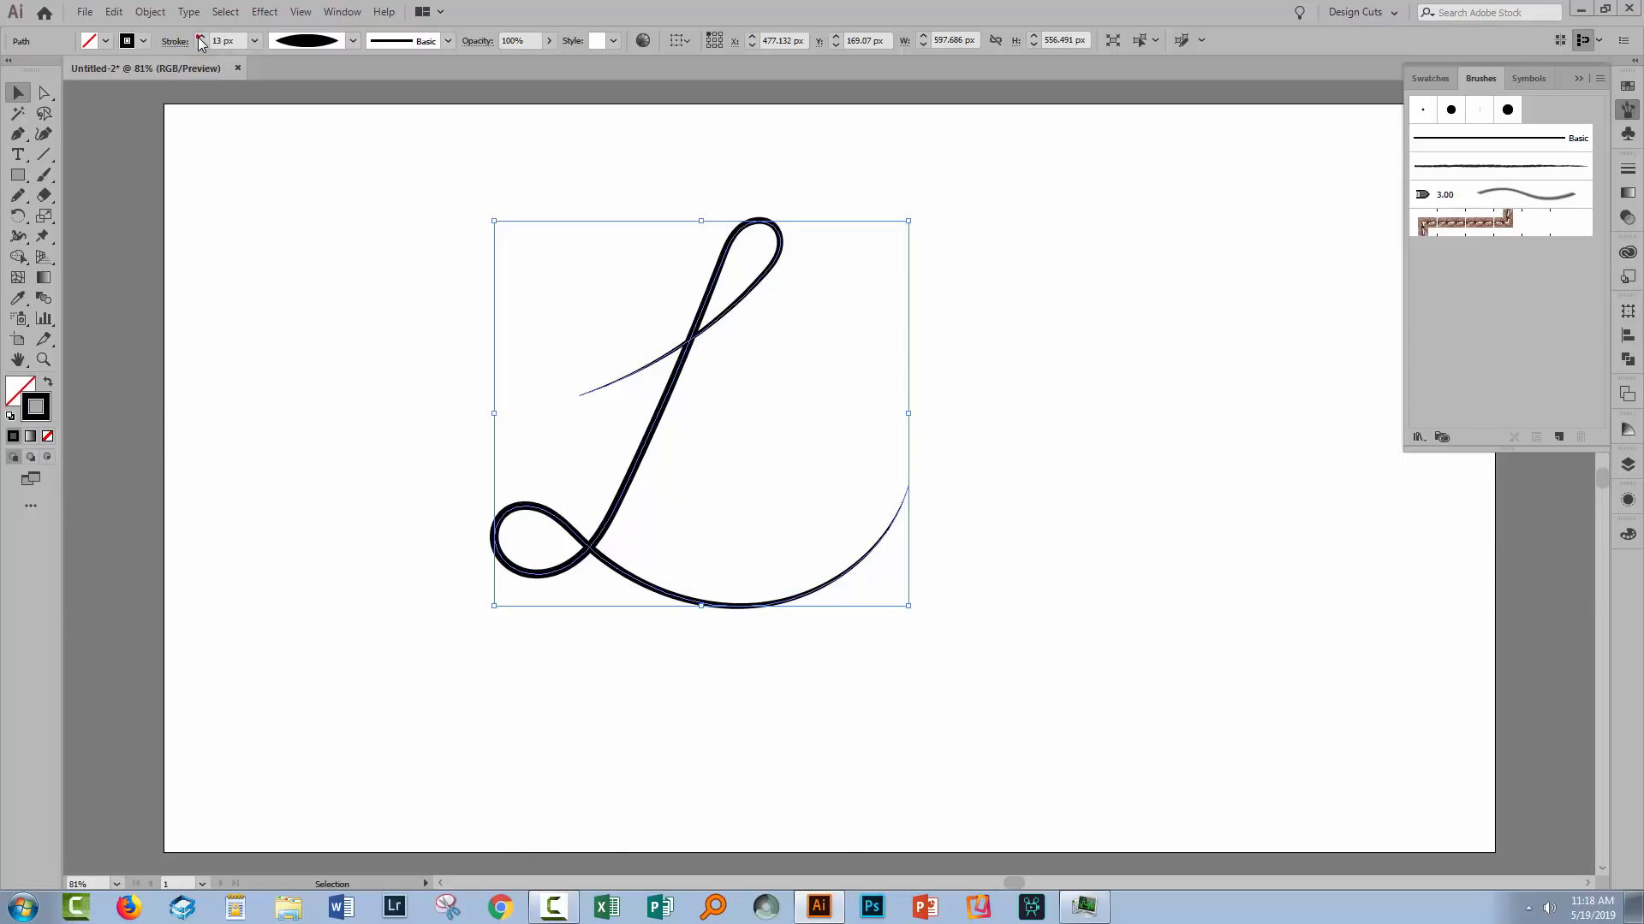
pyautogui.click(256, 40)
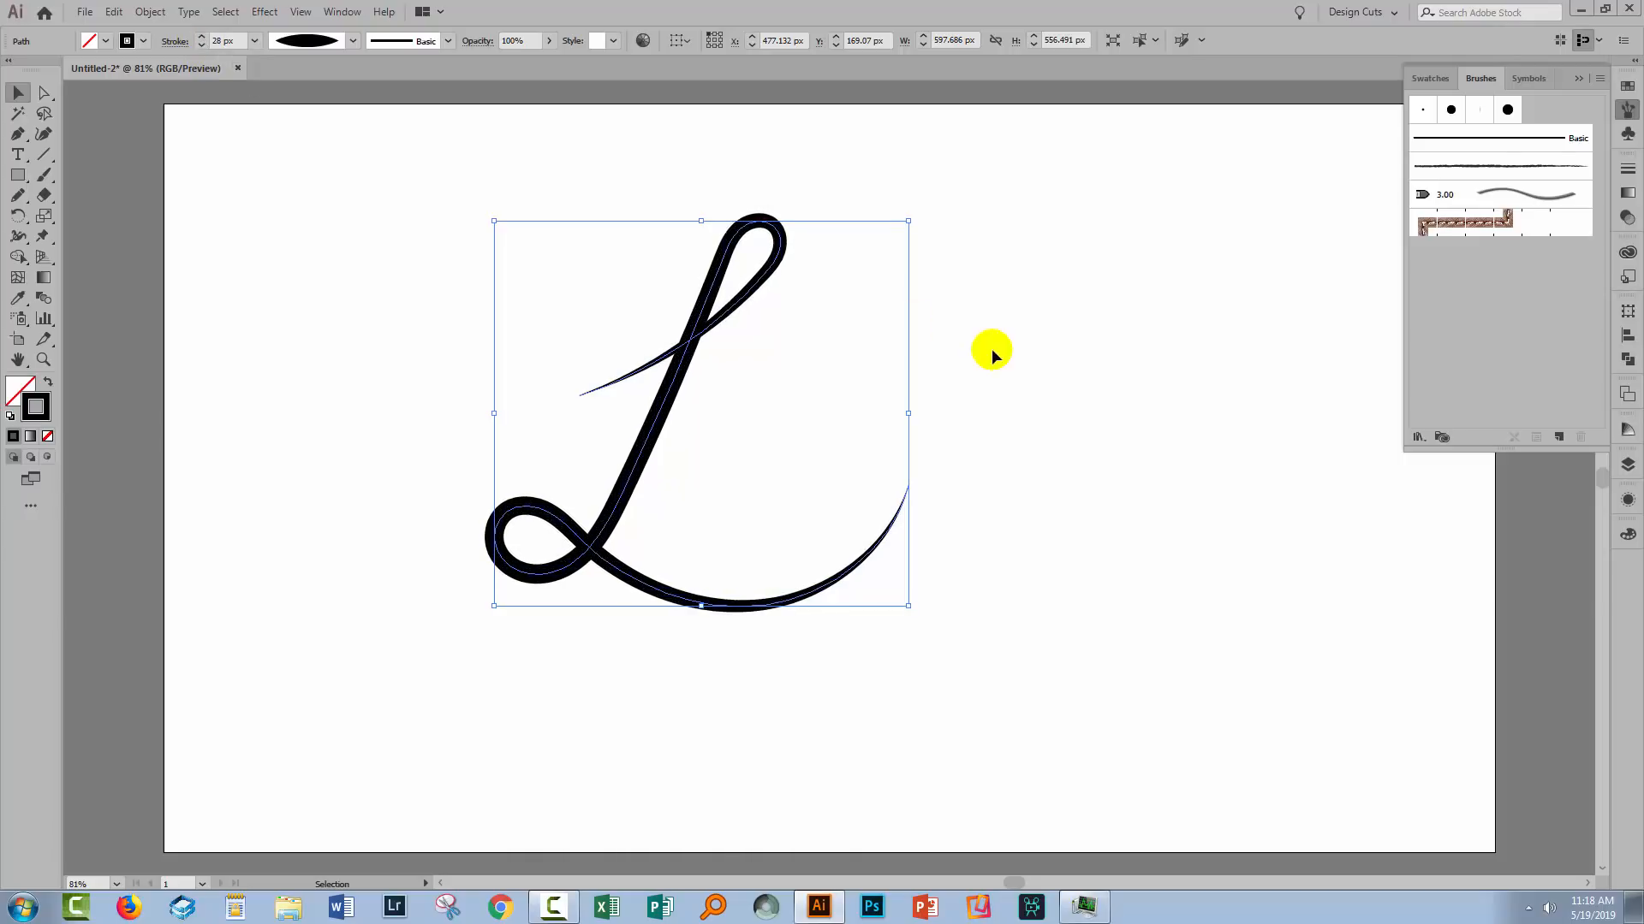
pyautogui.click(881, 687)
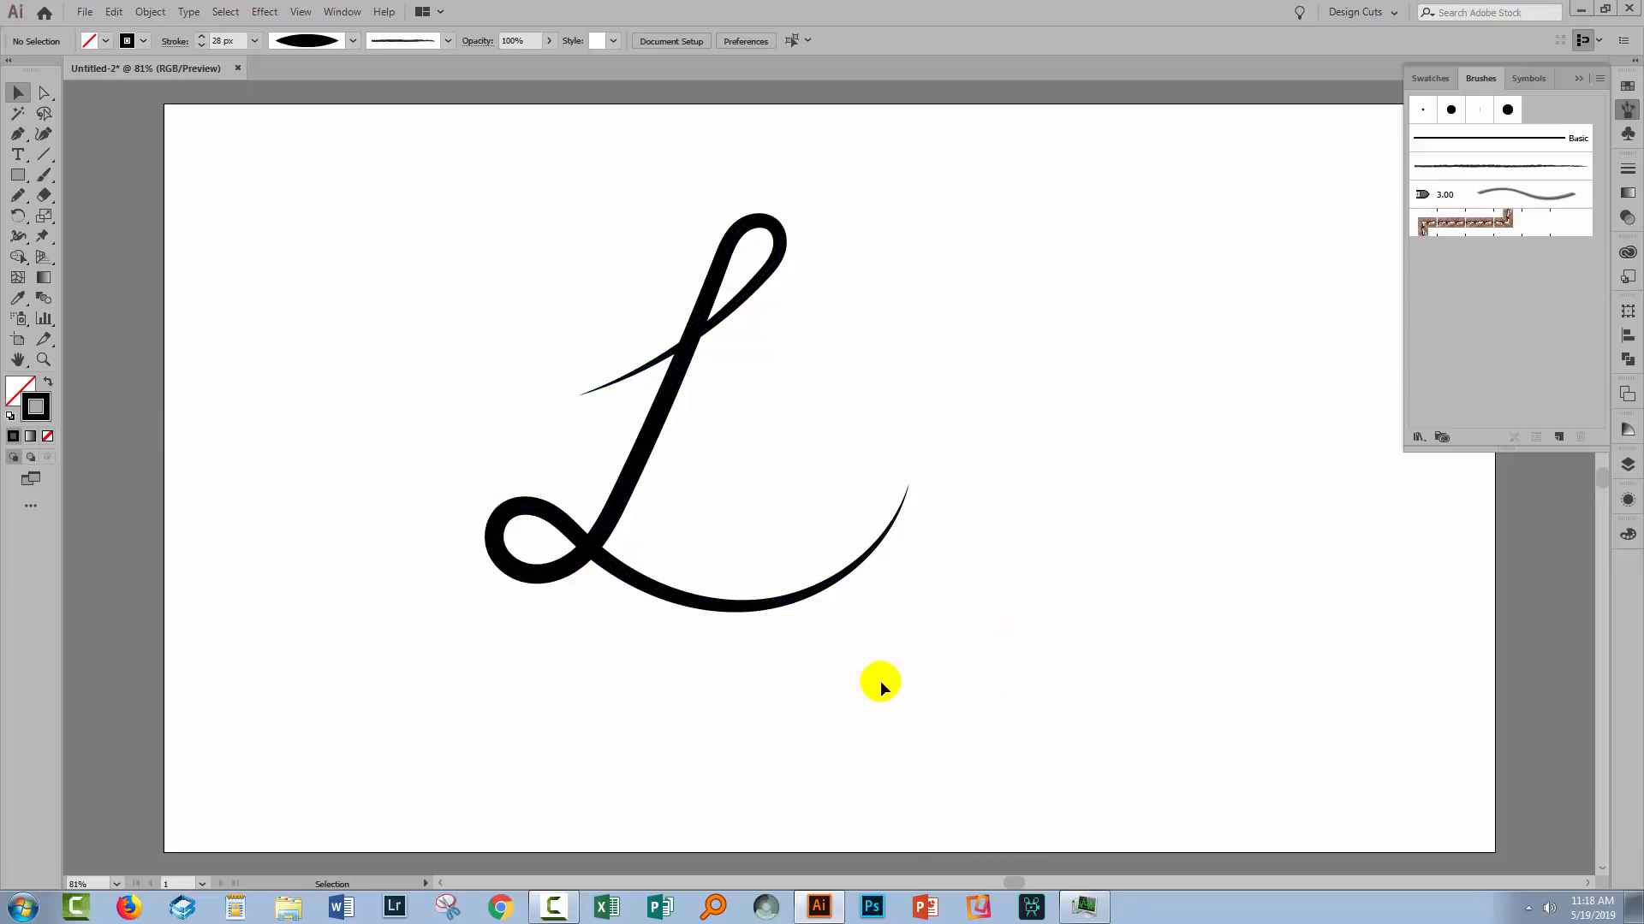
pyautogui.moveTo(803, 337)
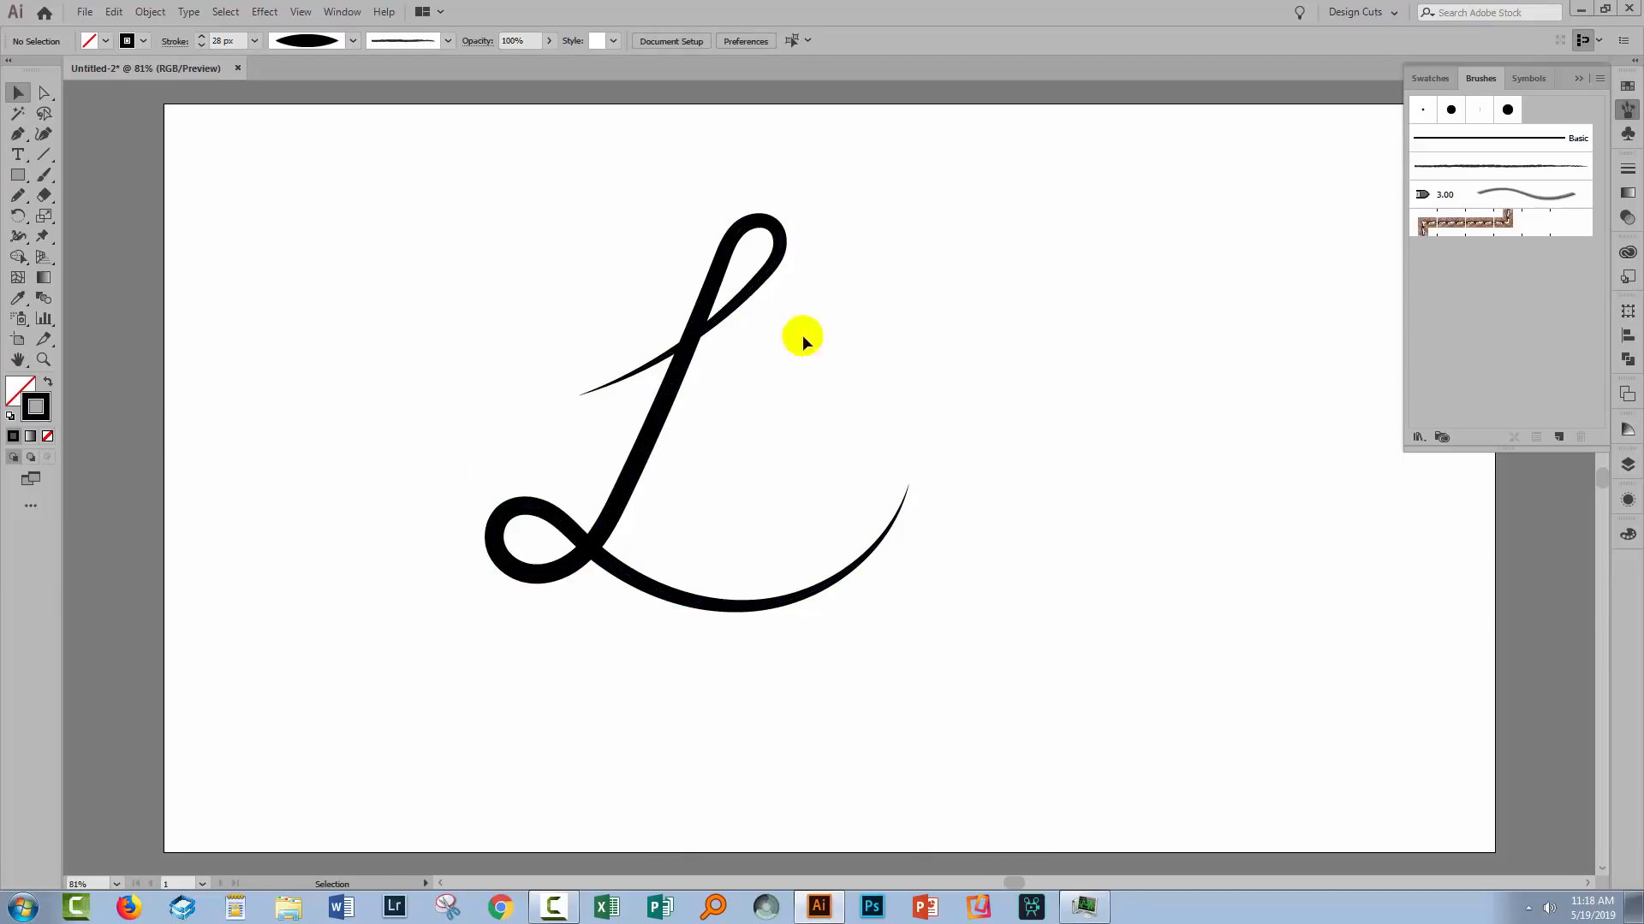
pyautogui.moveTo(856, 636)
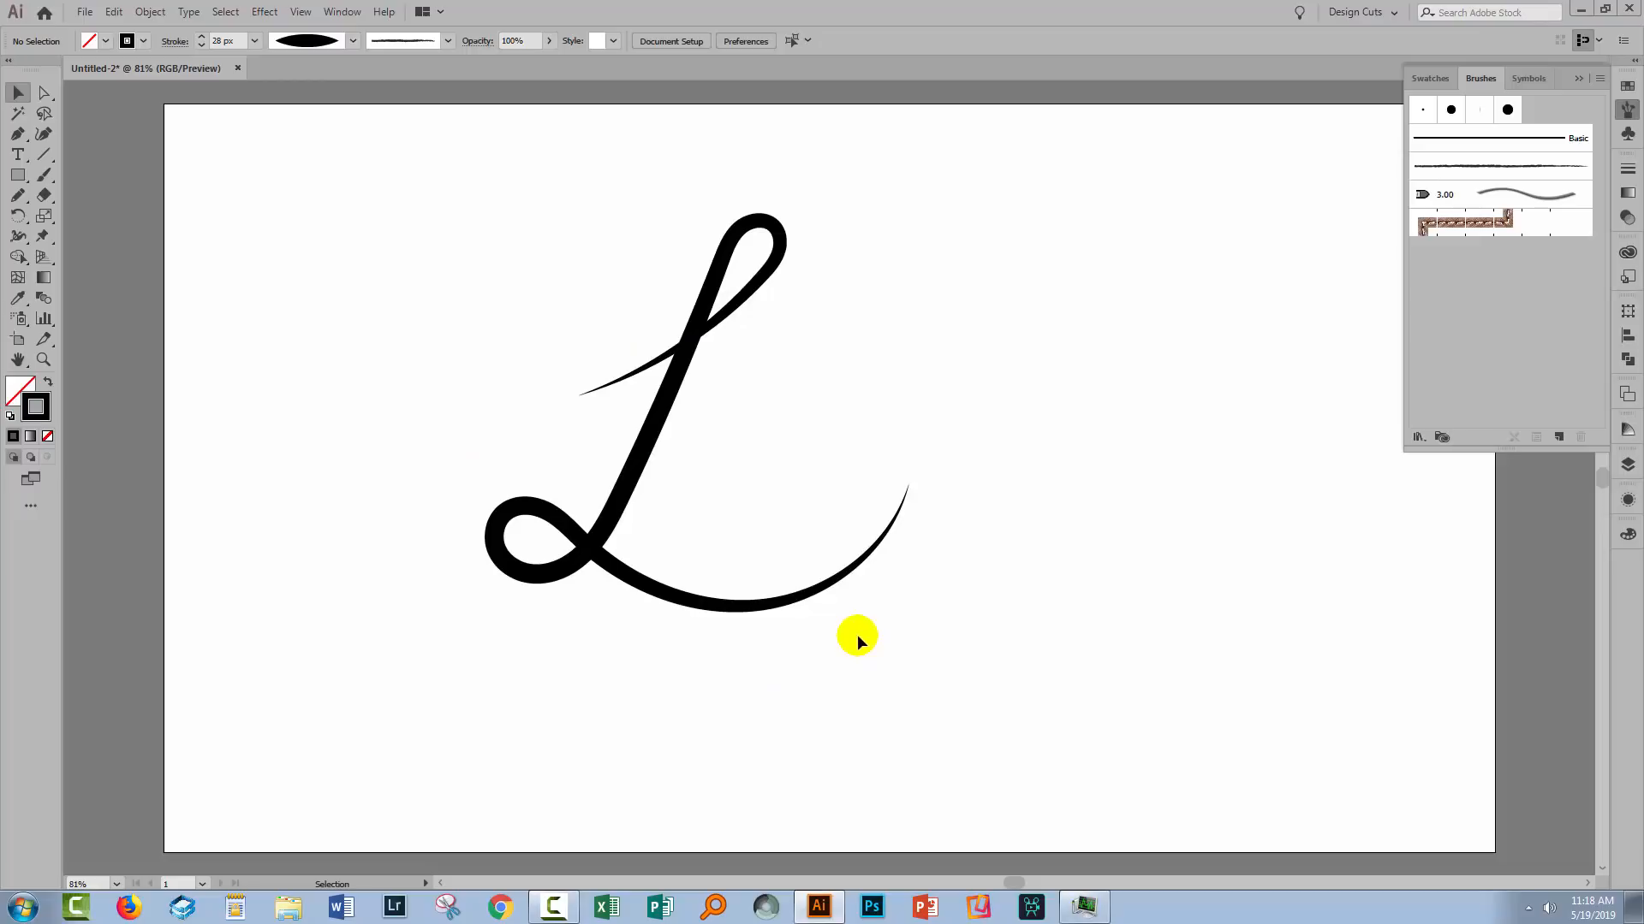
pyautogui.moveTo(654, 307)
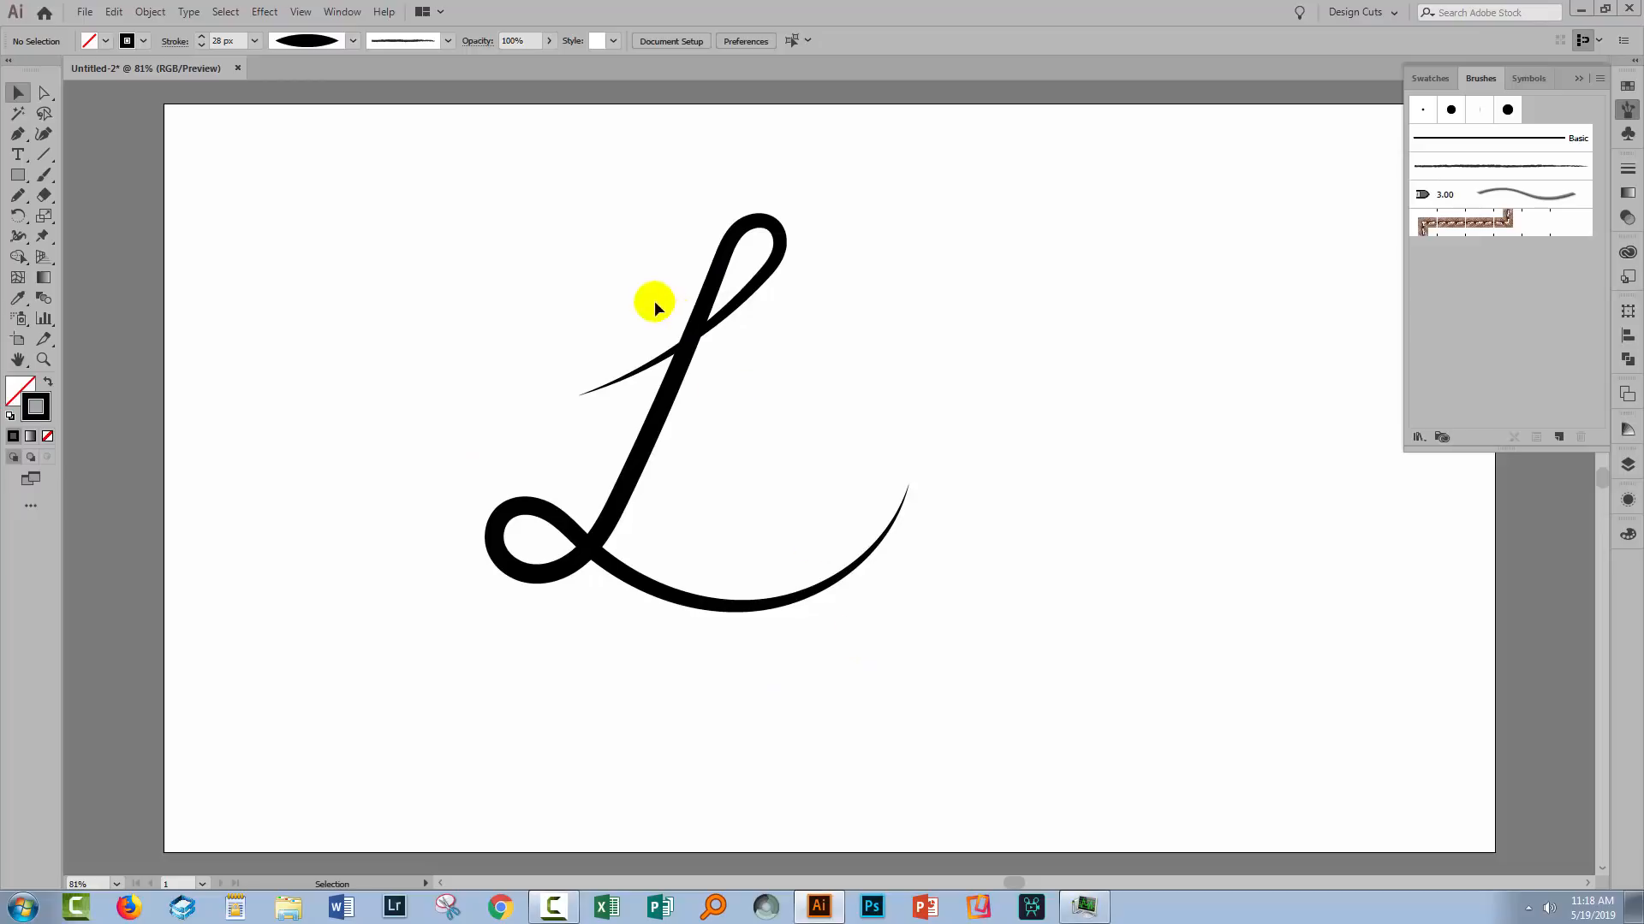
# Apply the wedge-shaped Width Profile 4 to the L and show the Appearance panel.
pyautogui.click(653, 304)
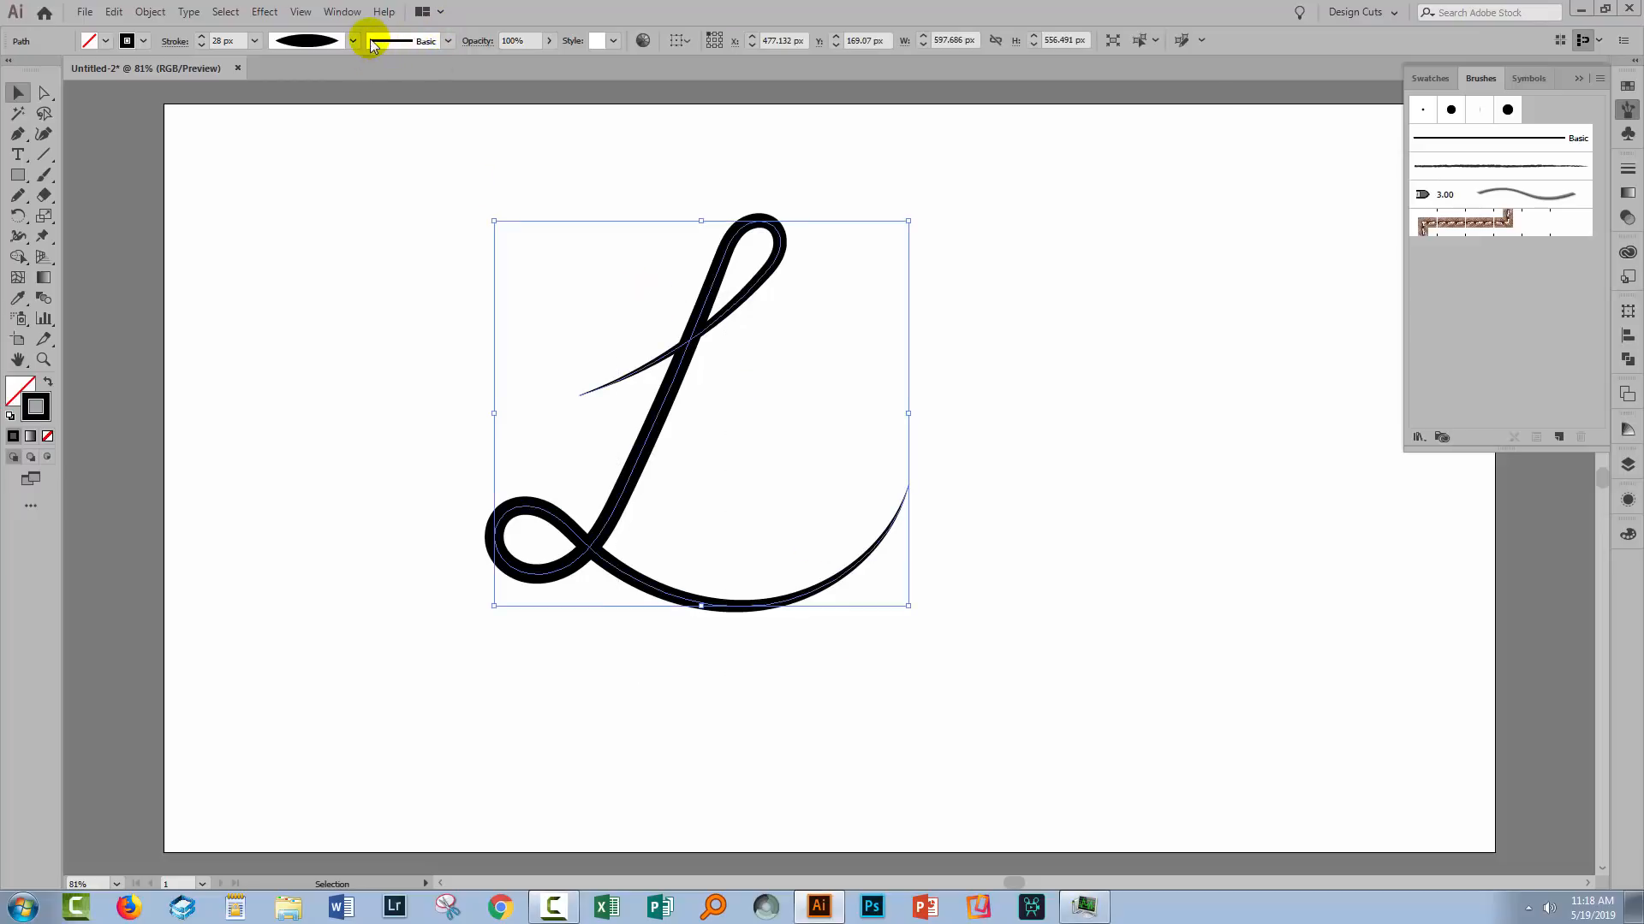
pyautogui.click(352, 40)
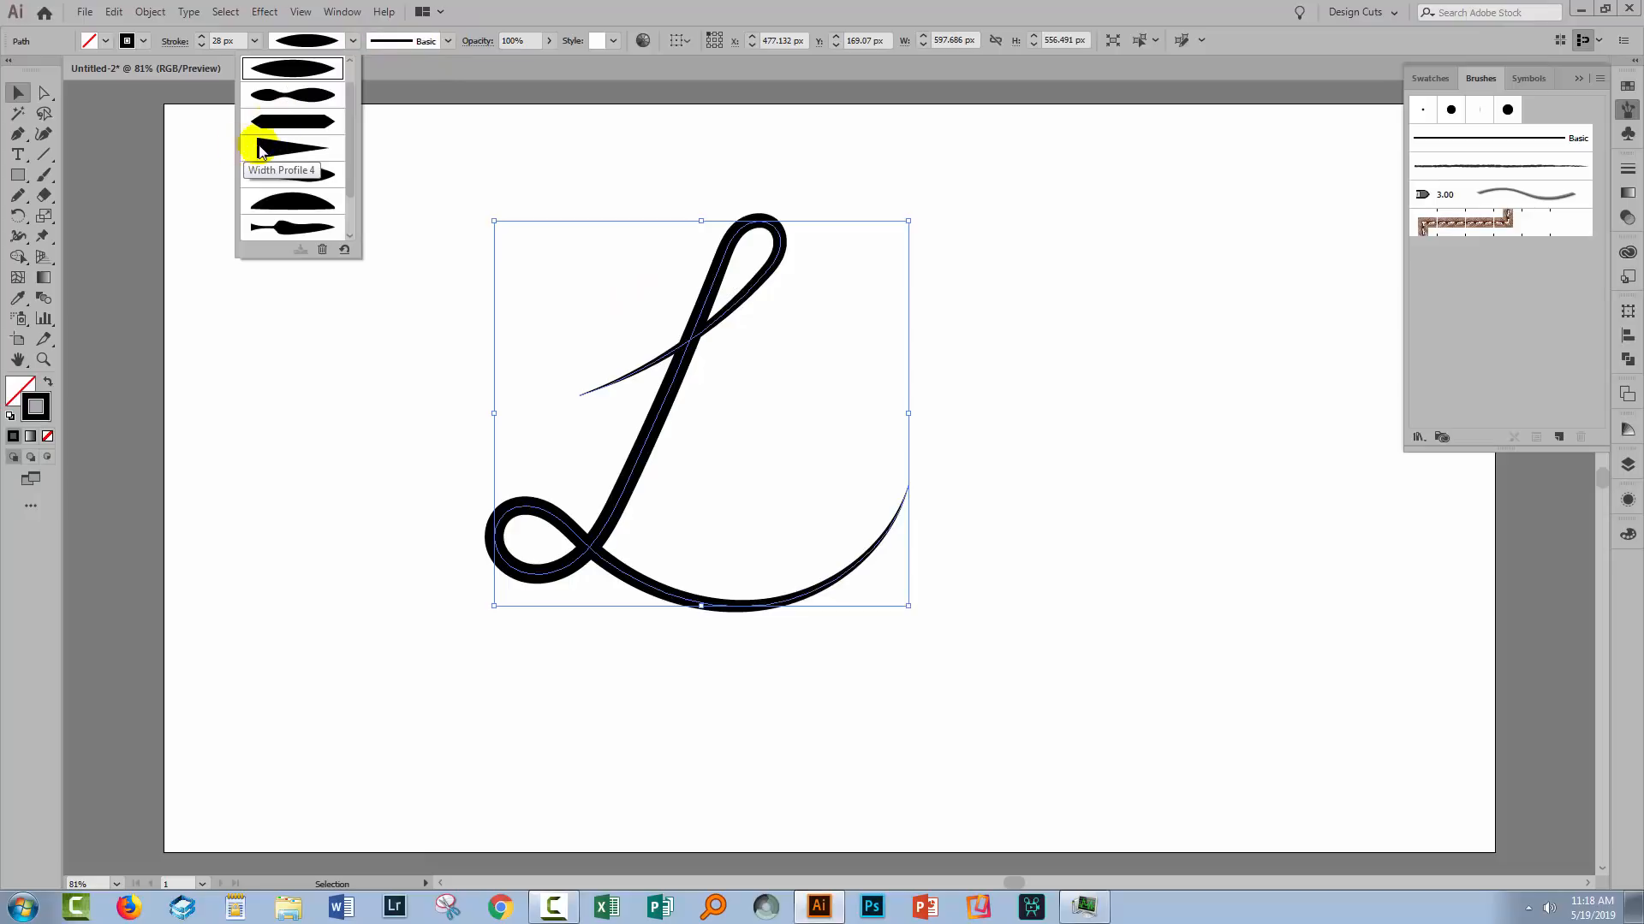
pyautogui.click(293, 147)
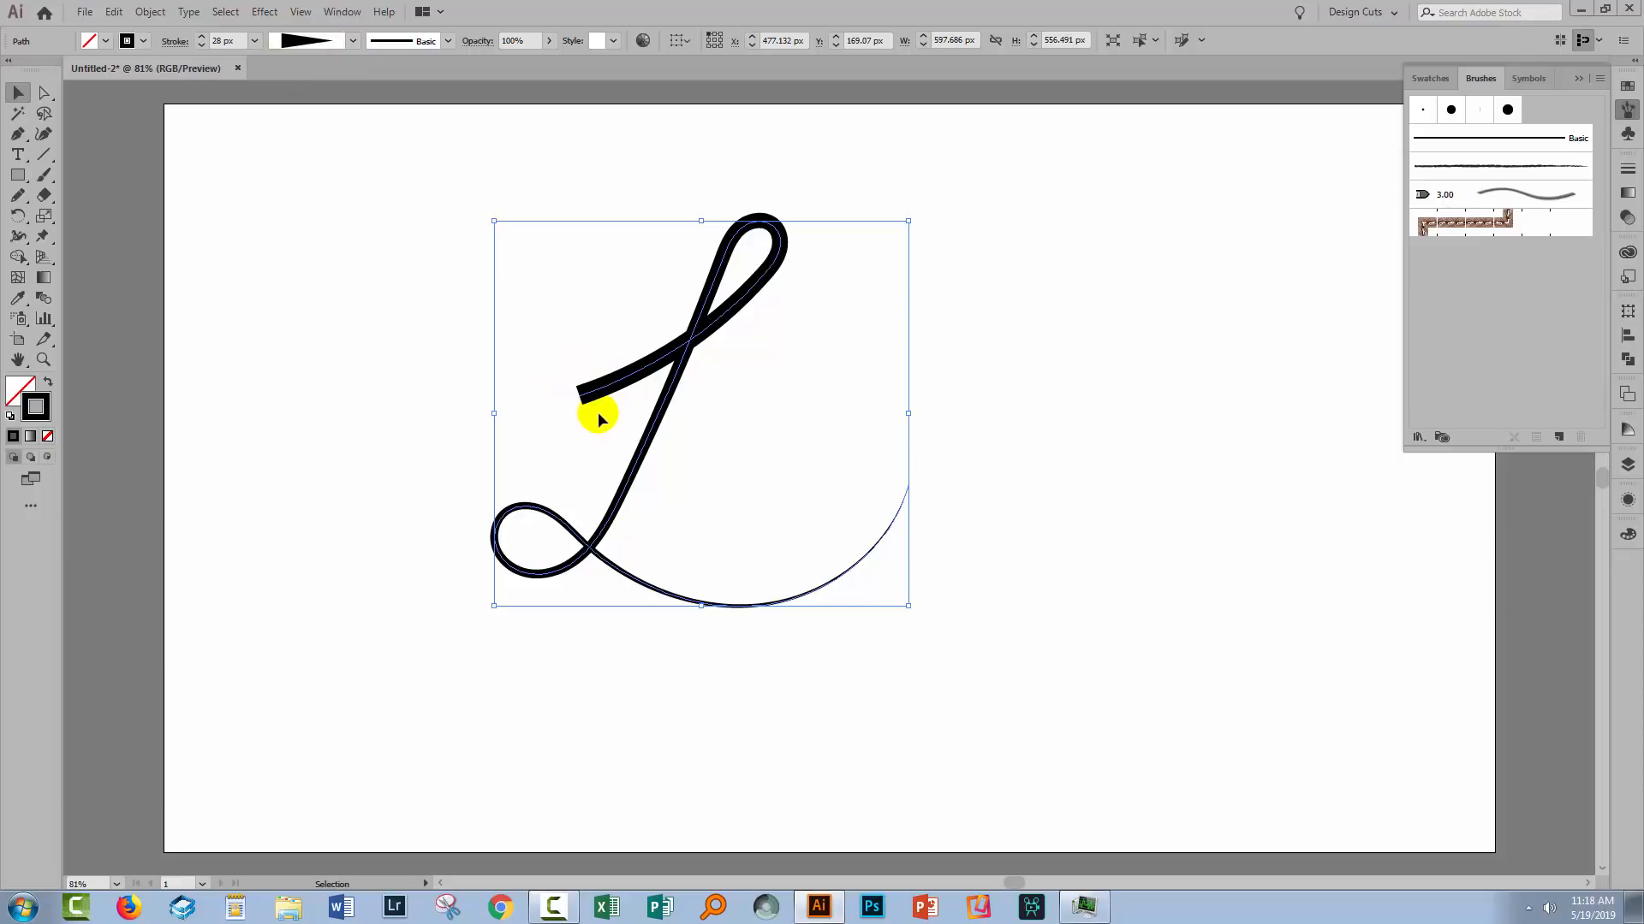
pyautogui.moveTo(602, 480)
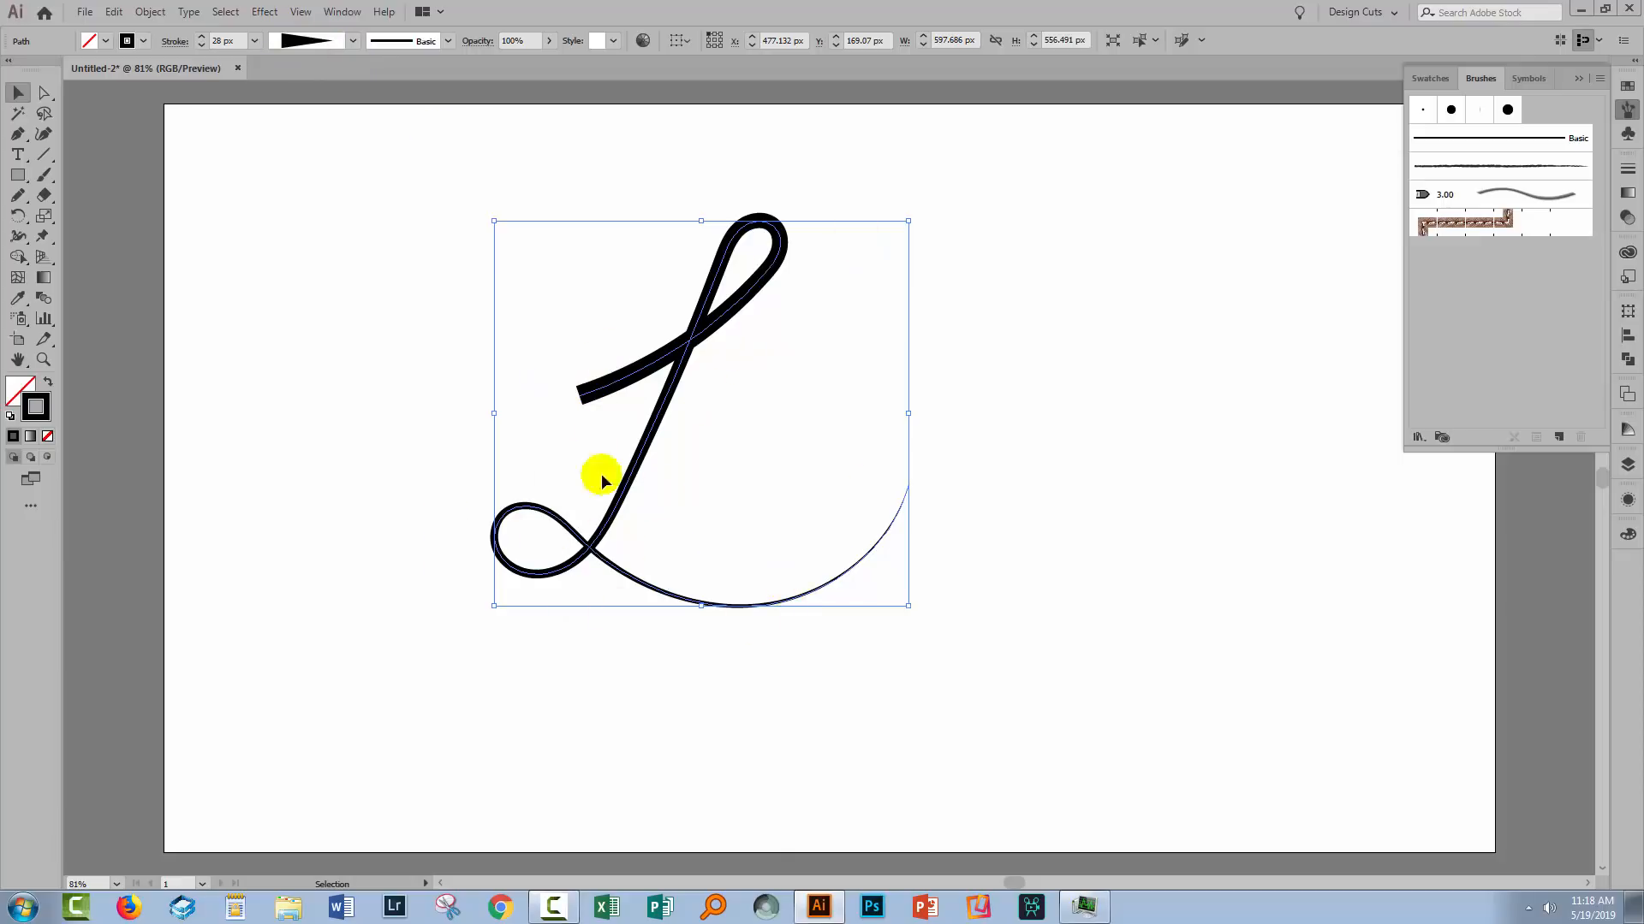
pyautogui.moveTo(708, 605)
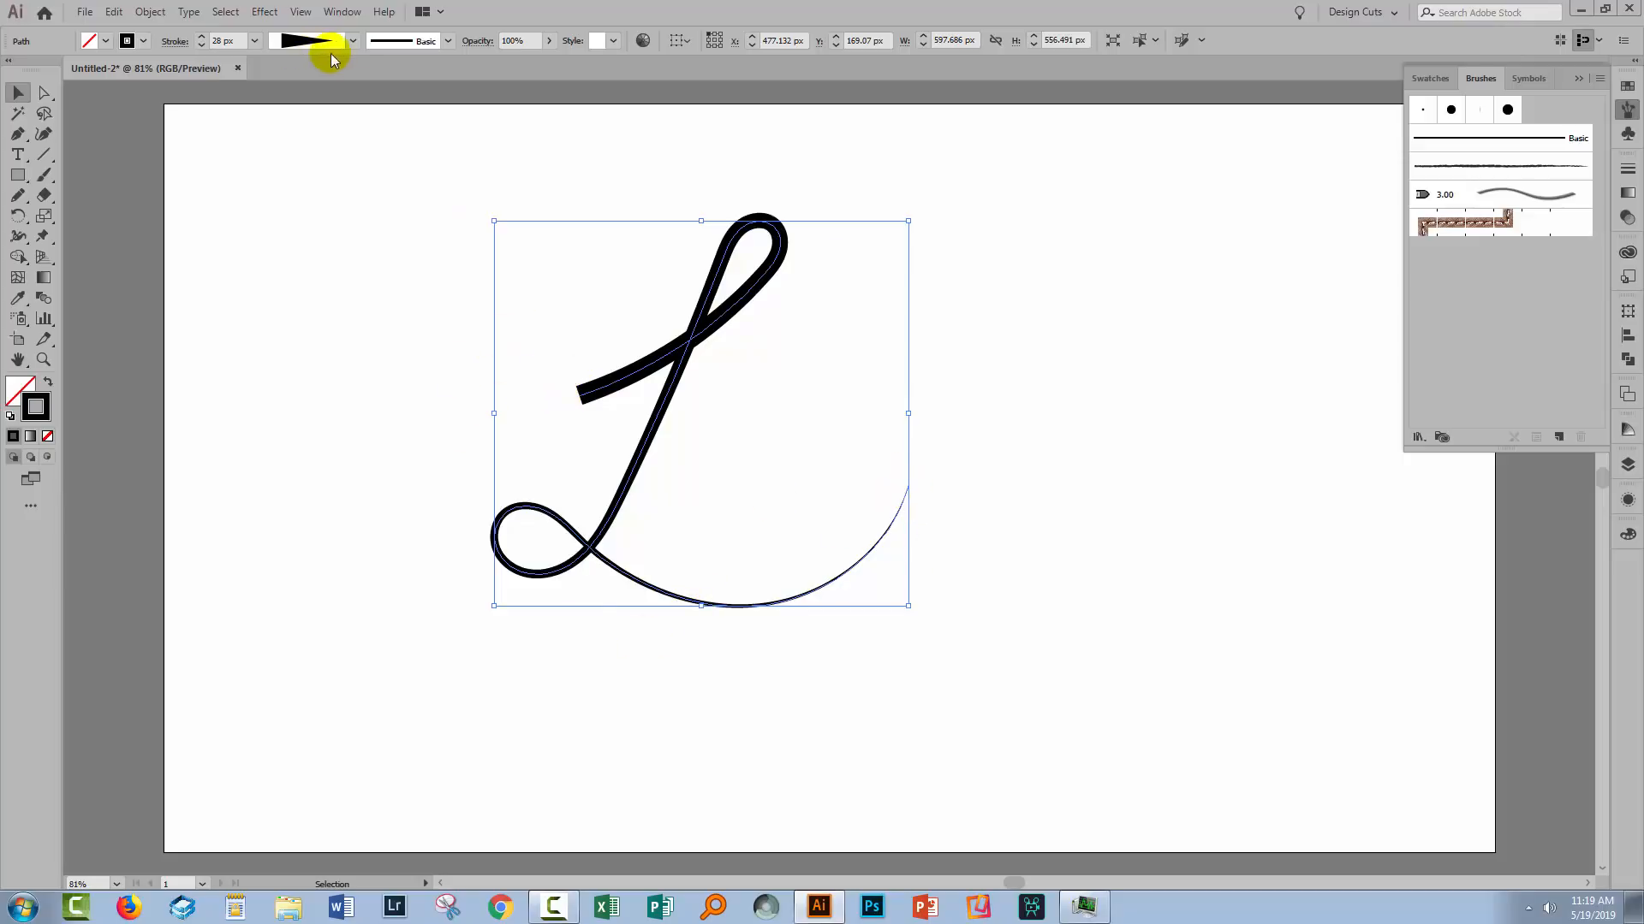
pyautogui.click(351, 40)
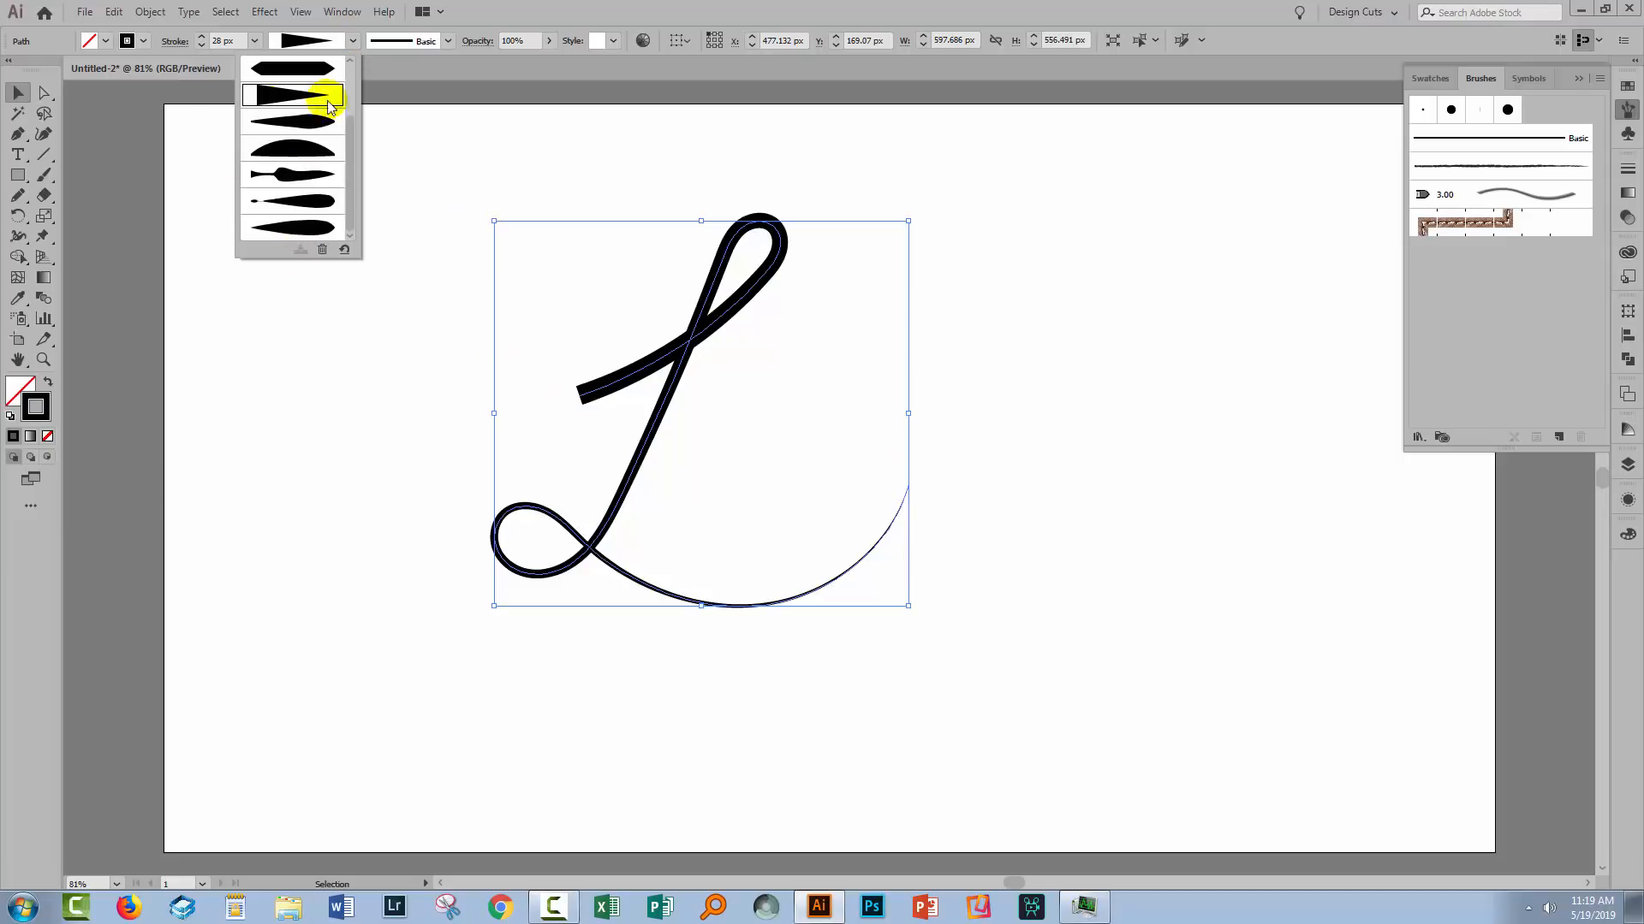
pyautogui.moveTo(277, 199)
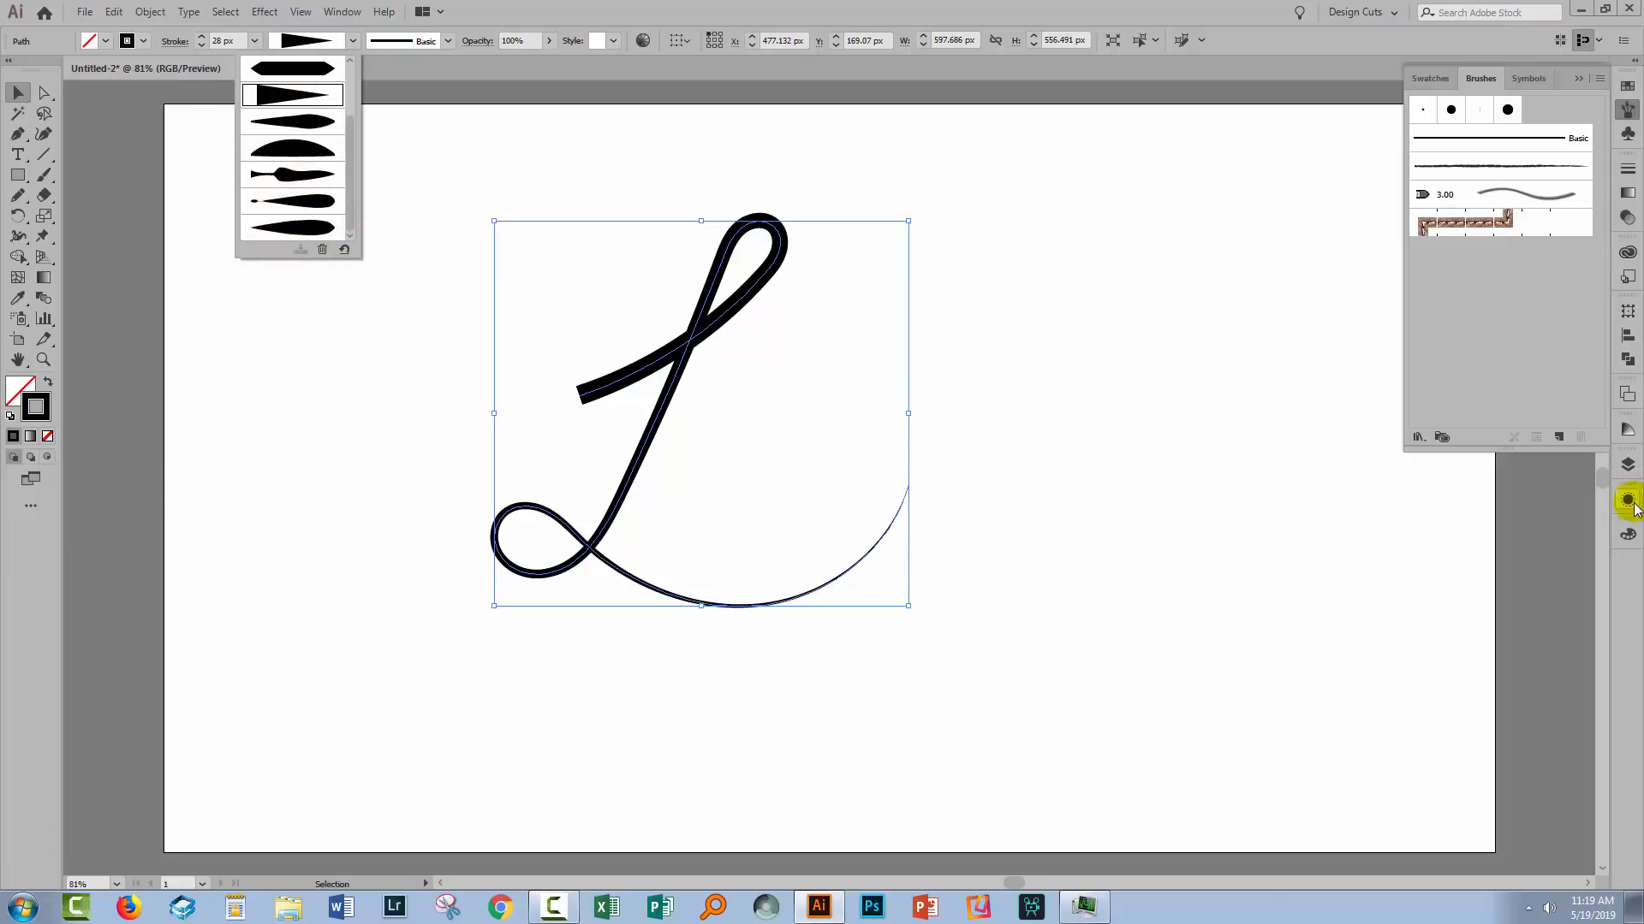
pyautogui.click(1628, 500)
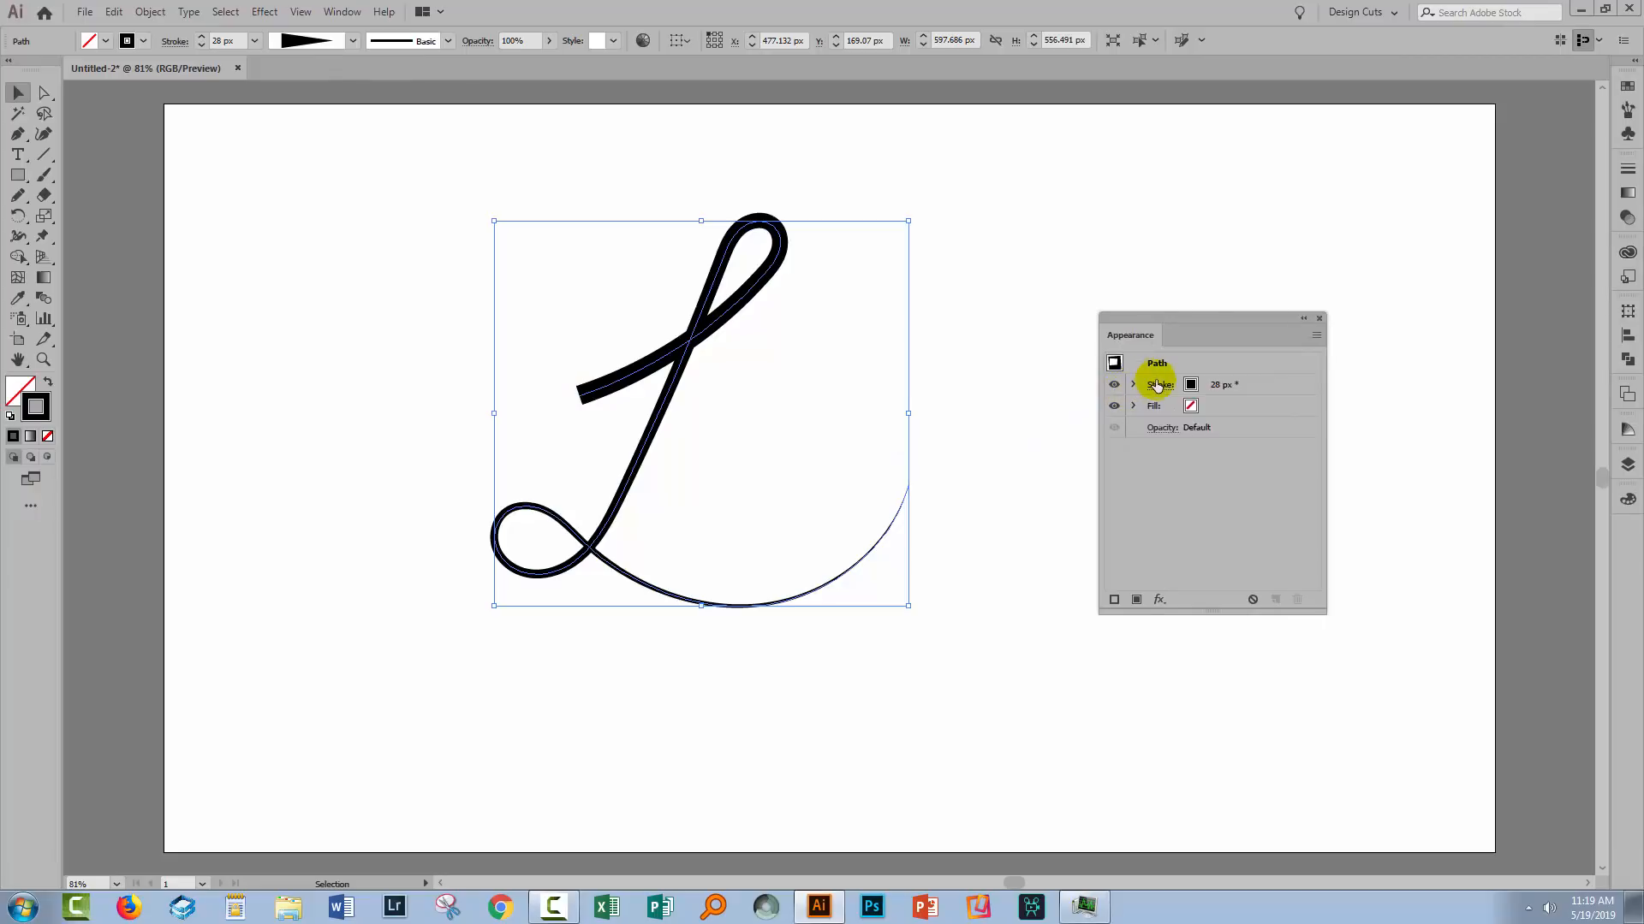
# Flip the L's wedge width profile along the path so the tail is thickest.
pyautogui.click(1159, 385)
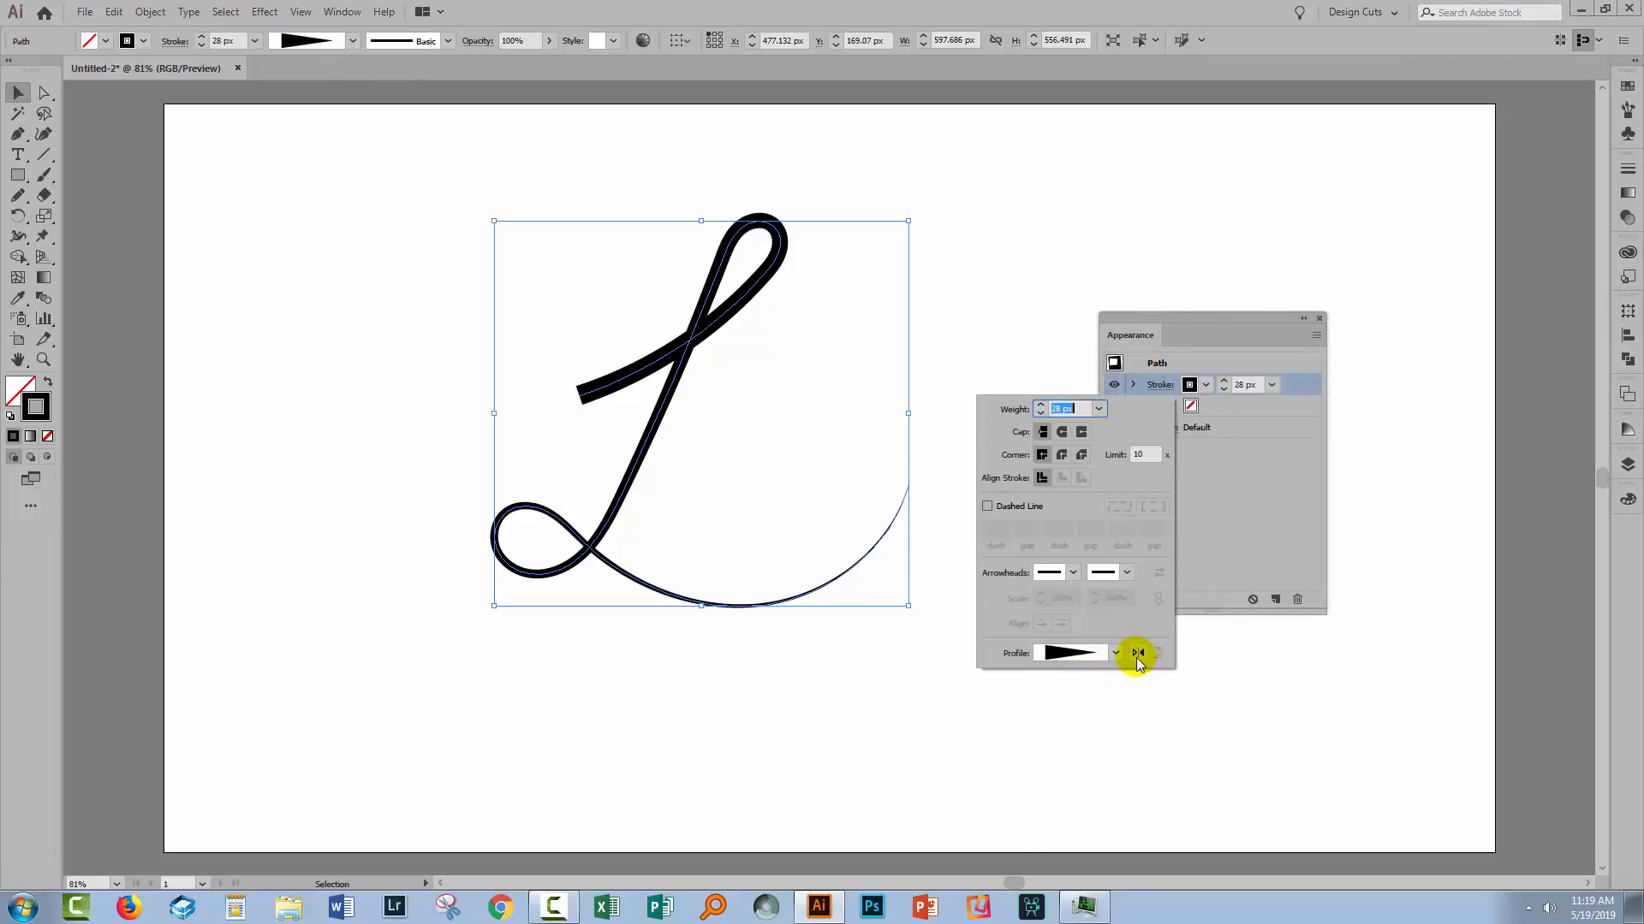
pyautogui.moveTo(1138, 653)
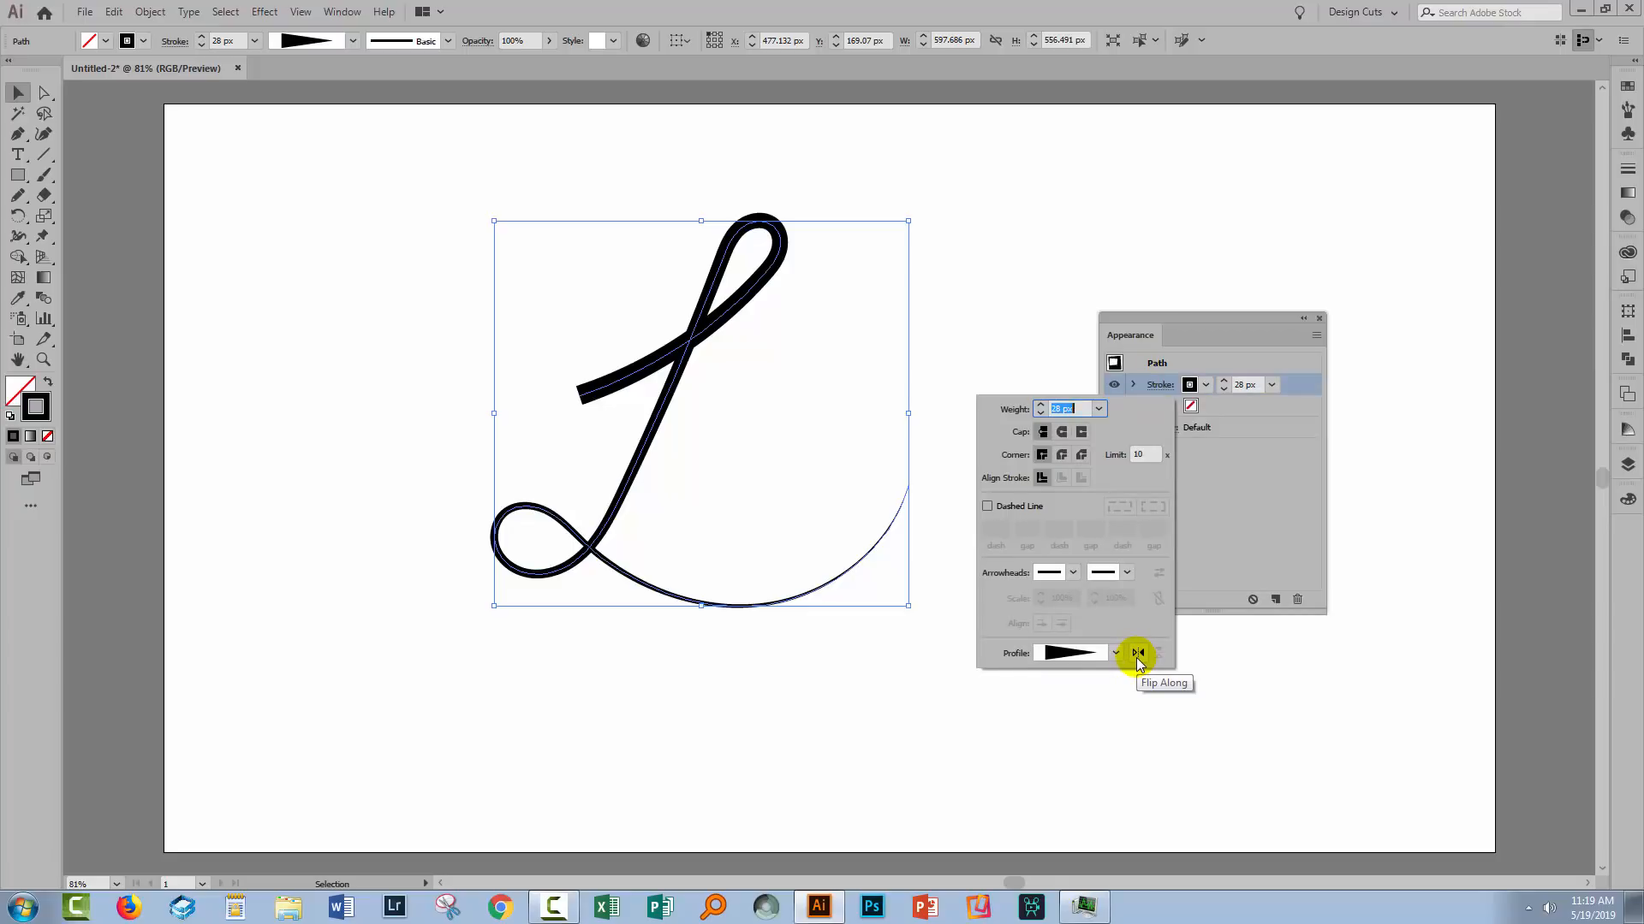
pyautogui.click(1138, 654)
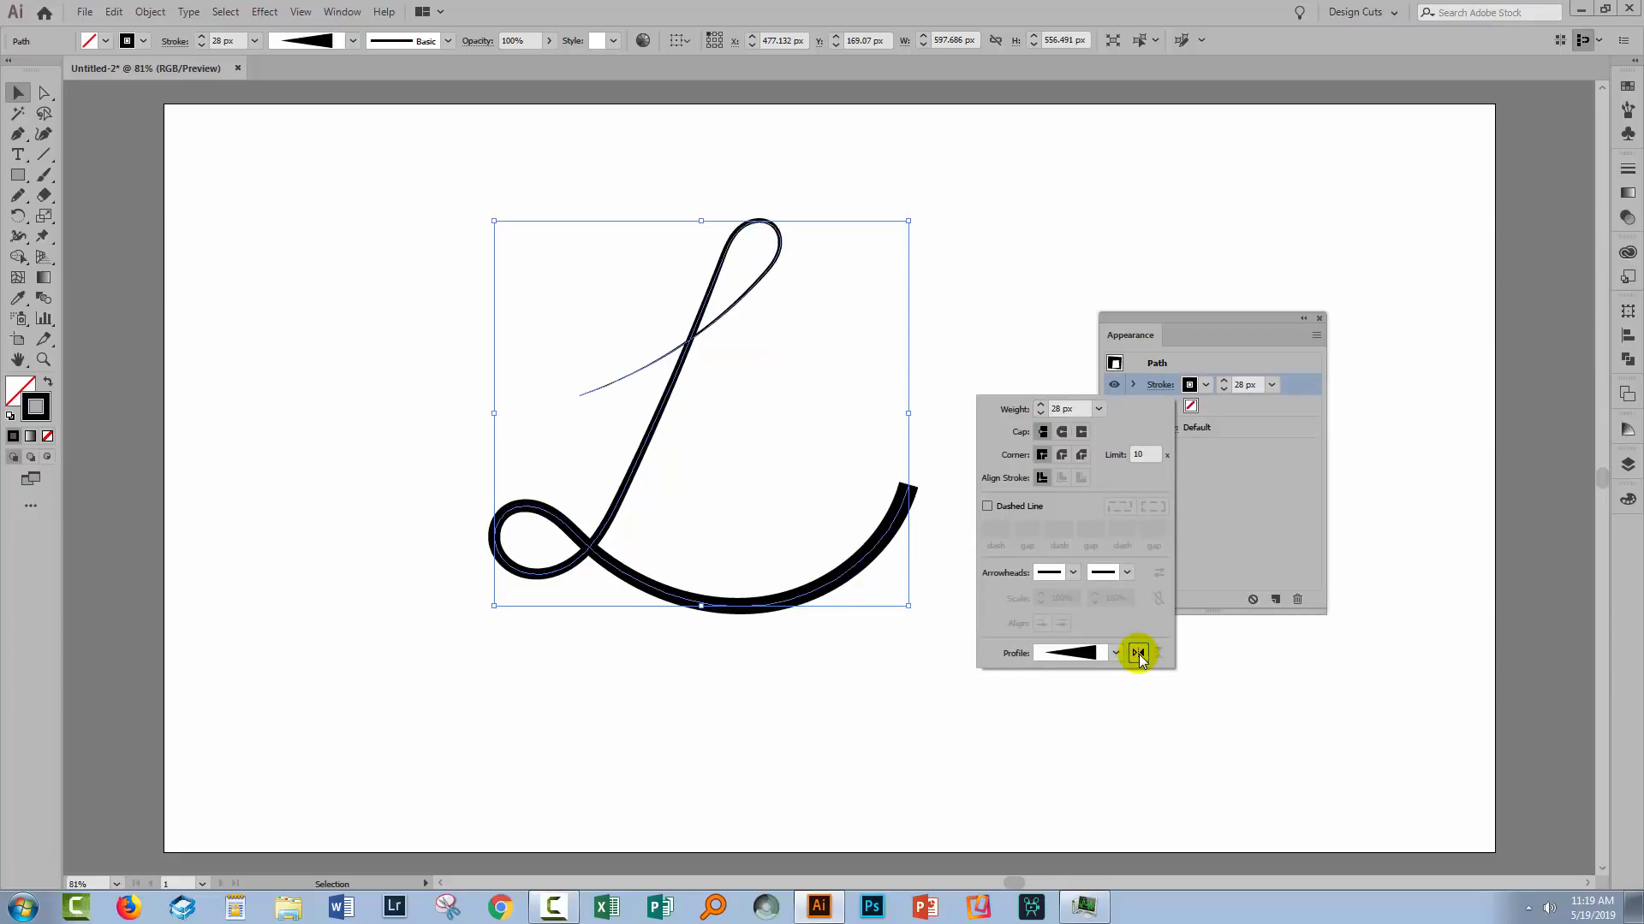
pyautogui.click(1139, 652)
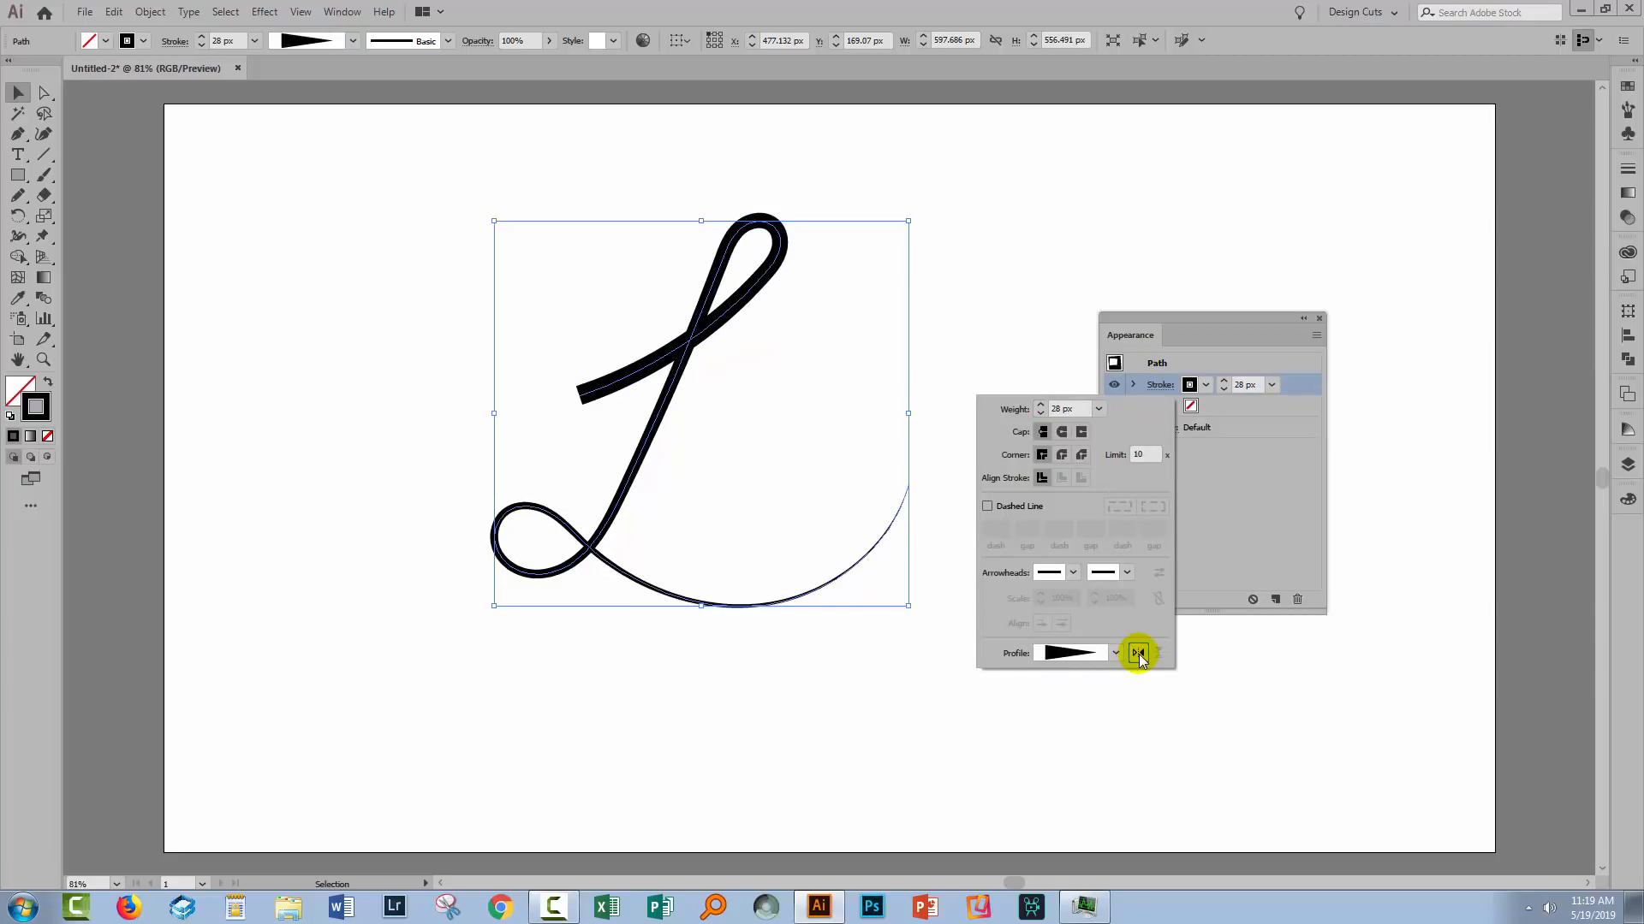
pyautogui.click(1138, 653)
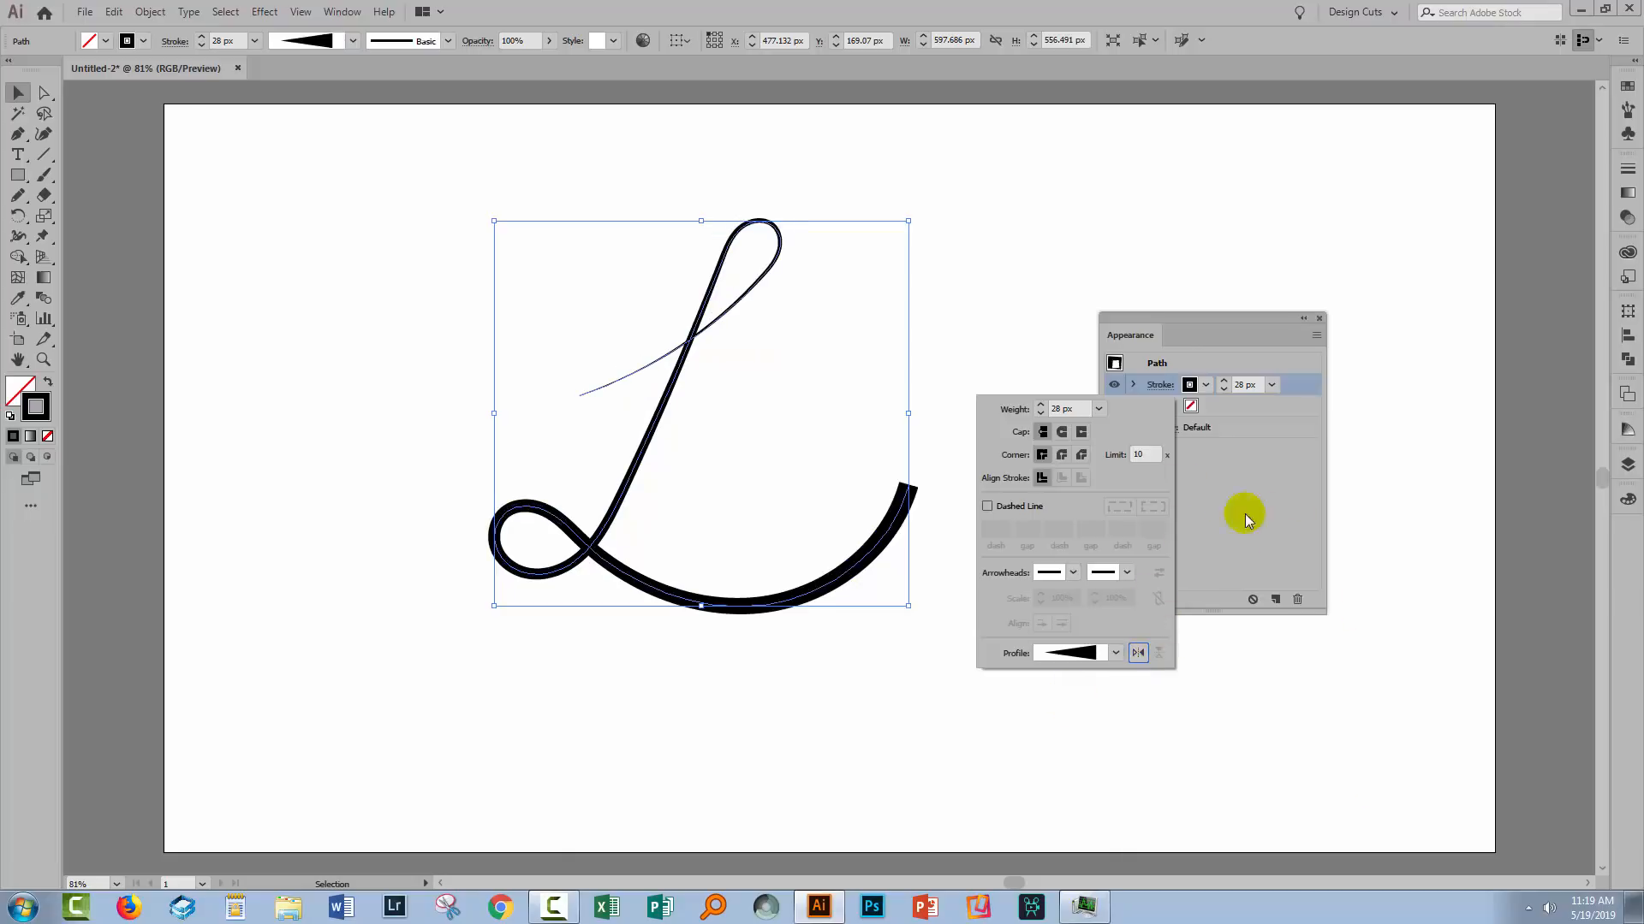
pyautogui.moveTo(513, 434)
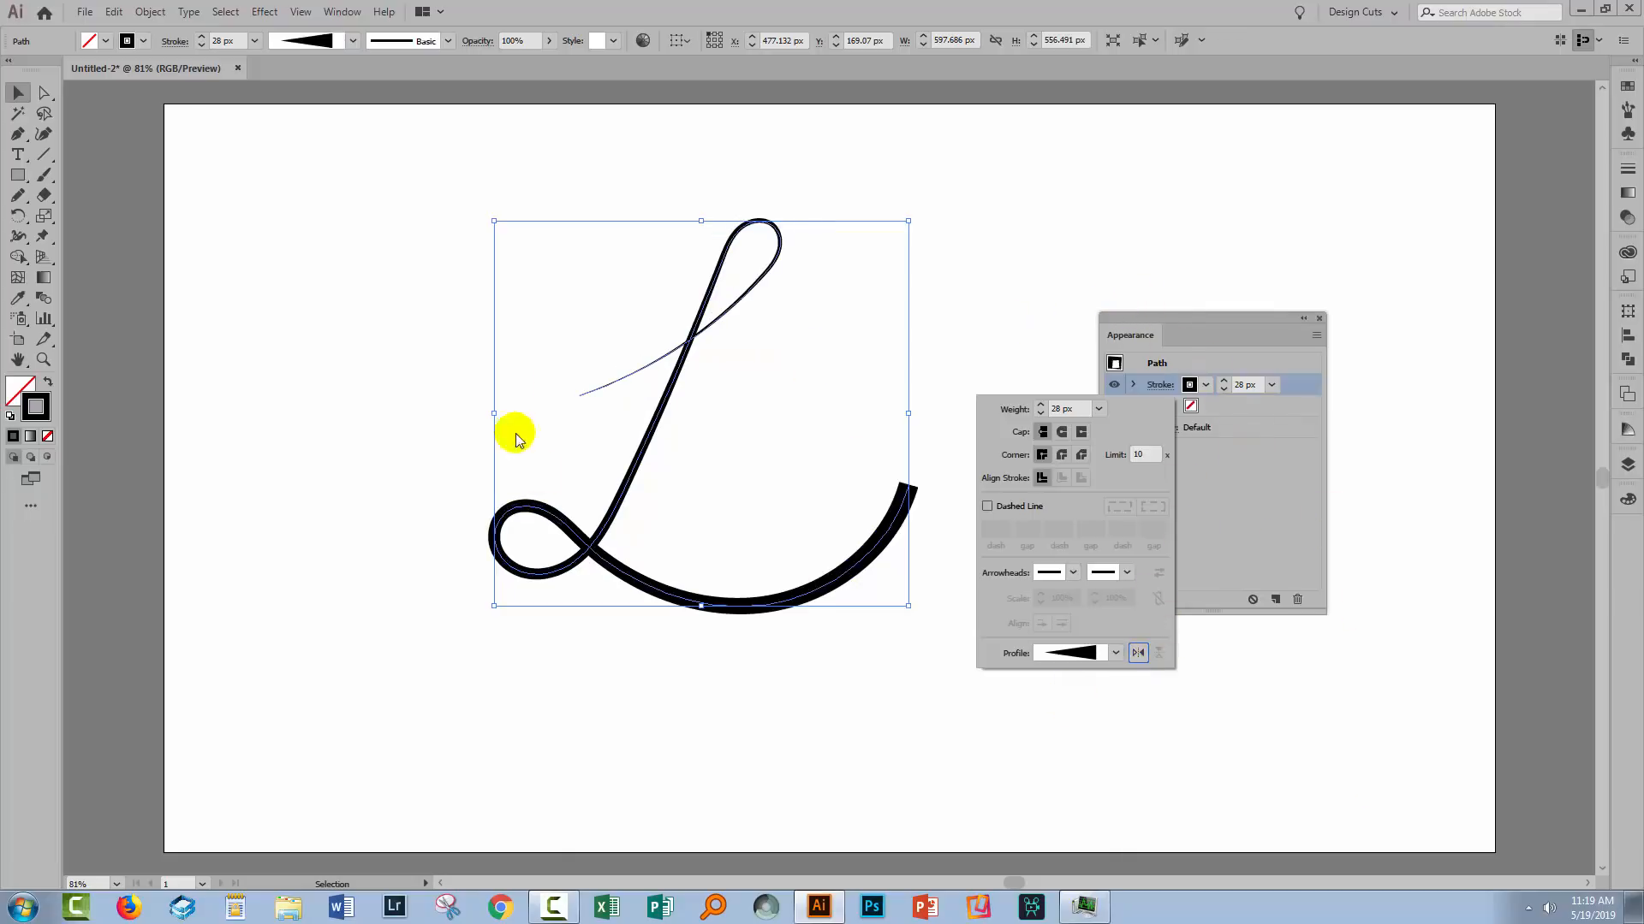
pyautogui.moveTo(1014, 210)
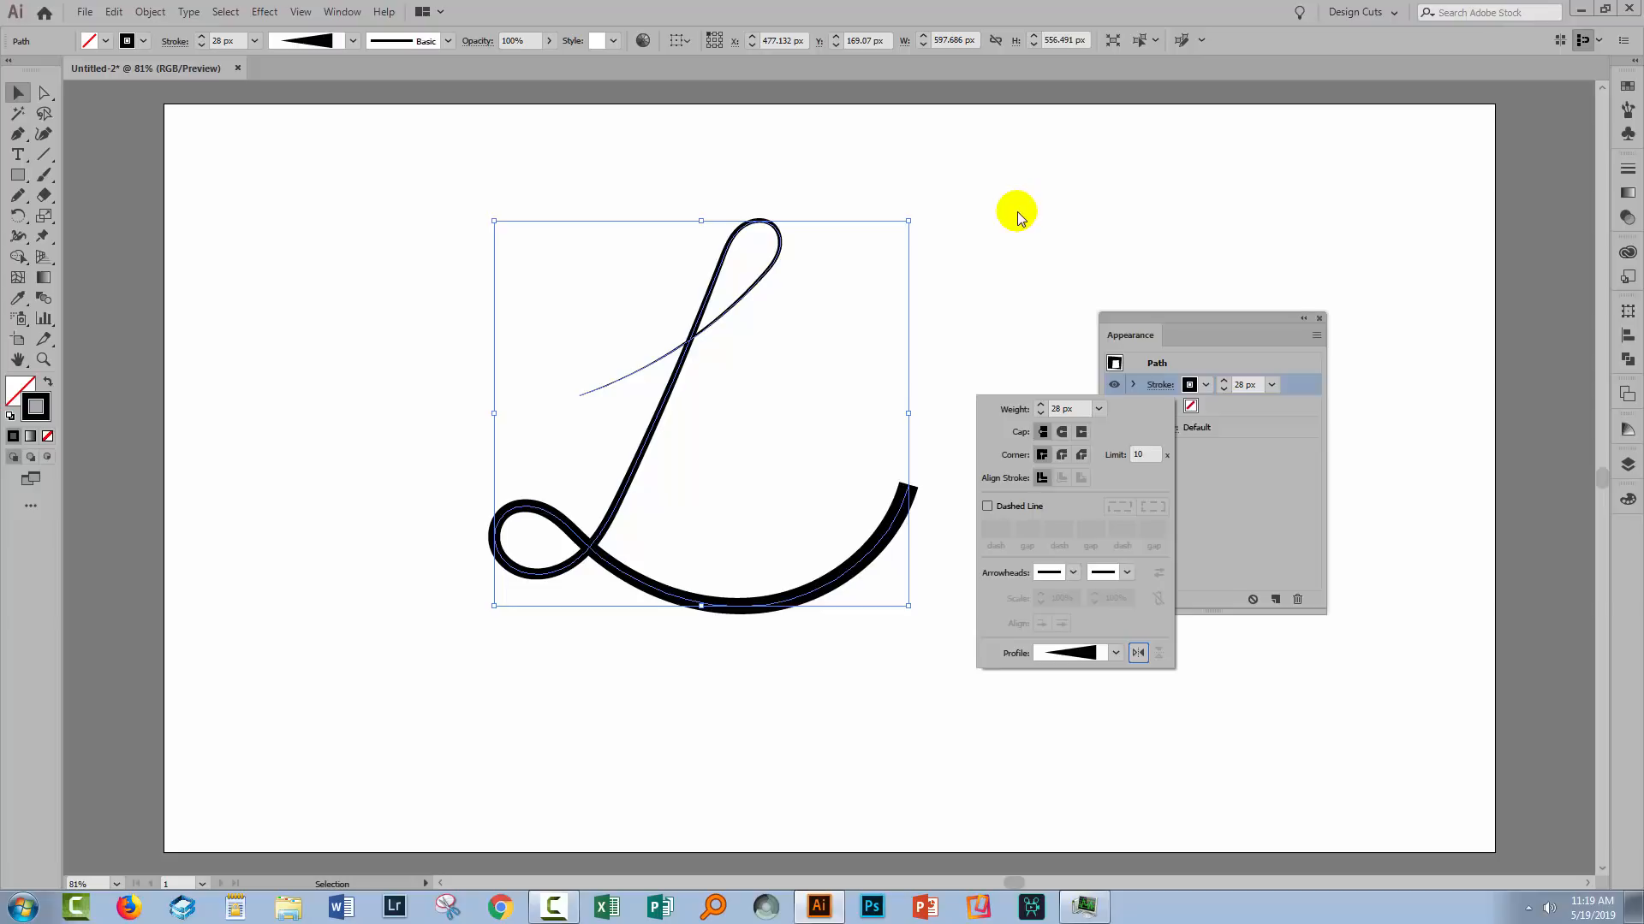
pyautogui.click(349, 41)
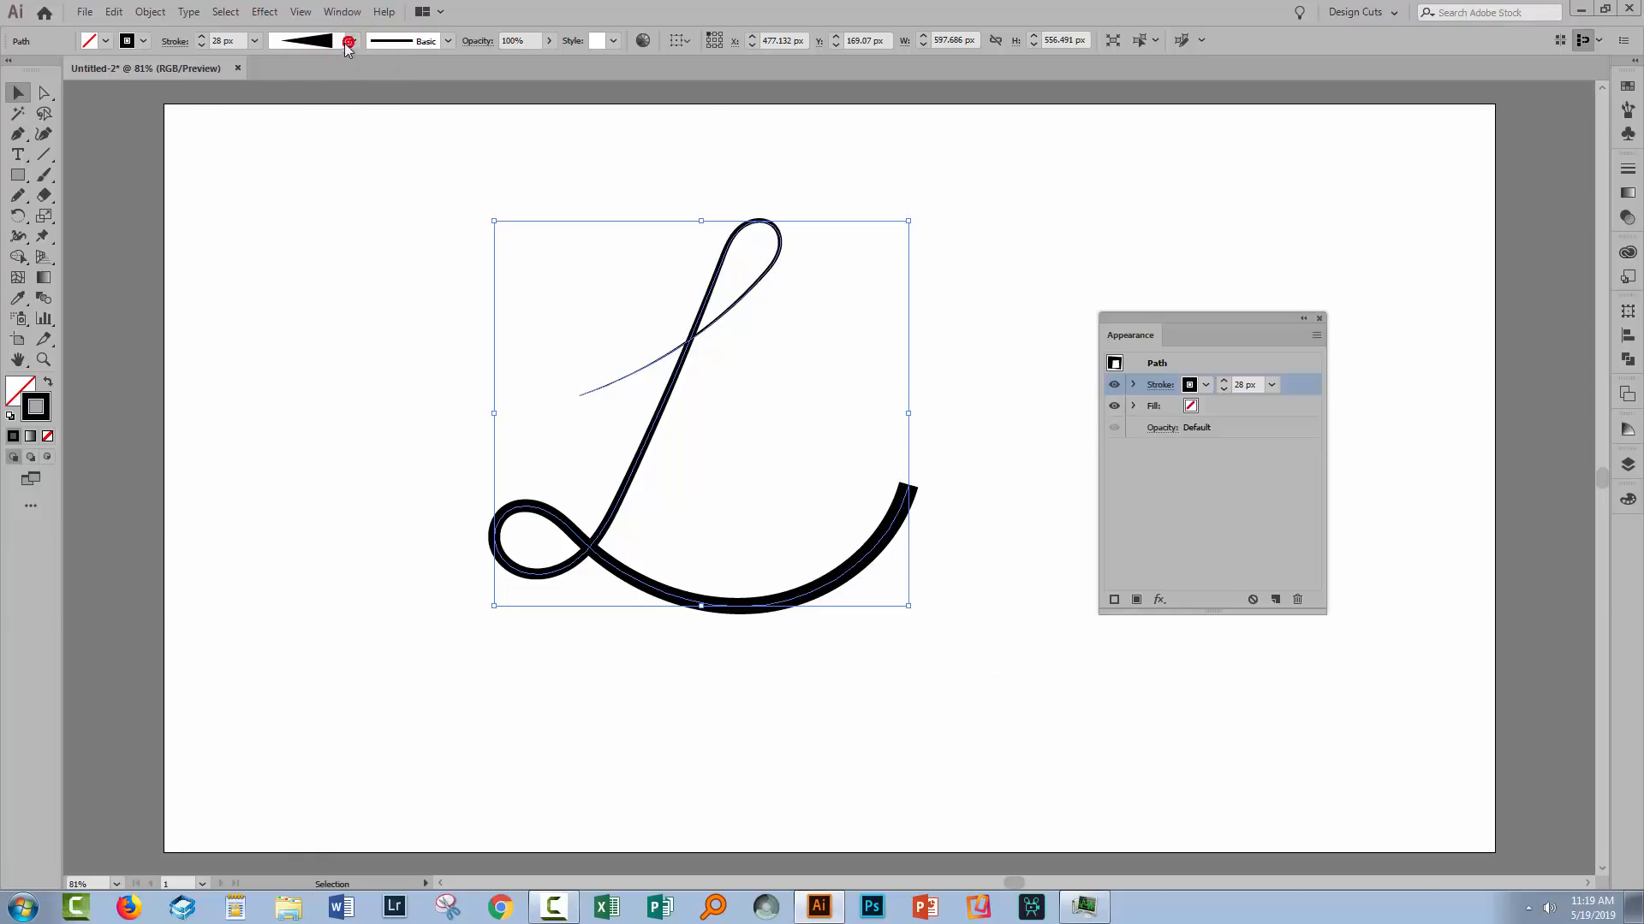
# Apply the oval width profile to the L's 28 px stroke and deselect to preview.
pyautogui.click(349, 40)
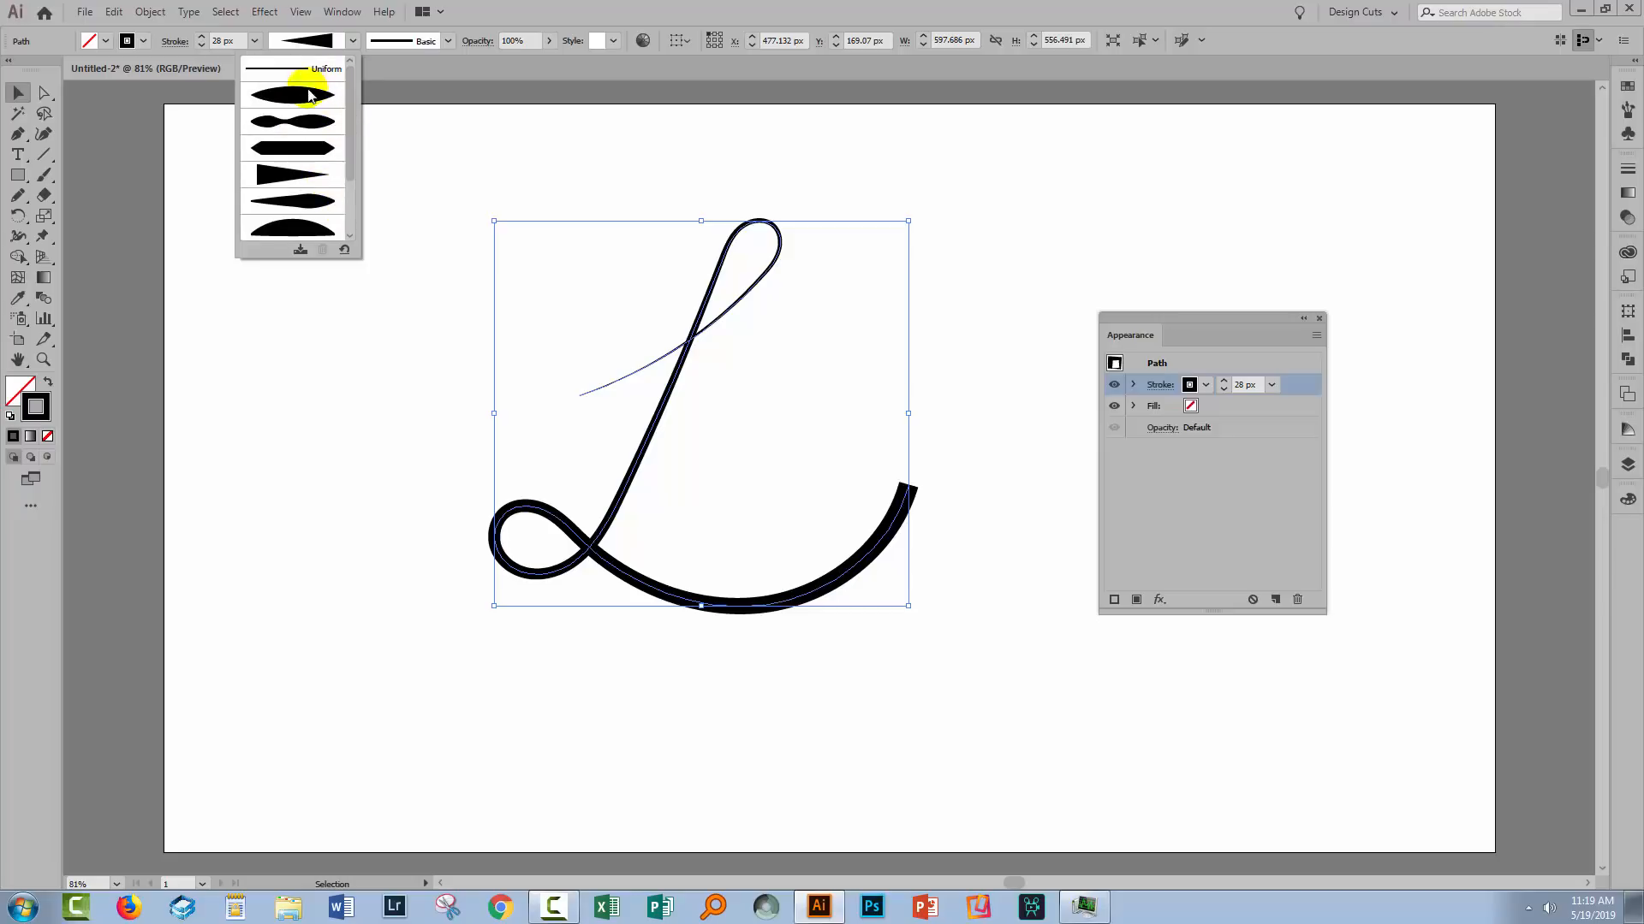
pyautogui.click(293, 94)
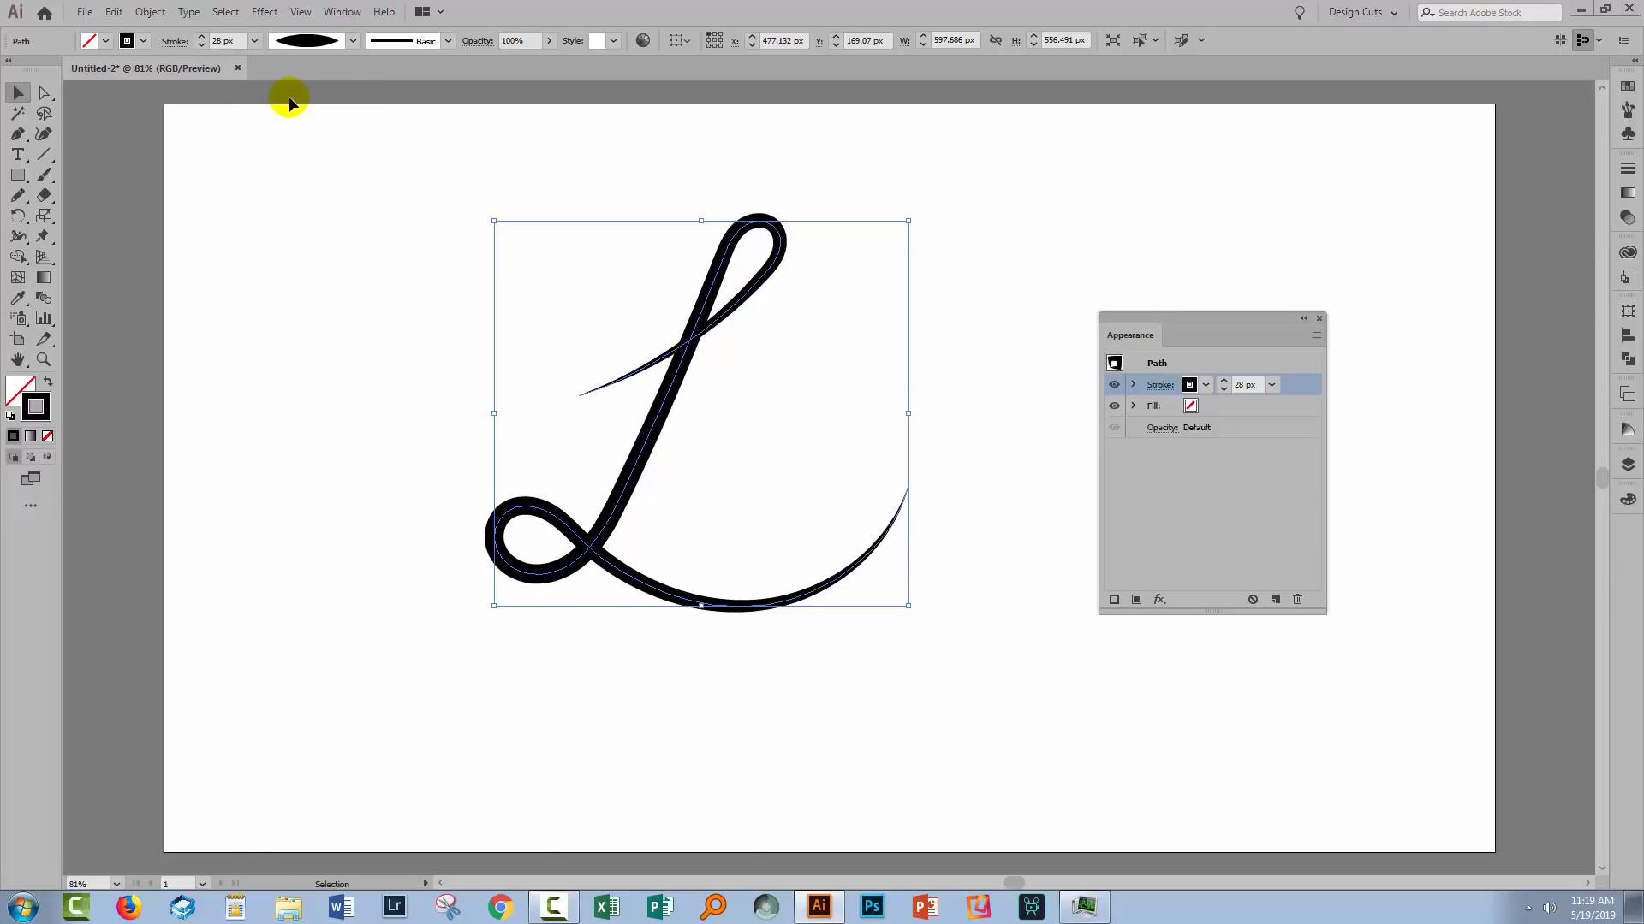
pyautogui.click(433, 314)
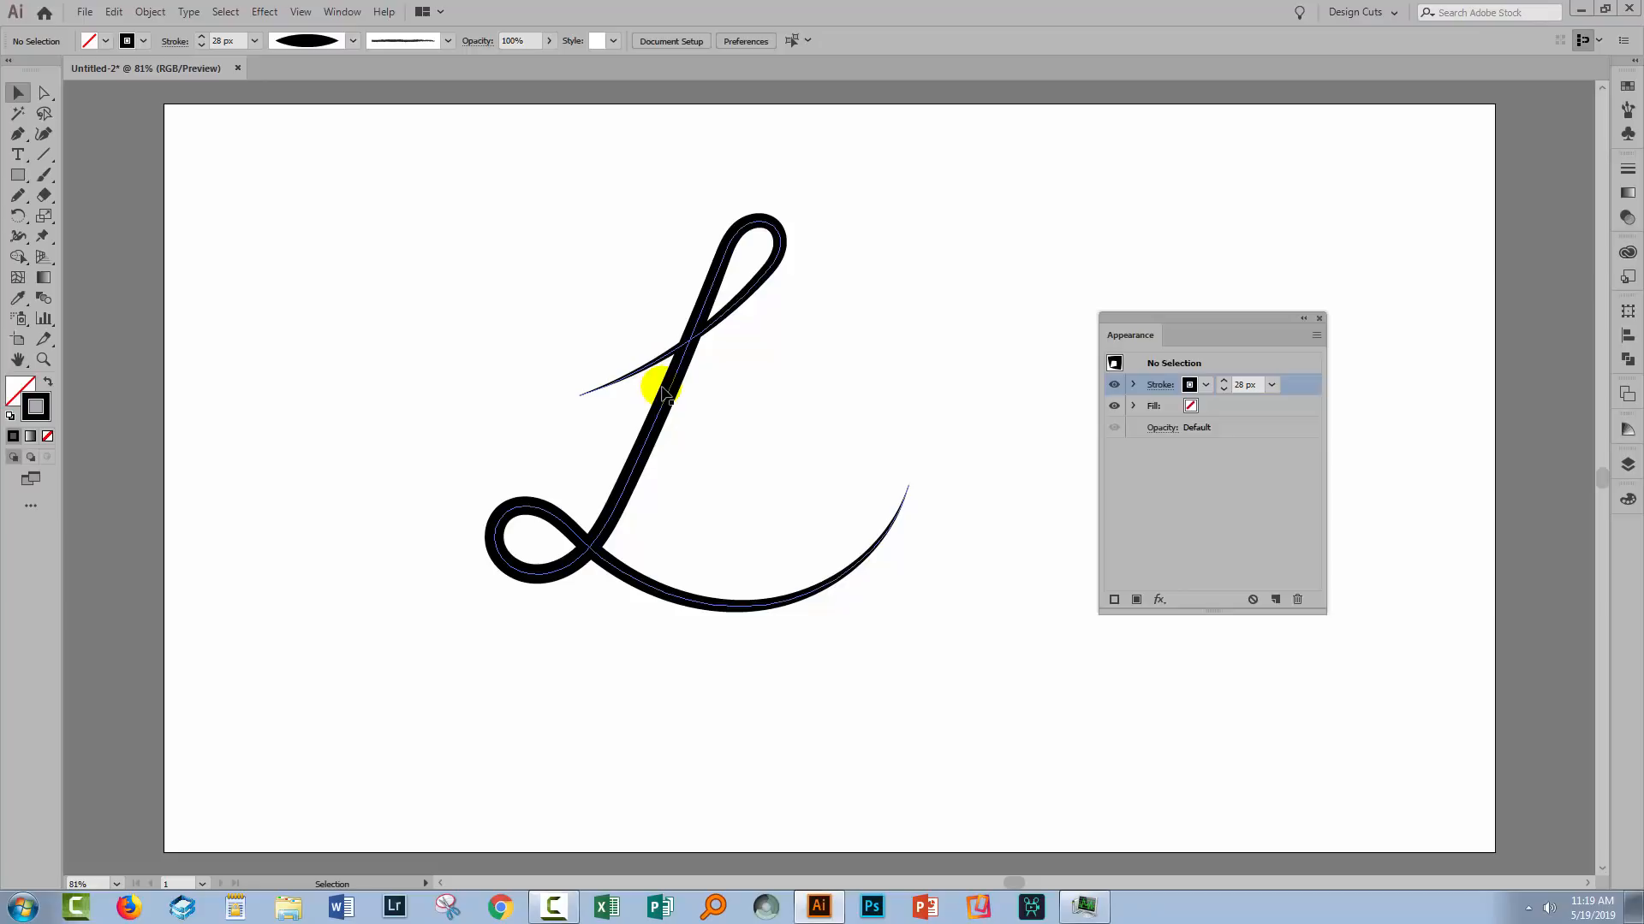
pyautogui.moveTo(645, 425)
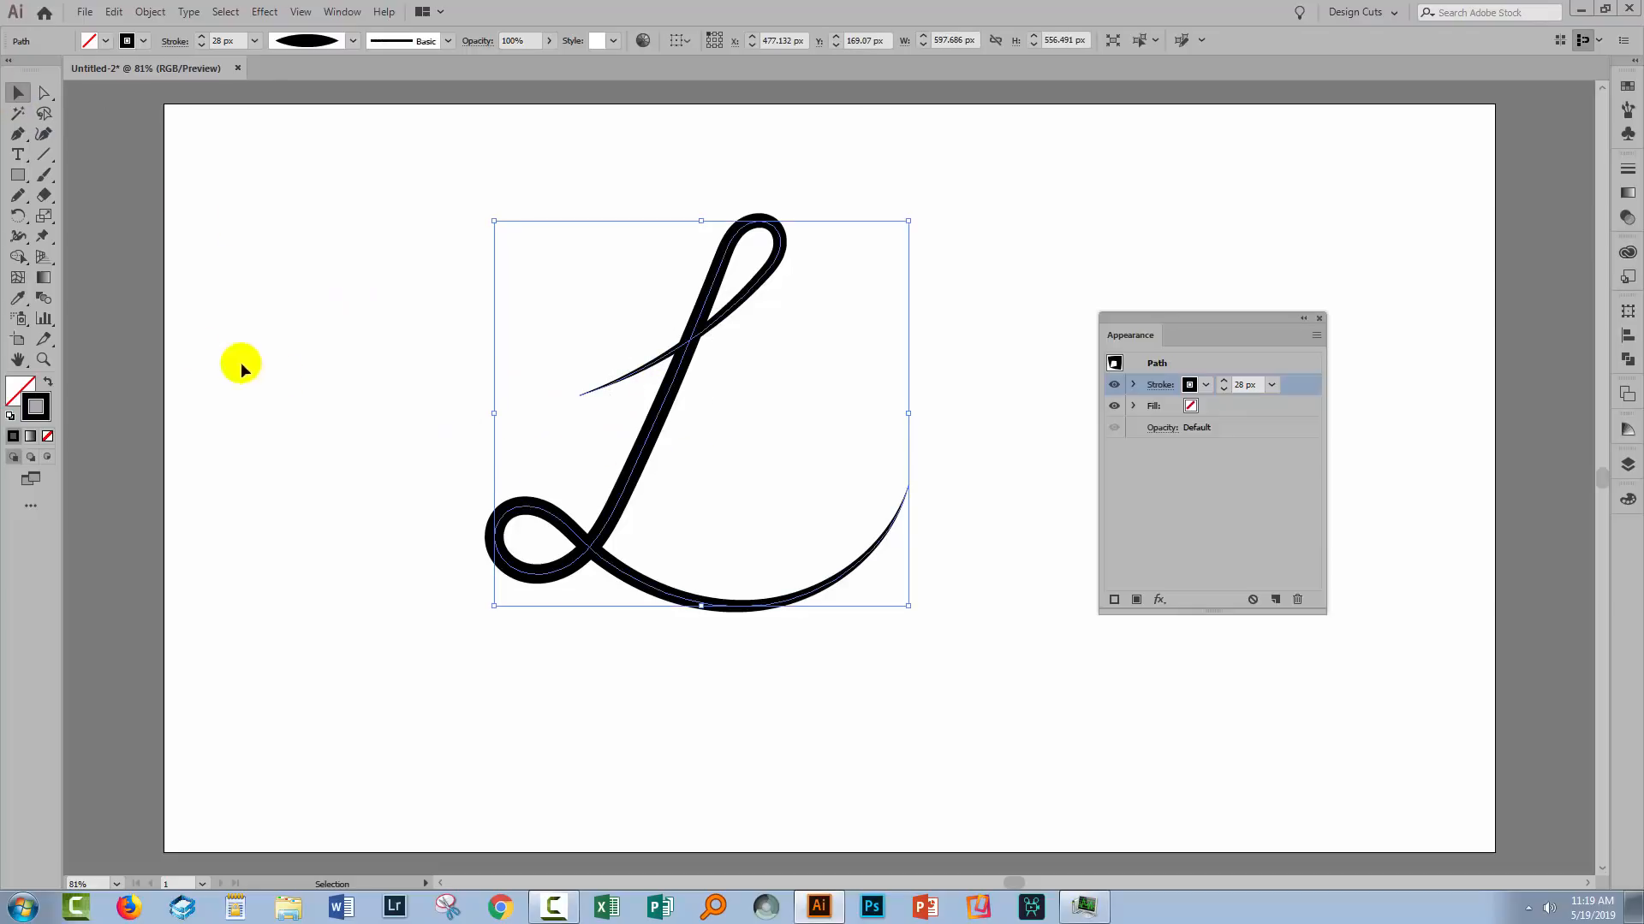
pyautogui.moveTo(18, 236)
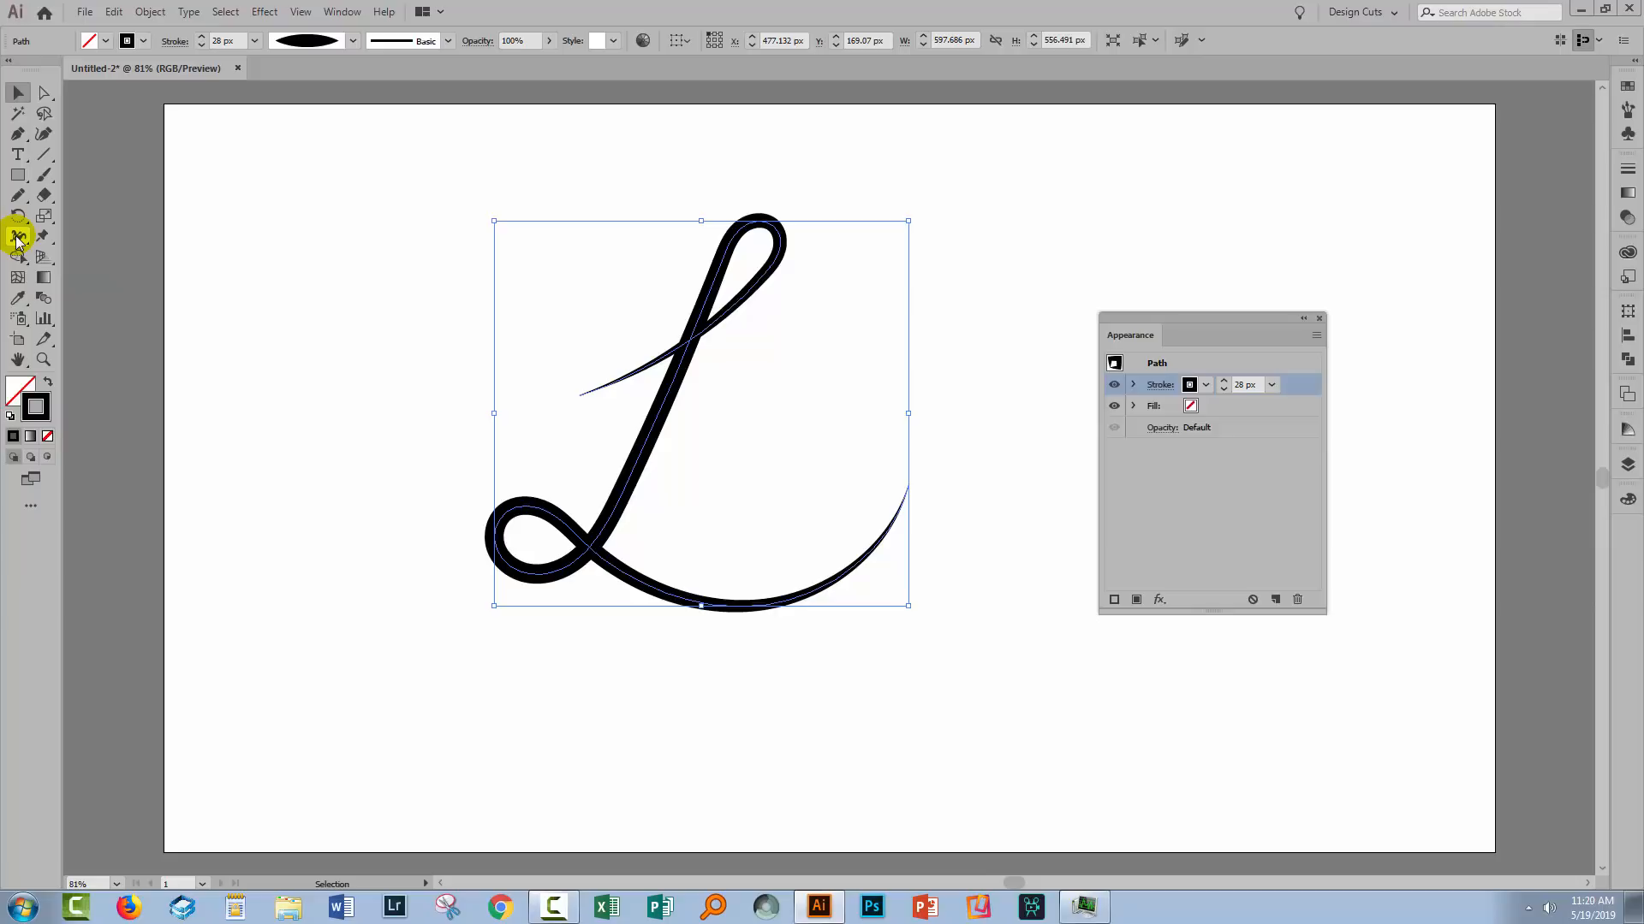
# Switch to the Width tool to reveal the cursive L's path points.
pyautogui.click(18, 234)
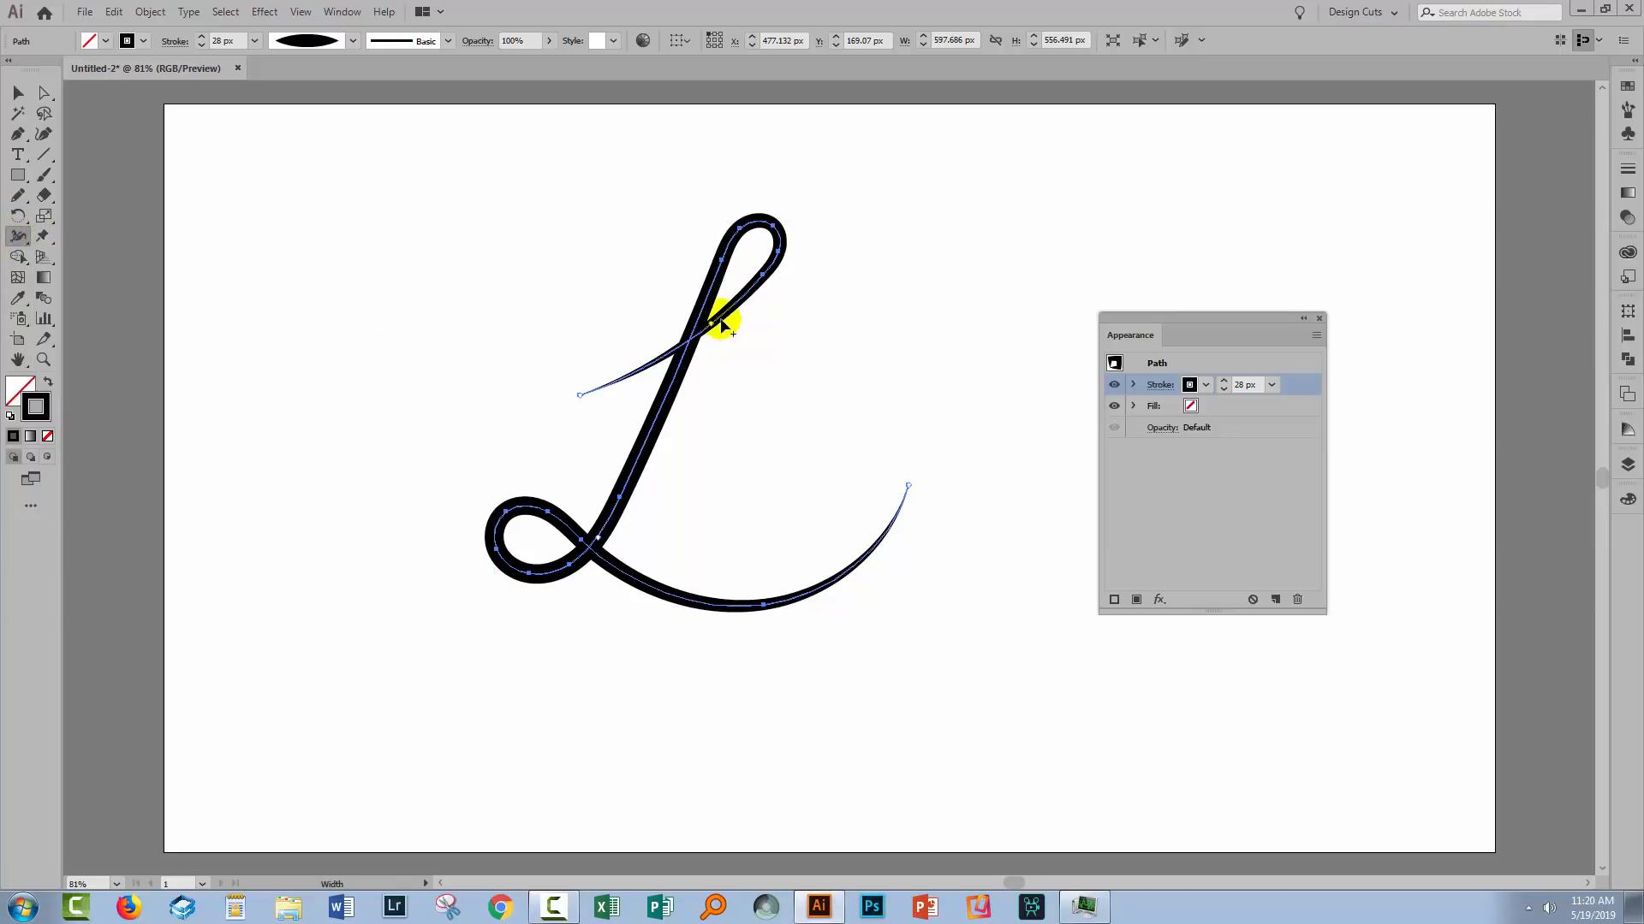
pyautogui.moveTo(587, 529)
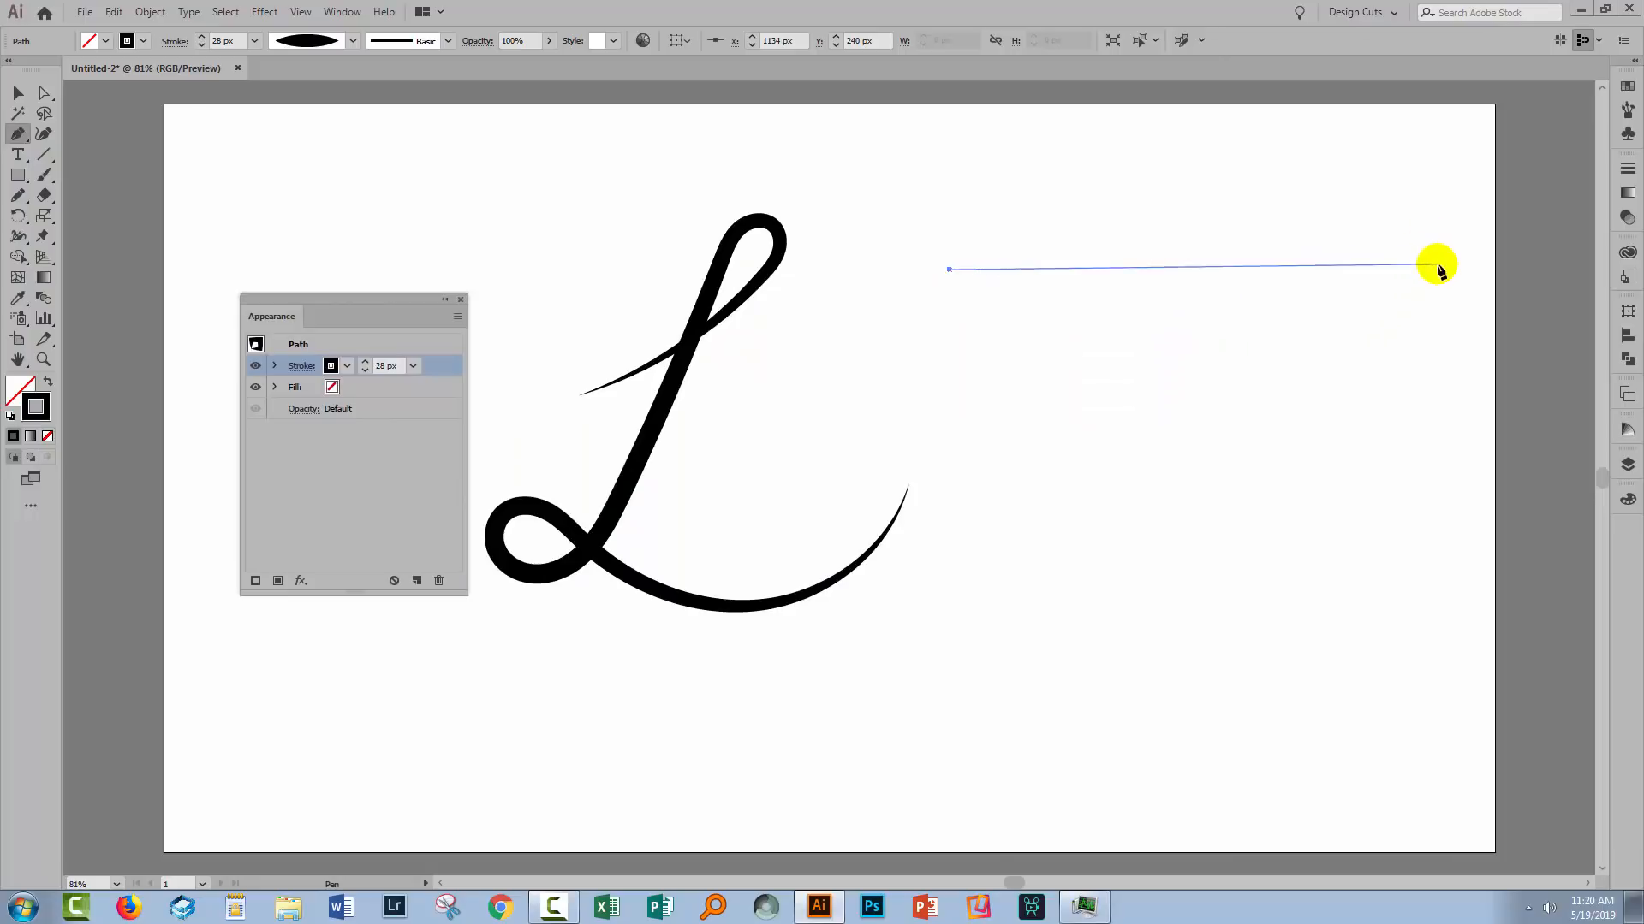
# Draw a straight horizontal line right of the L and widen its middle.
pyautogui.moveTo(1437, 265); pyautogui.dragTo(1054, 386)
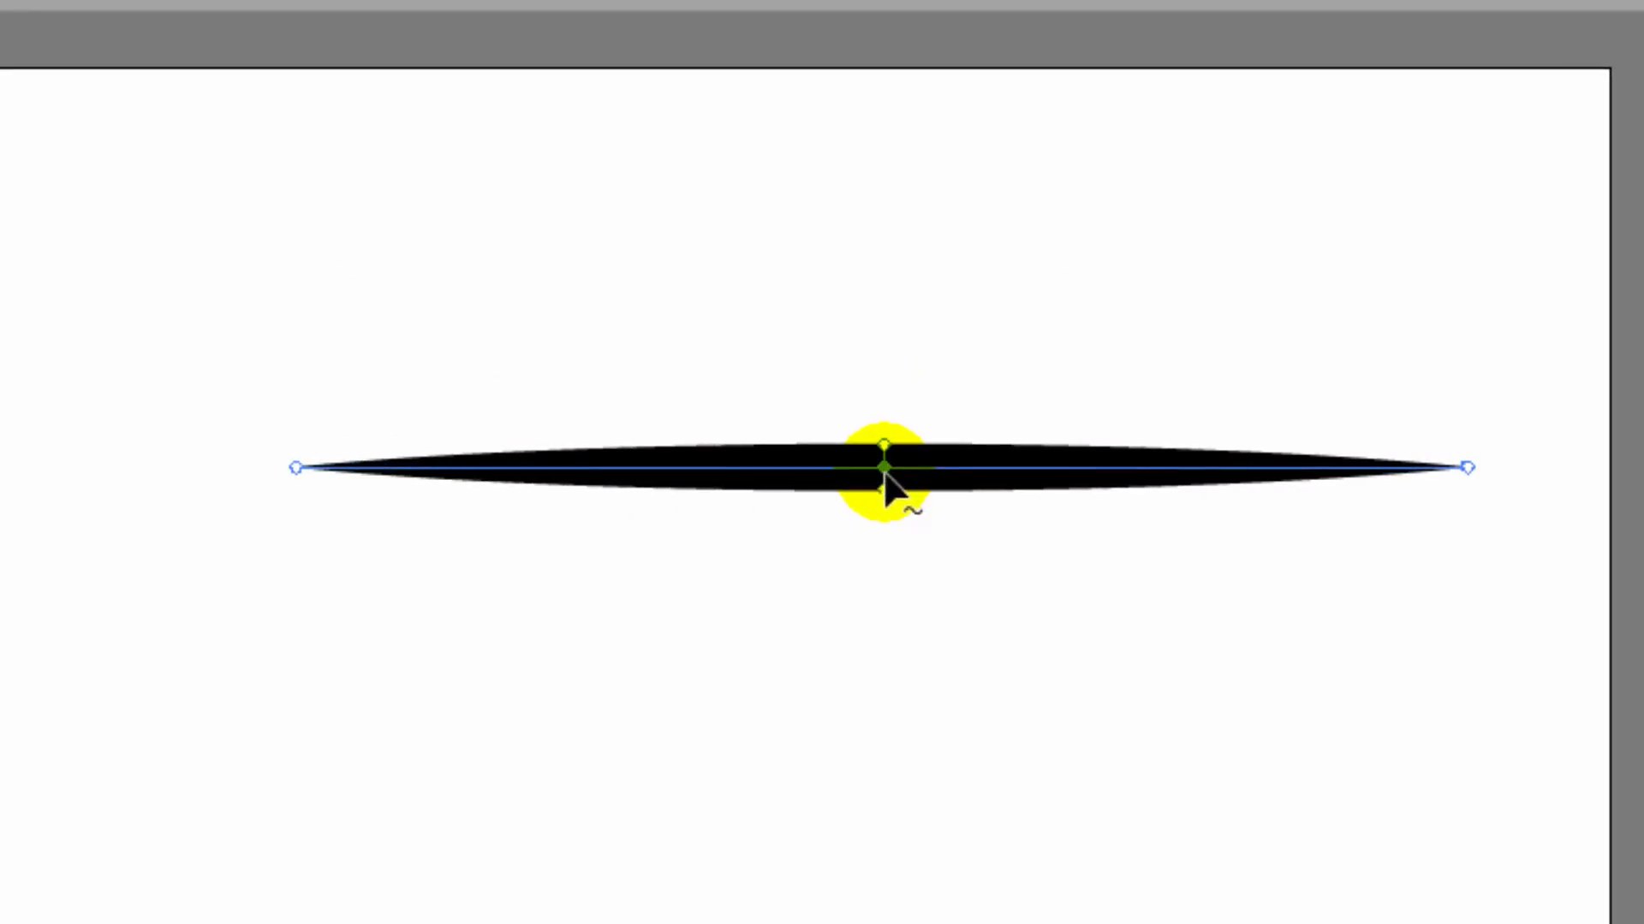
pyautogui.click(882, 463)
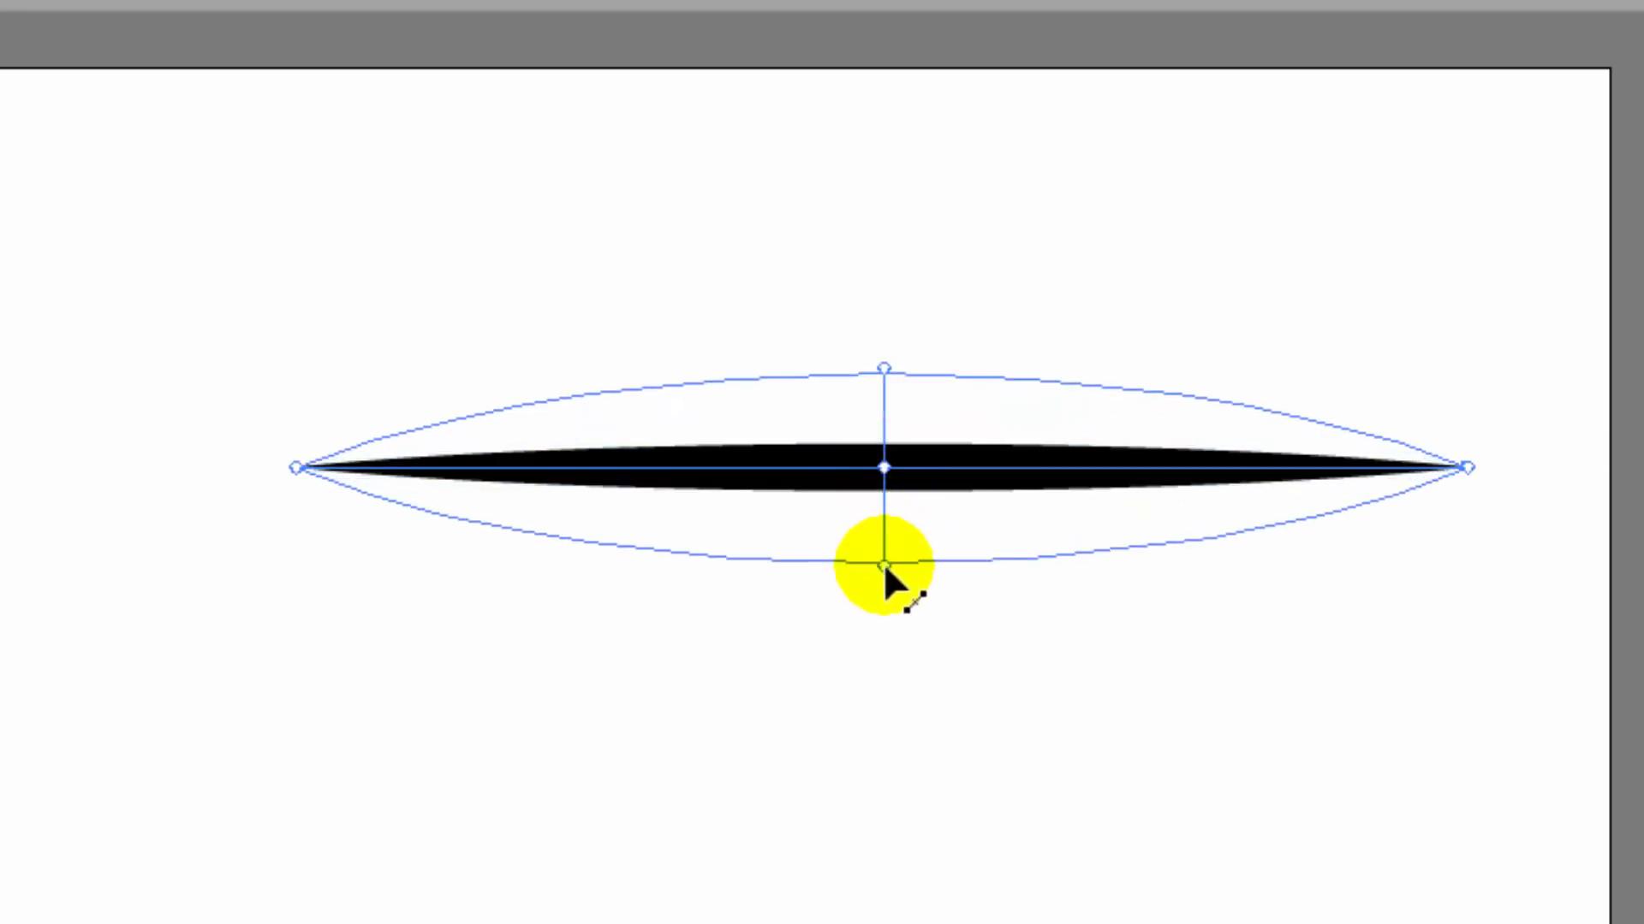
pyautogui.moveTo(883, 575); pyautogui.dragTo(883, 601)
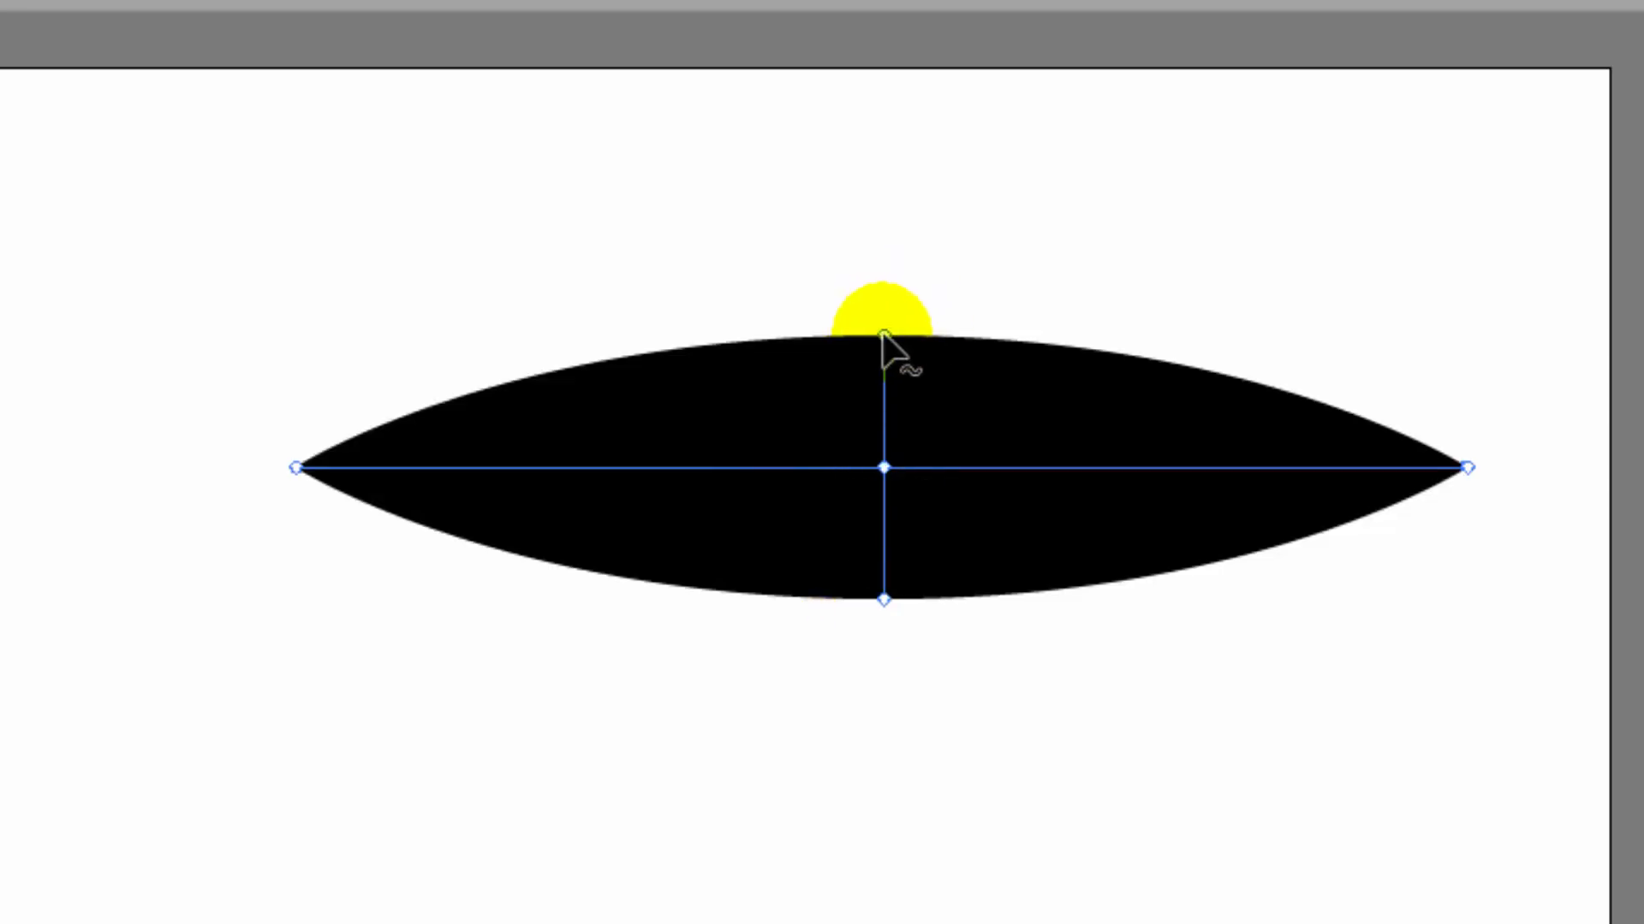
# Reshape the middle width into a tall dome above and a thin underside.
pyautogui.moveTo(881, 335); pyautogui.dragTo(886, 373)
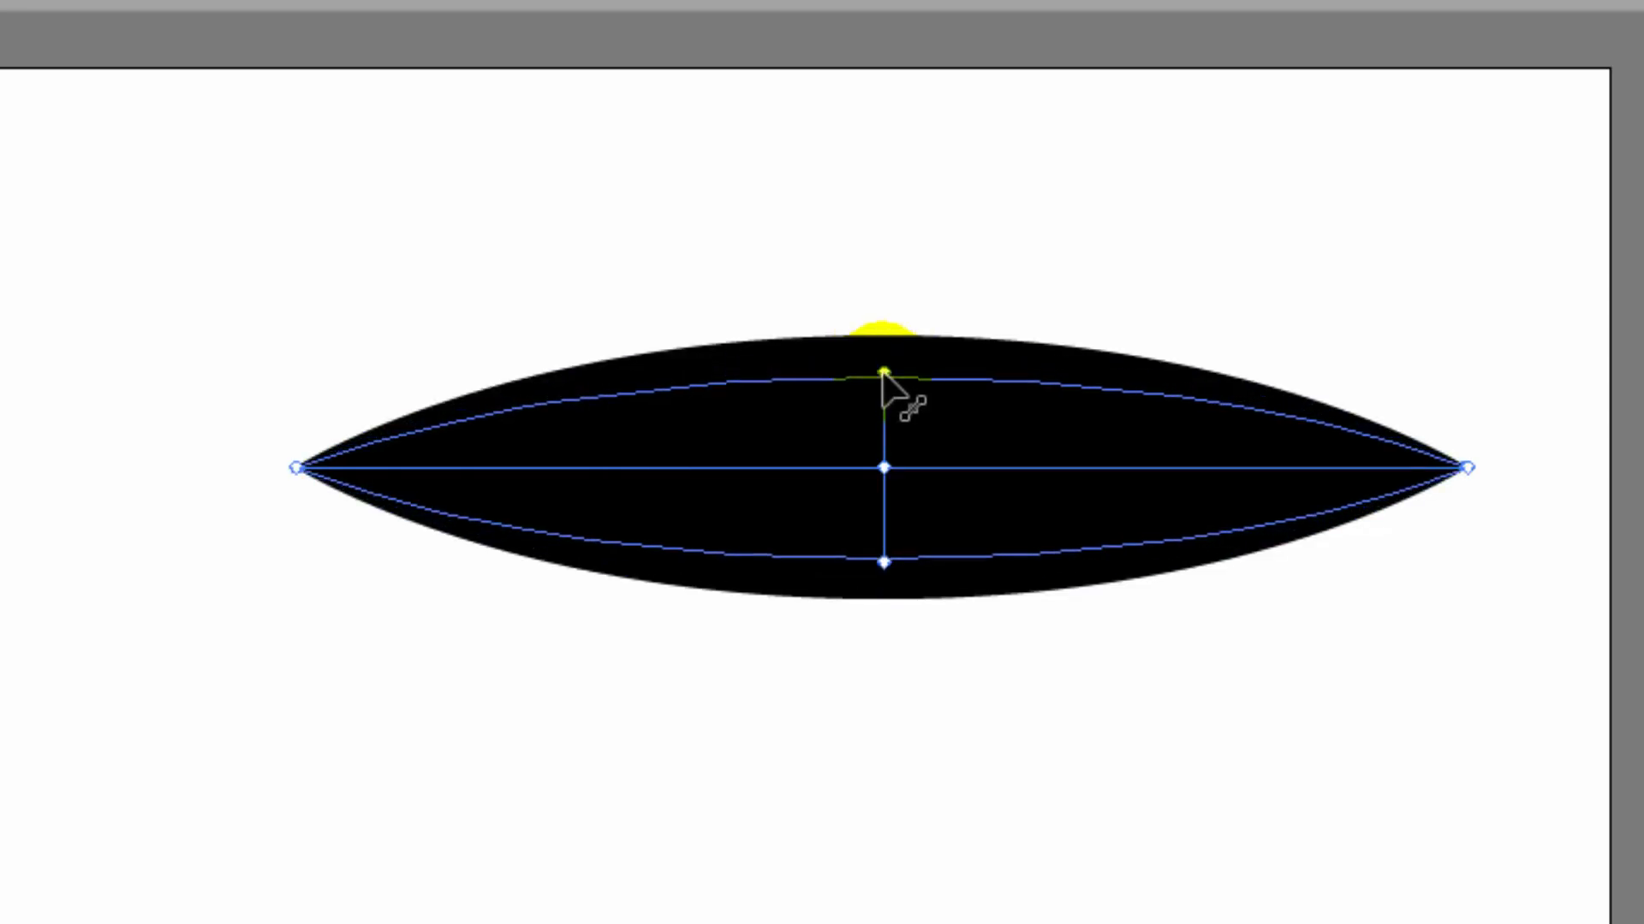
pyautogui.moveTo(886, 372); pyautogui.dragTo(880, 272)
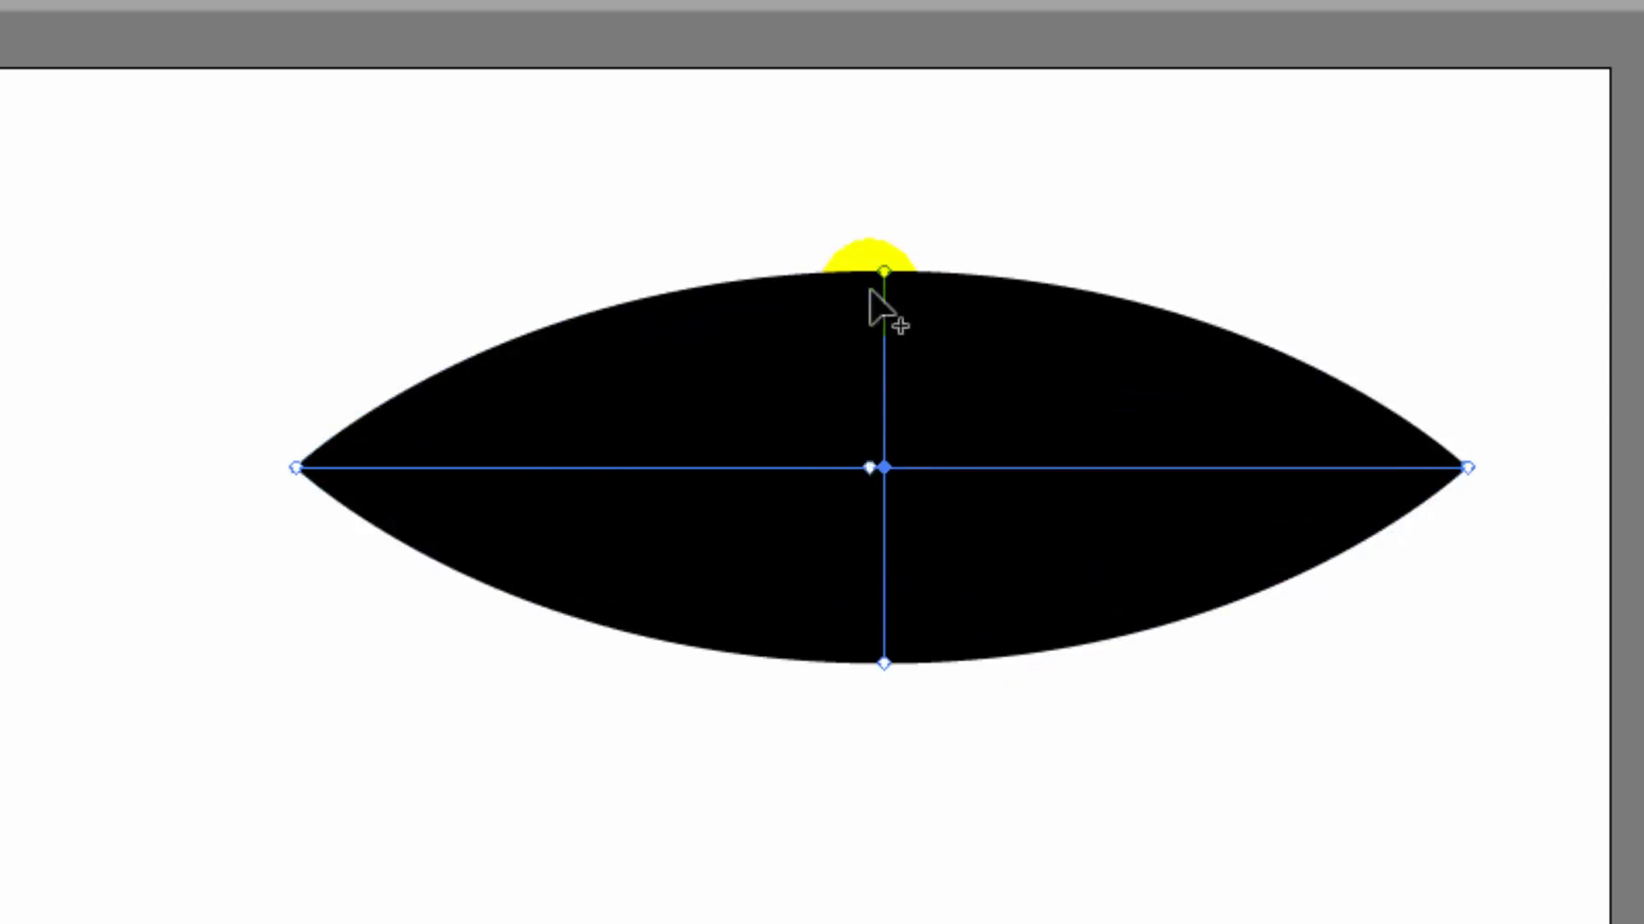
pyautogui.moveTo(881, 275); pyautogui.dragTo(883, 361)
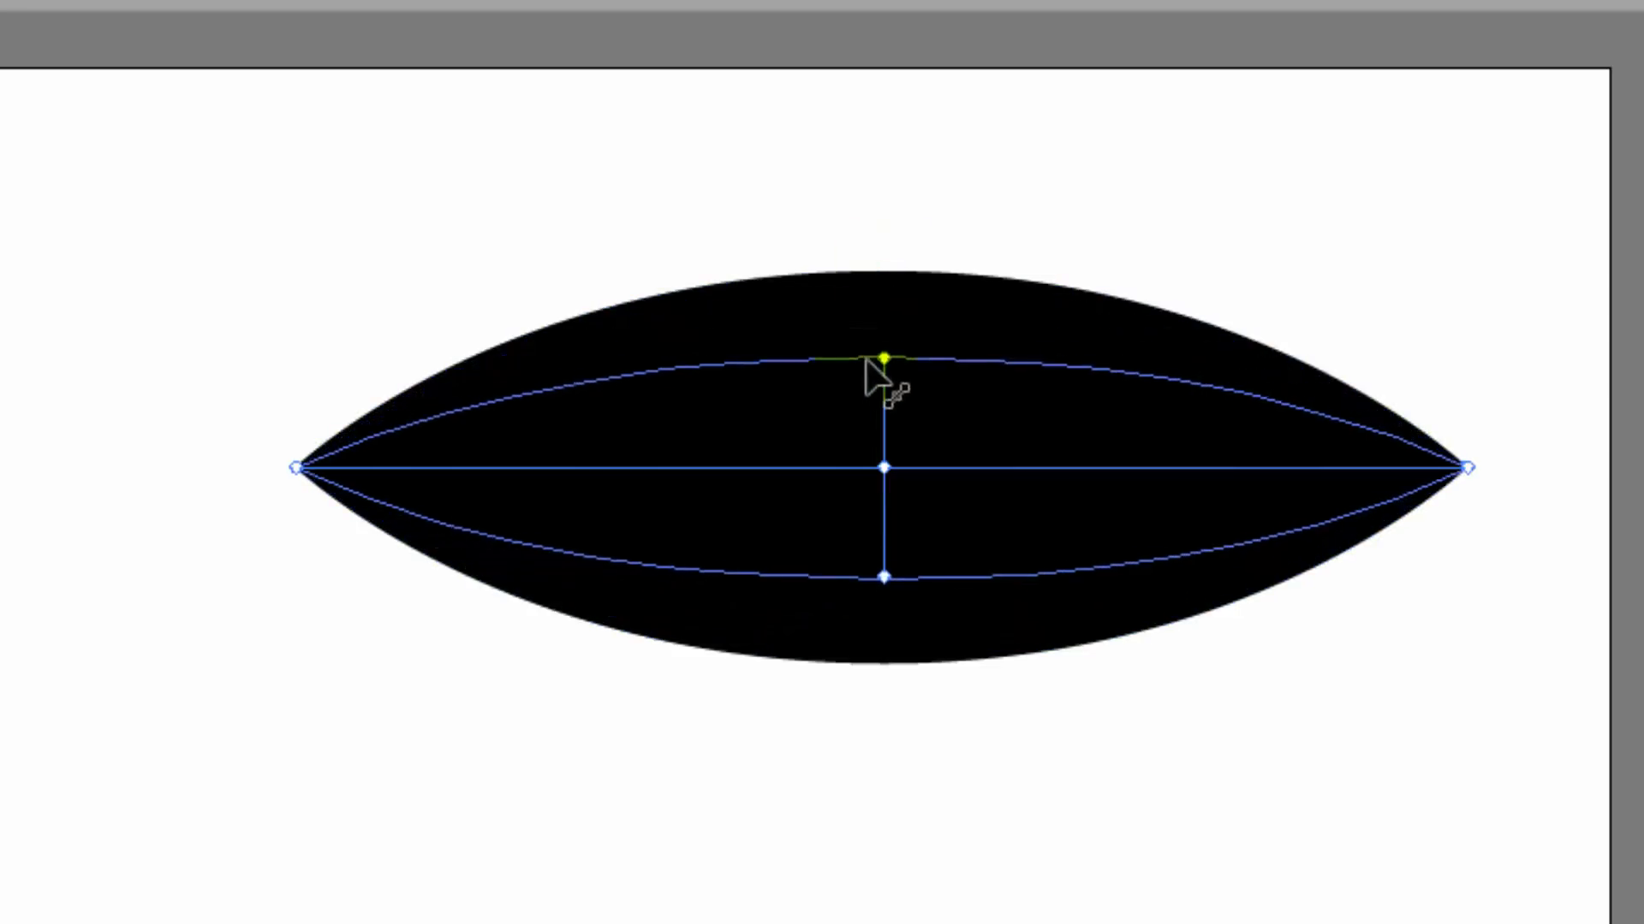
pyautogui.moveTo(886, 361); pyautogui.dragTo(886, 341)
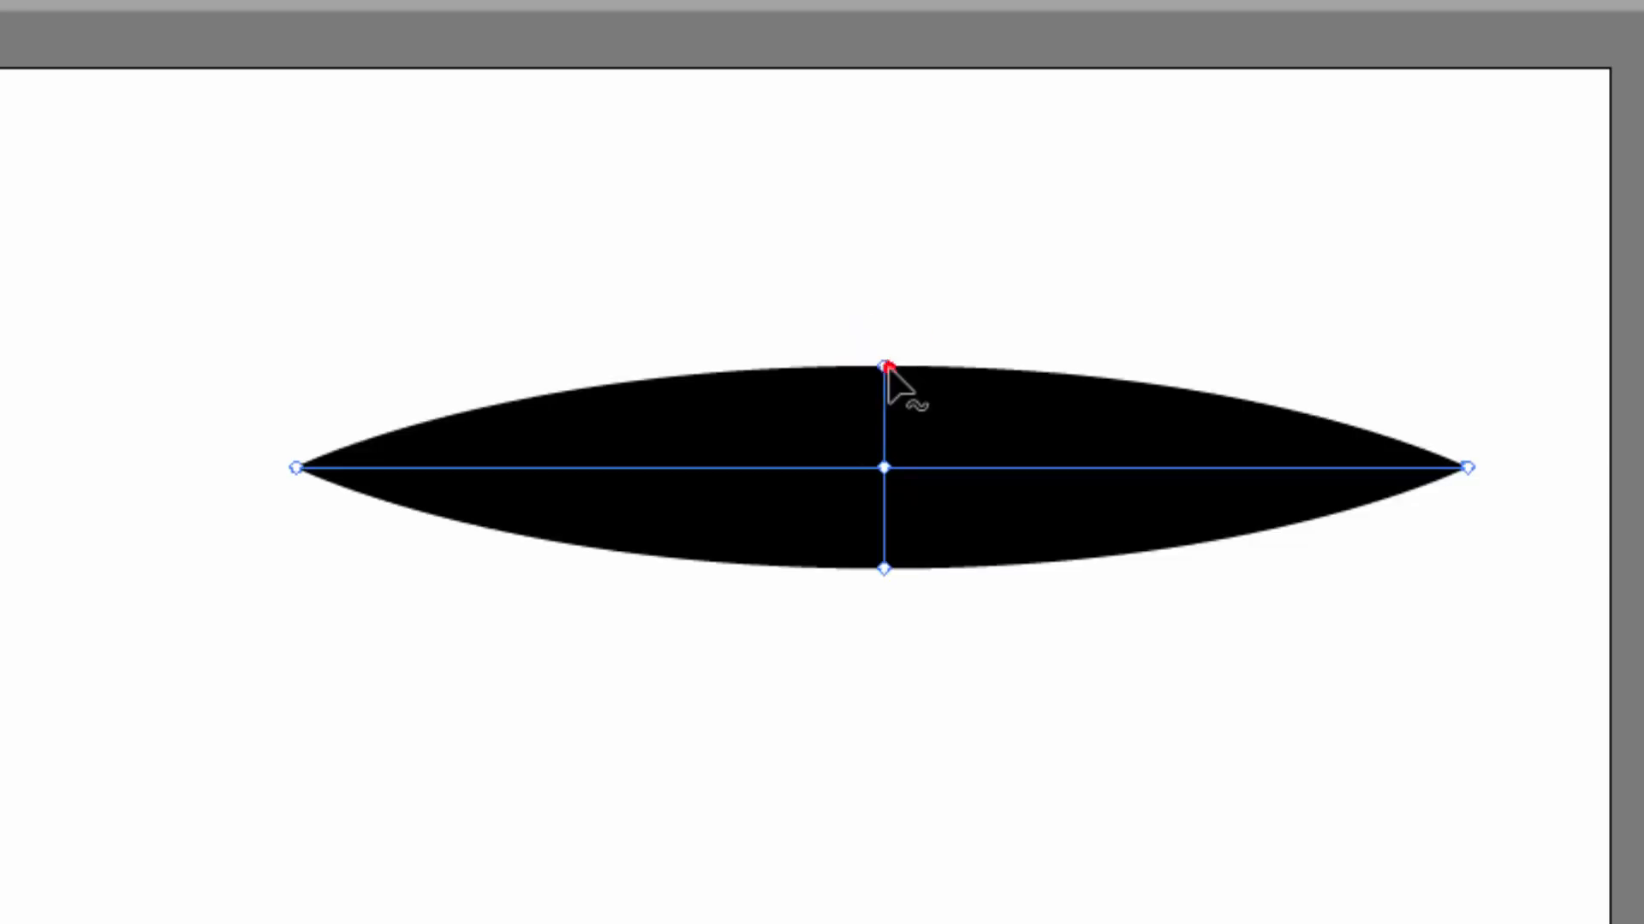
pyautogui.moveTo(886, 368); pyautogui.dragTo(886, 196)
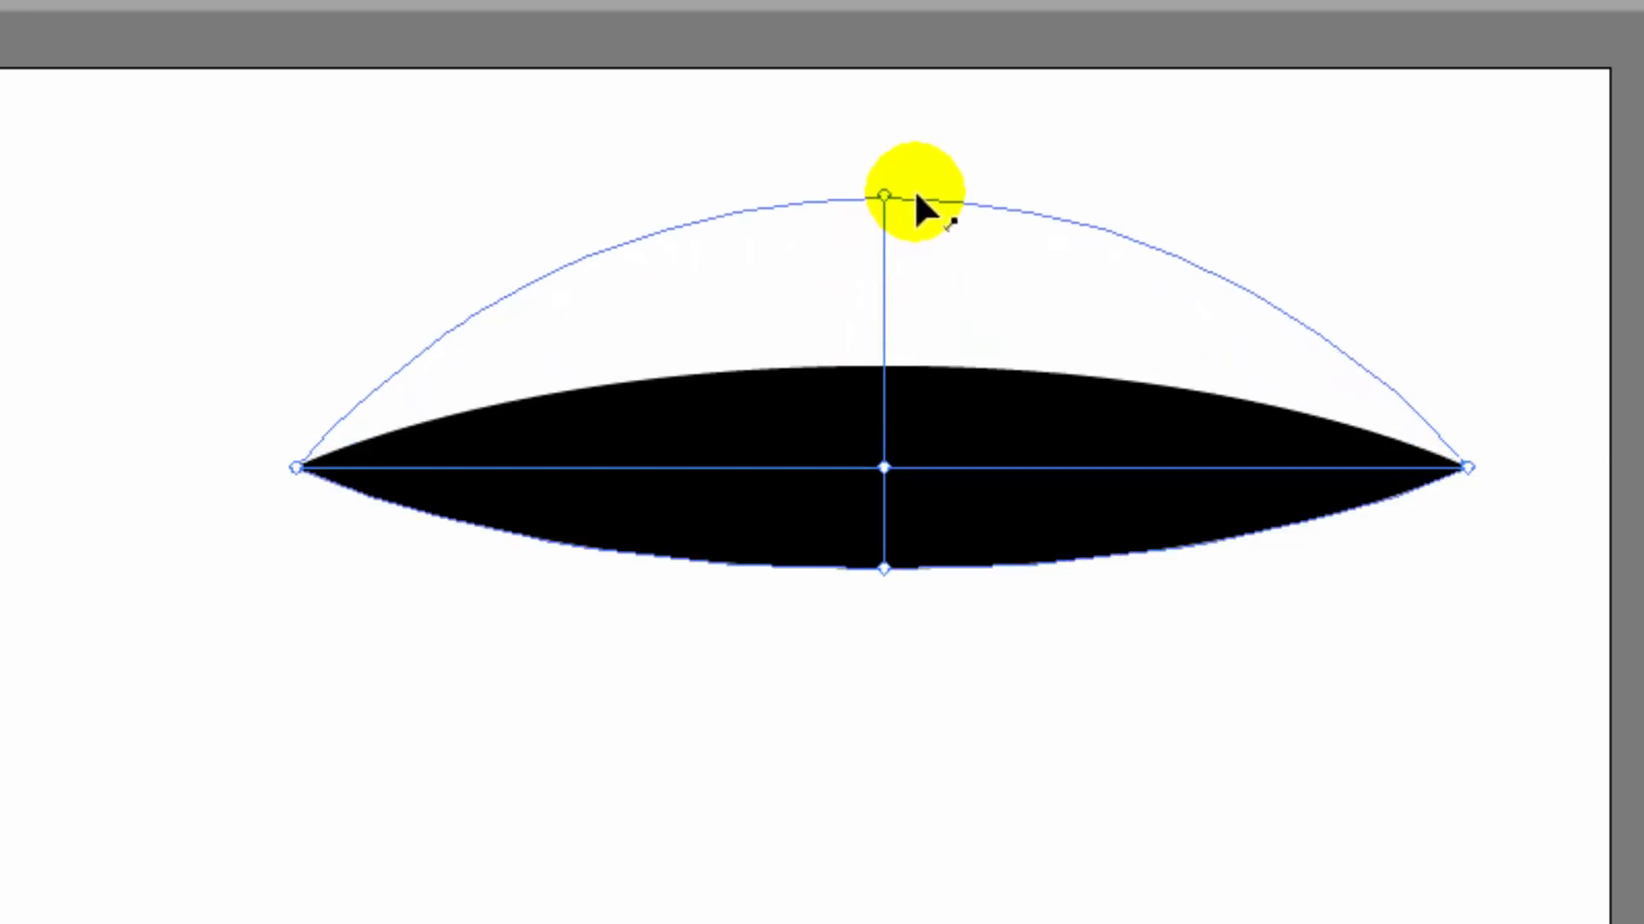
pyautogui.moveTo(886, 197); pyautogui.dragTo(886, 571)
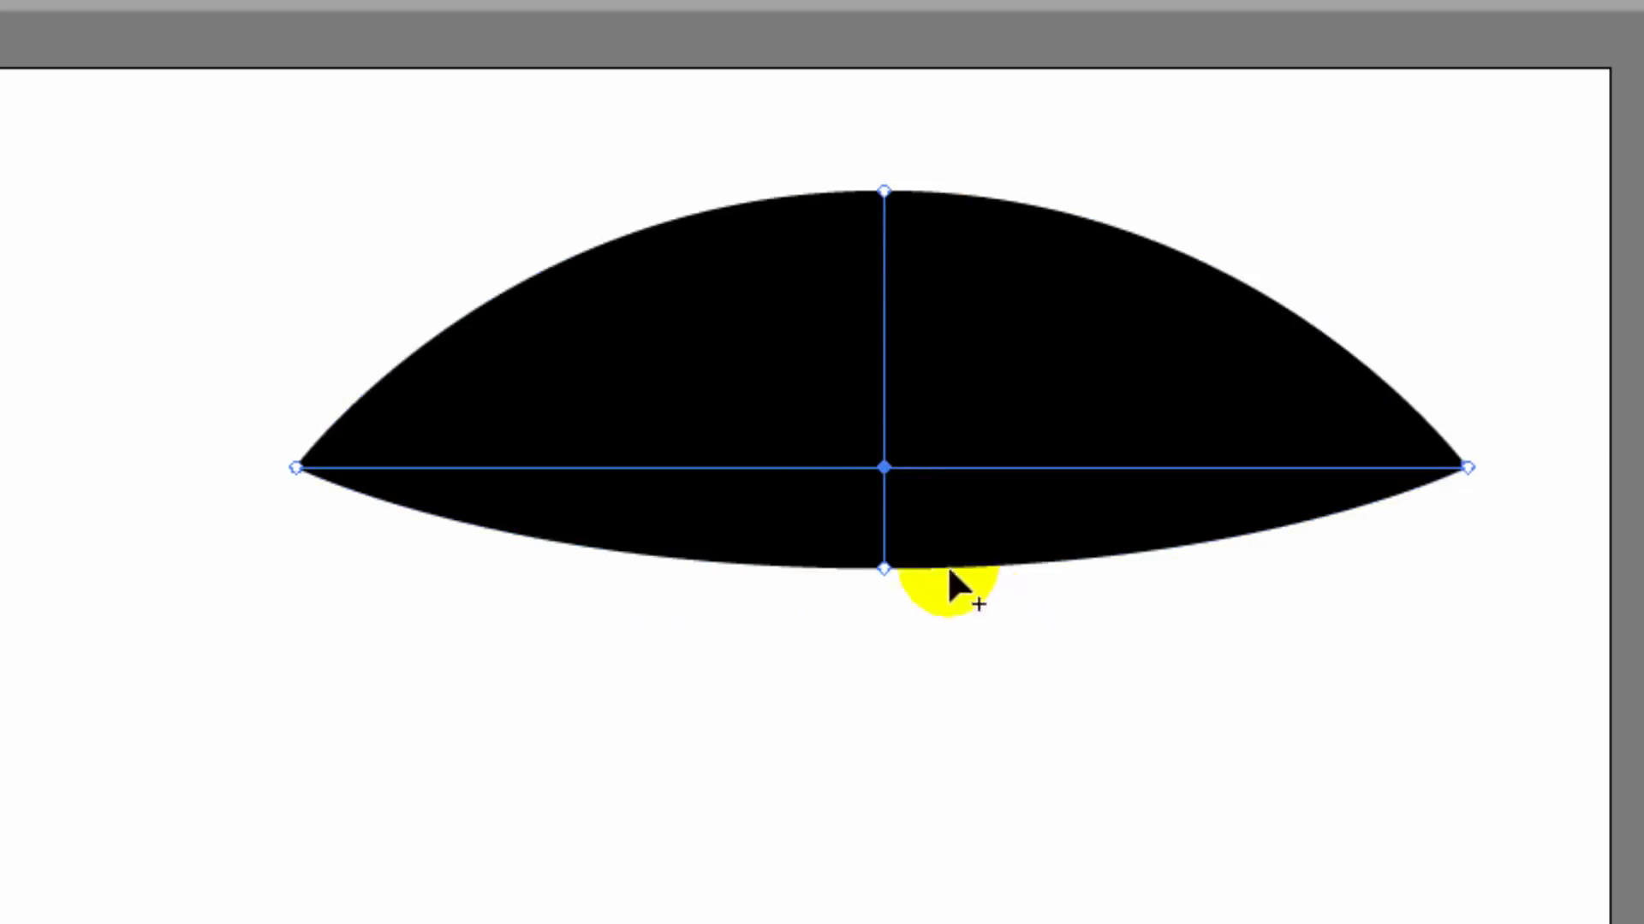
pyautogui.moveTo(884, 571); pyautogui.dragTo(884, 521)
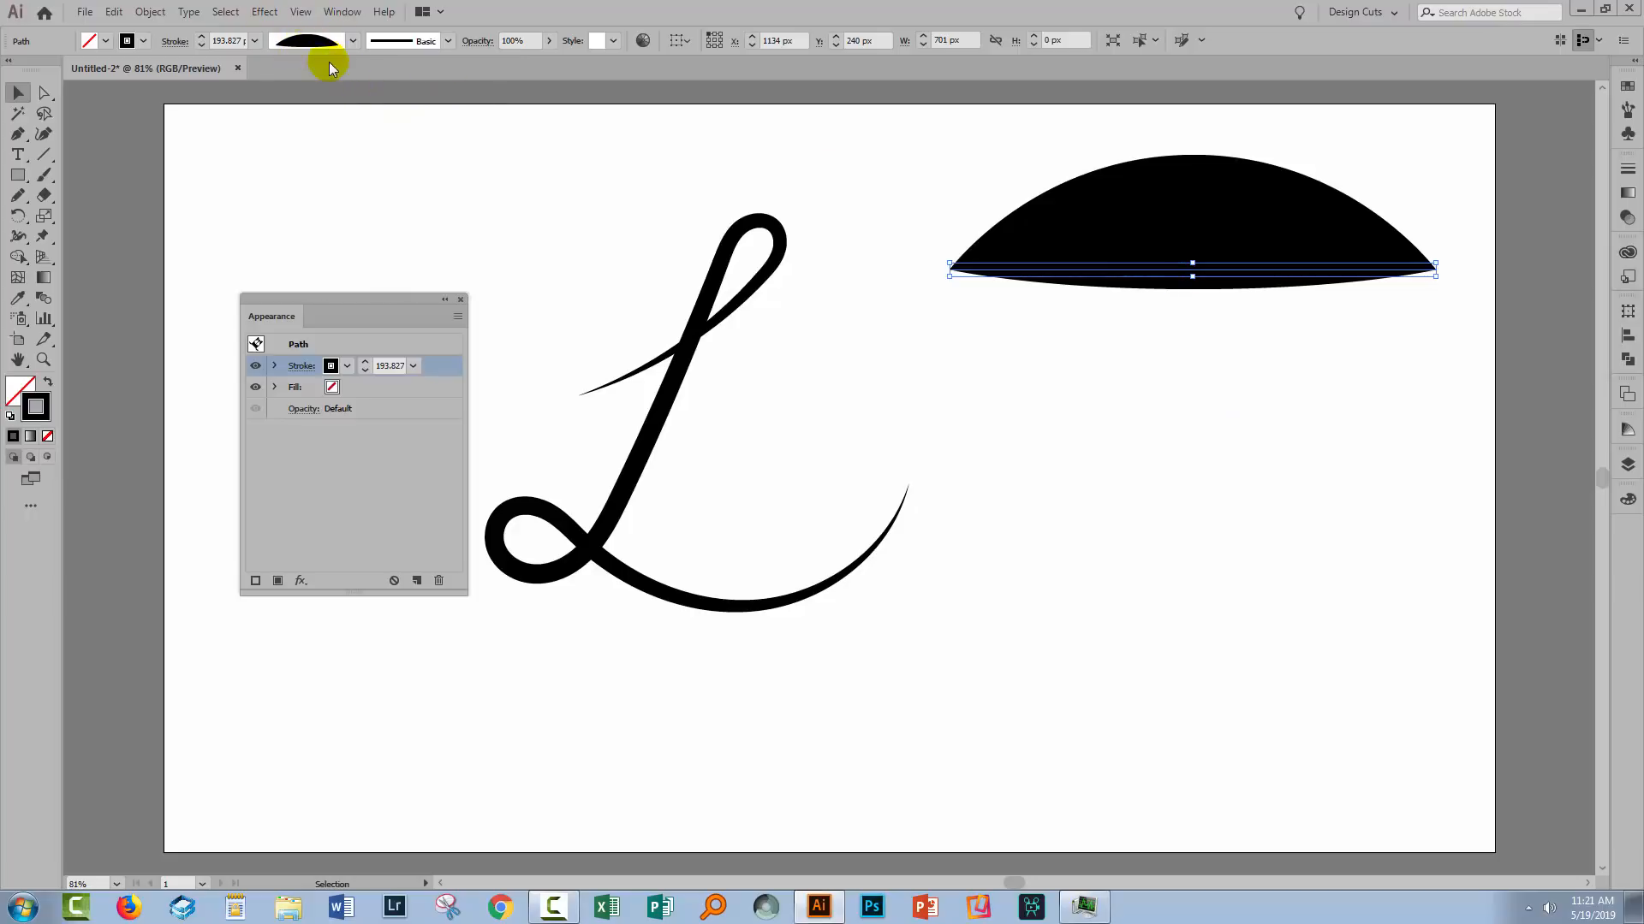
pyautogui.moveTo(309, 42)
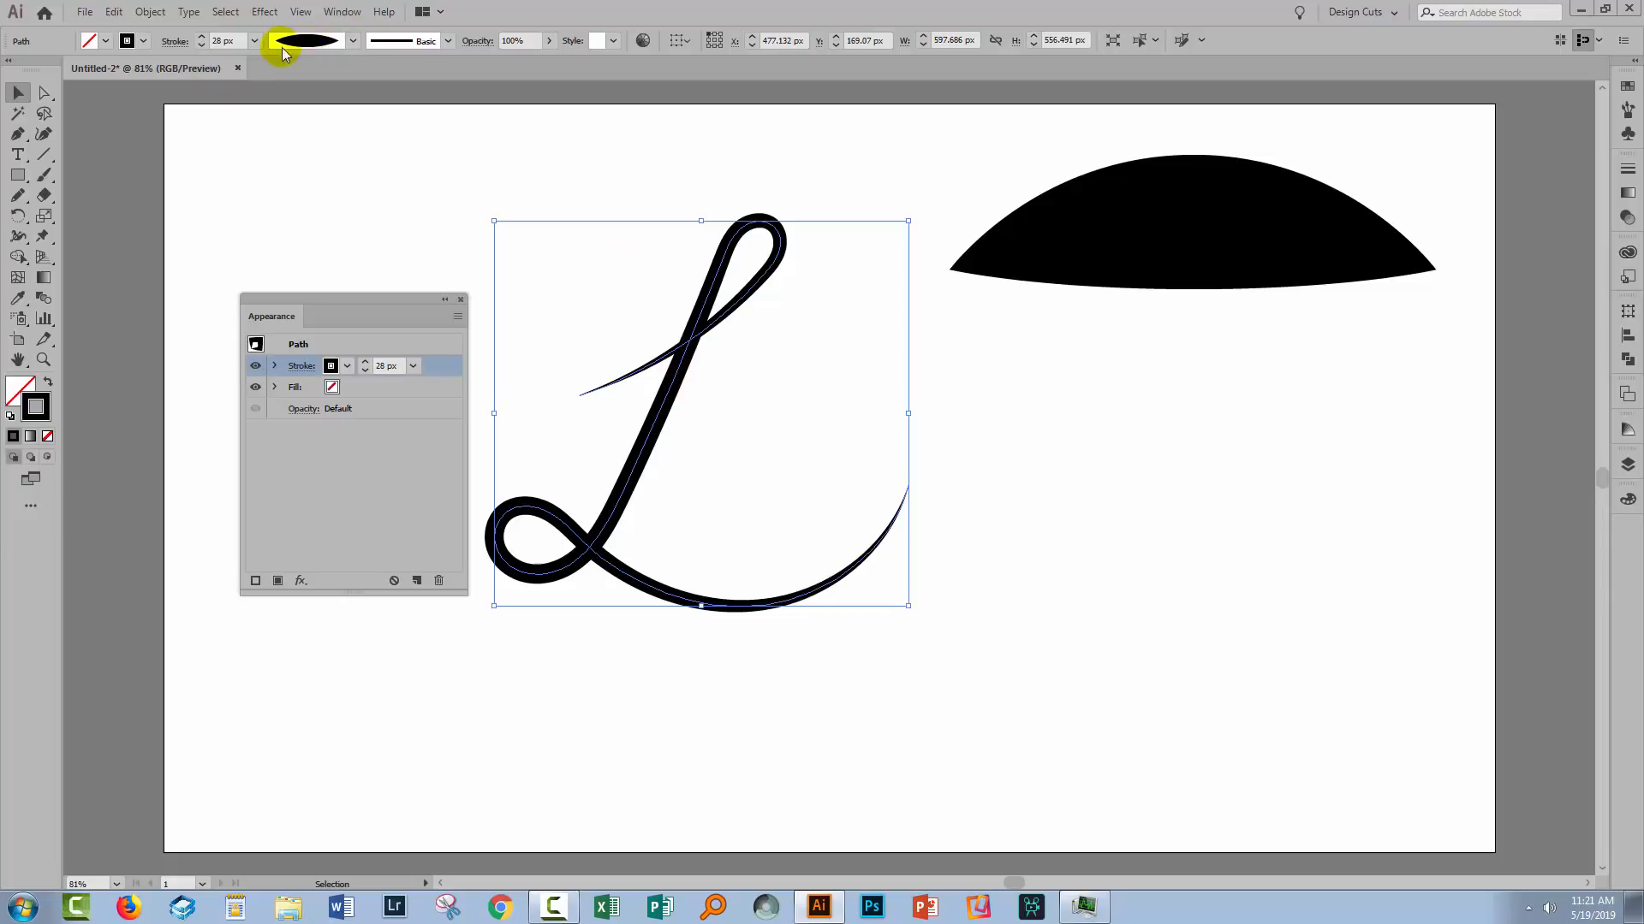
pyautogui.moveTo(307, 40)
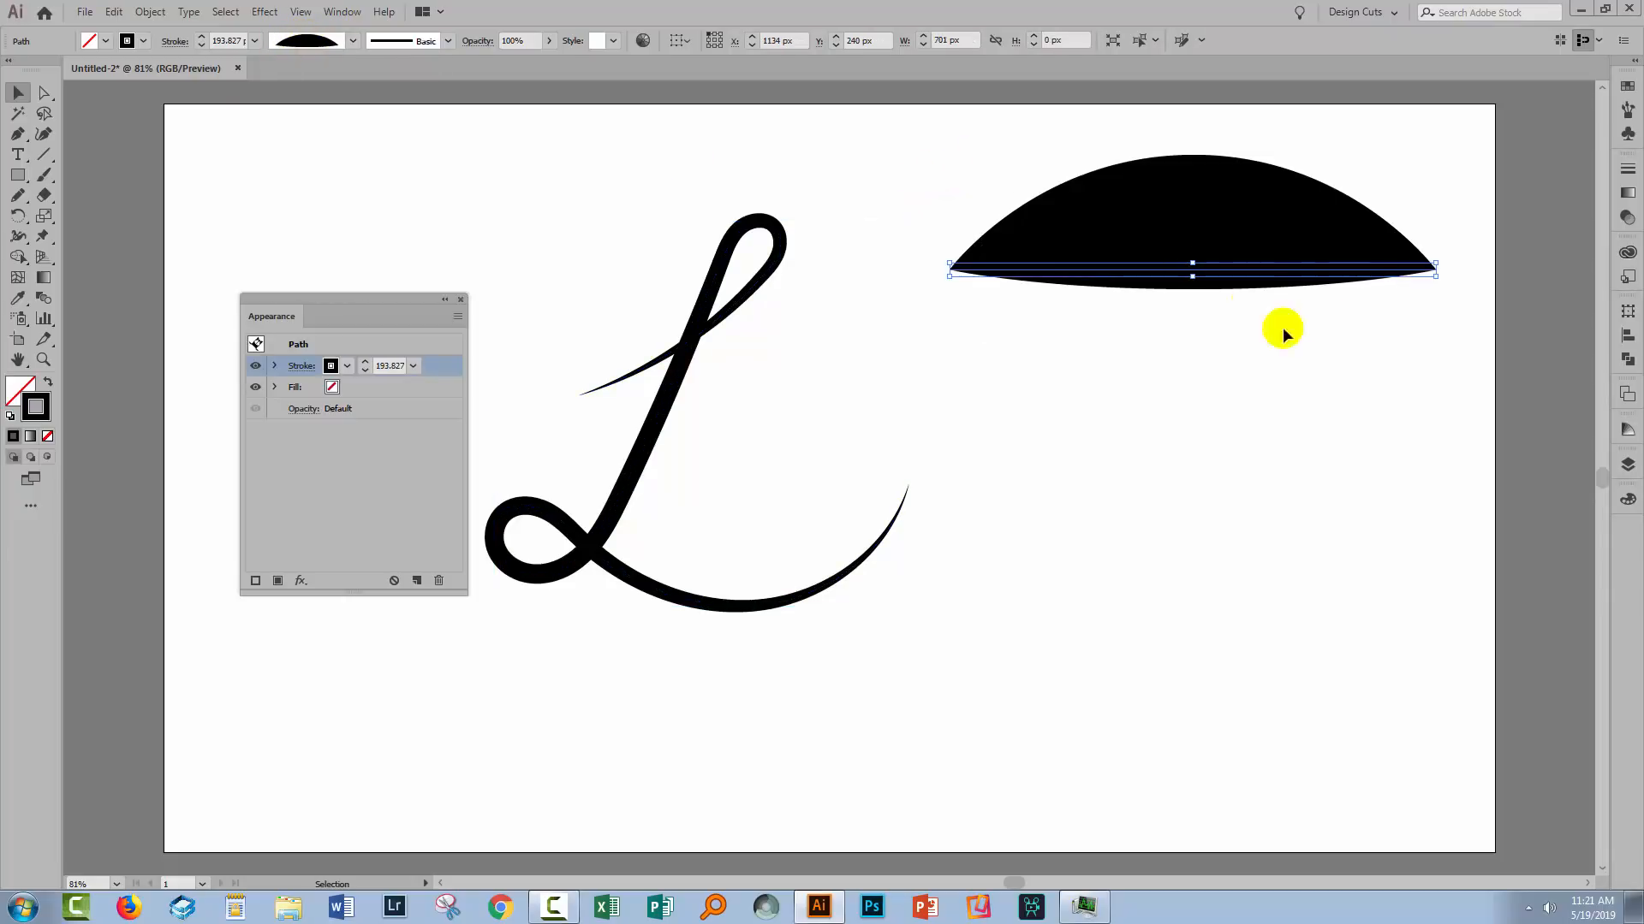
pyautogui.moveTo(1314, 297)
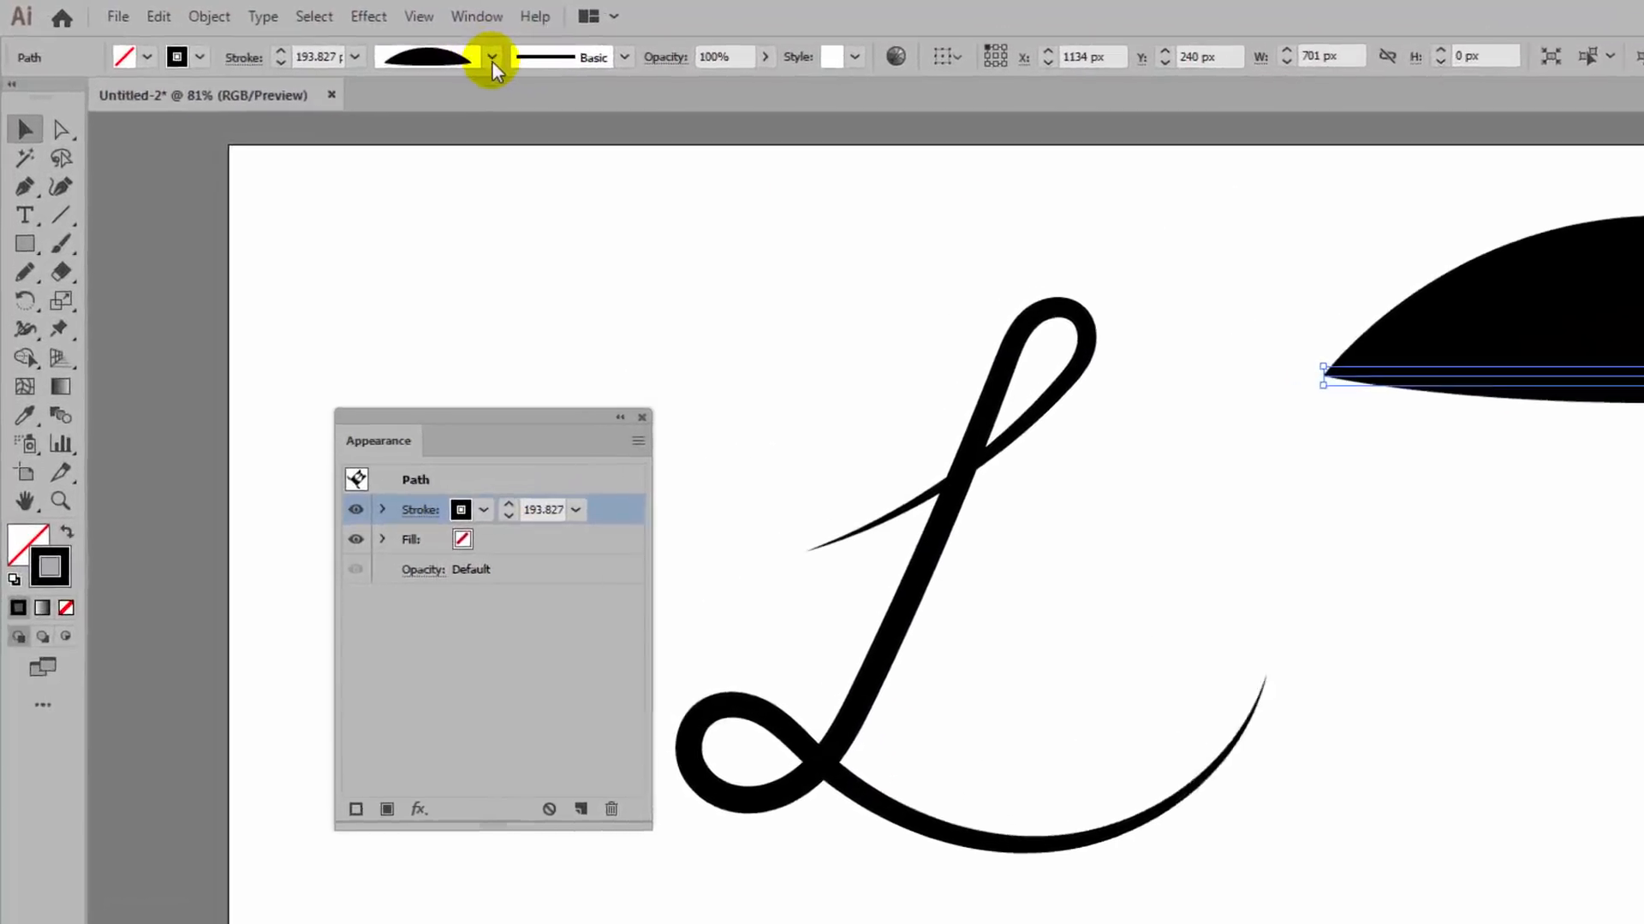
# Add the dome stroke as a new width profile named 'Cus'.
pyautogui.click(489, 57)
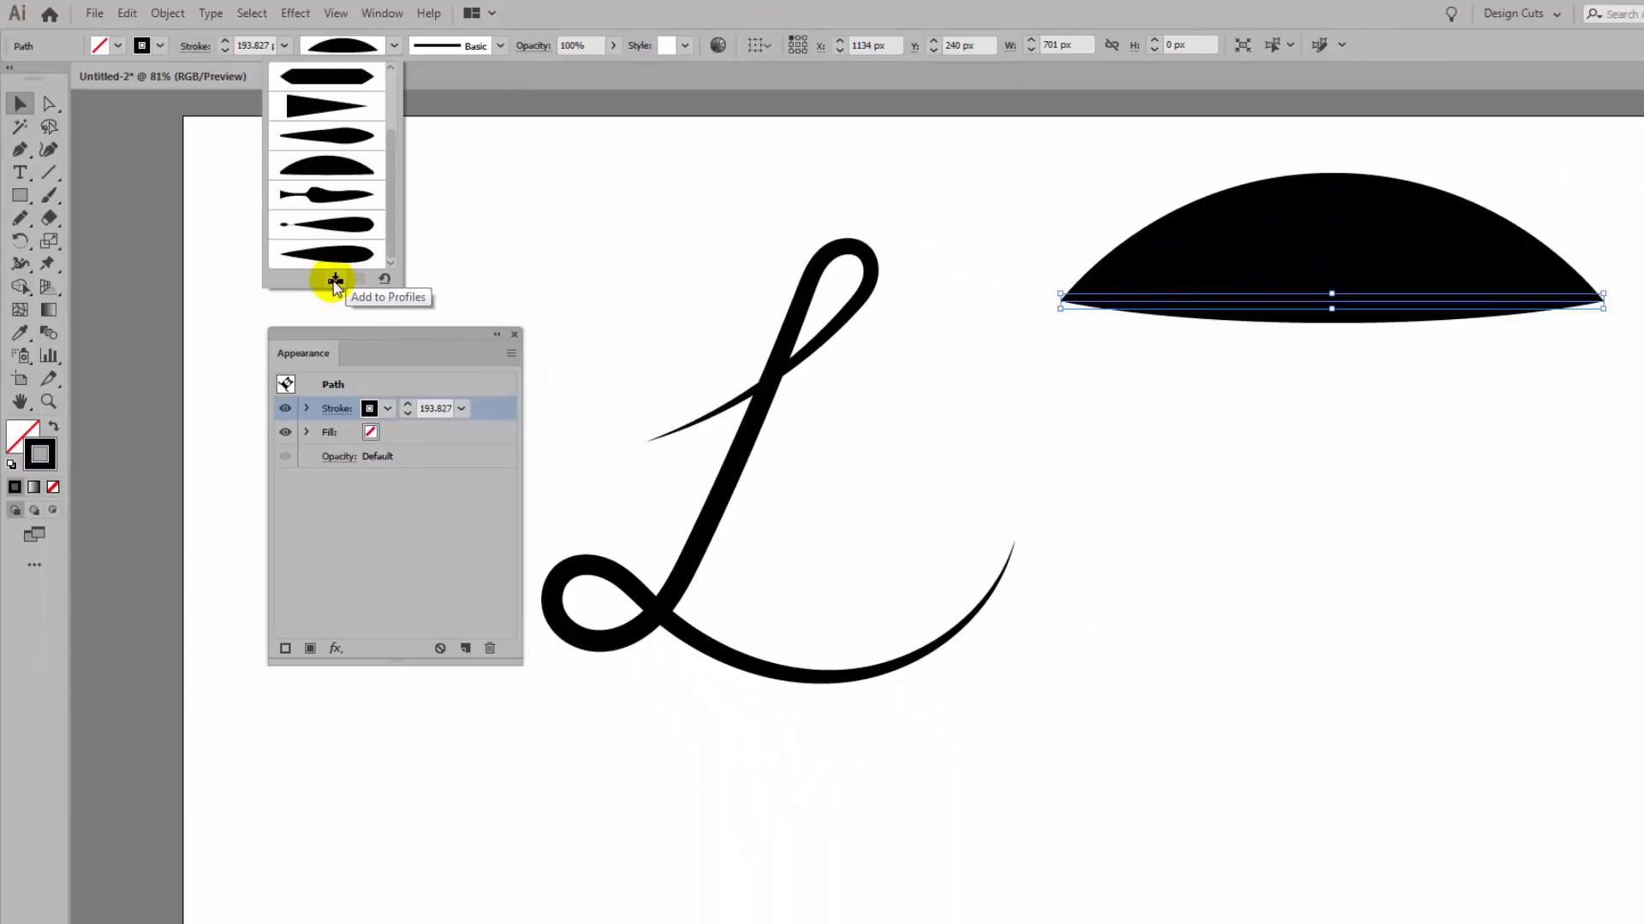
pyautogui.click(334, 280)
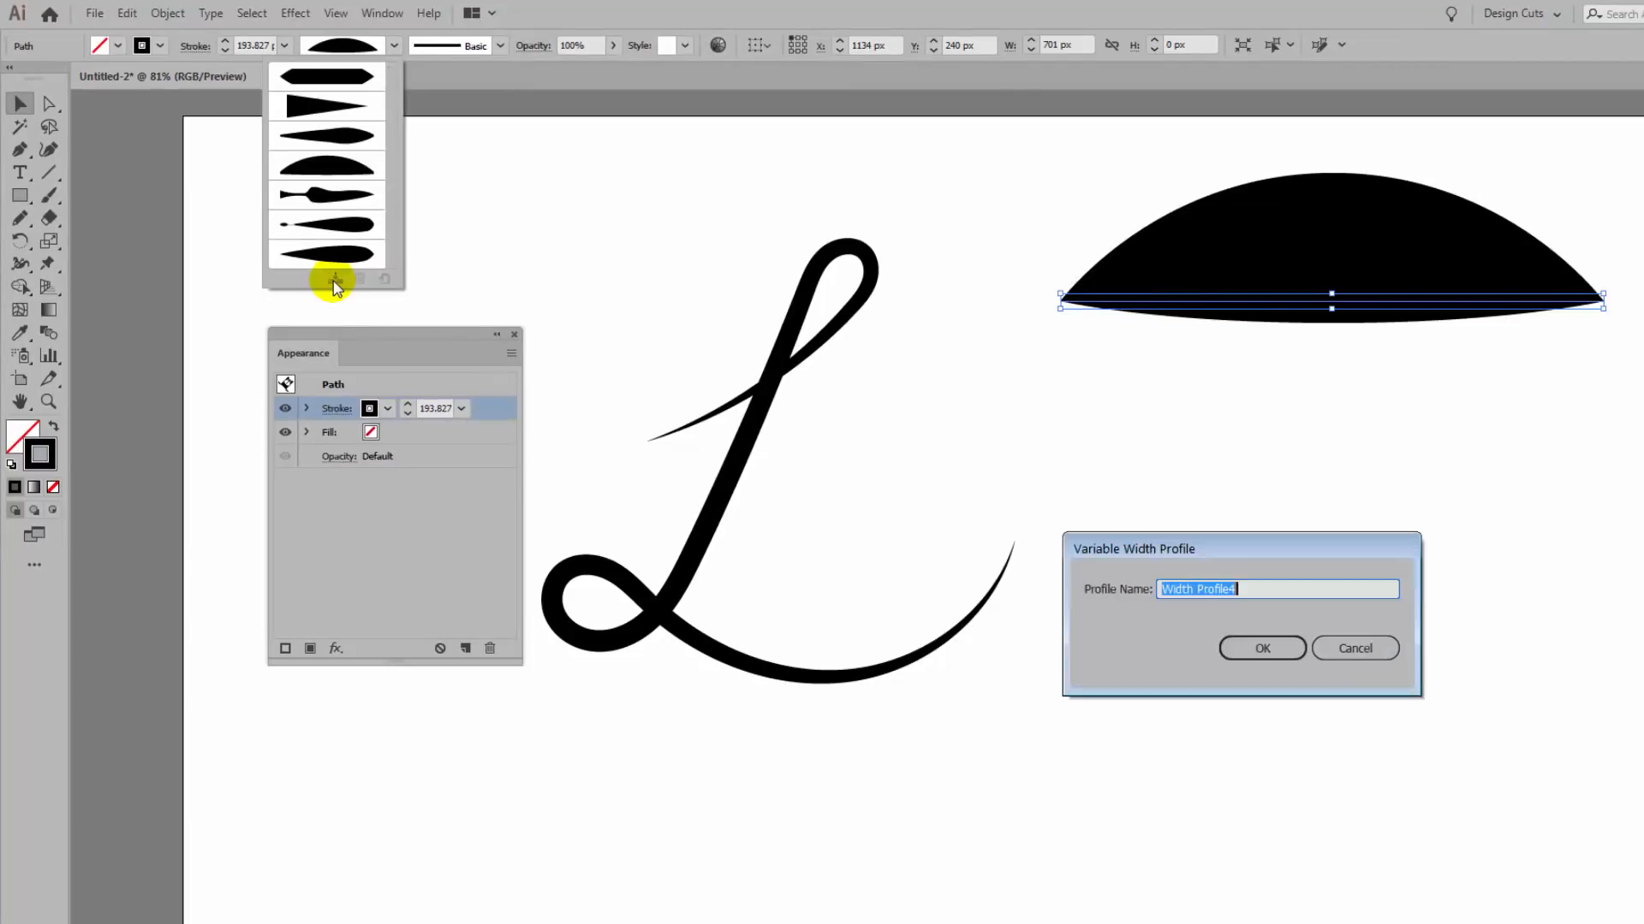
pyautogui.write('Cus')
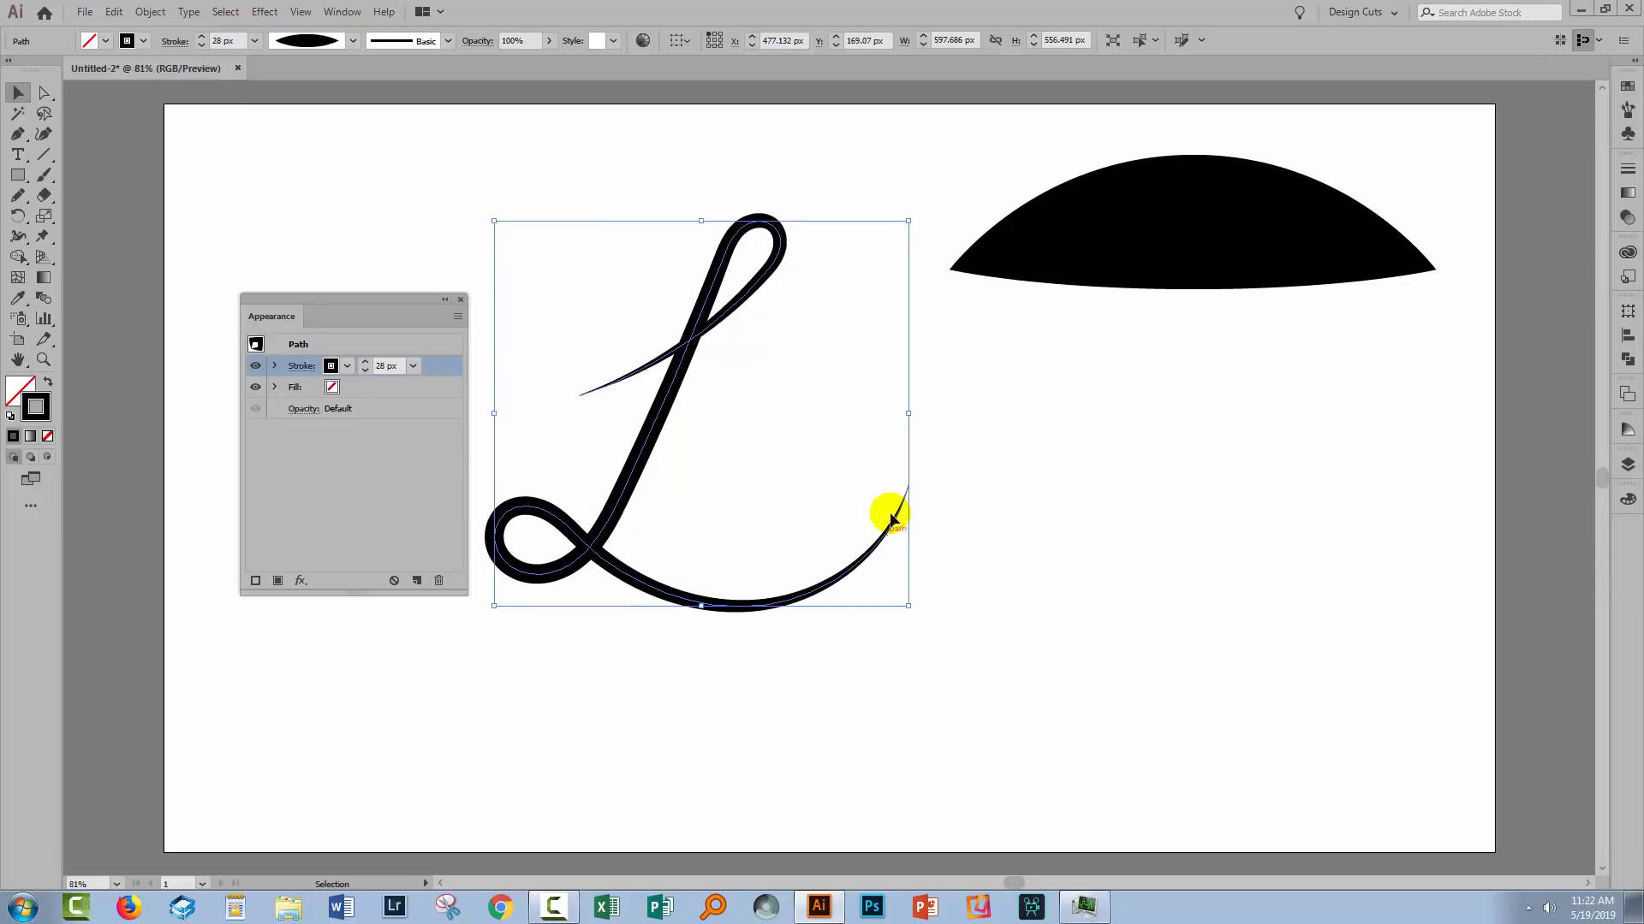
pyautogui.click(352, 40)
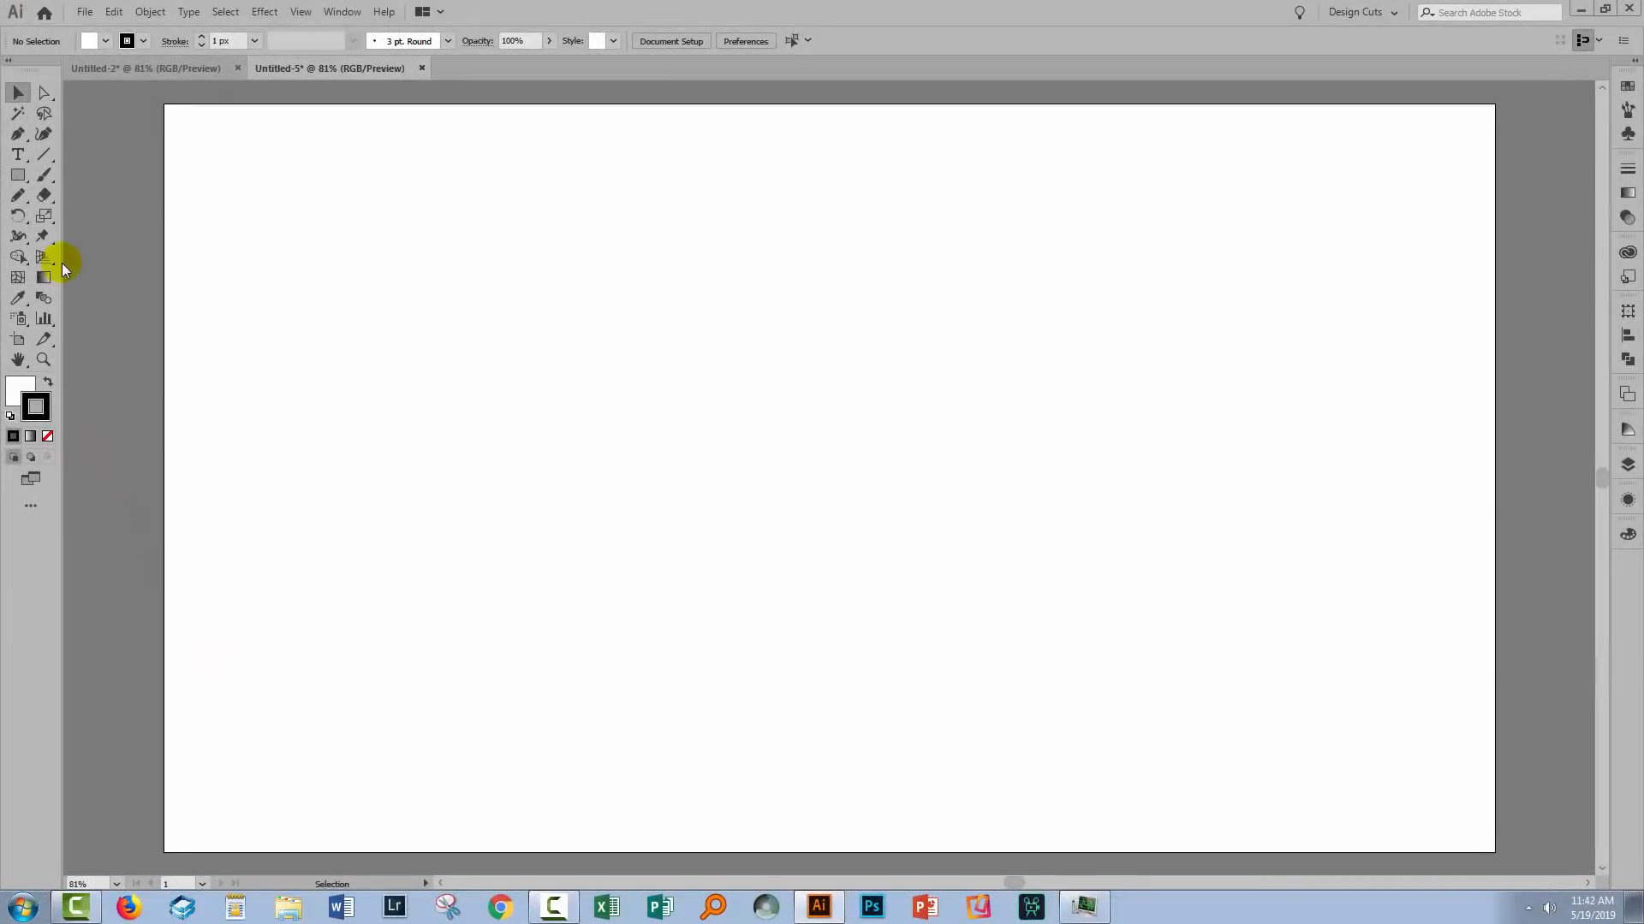
pyautogui.moveTo(19, 198)
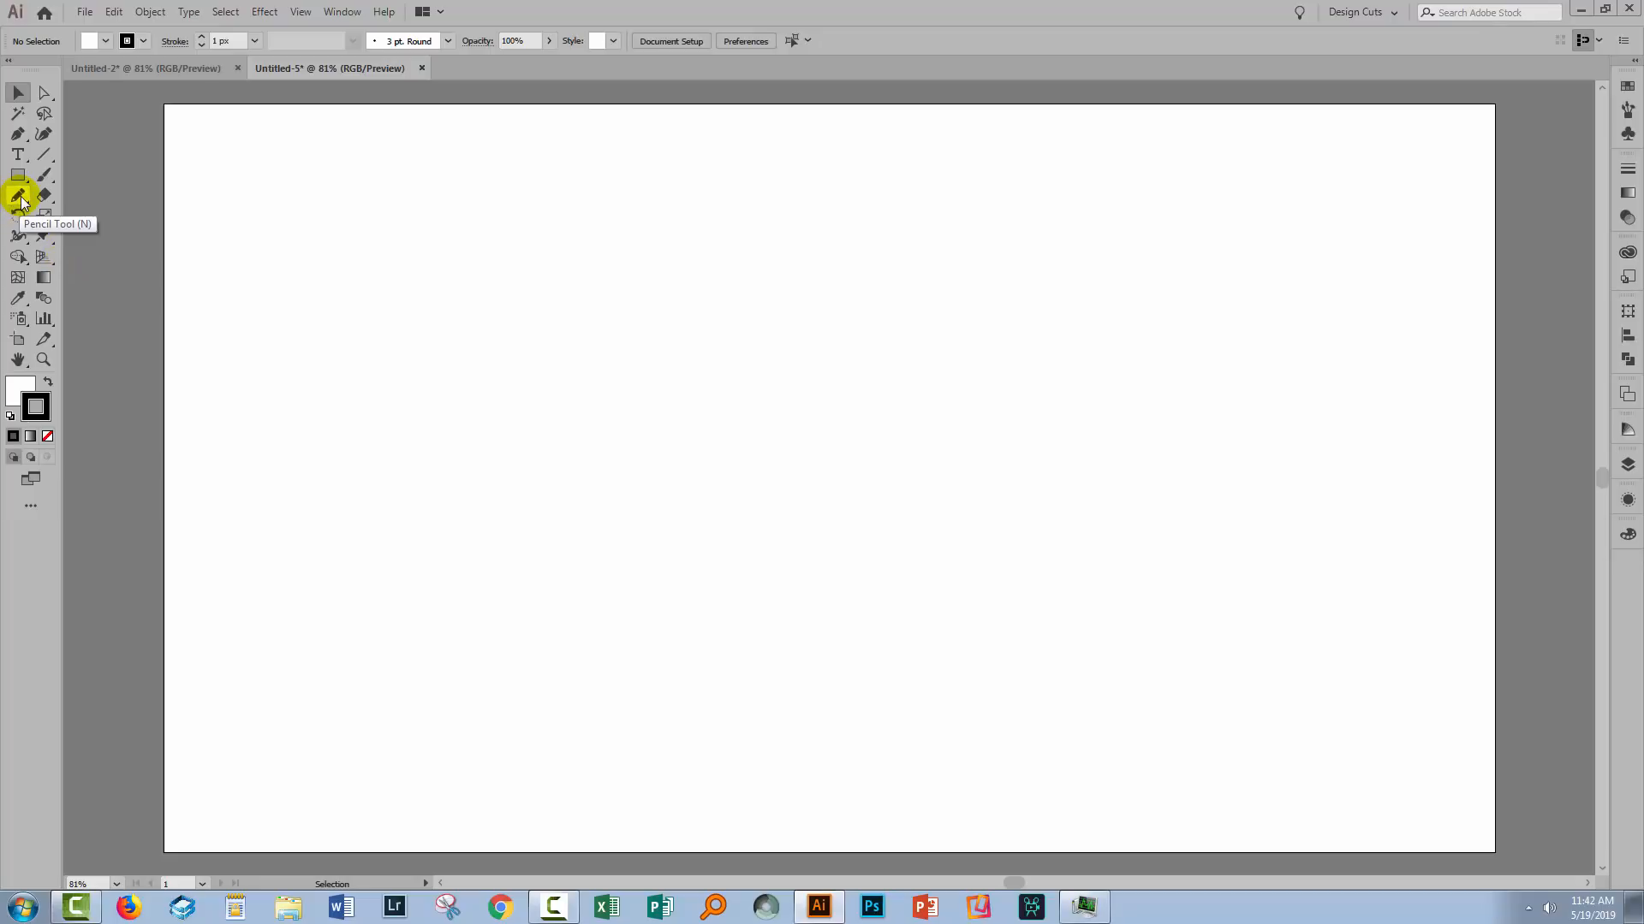
# Pencil a wave across the page, rising toward the upper right.
pyautogui.moveTo(337, 506); pyautogui.dragTo(804, 501)
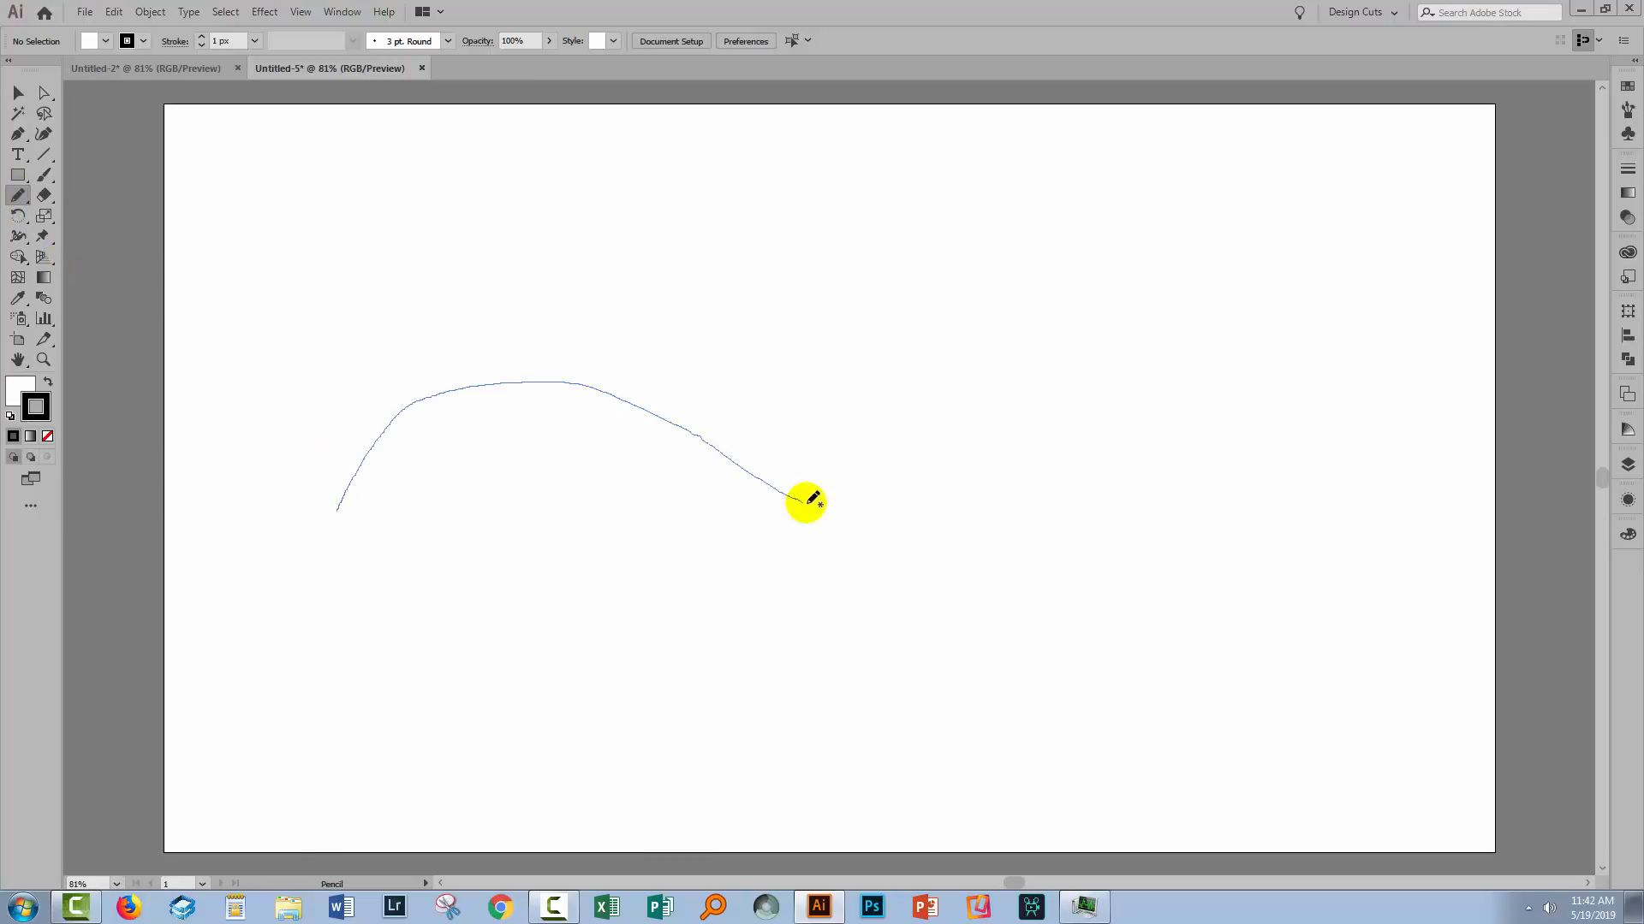
pyautogui.moveTo(805, 501); pyautogui.dragTo(1177, 354)
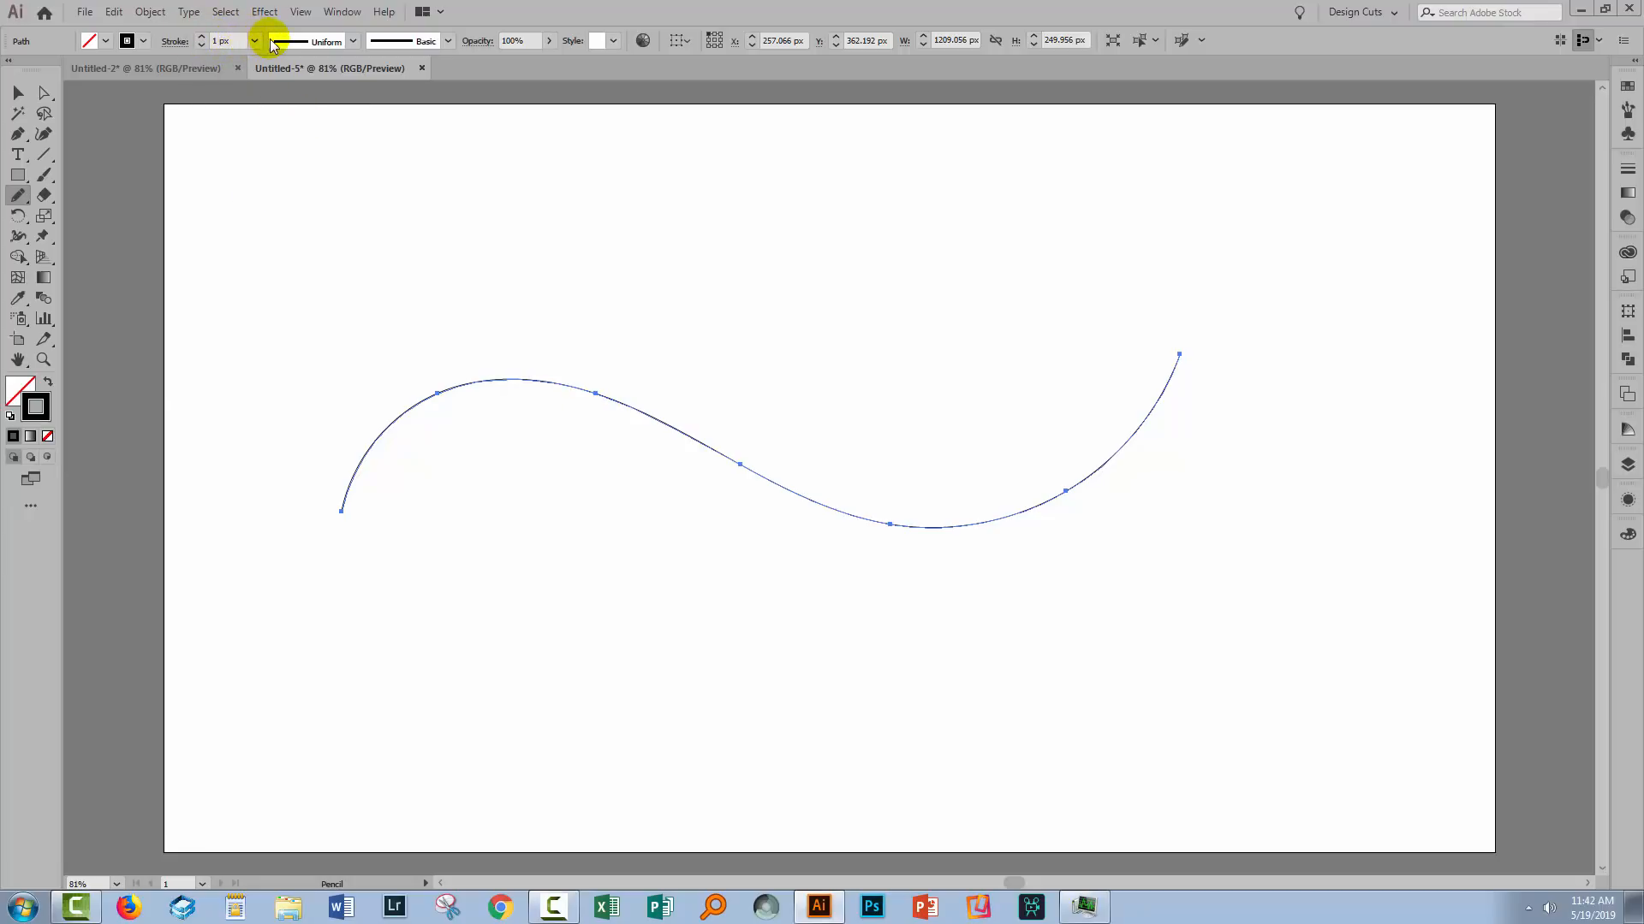
pyautogui.moveTo(905, 550)
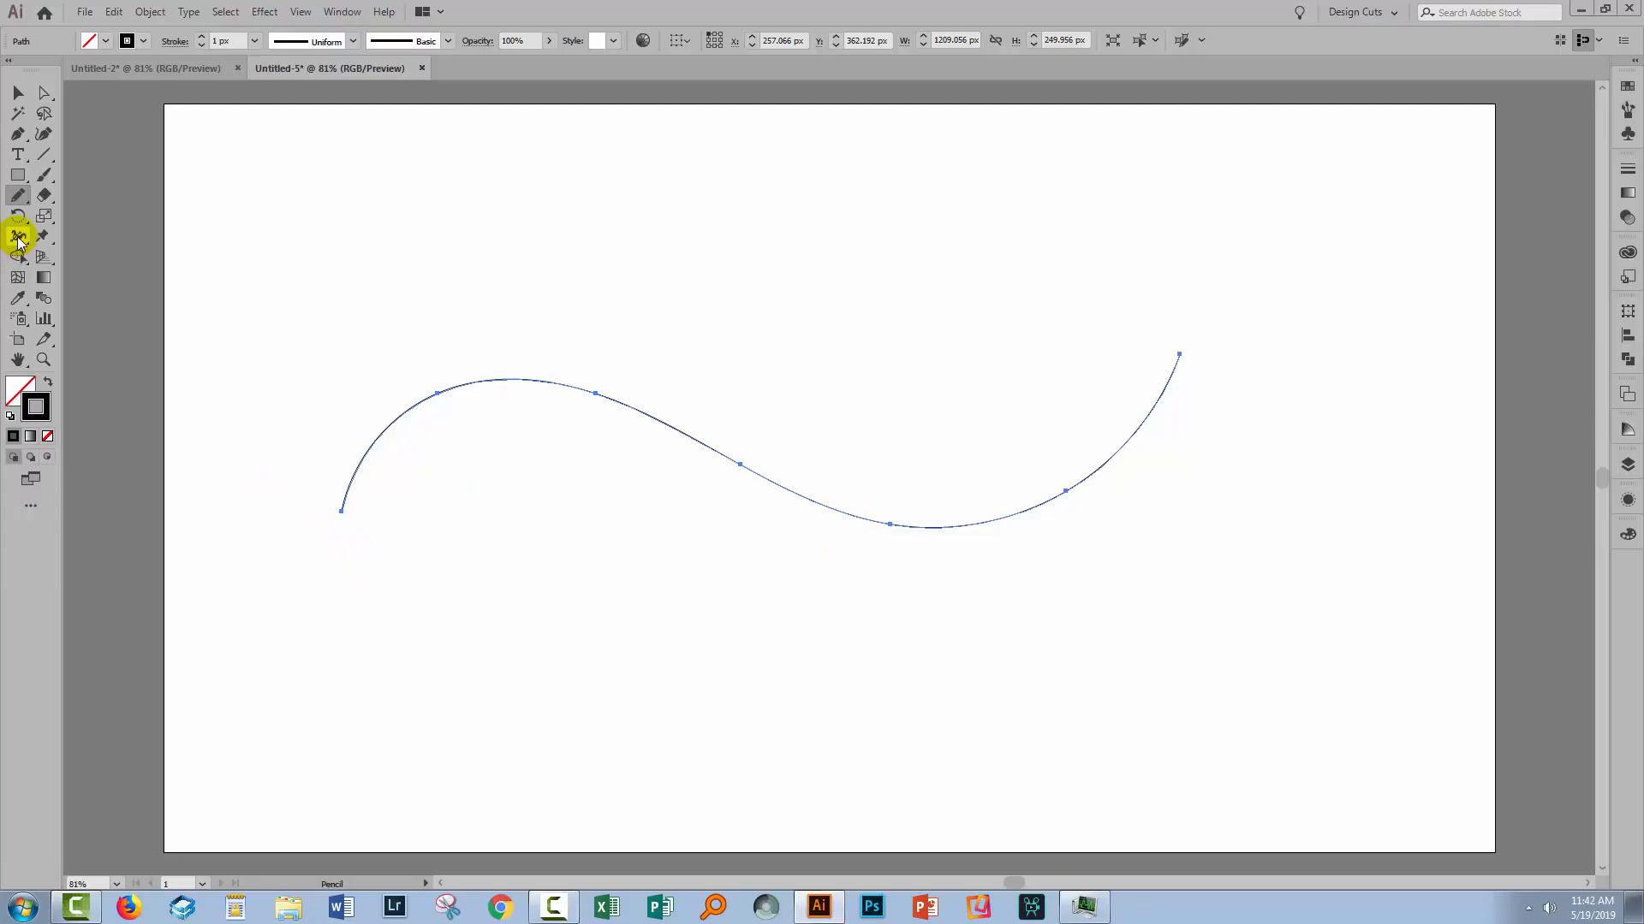
# With the Width tool, widen the wave's stroke near its left hump.
pyautogui.click(18, 237)
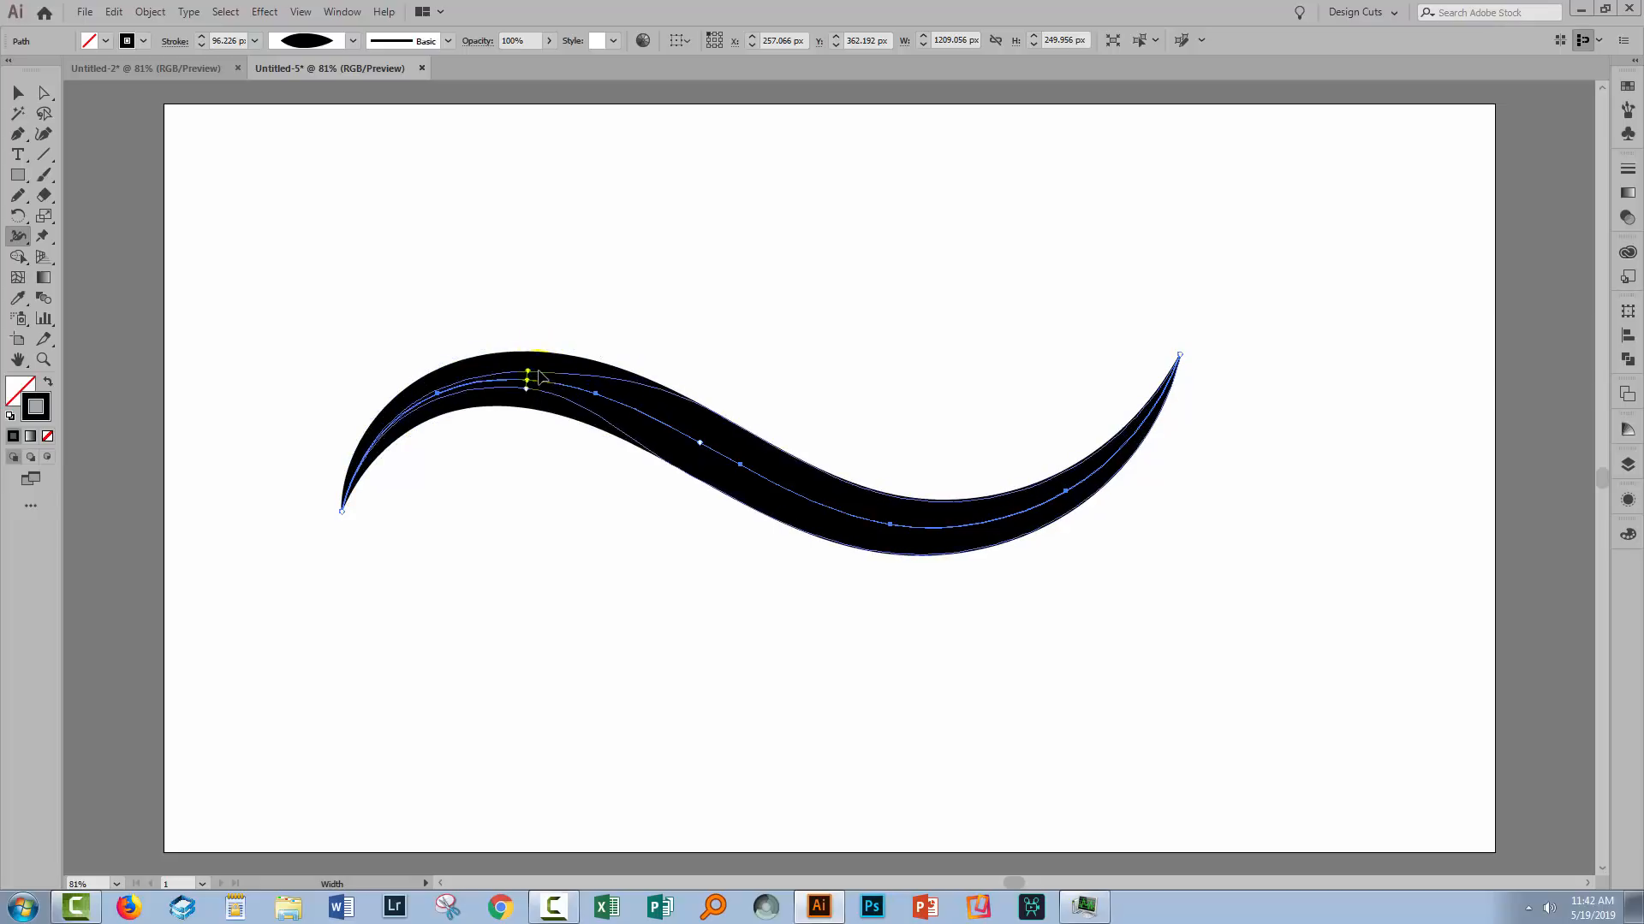
pyautogui.moveTo(529, 378); pyautogui.dragTo(560, 331)
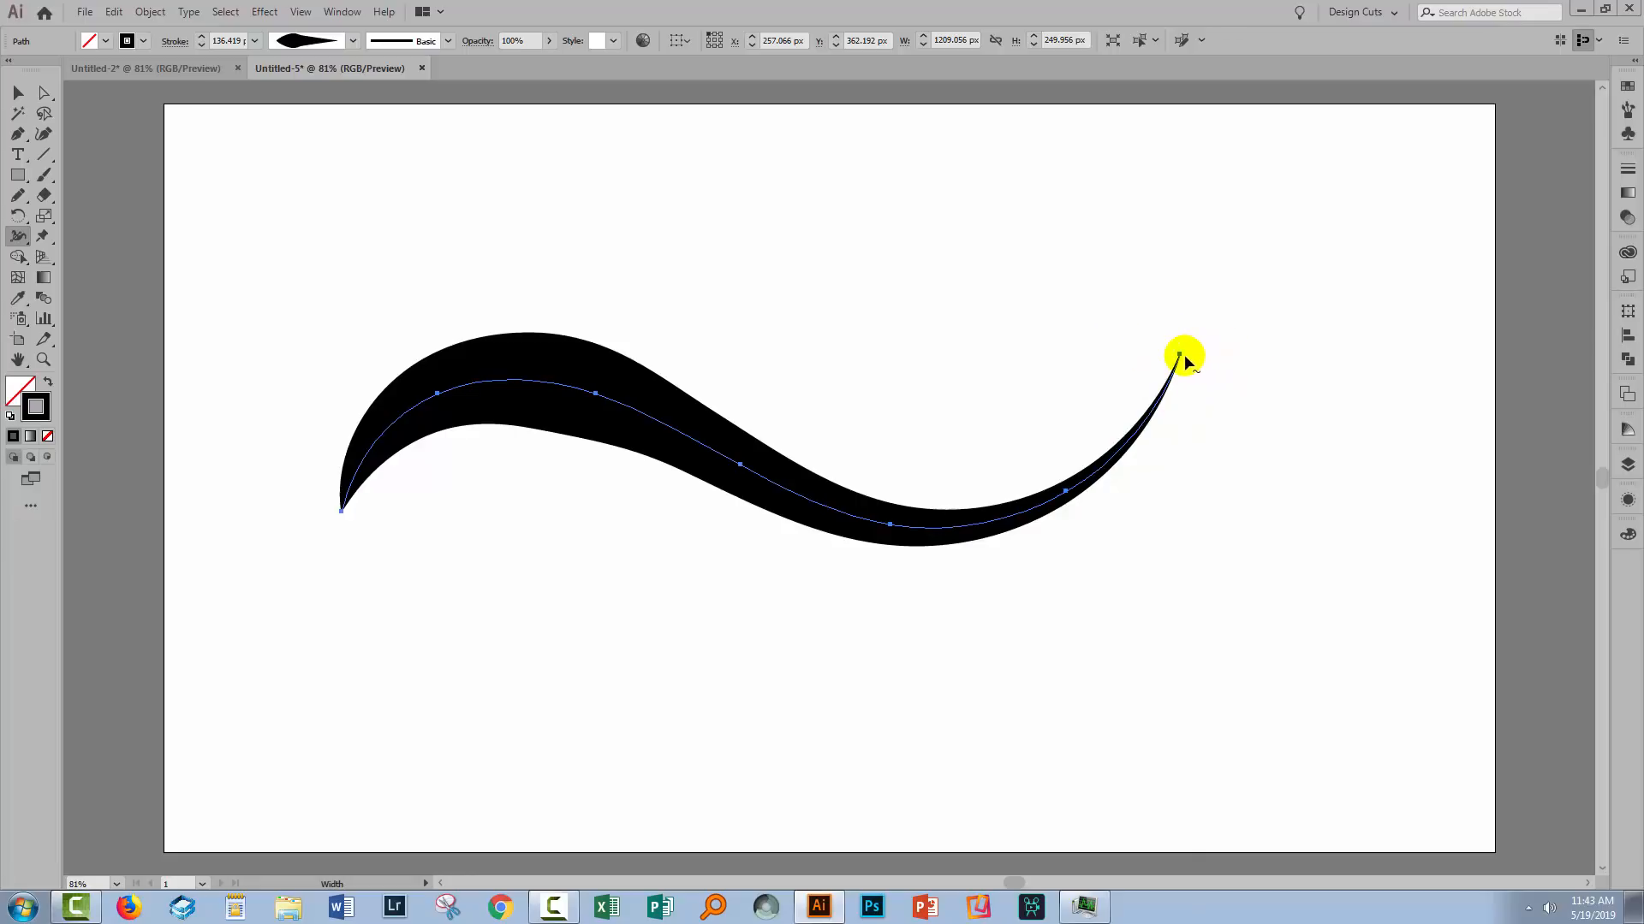
# Set the right-end width point to 10 px in the width point dialog.
pyautogui.doubleClick(1182, 356)
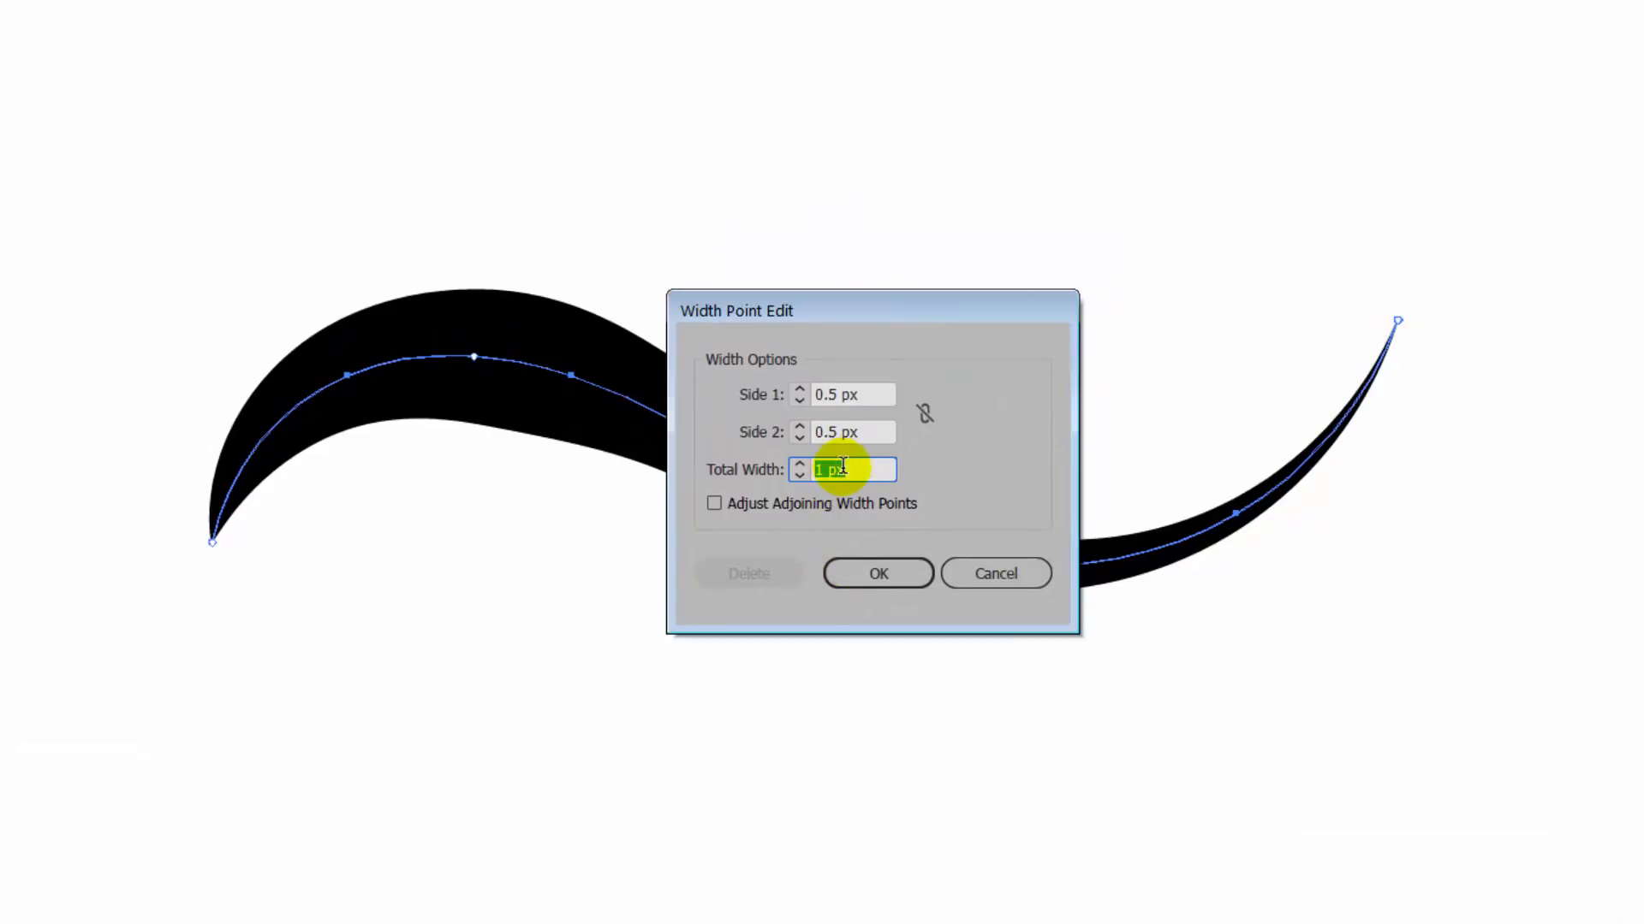
pyautogui.write('10 px')
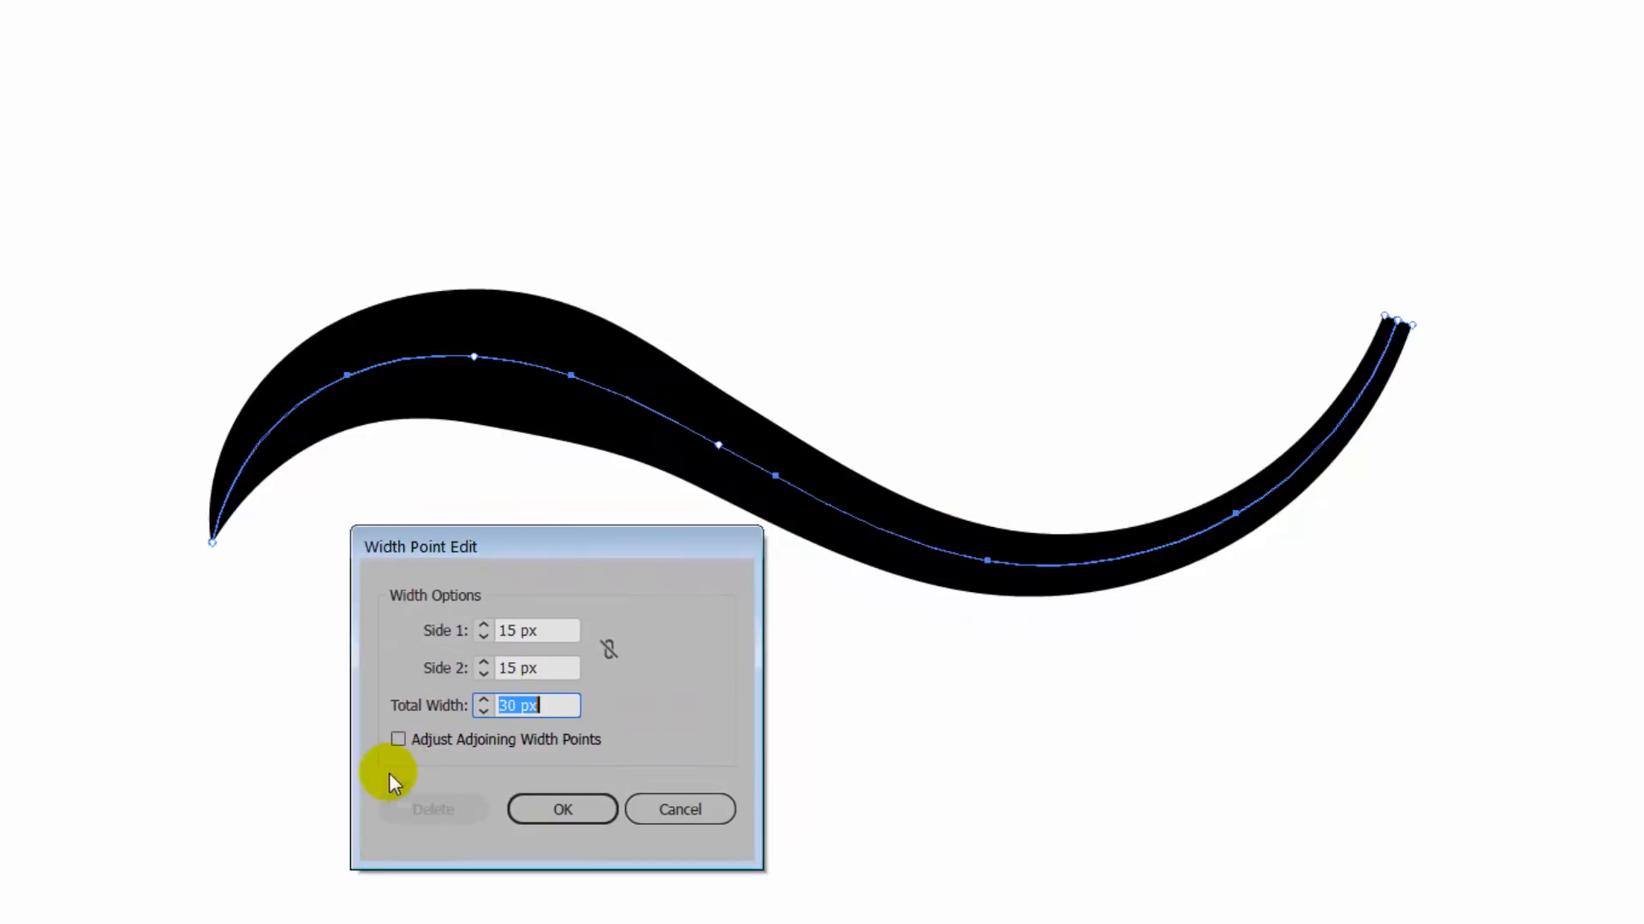
pyautogui.click(398, 739)
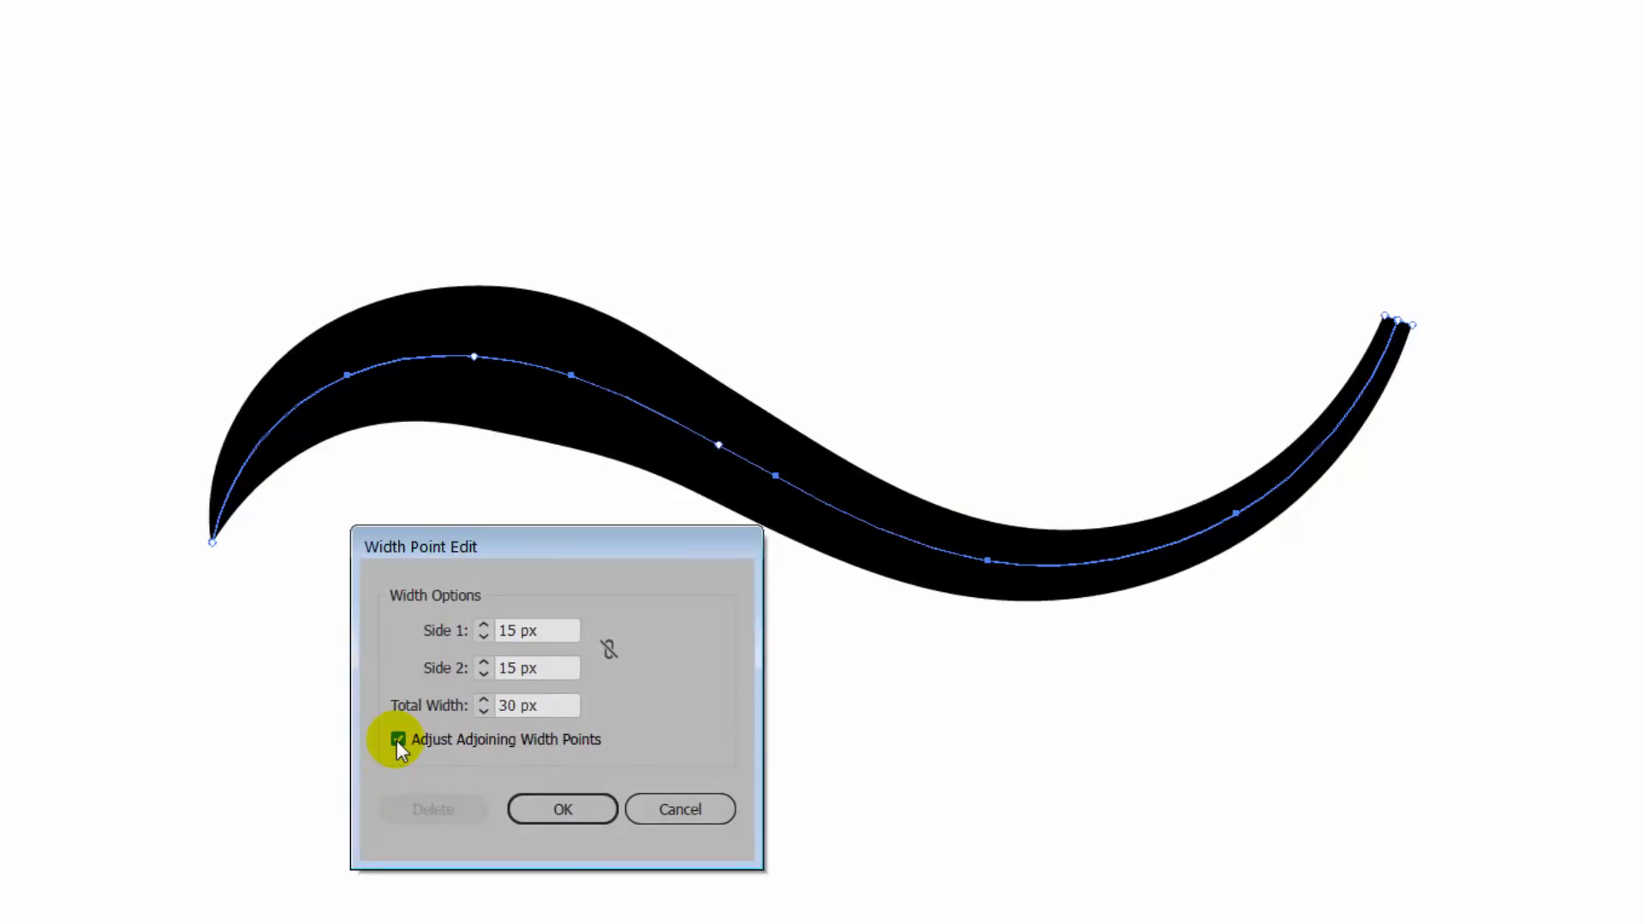
pyautogui.click(395, 739)
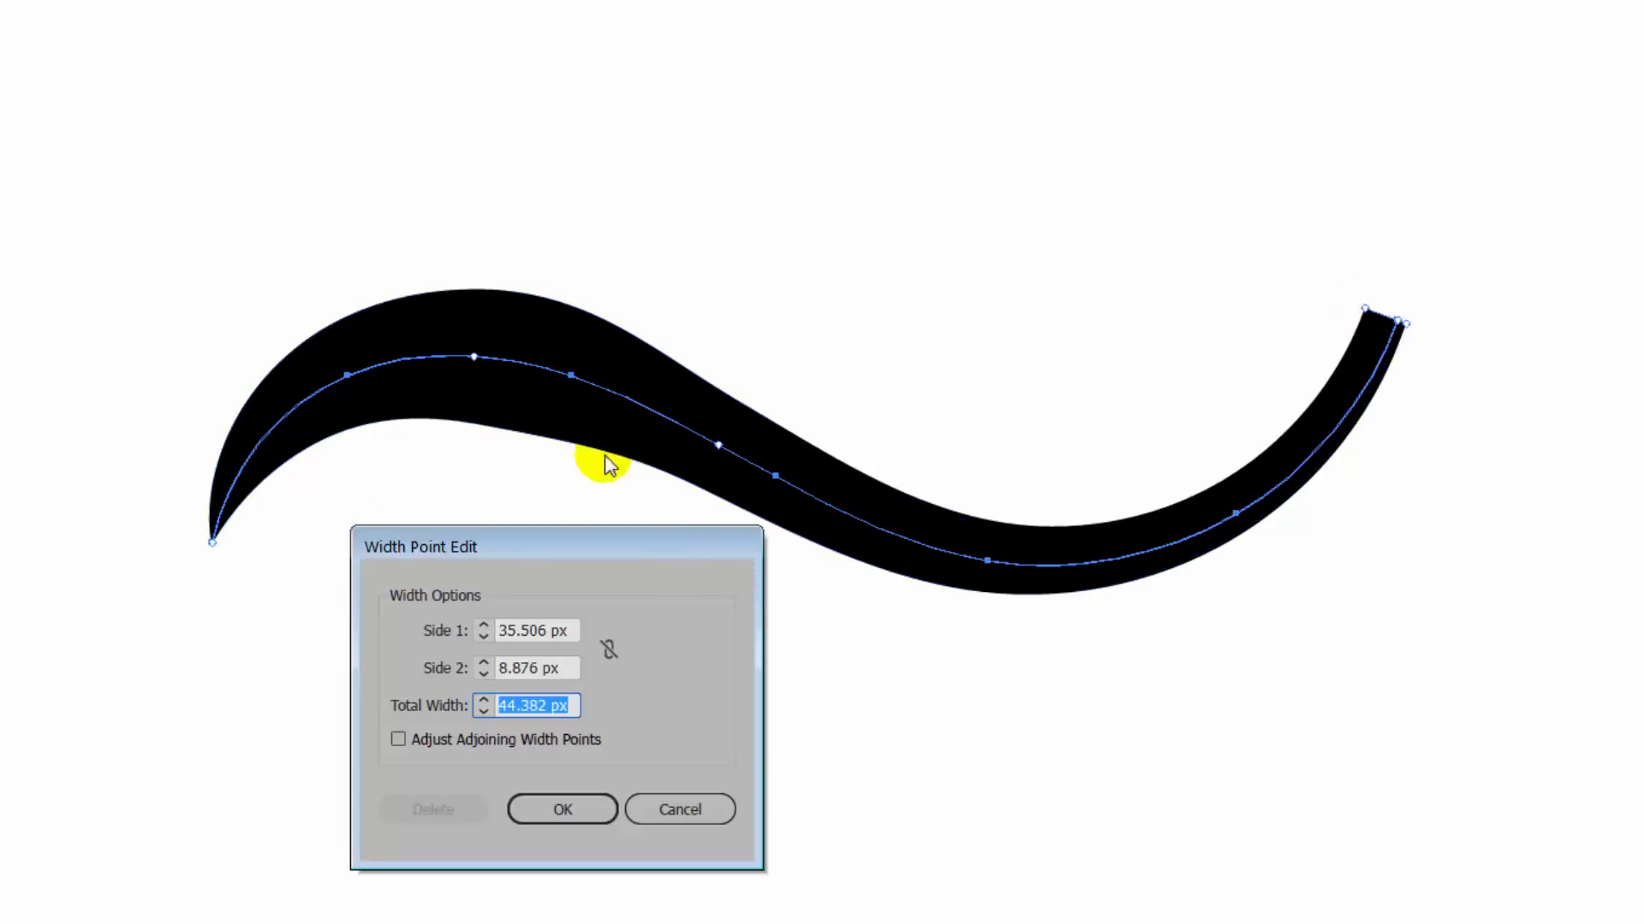
pyautogui.click(562, 809)
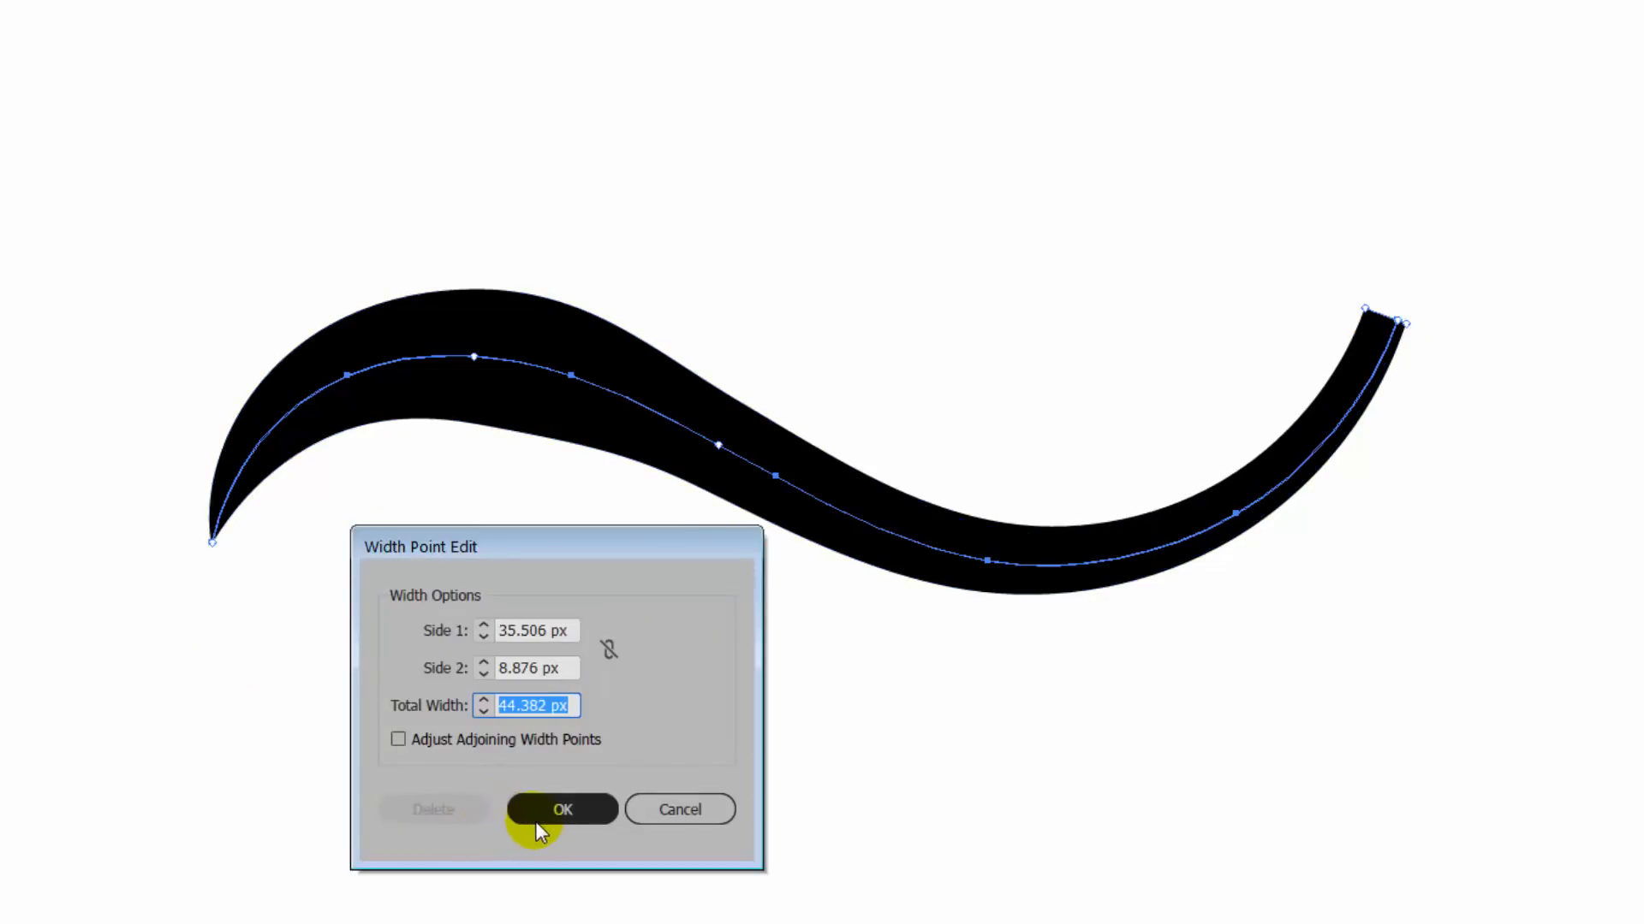
pyautogui.click(561, 809)
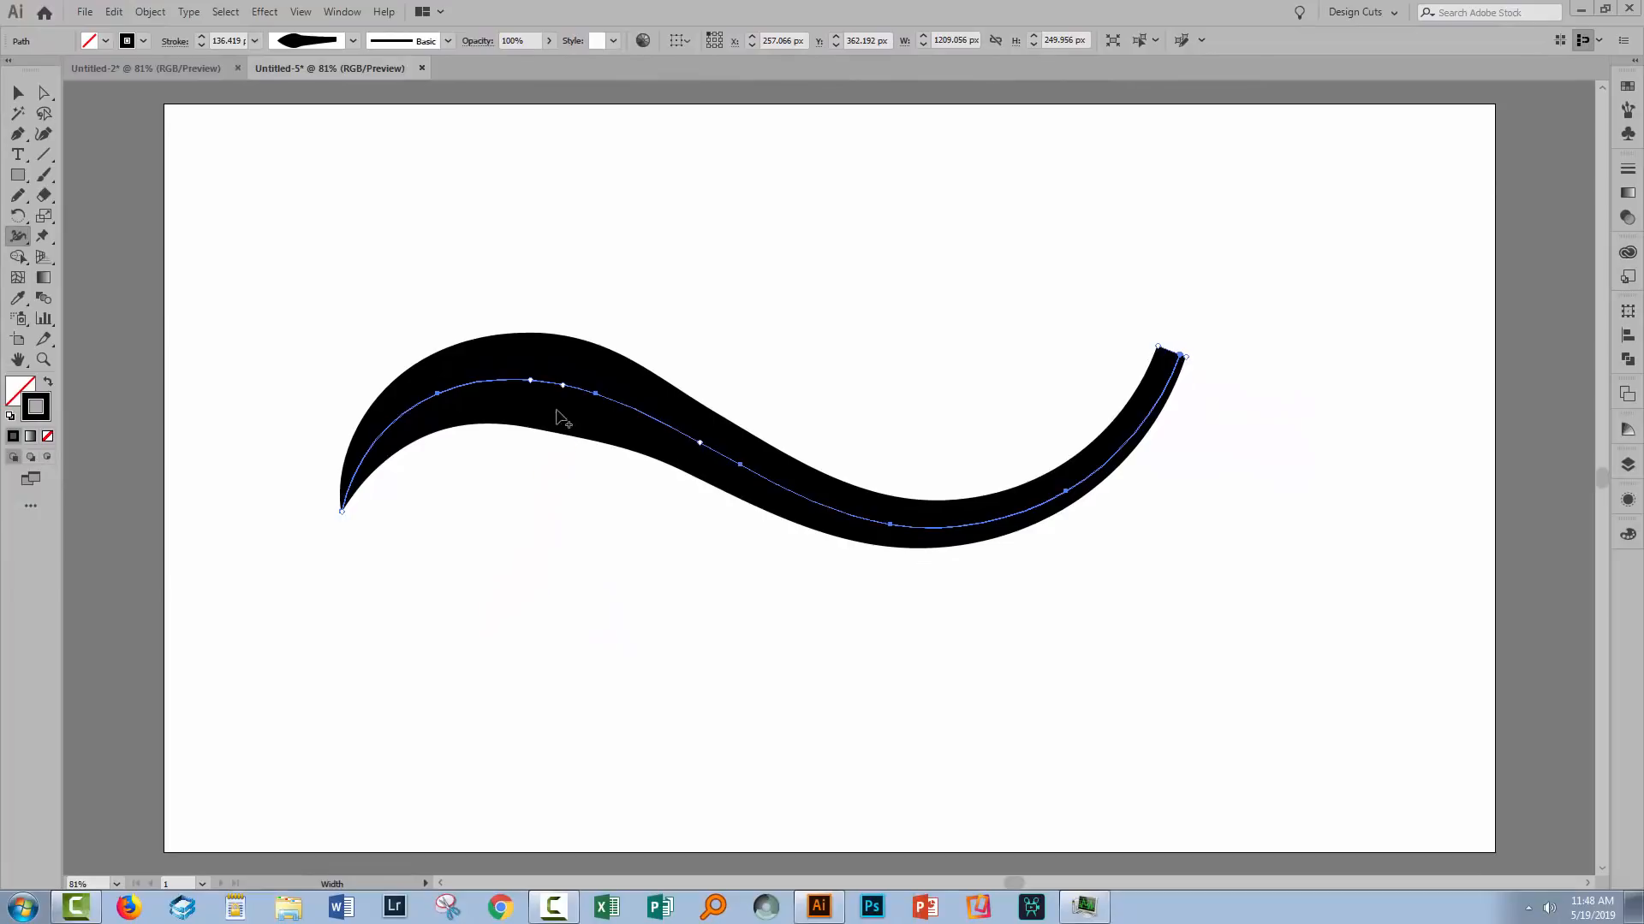
# Adjust the stroke thickness and width point position on the upper left hump.
pyautogui.click(529, 380)
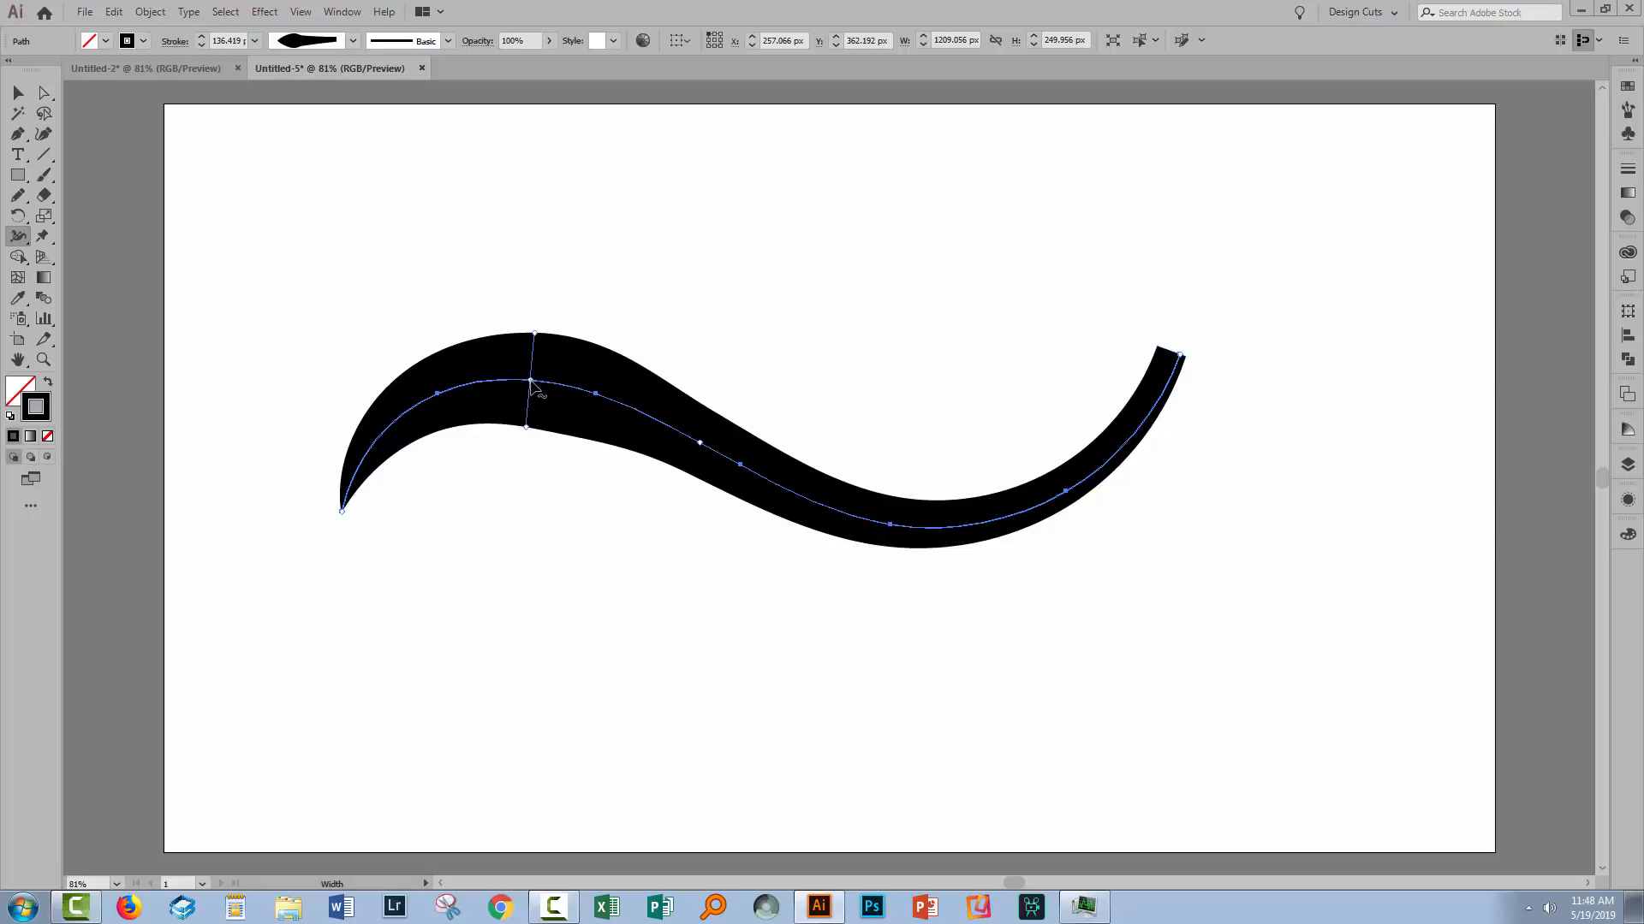
pyautogui.moveTo(531, 392); pyautogui.dragTo(582, 393)
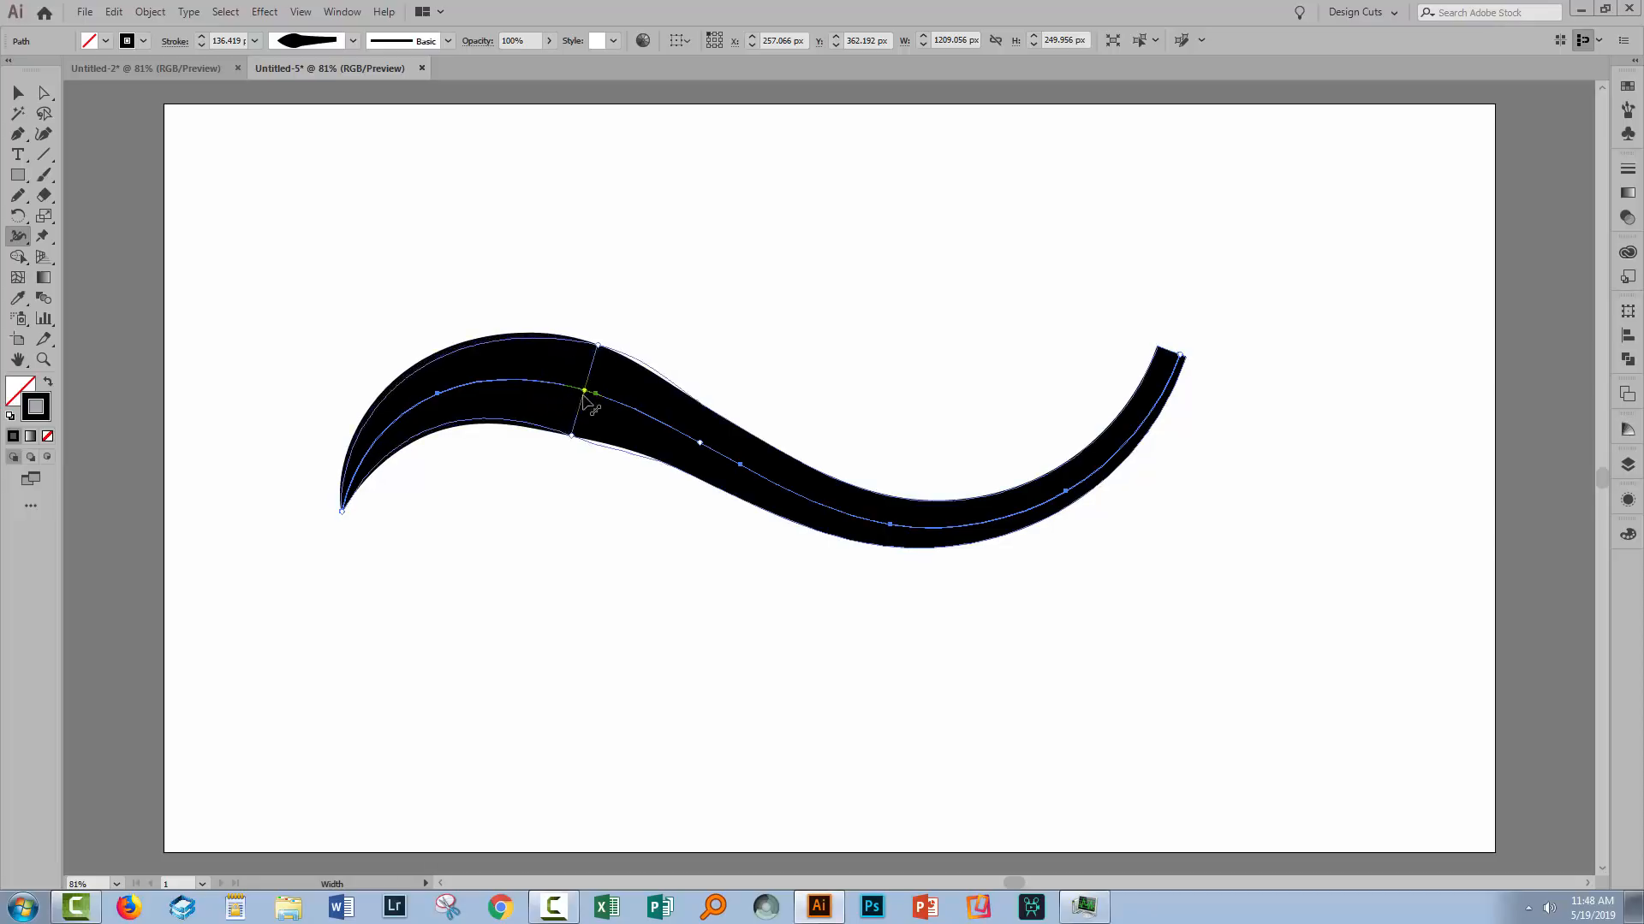
pyautogui.moveTo(596, 392); pyautogui.dragTo(566, 391)
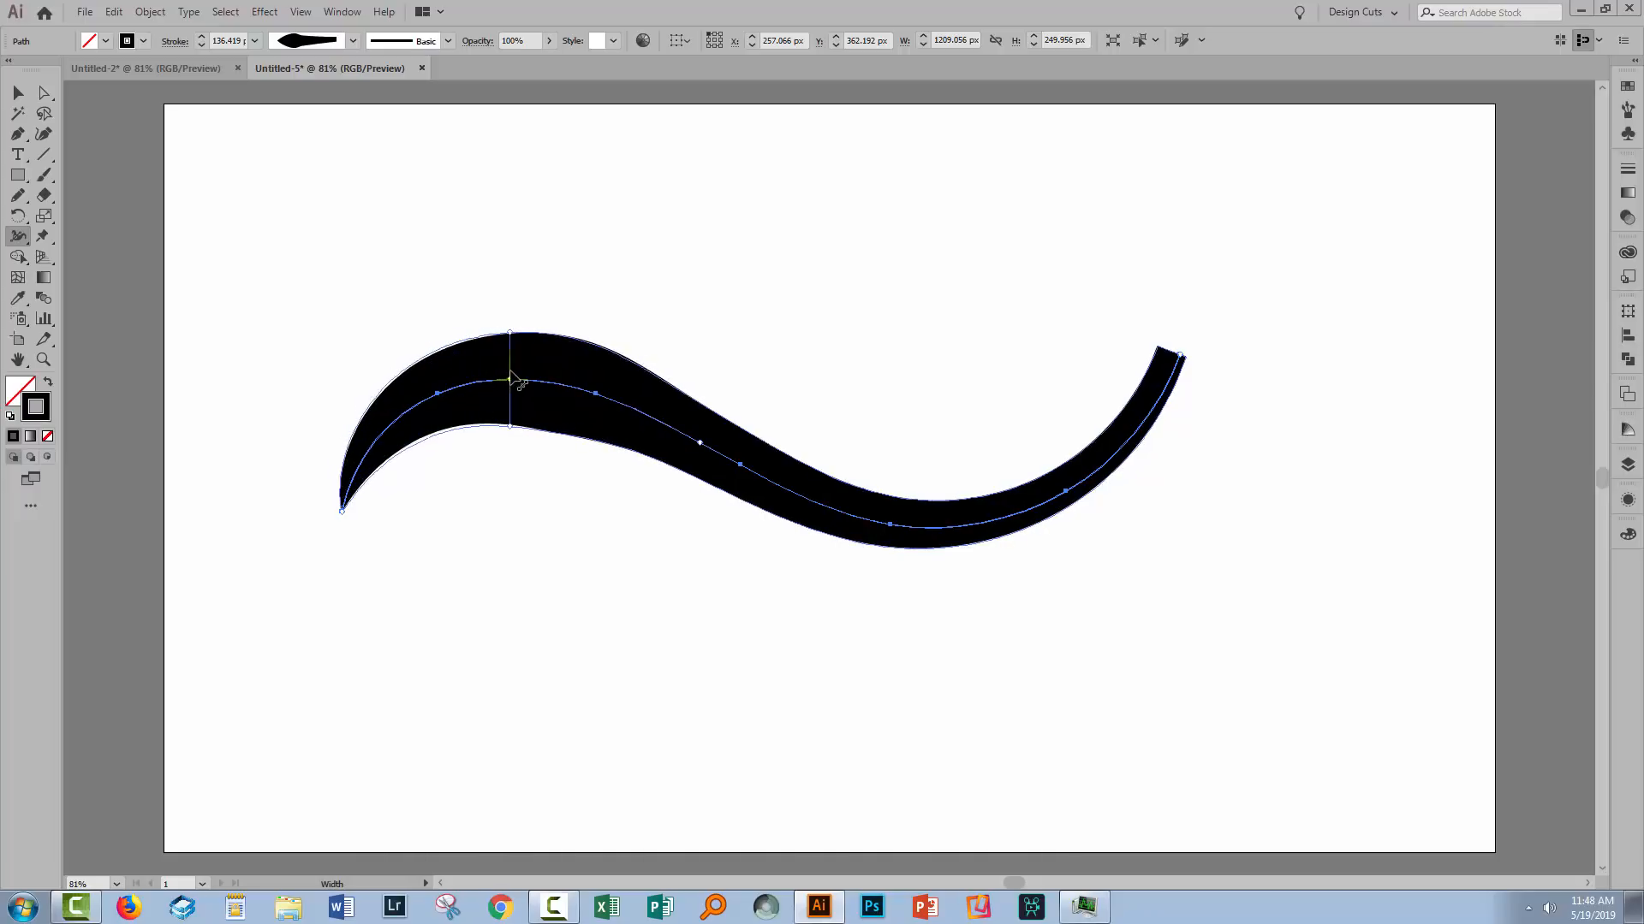
pyautogui.moveTo(514, 393); pyautogui.dragTo(514, 356)
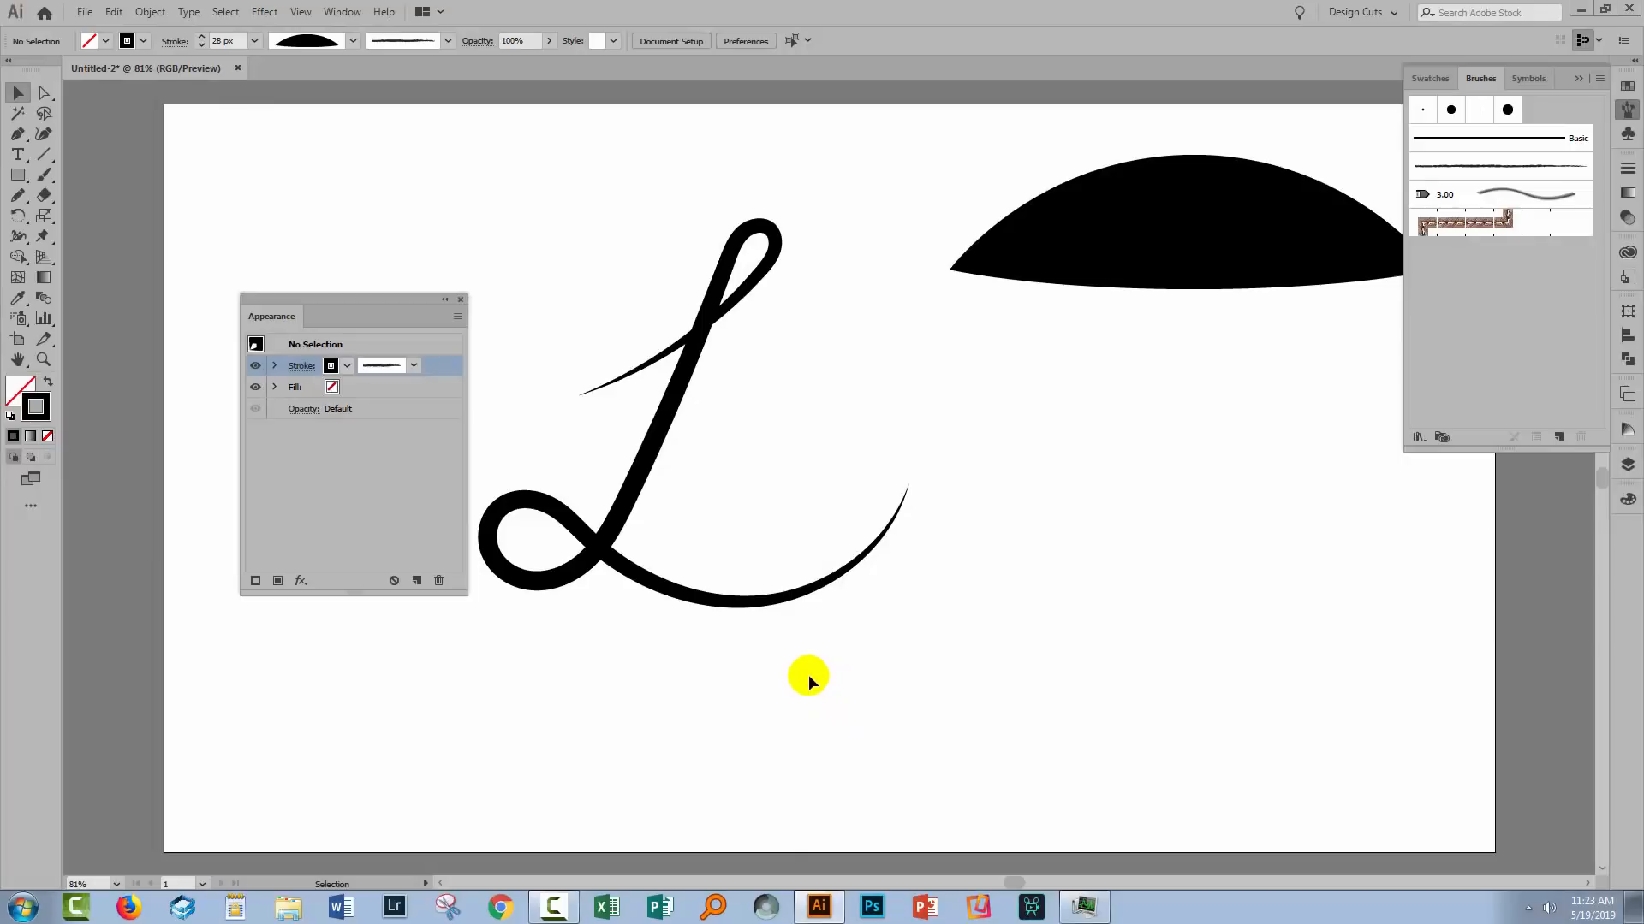
pyautogui.moveTo(994, 500)
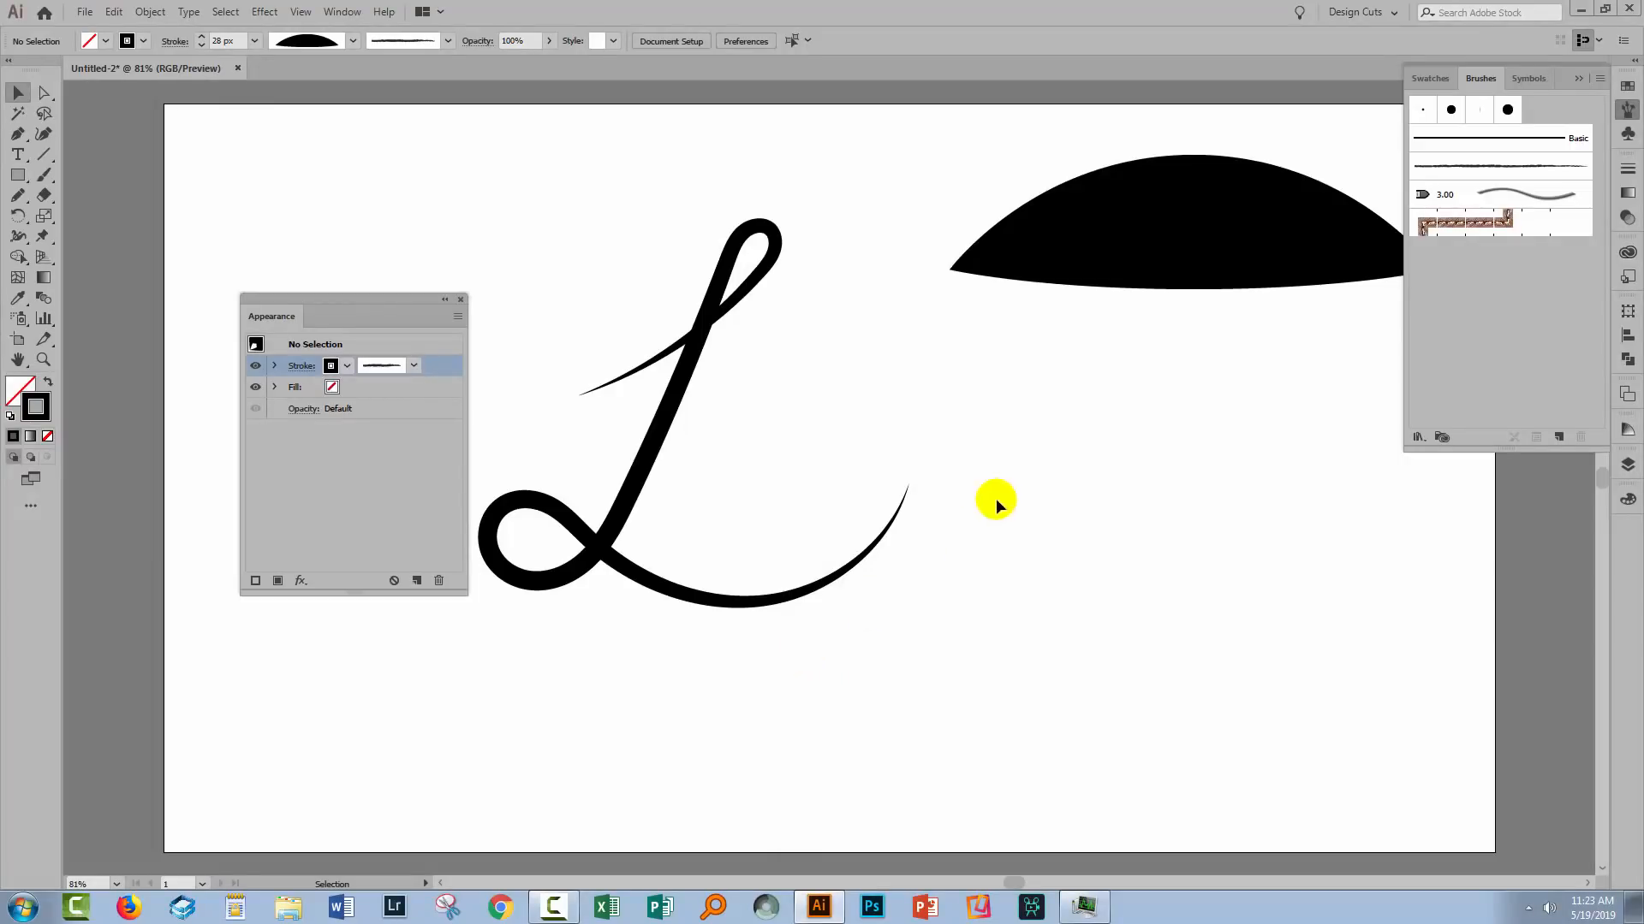
# Add a brush from the Artistic_Watercolor library to the document's brushes.
pyautogui.click(1418, 438)
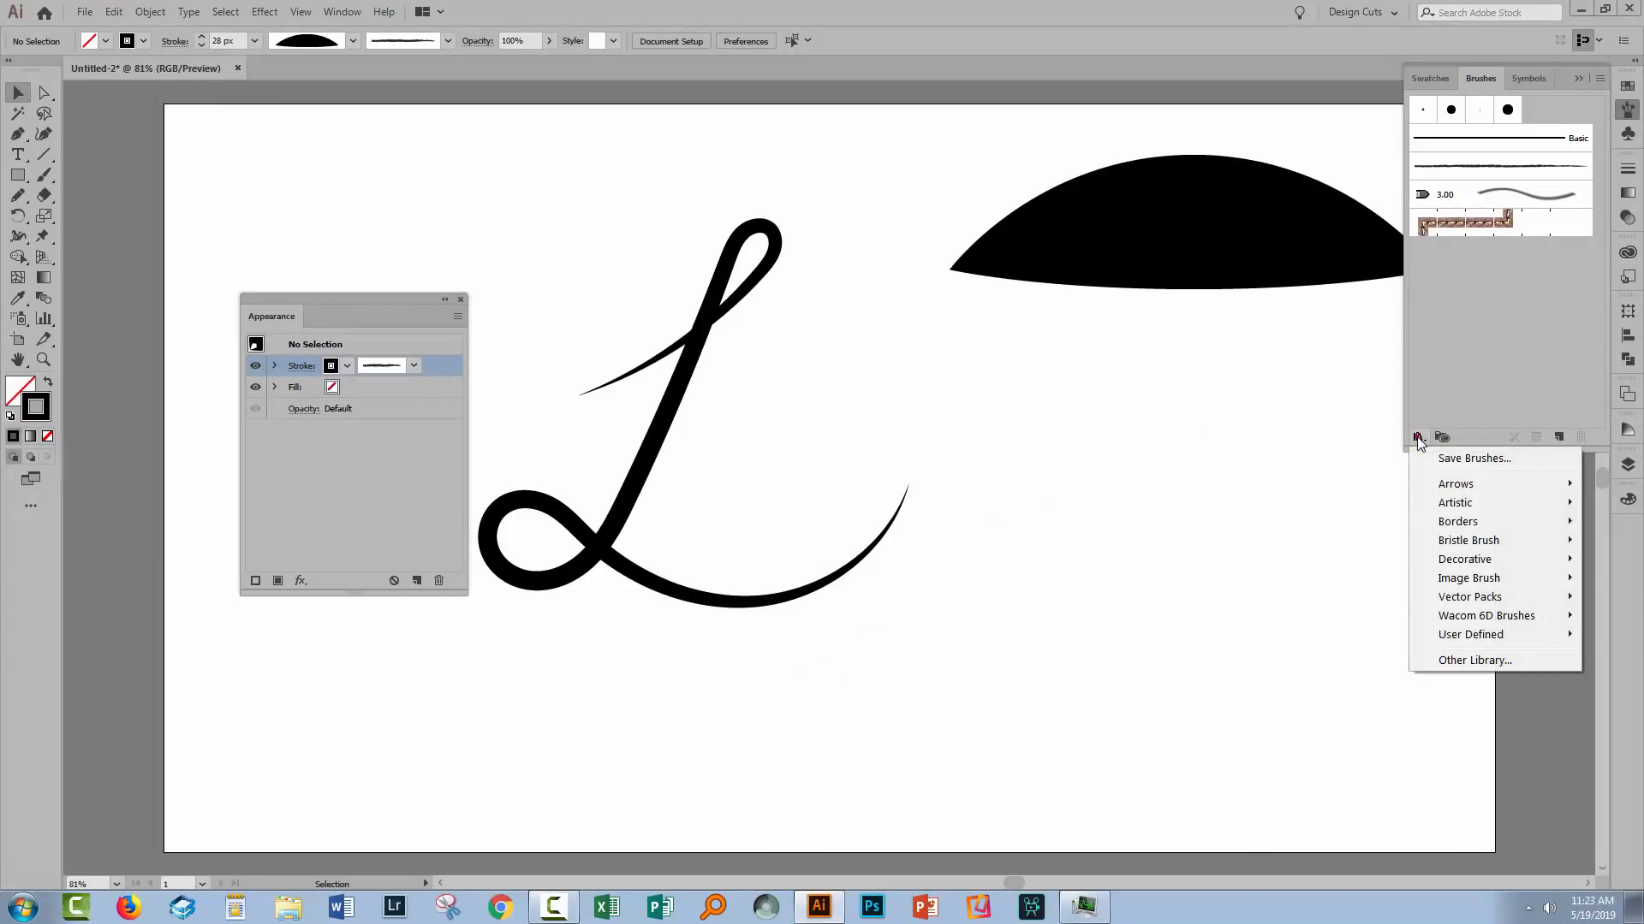
pyautogui.moveTo(1455, 503)
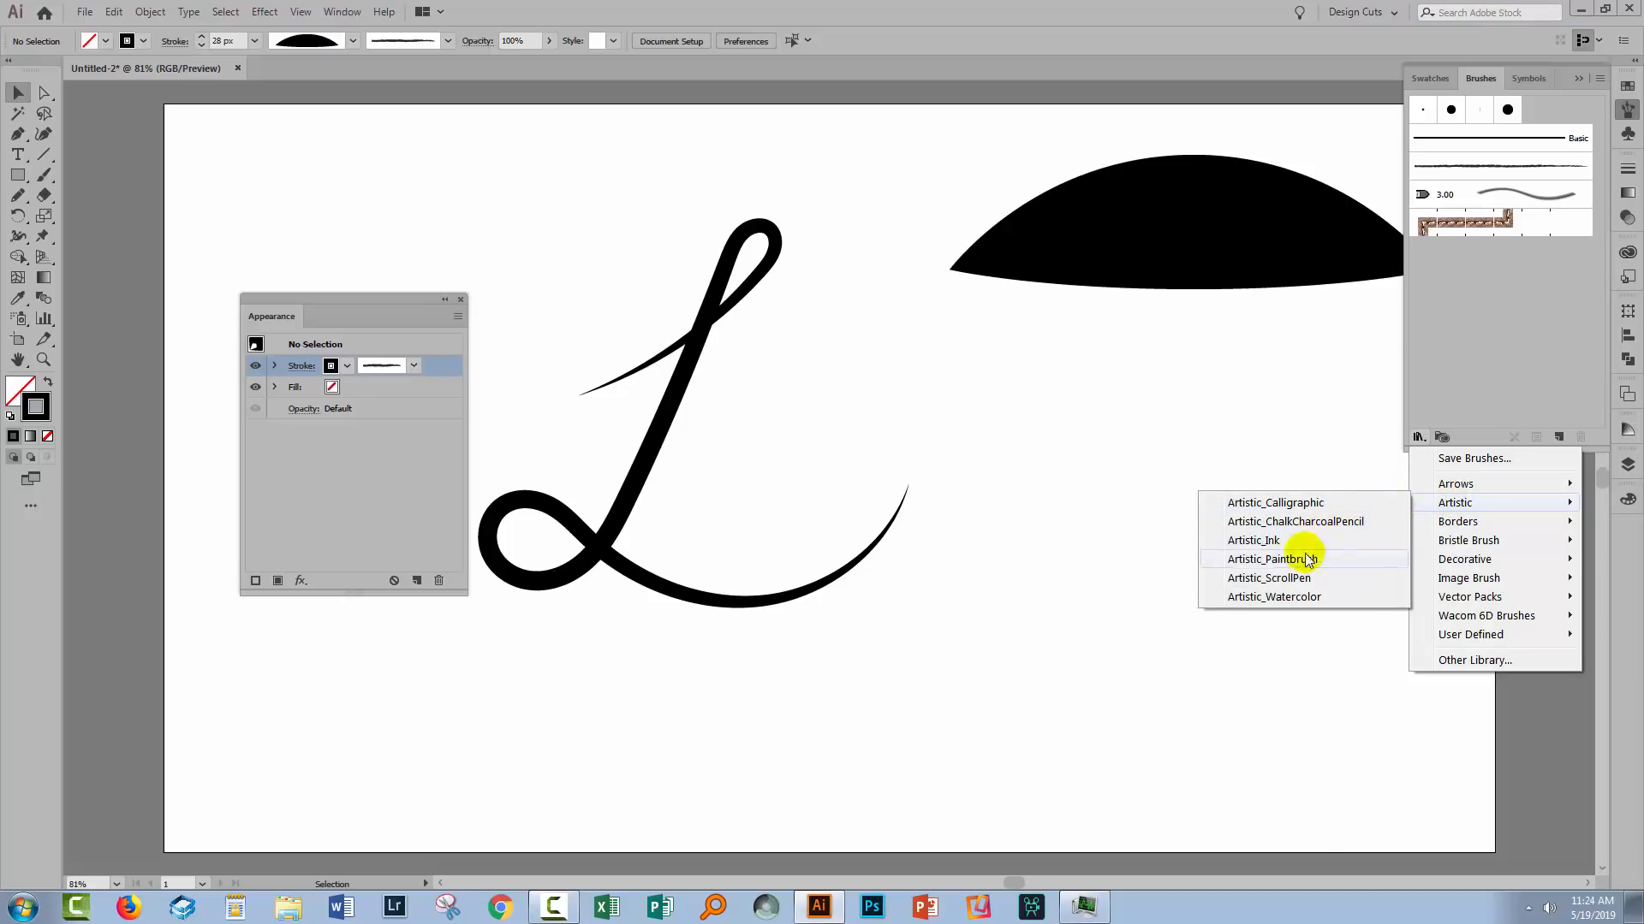
pyautogui.click(1274, 597)
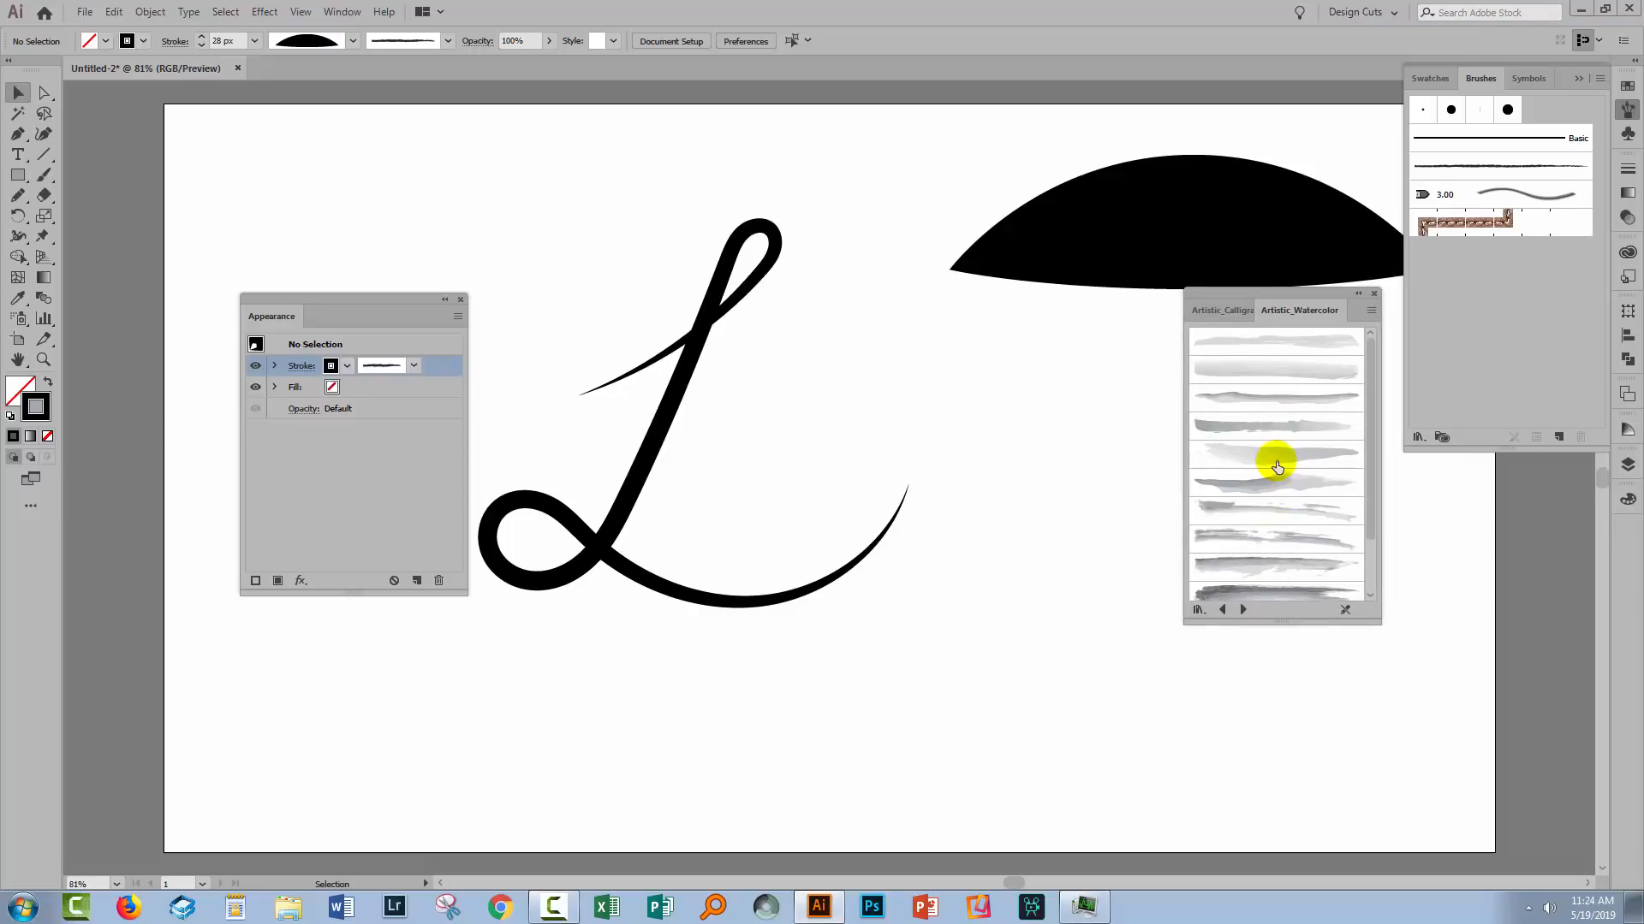
pyautogui.click(1276, 453)
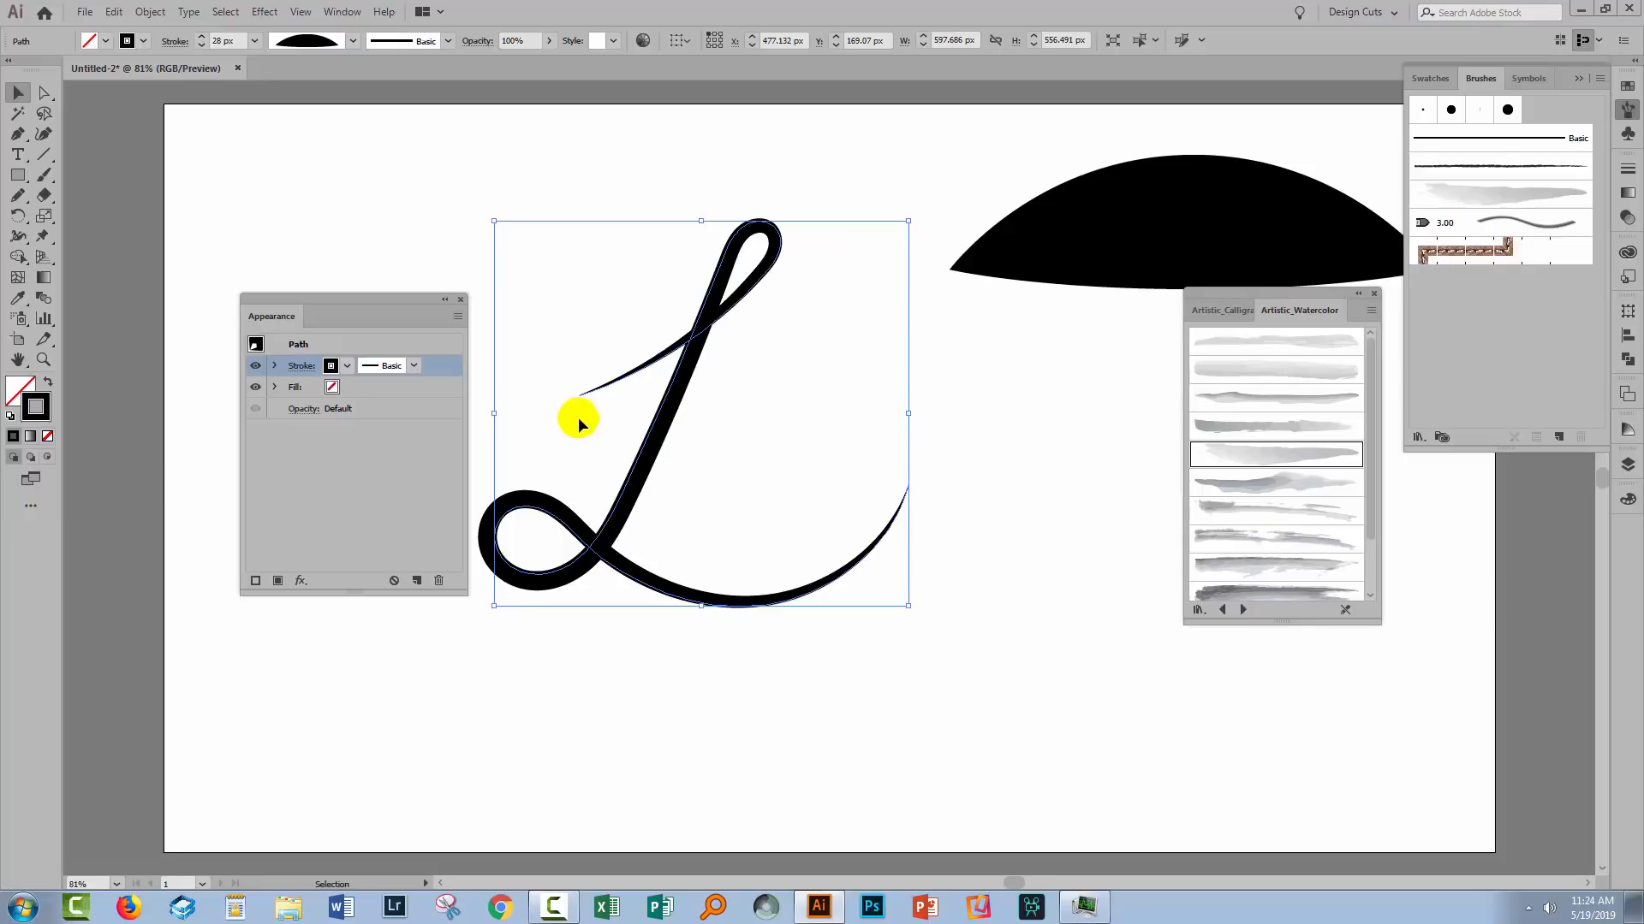
# Apply the watercolor brush to the cursive L and lower its stroke weight.
pyautogui.click(1499, 198)
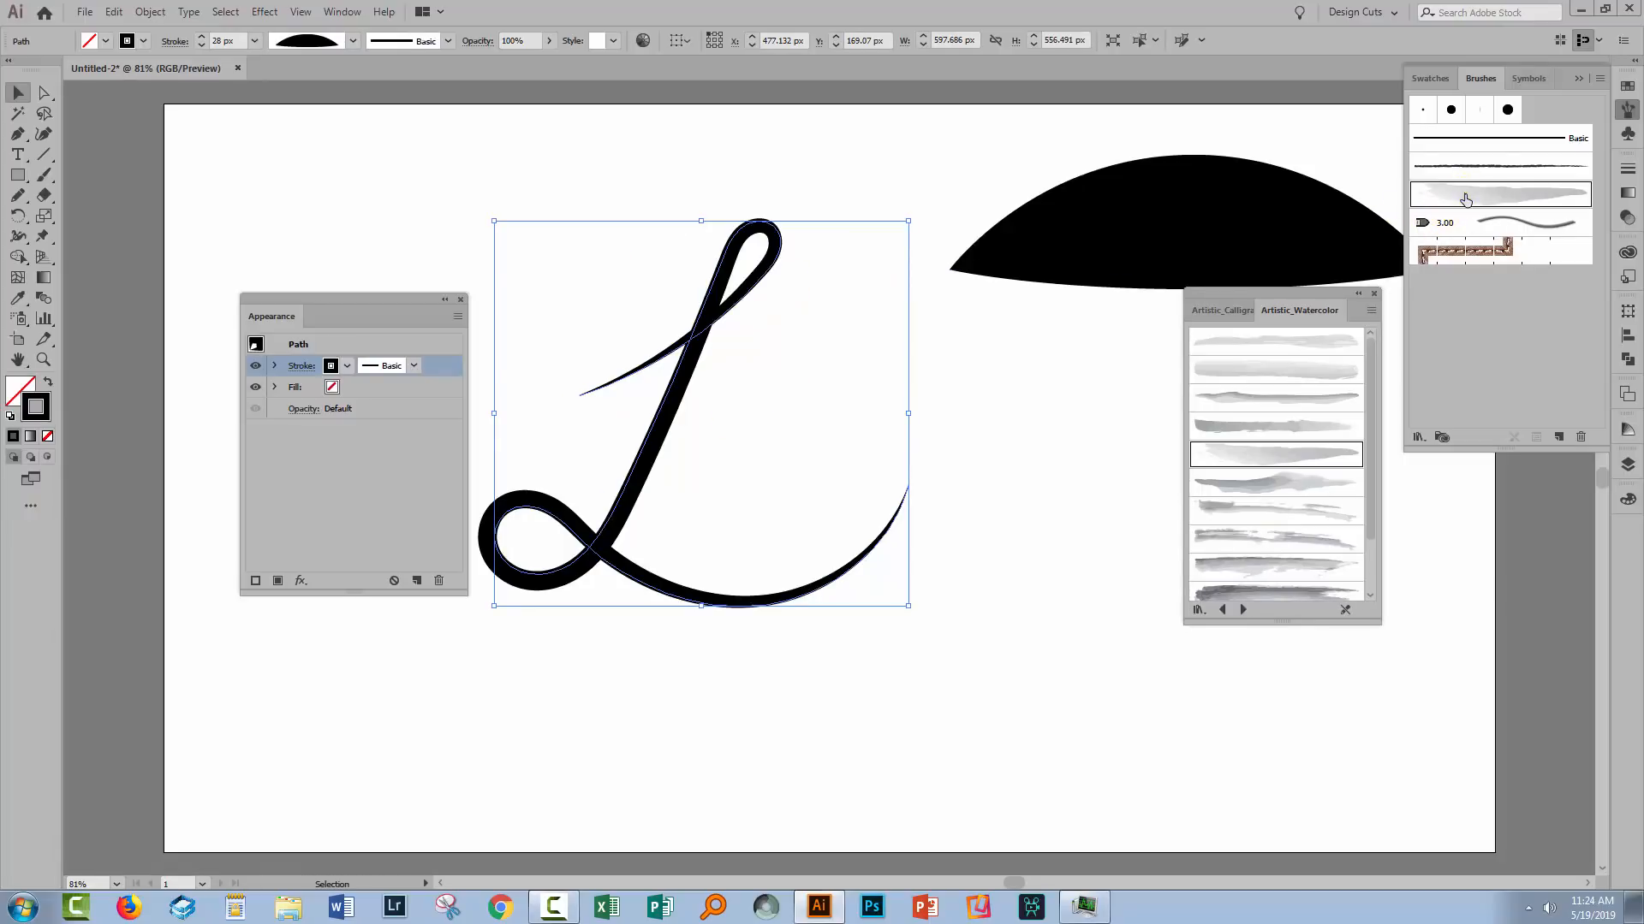
pyautogui.click(1468, 194)
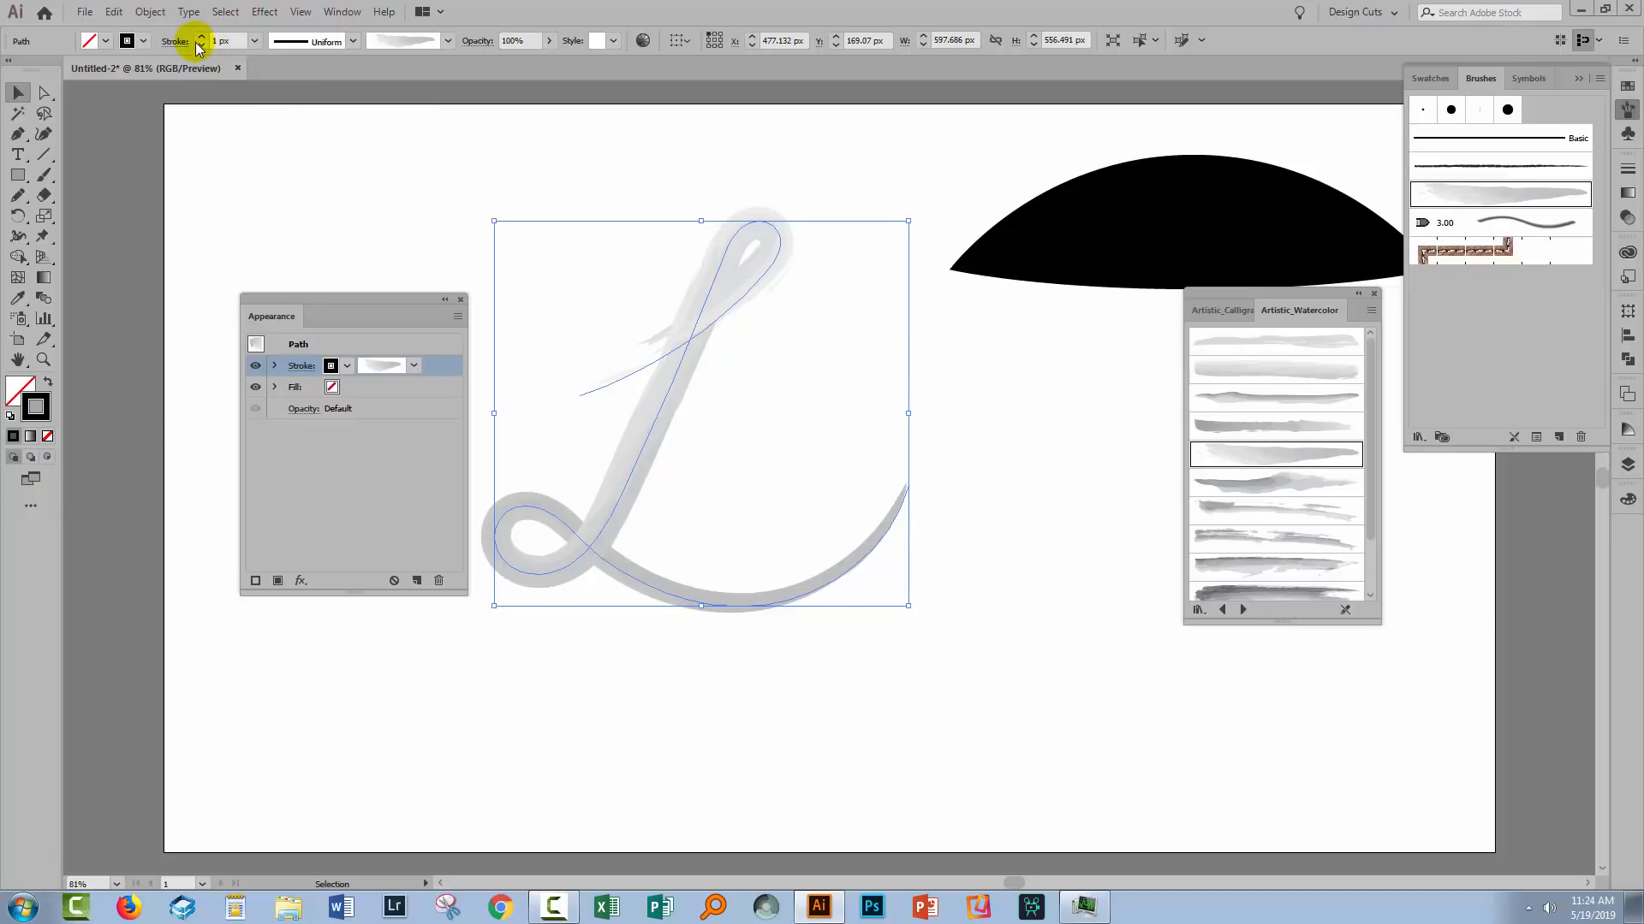
pyautogui.click(201, 46)
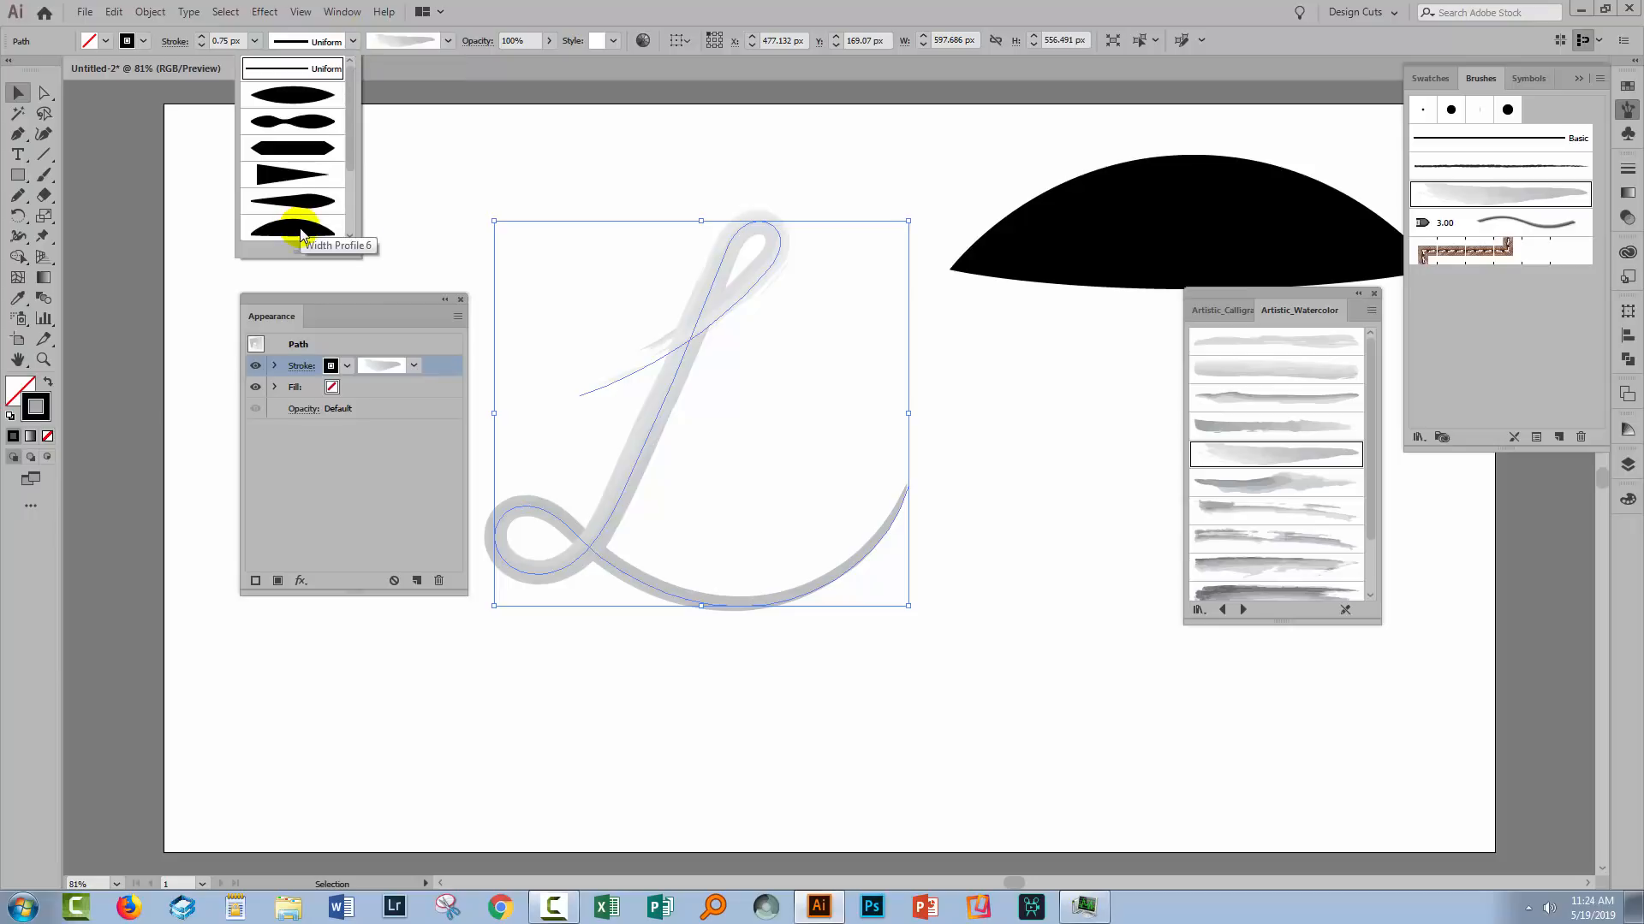
pyautogui.scroll(-3)
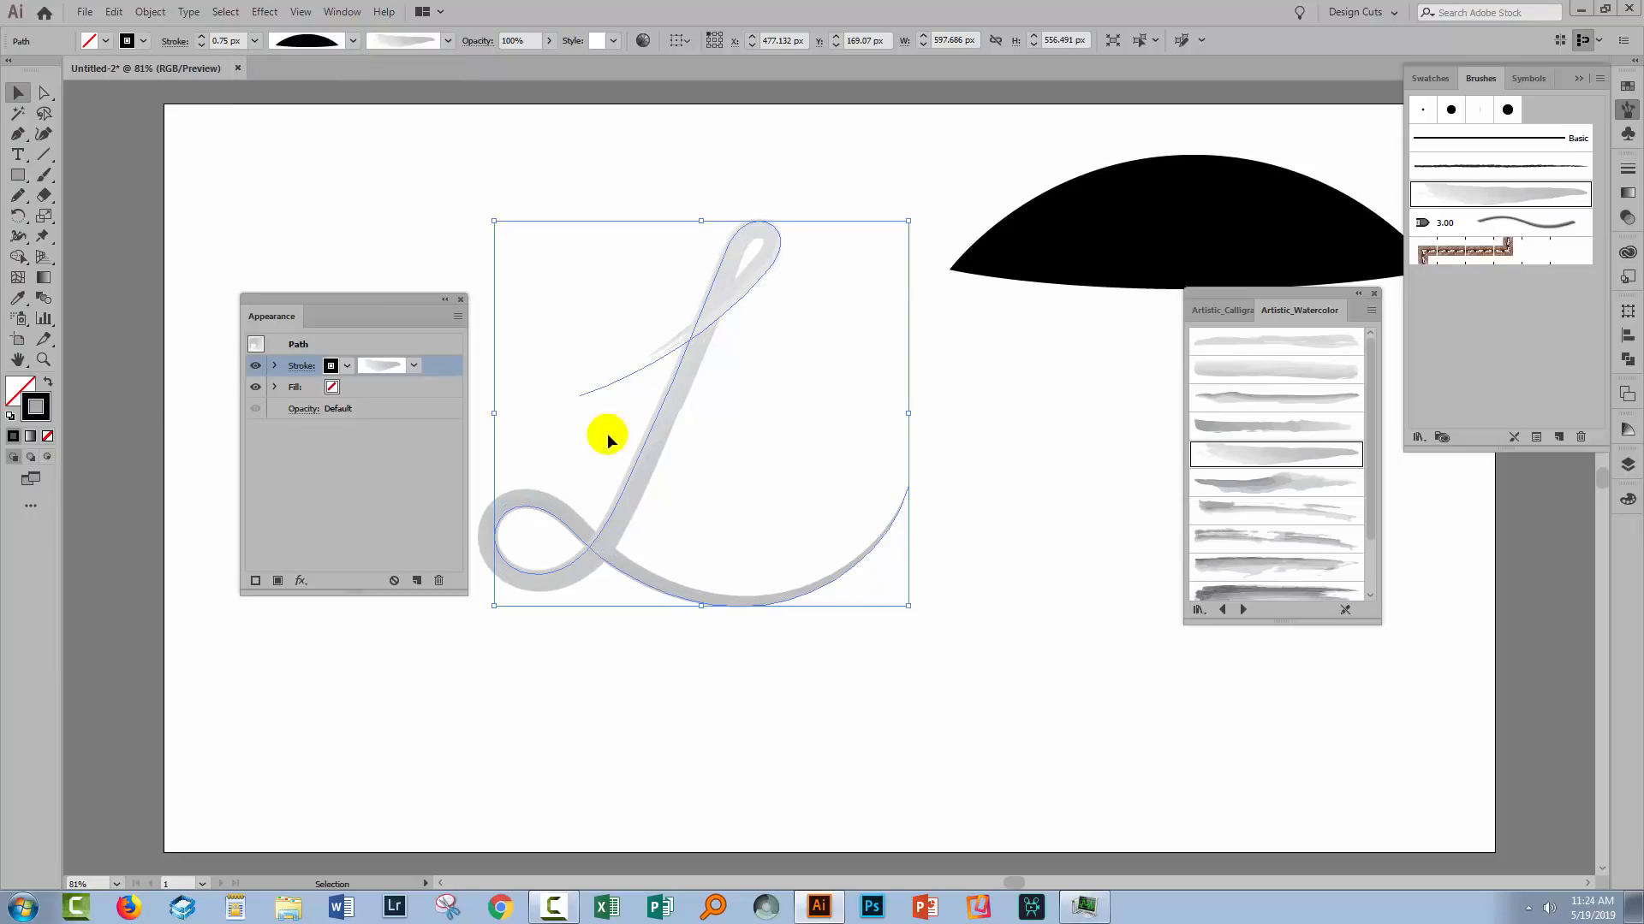
pyautogui.moveTo(919, 622)
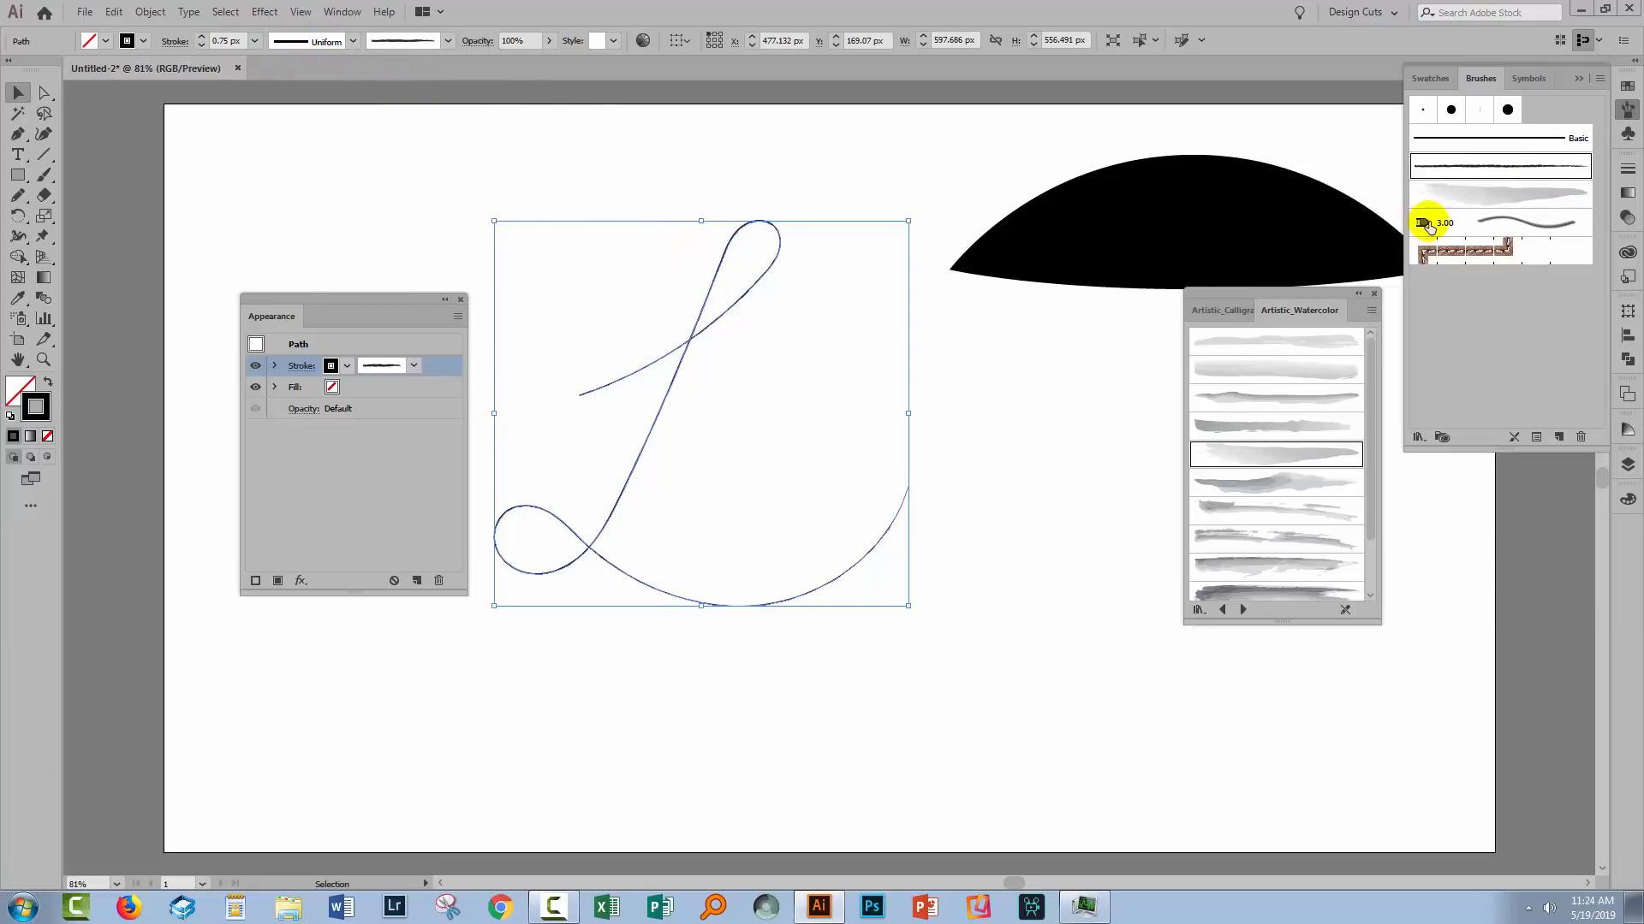
# Reapply the watercolor brush to the L and view the width profile list.
pyautogui.click(1499, 194)
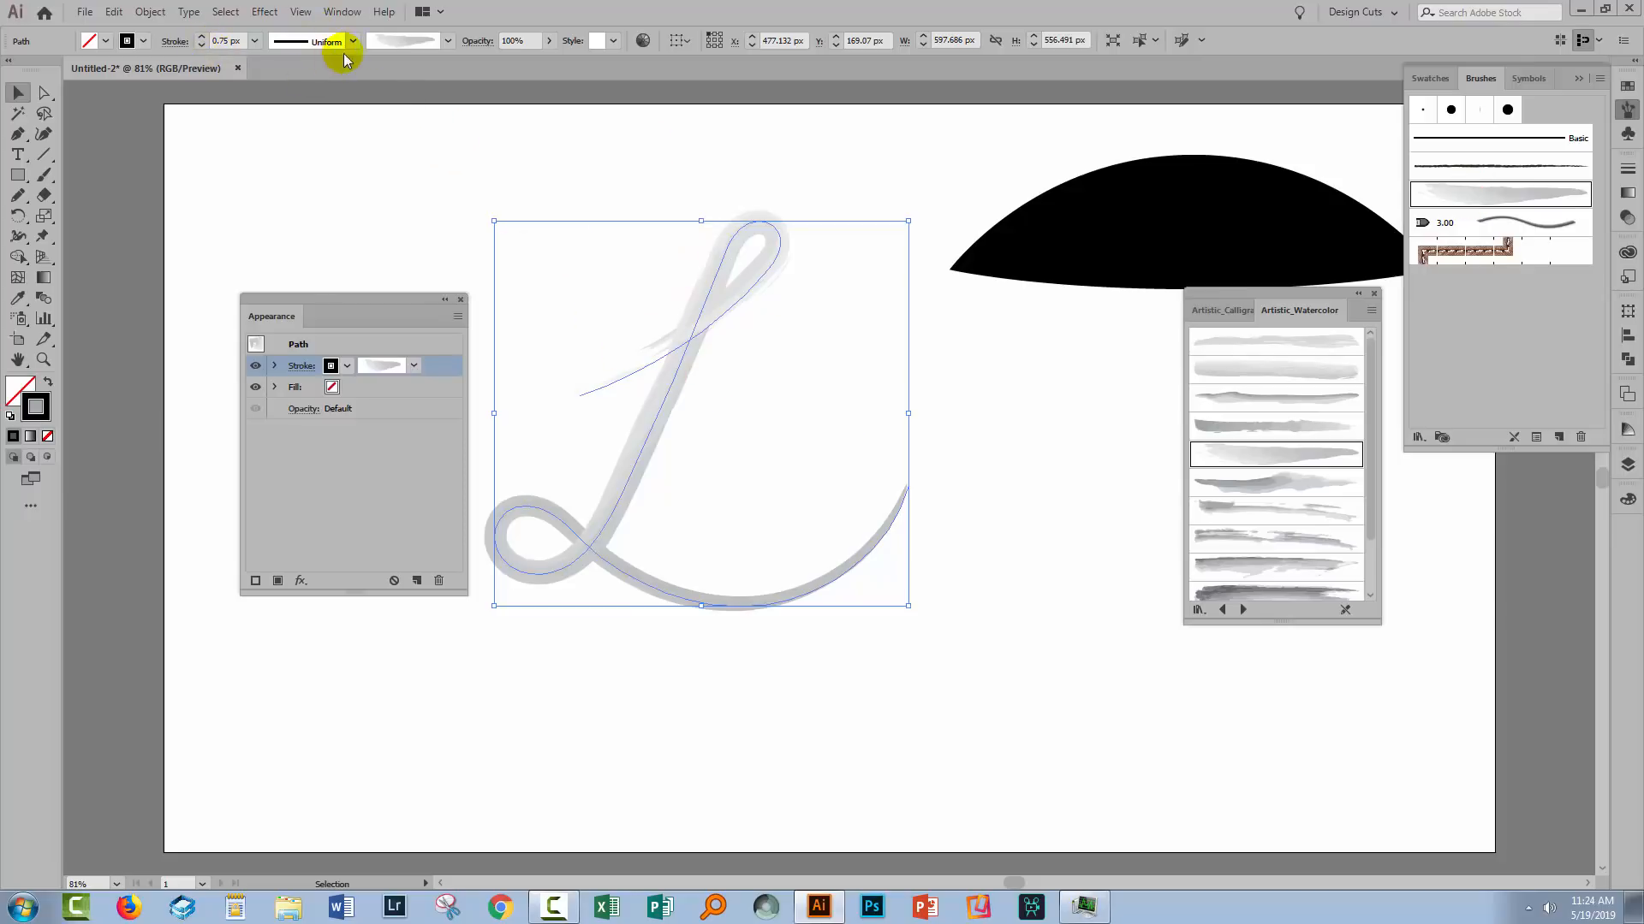
pyautogui.click(352, 42)
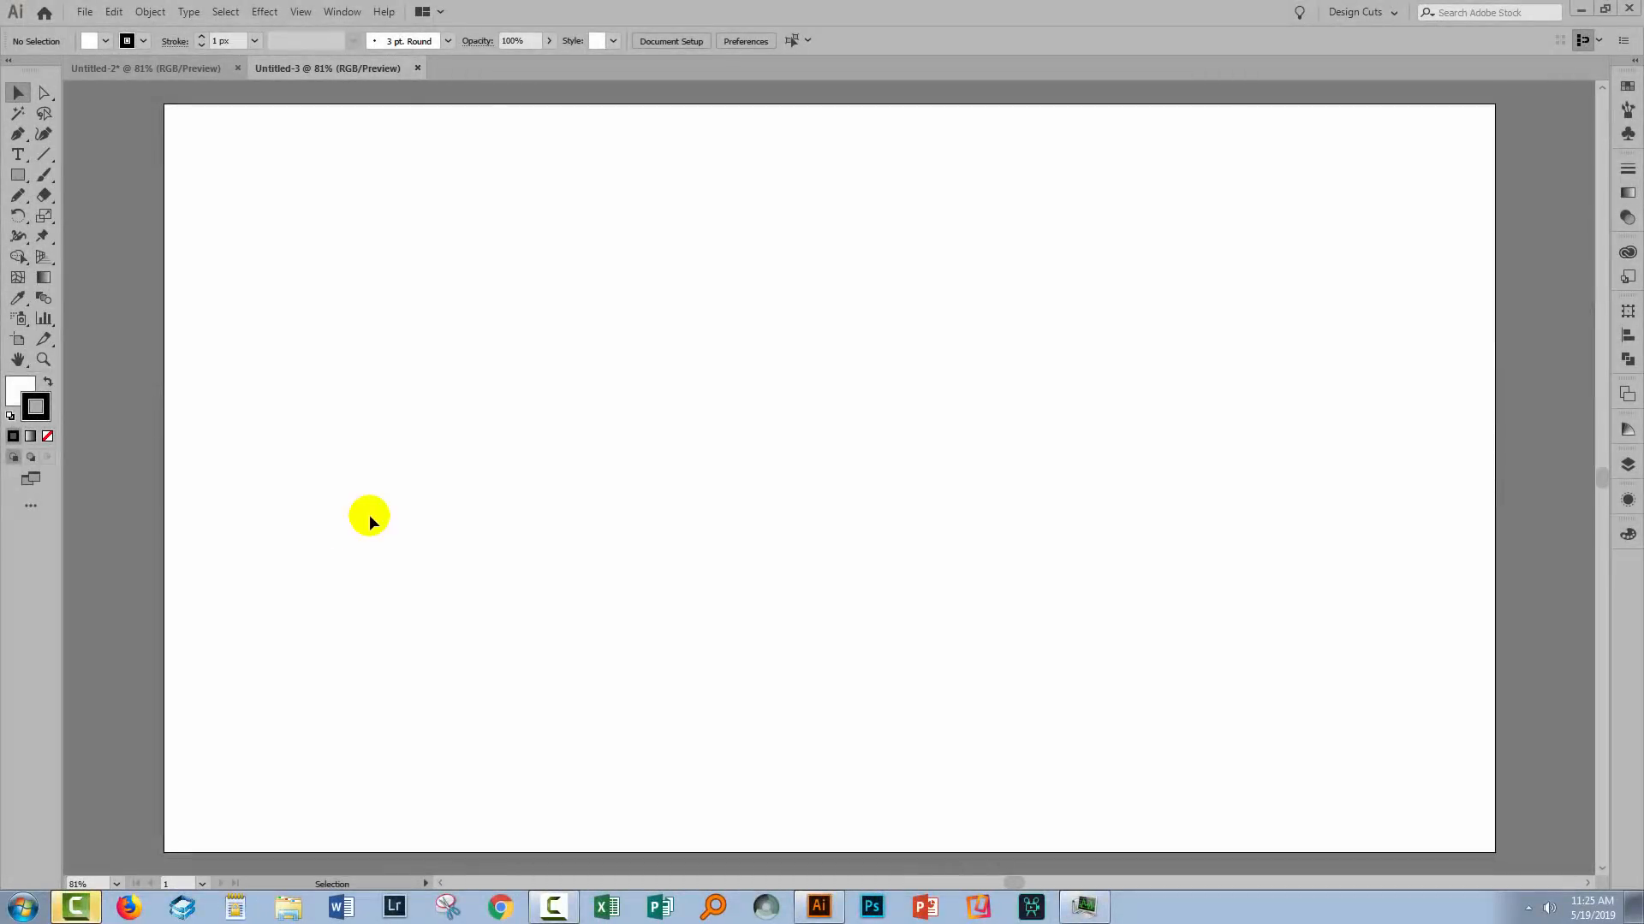
# Pencil the cursive word 'Love' across the new page and select its L.
pyautogui.click(18, 196)
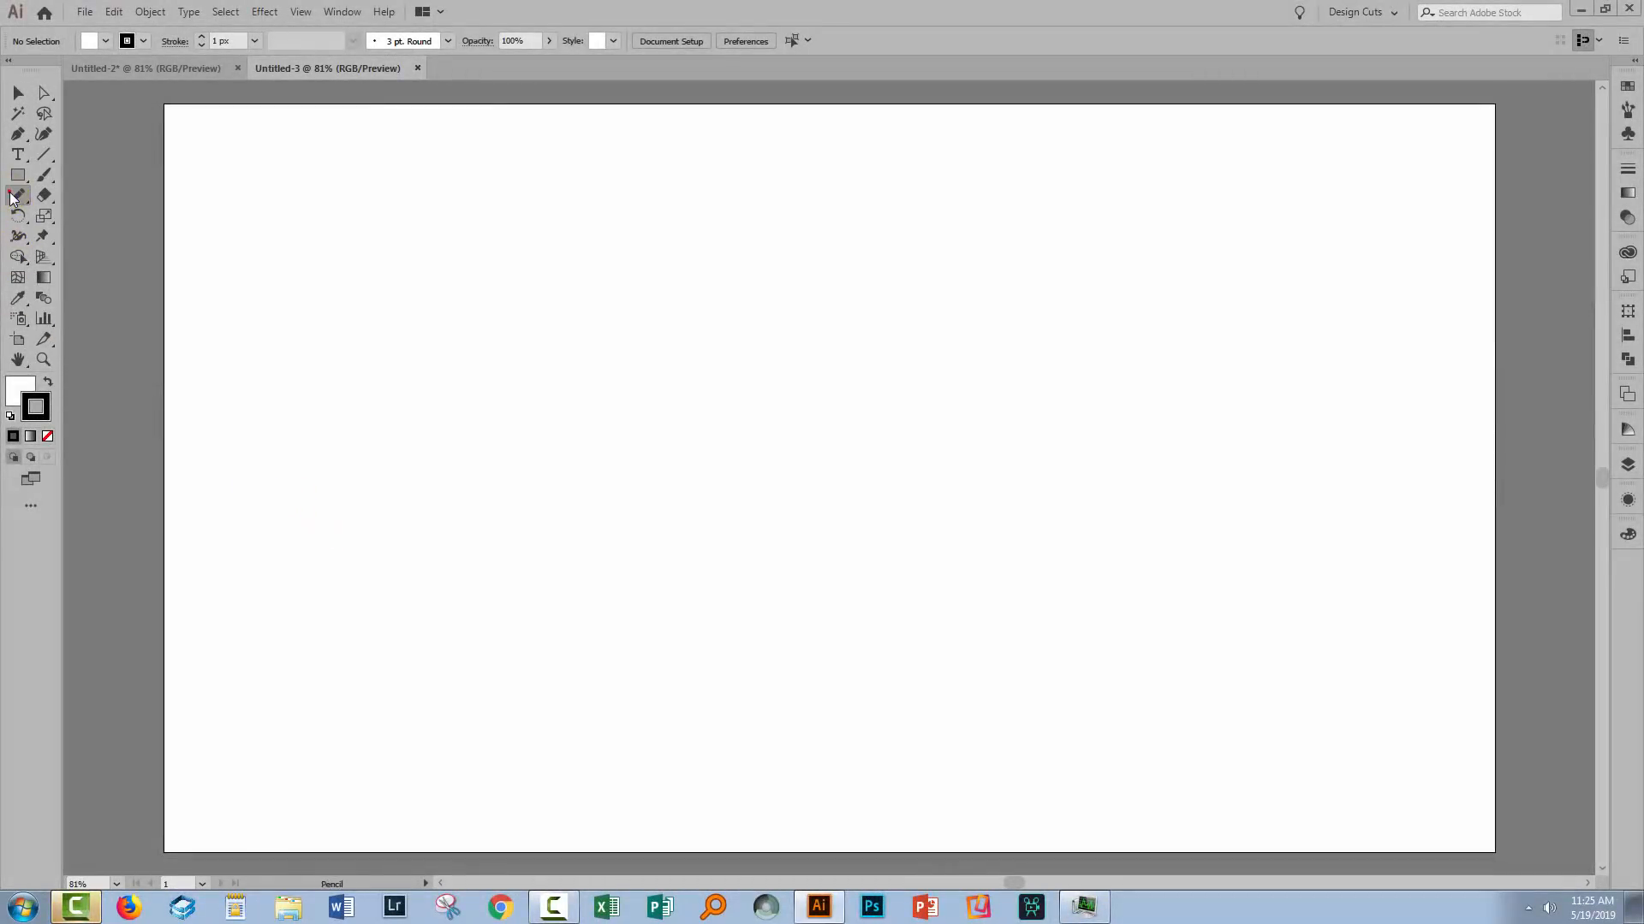
pyautogui.click(18, 195)
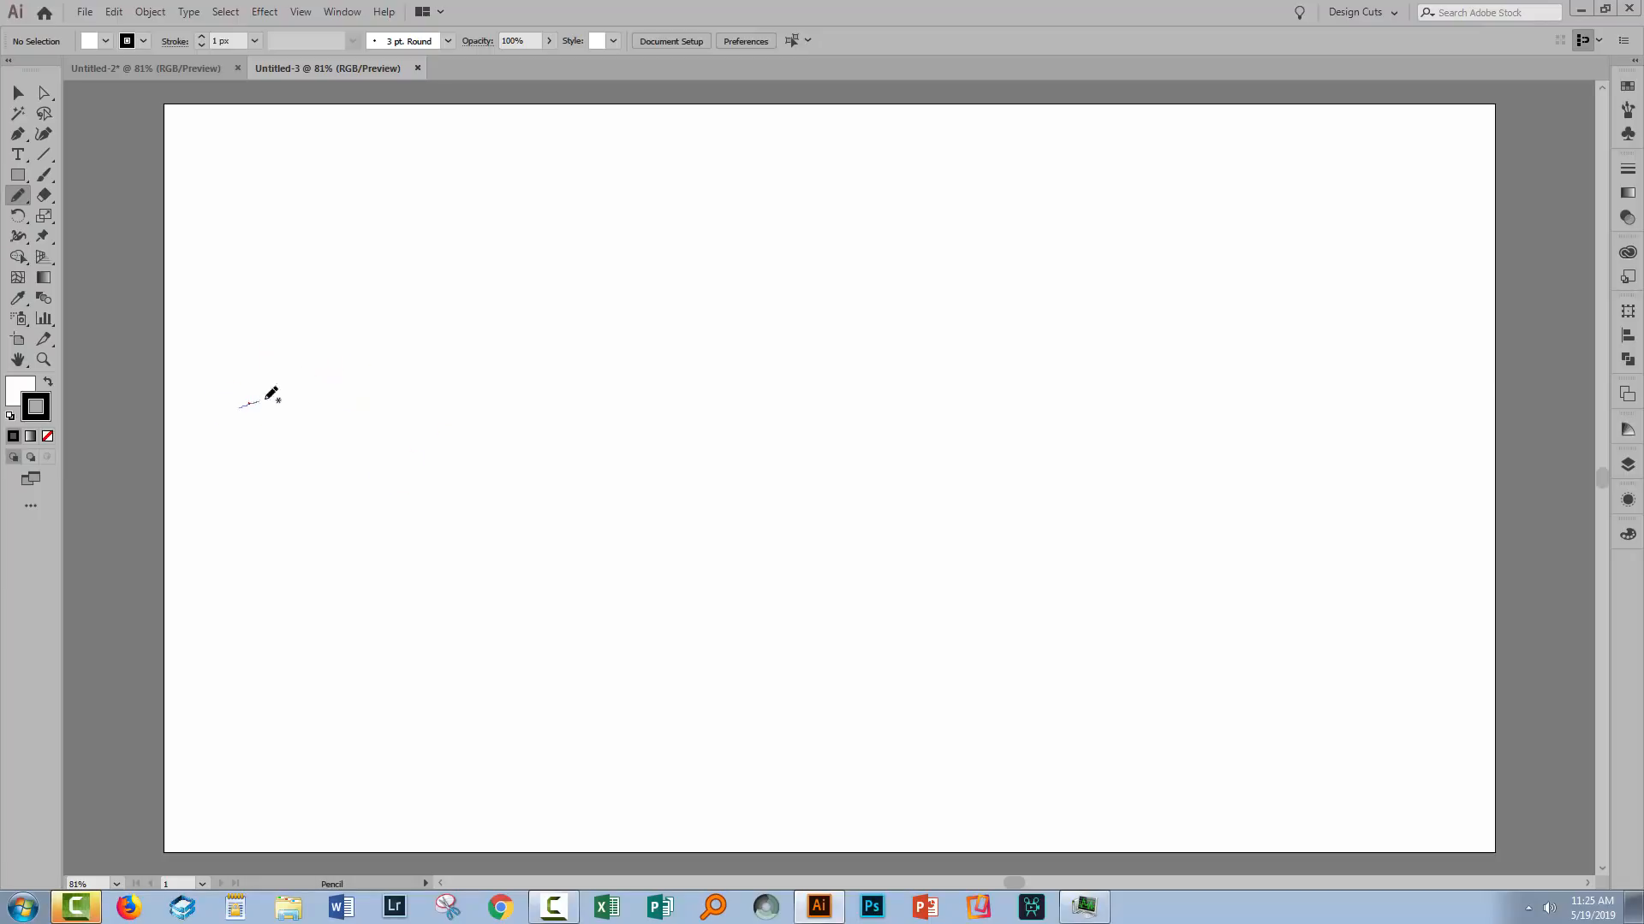
pyautogui.moveTo(246, 403); pyautogui.dragTo(859, 446)
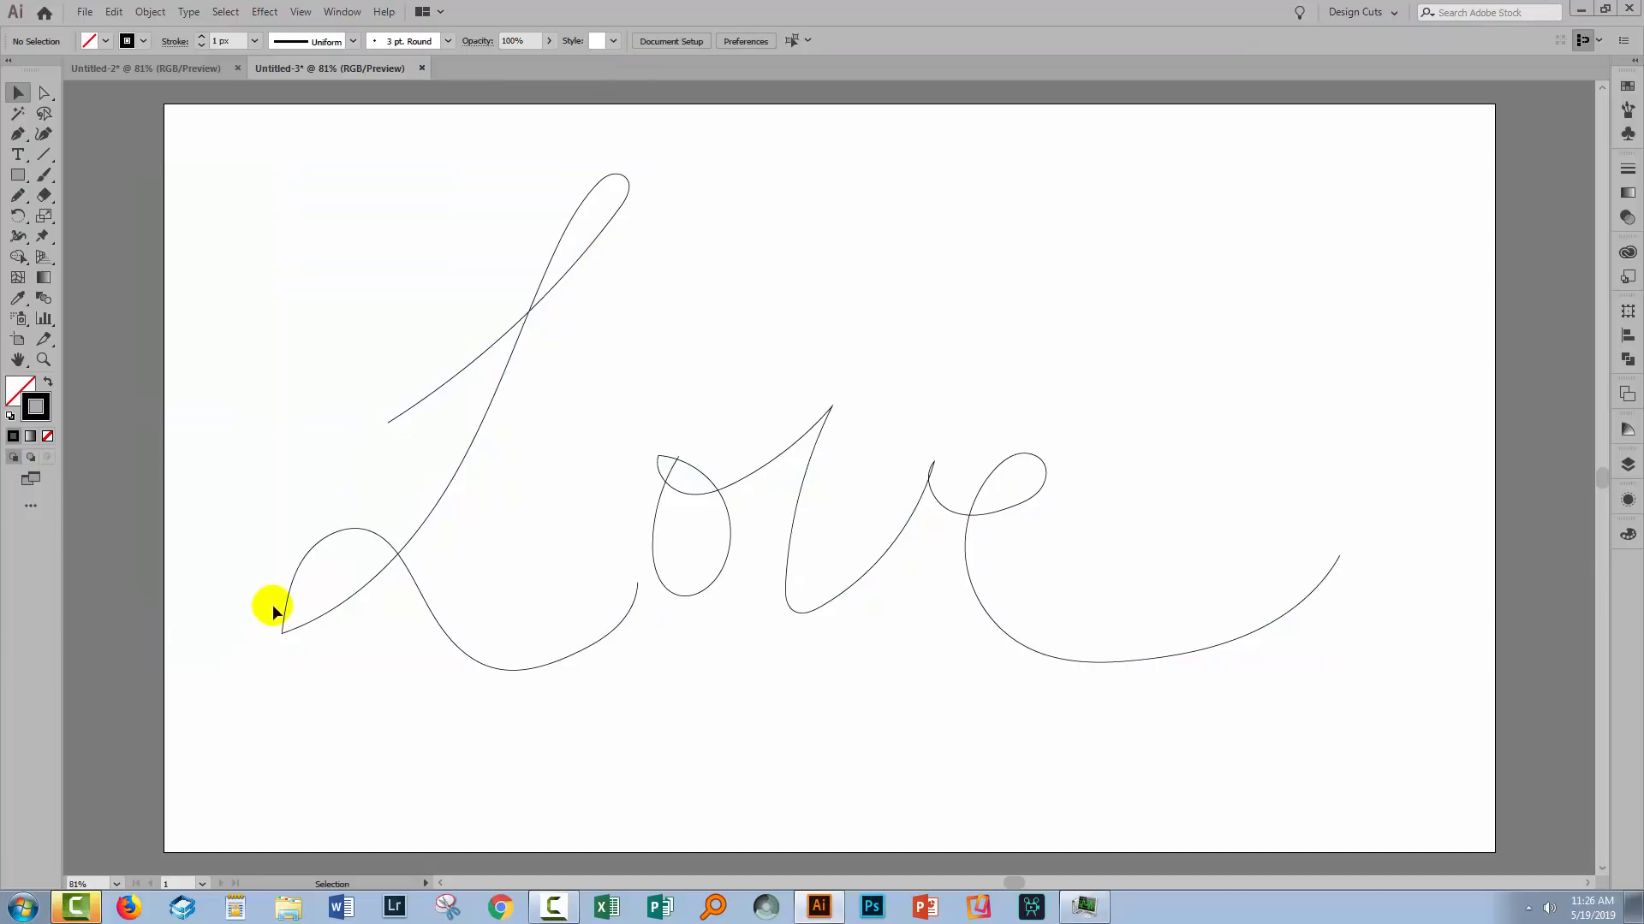
pyautogui.click(281, 630)
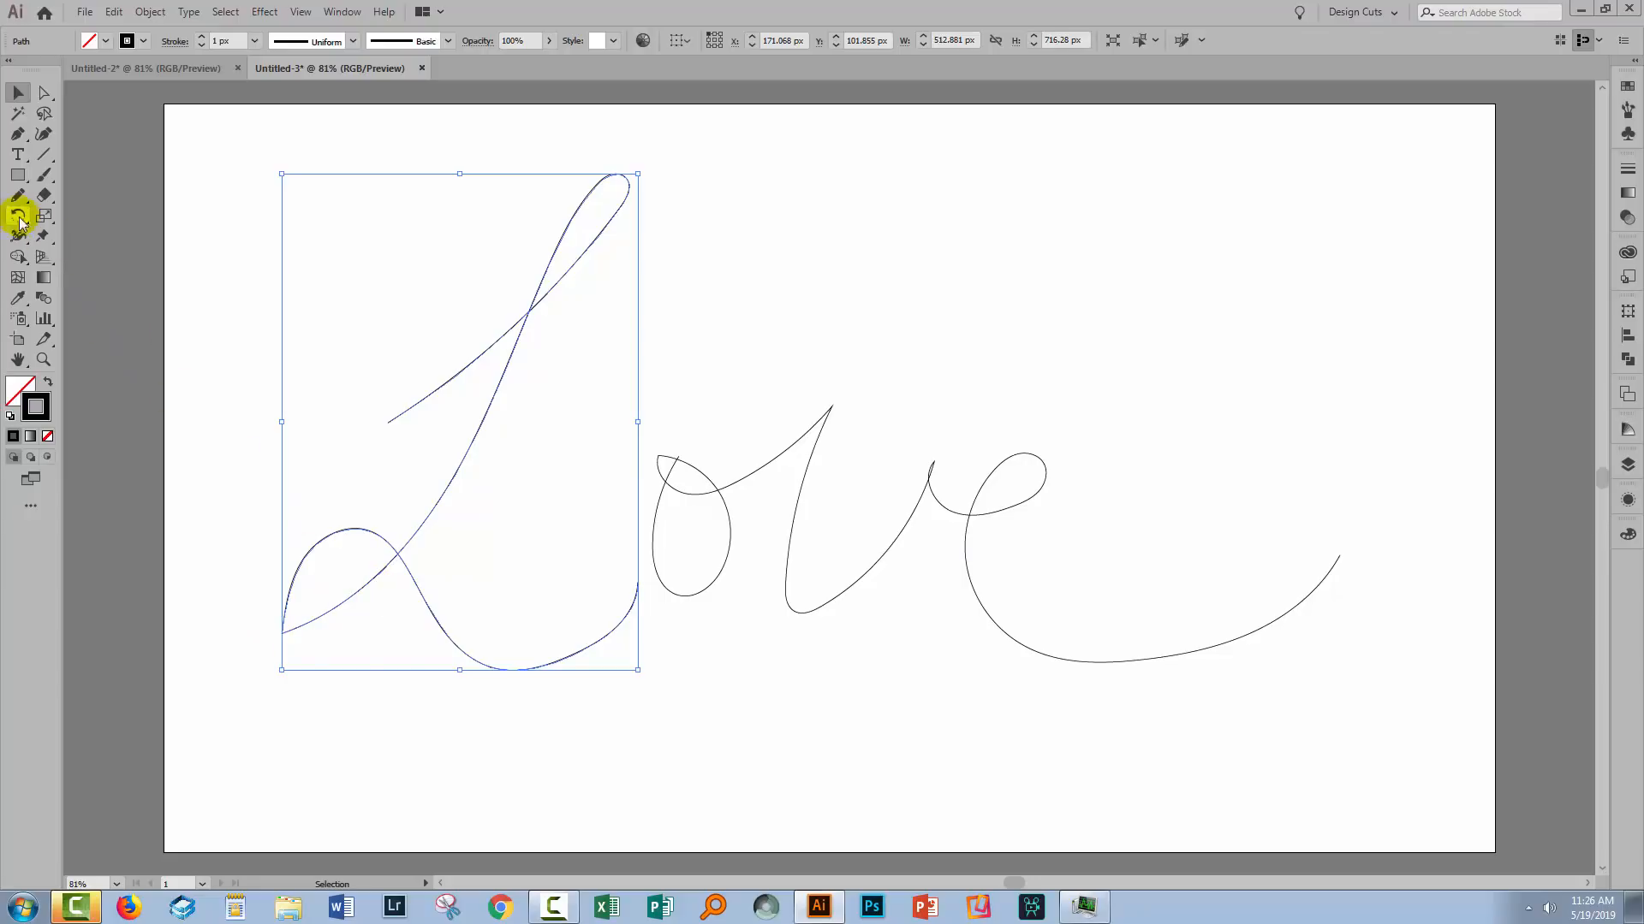
# Smooth the sharp point in the L's lower loop, then deselect.
pyautogui.click(18, 196)
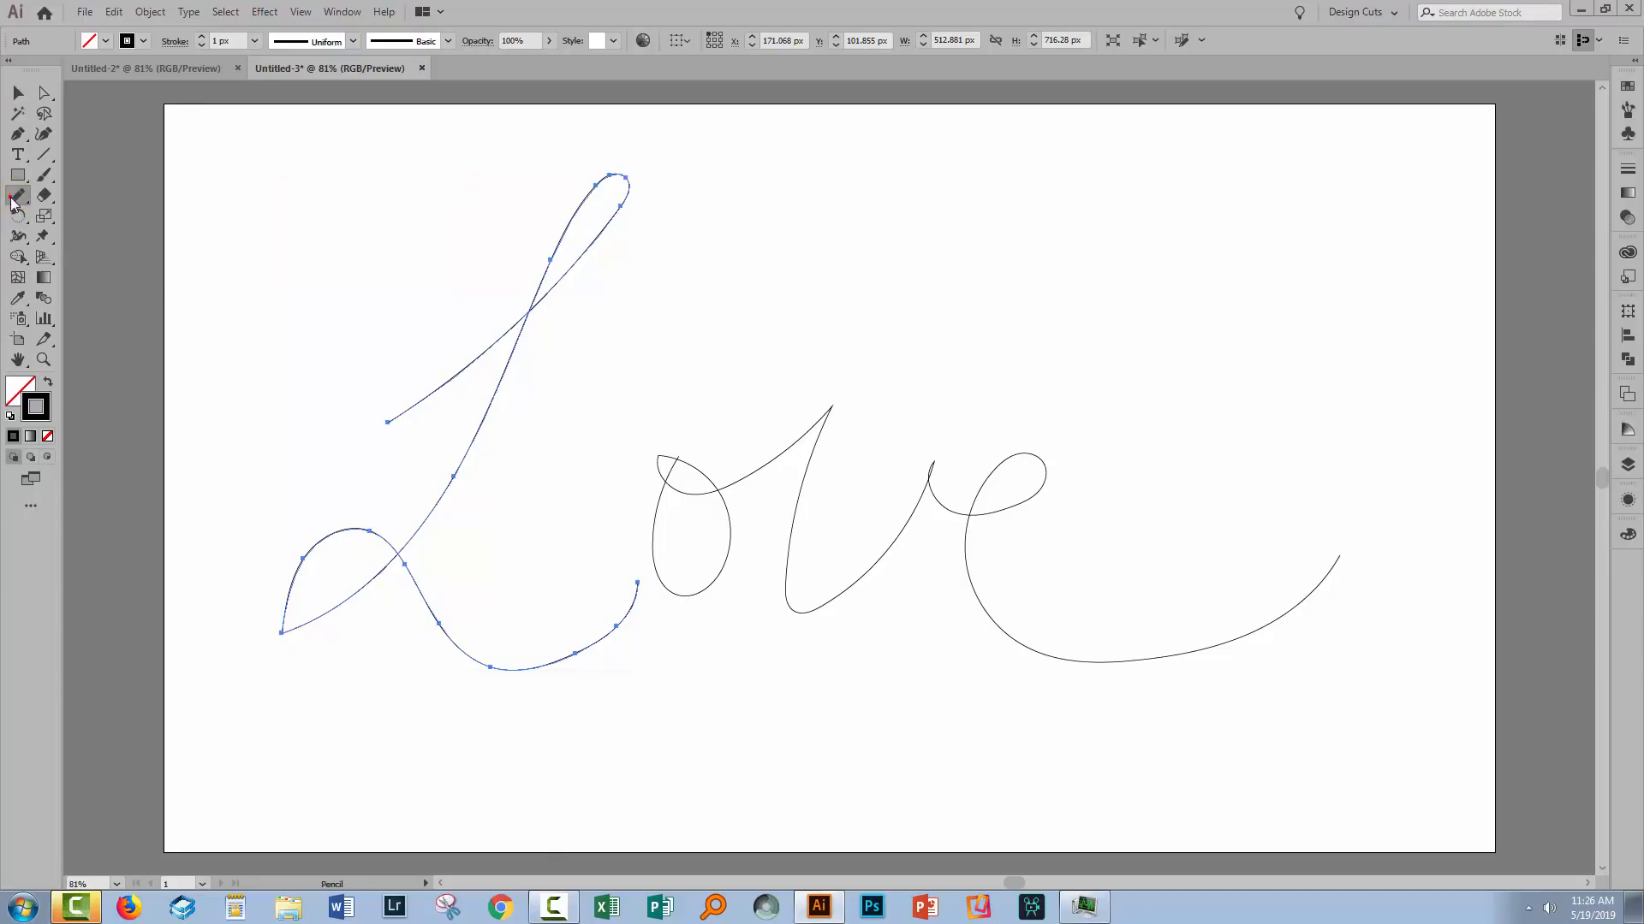
pyautogui.click(18, 196)
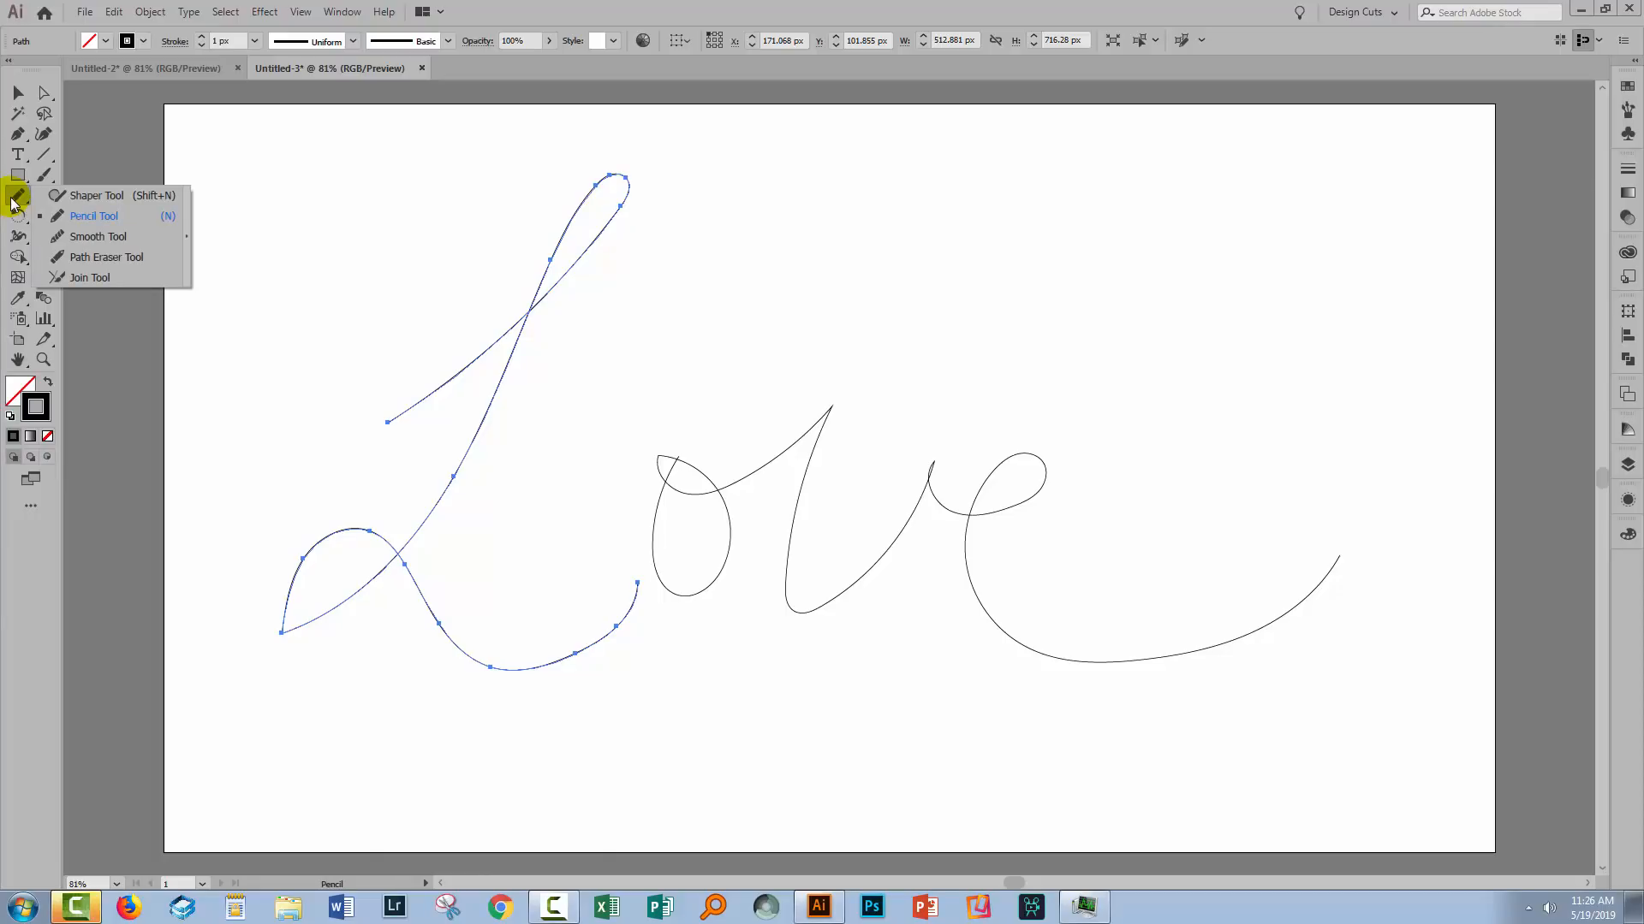
pyautogui.moveTo(97, 237)
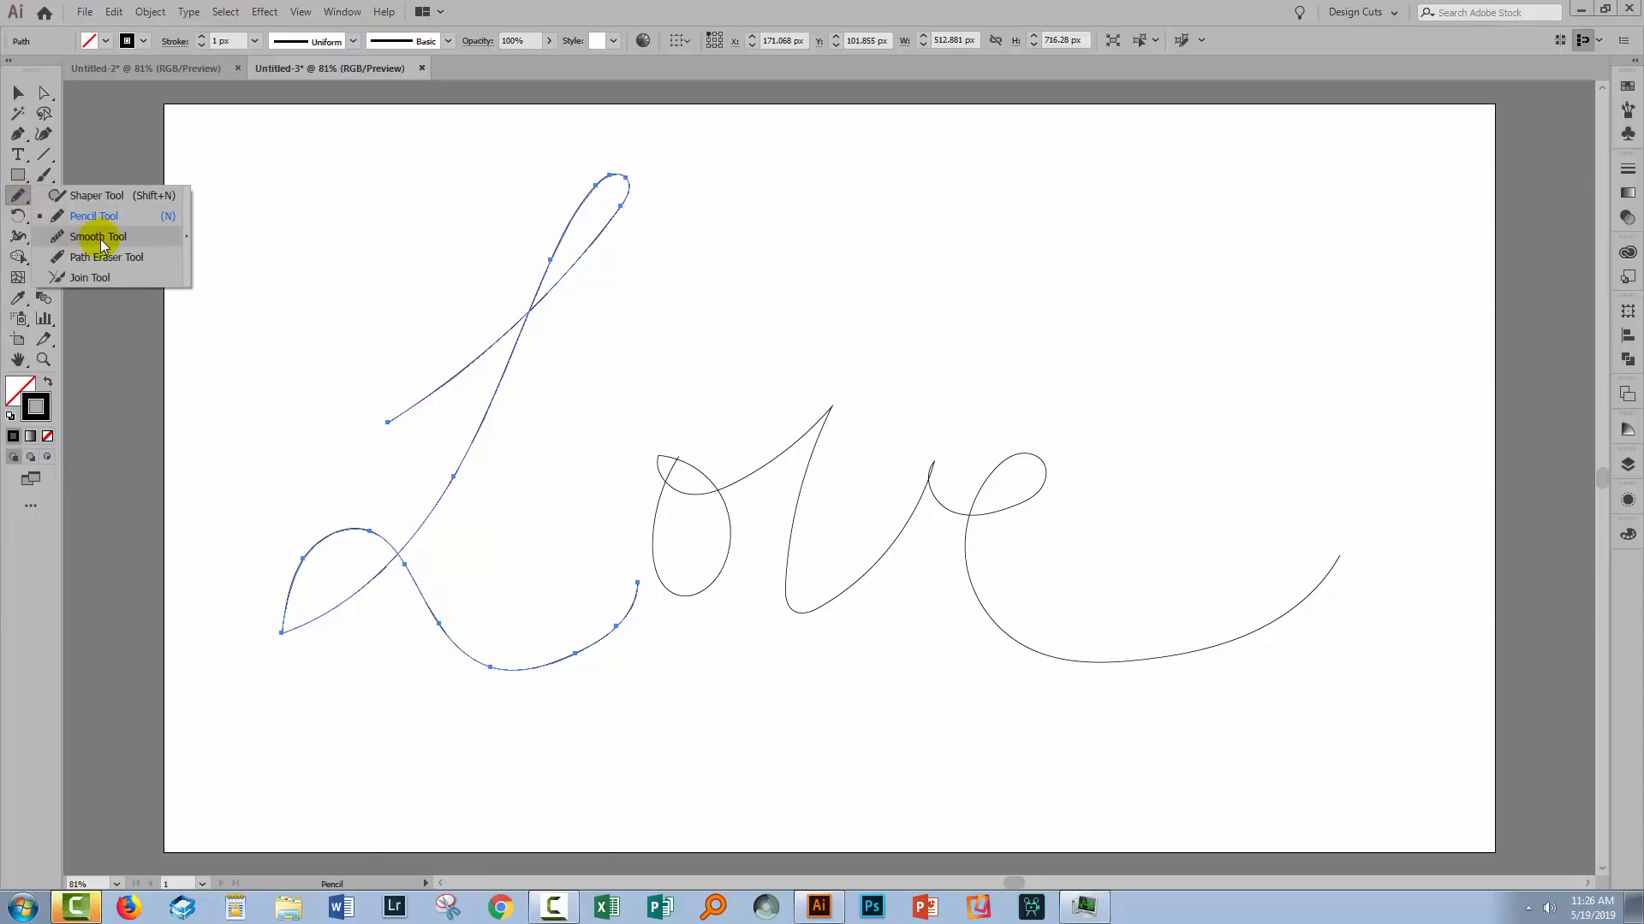
pyautogui.click(97, 236)
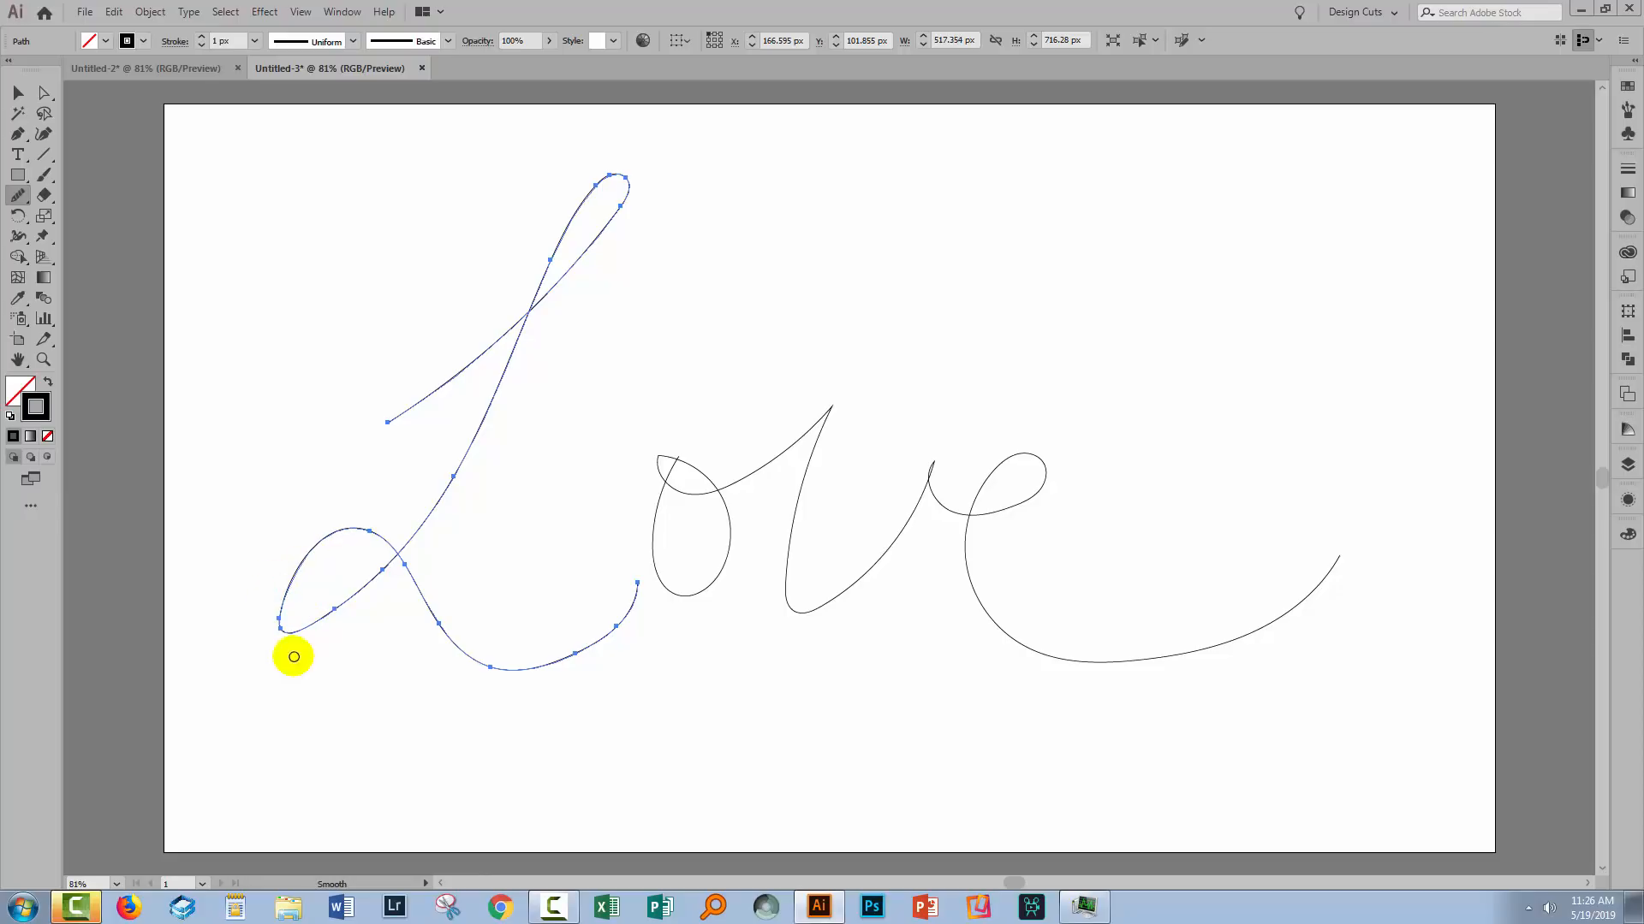
pyautogui.click(17, 94)
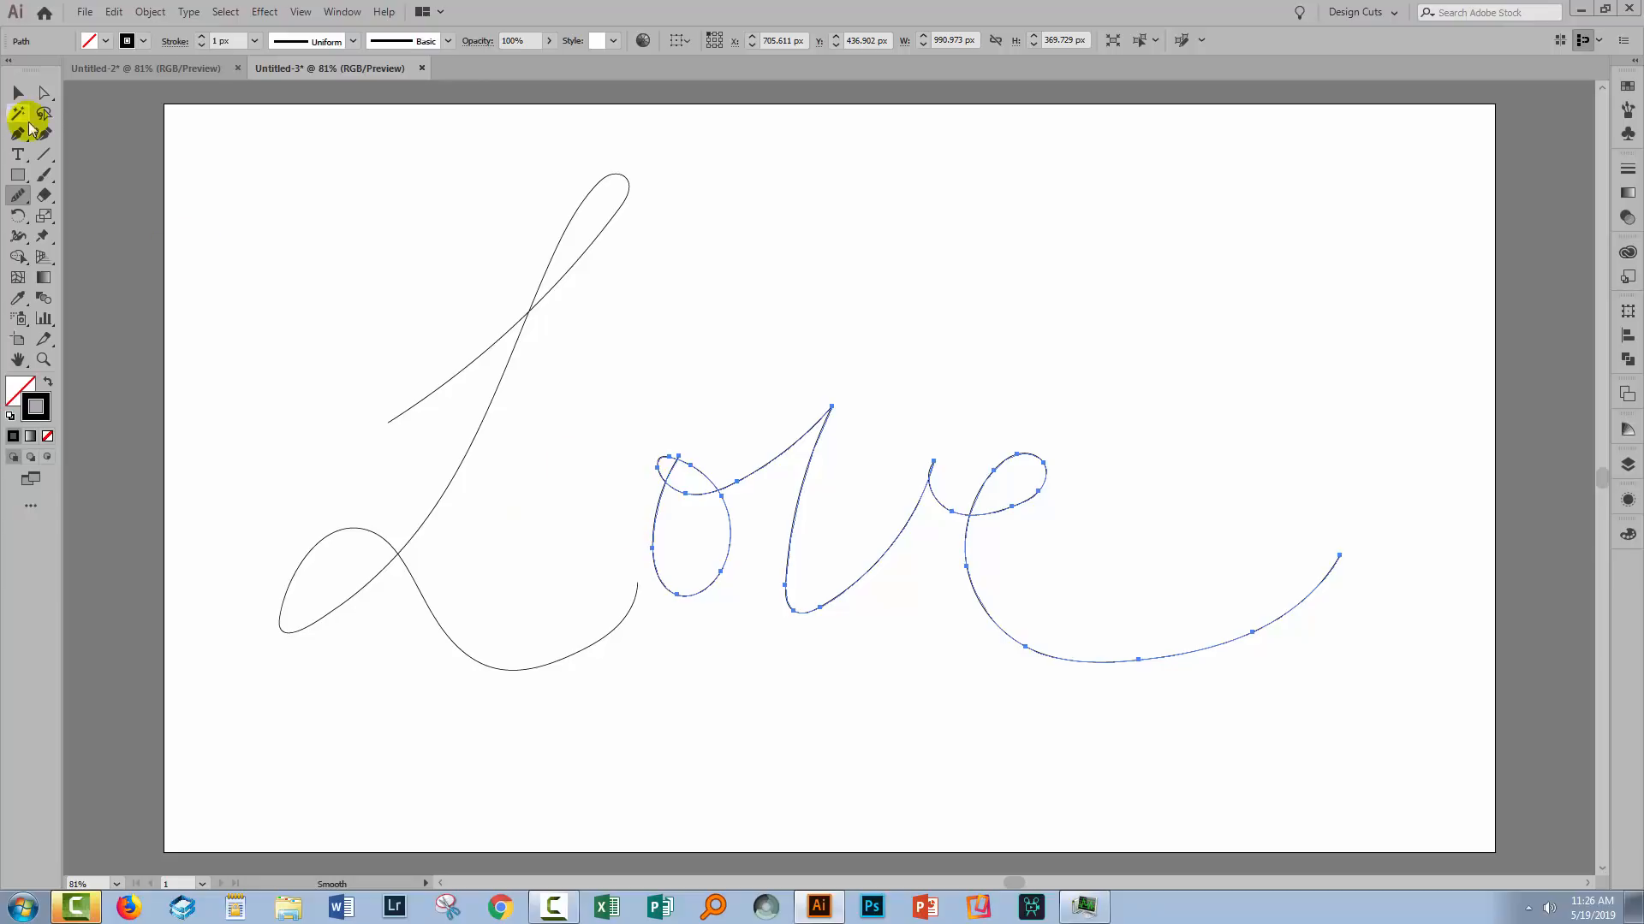
pyautogui.click(18, 93)
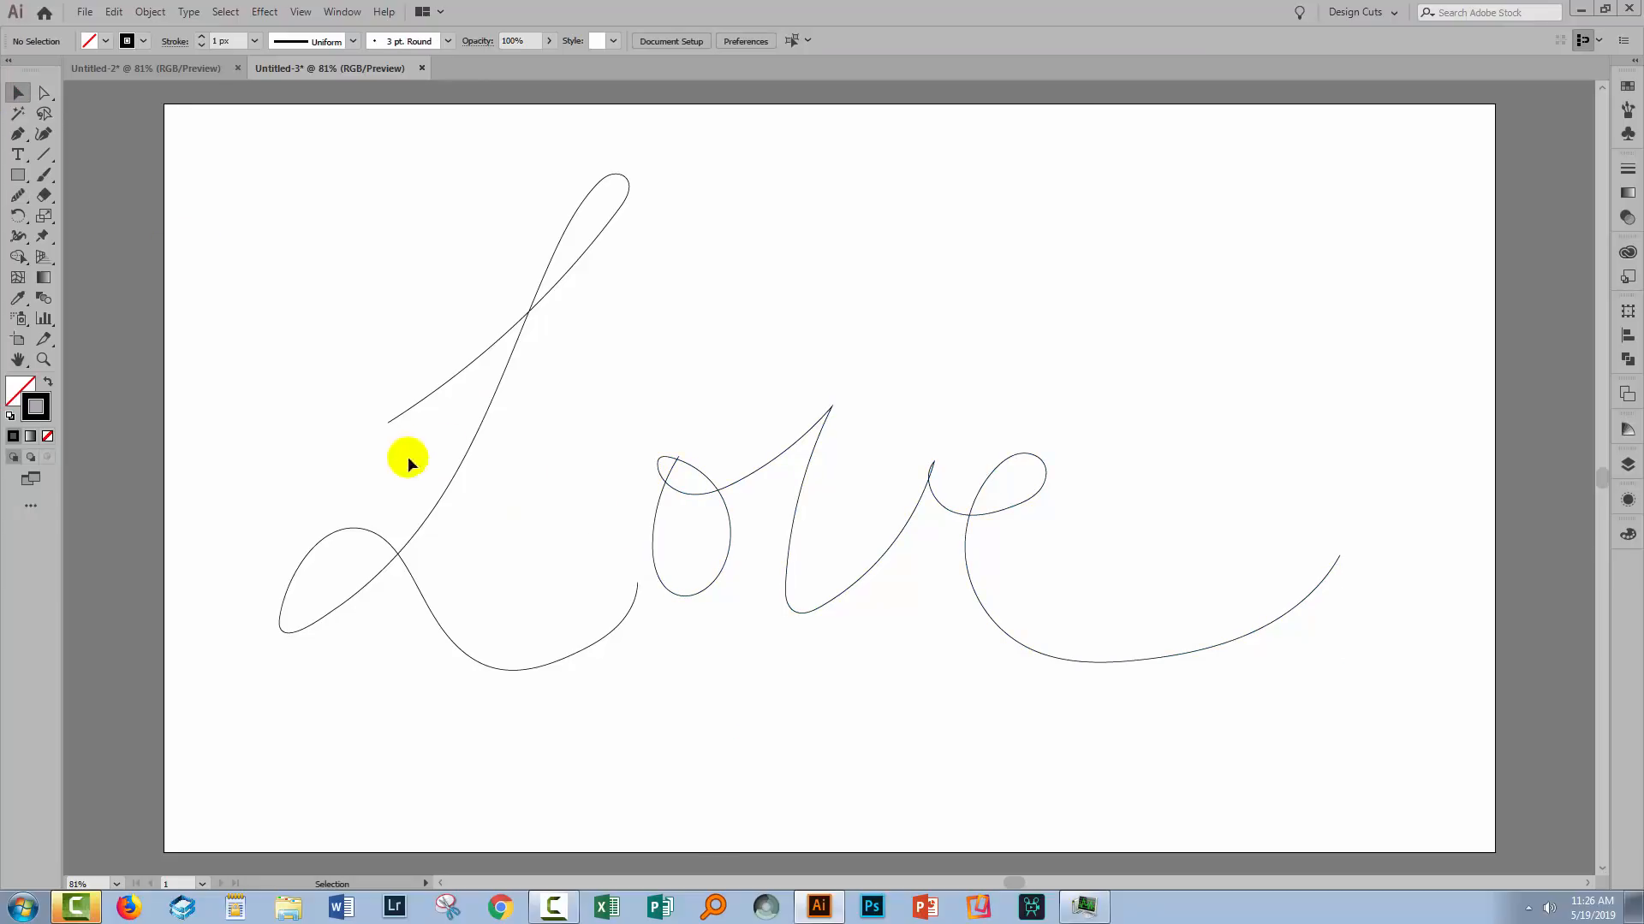
pyautogui.moveTo(972, 747)
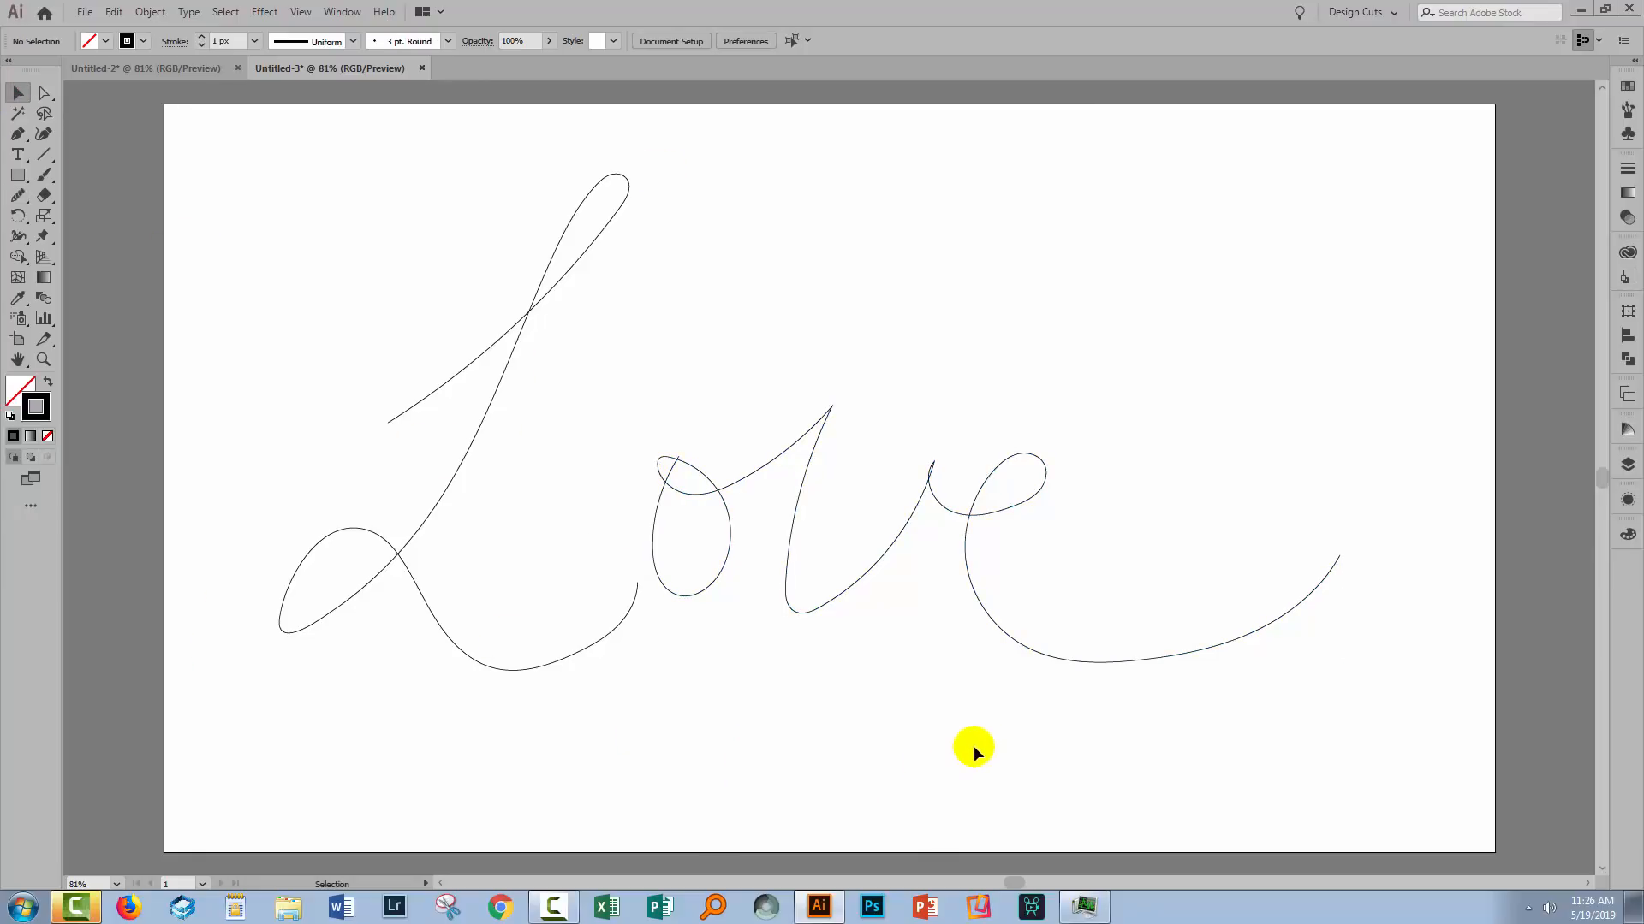
pyautogui.moveTo(344, 568)
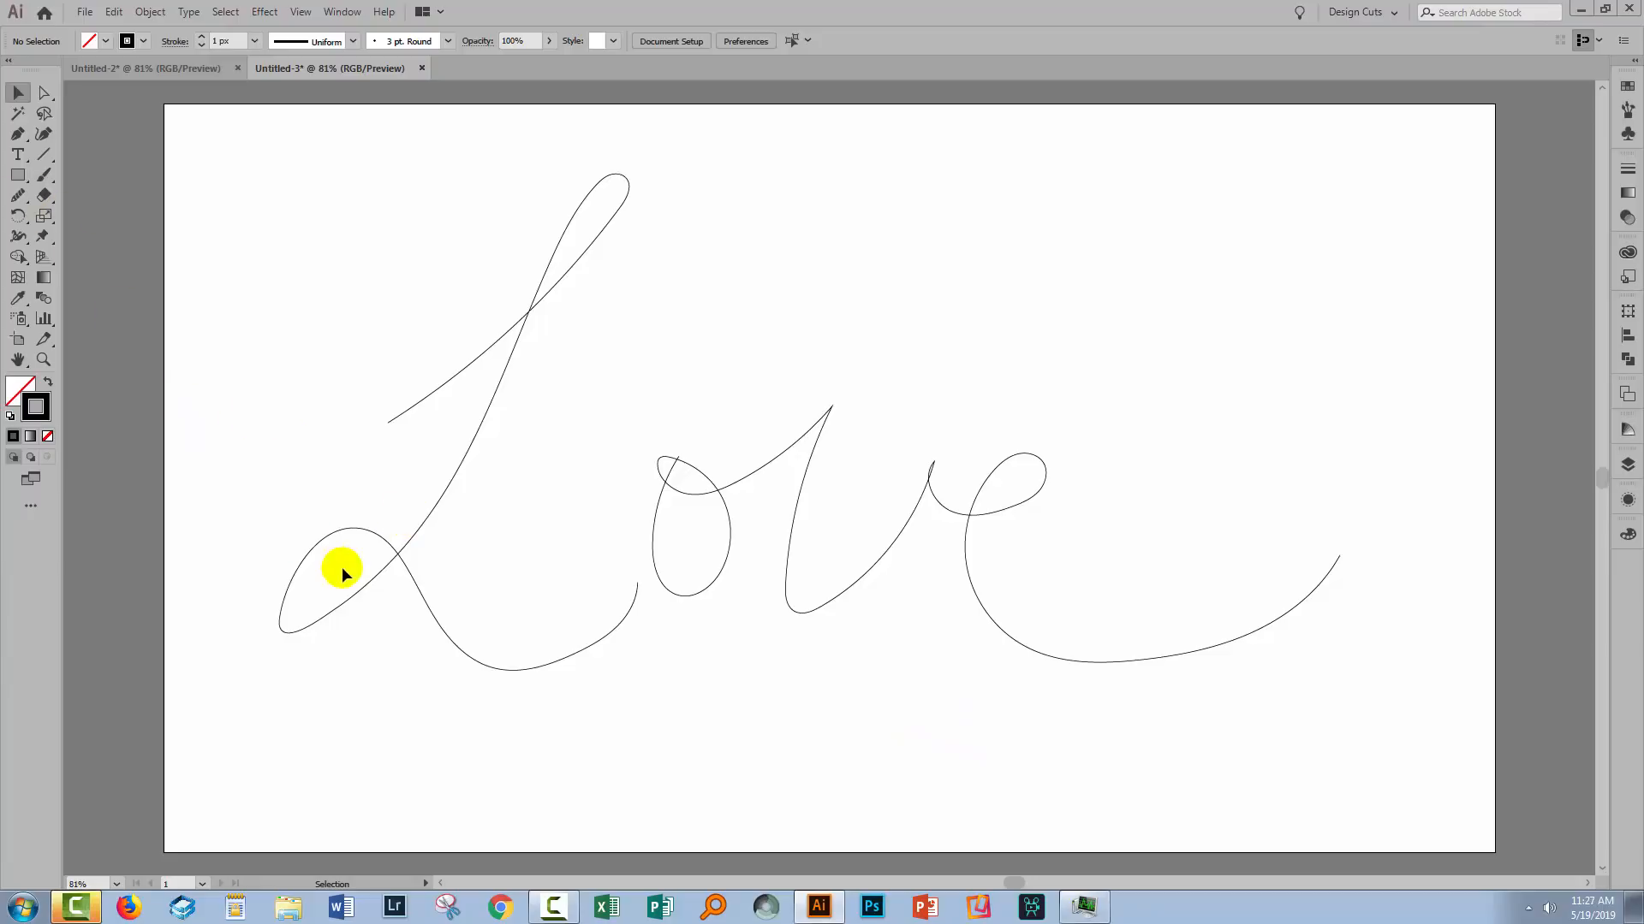
pyautogui.moveTo(495, 694)
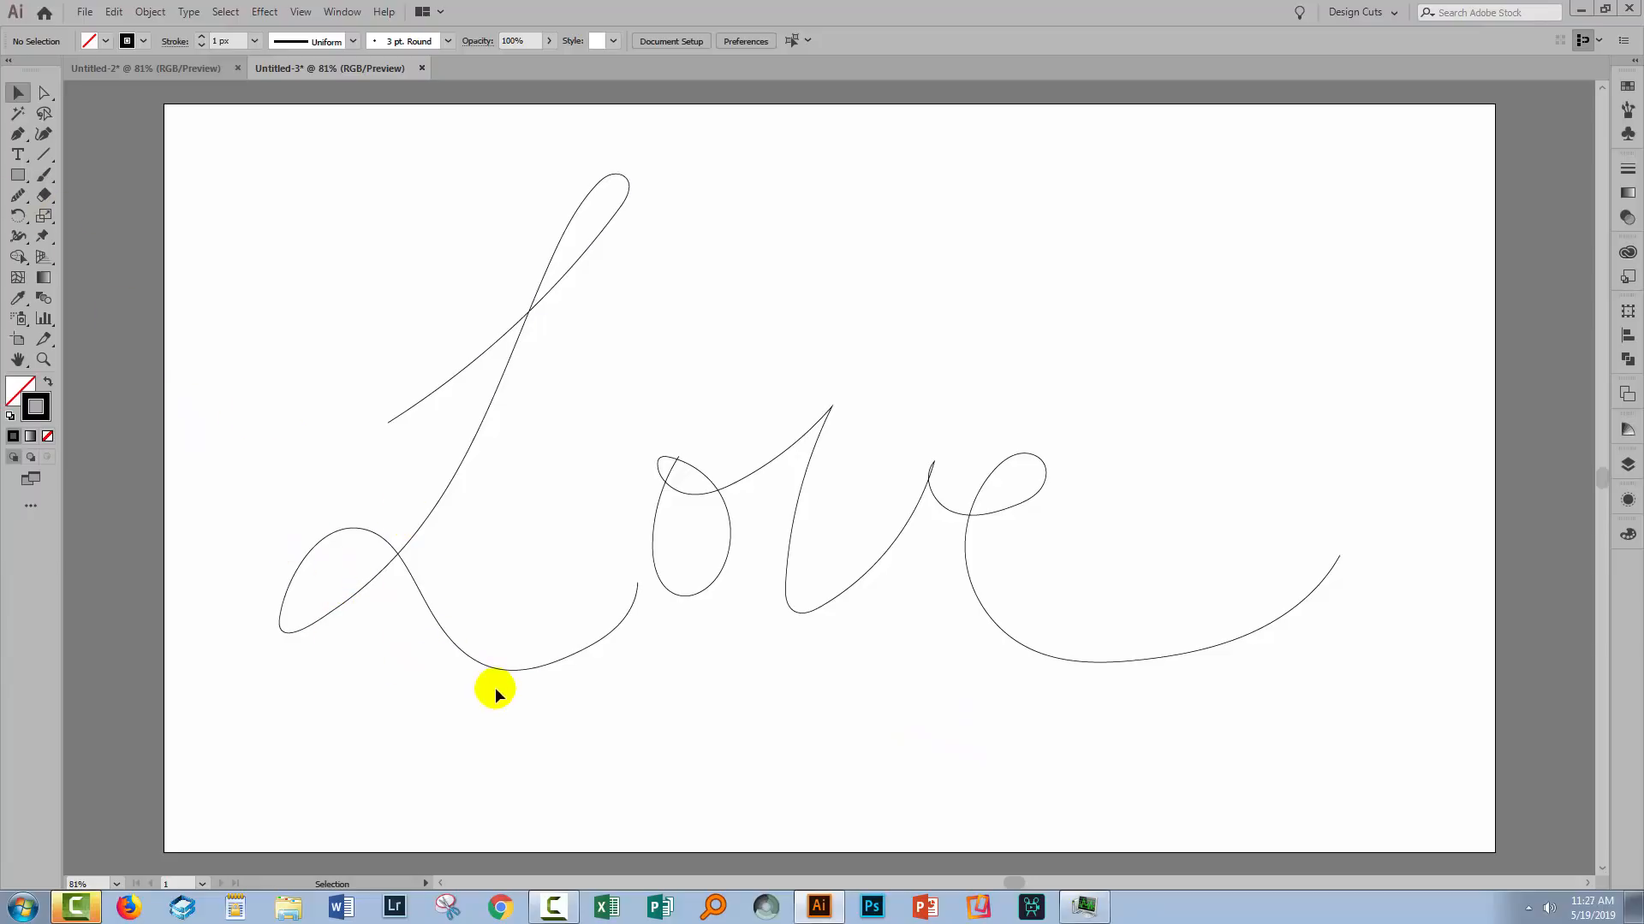
pyautogui.moveTo(480, 695)
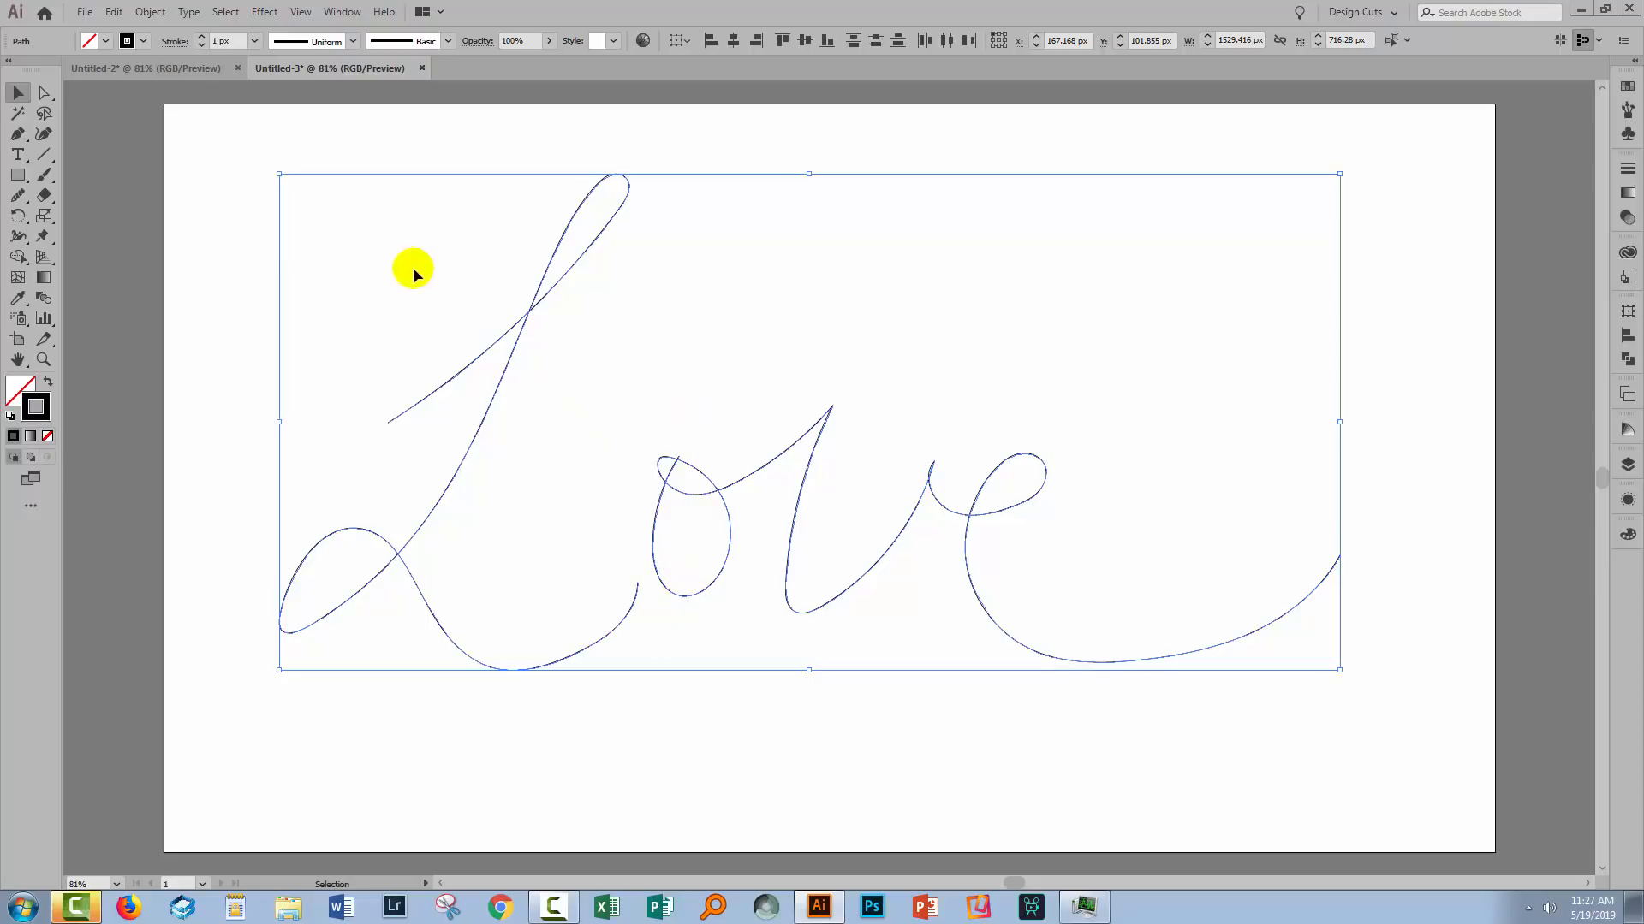
pyautogui.moveTo(149, 11)
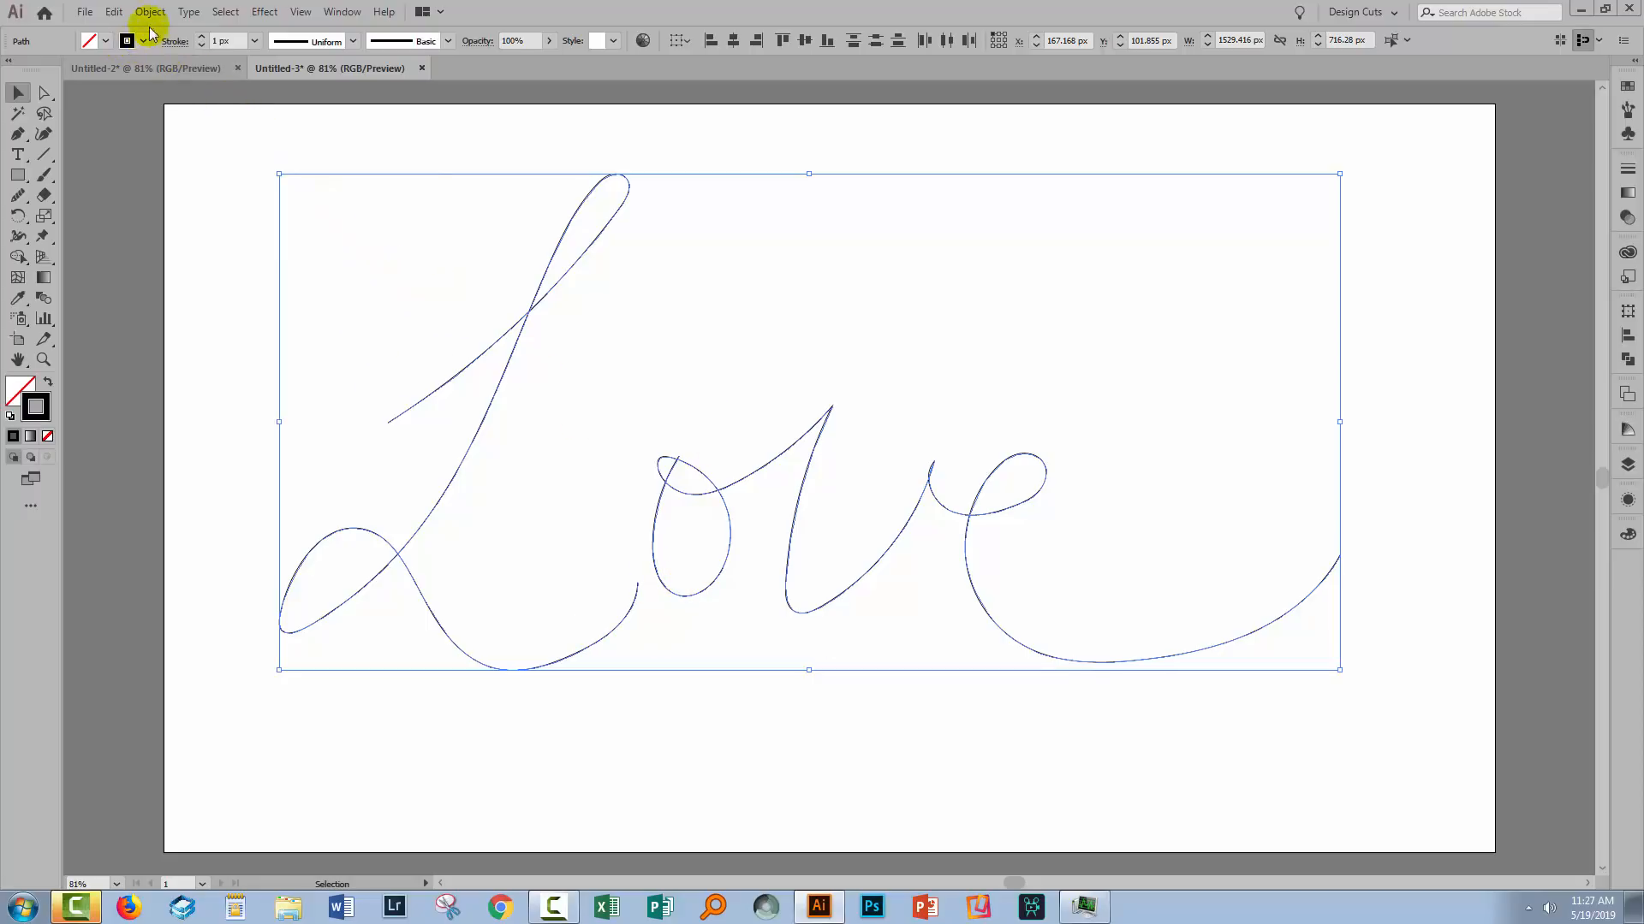
# Simplify the Love path at 26% curve precision and 80° angle threshold, comparing against the original.
pyautogui.click(150, 11)
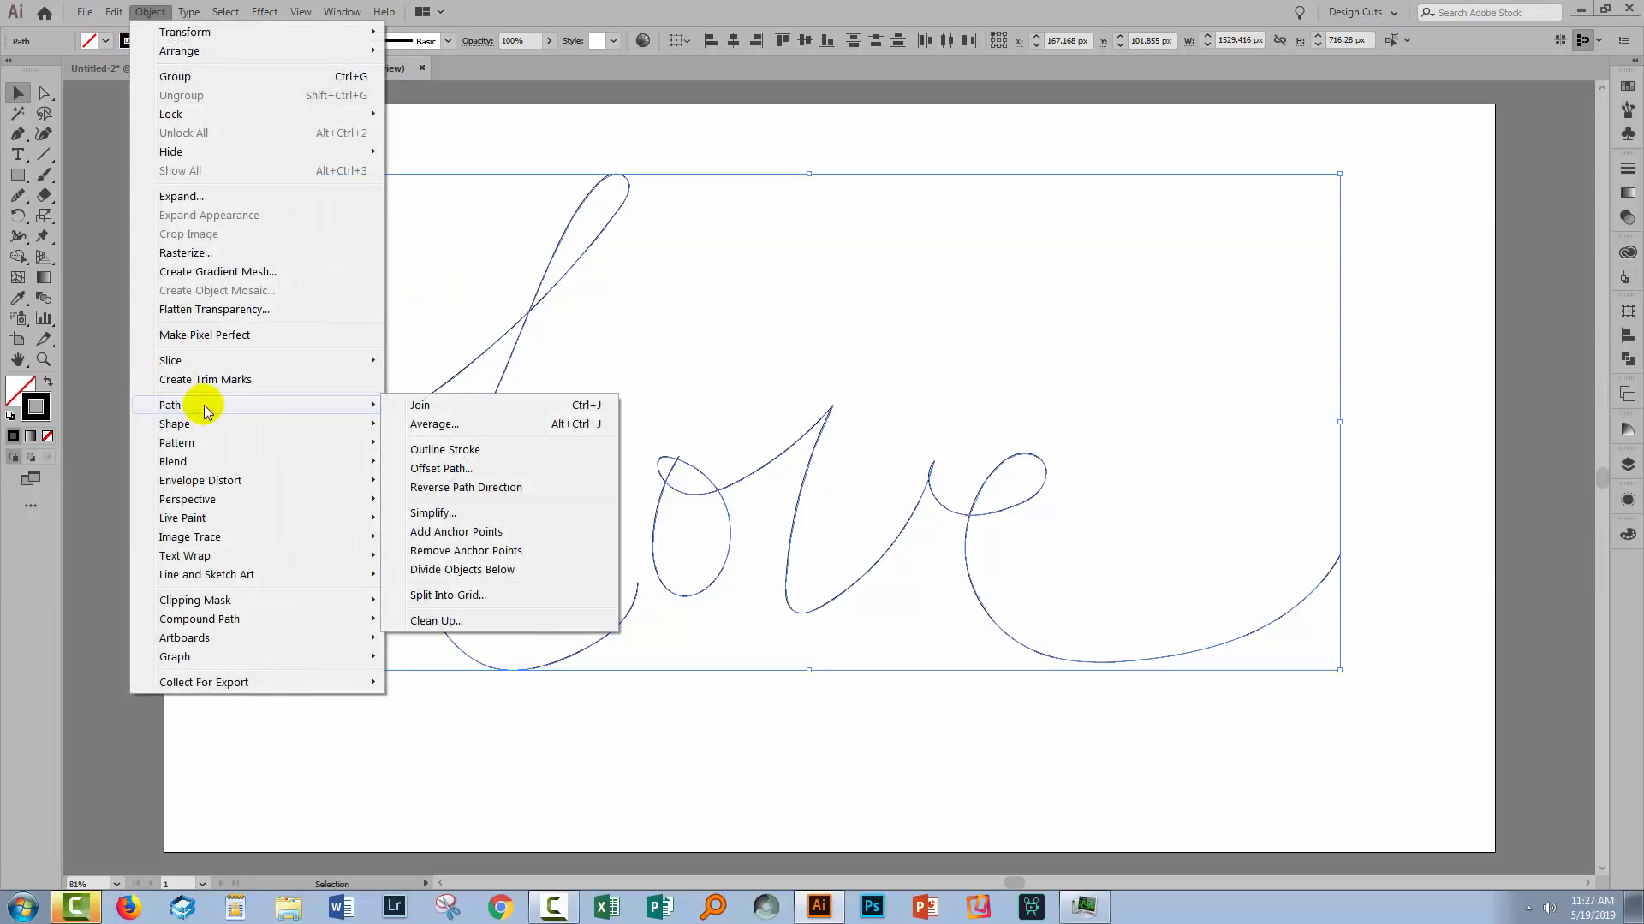
pyautogui.moveTo(448, 513)
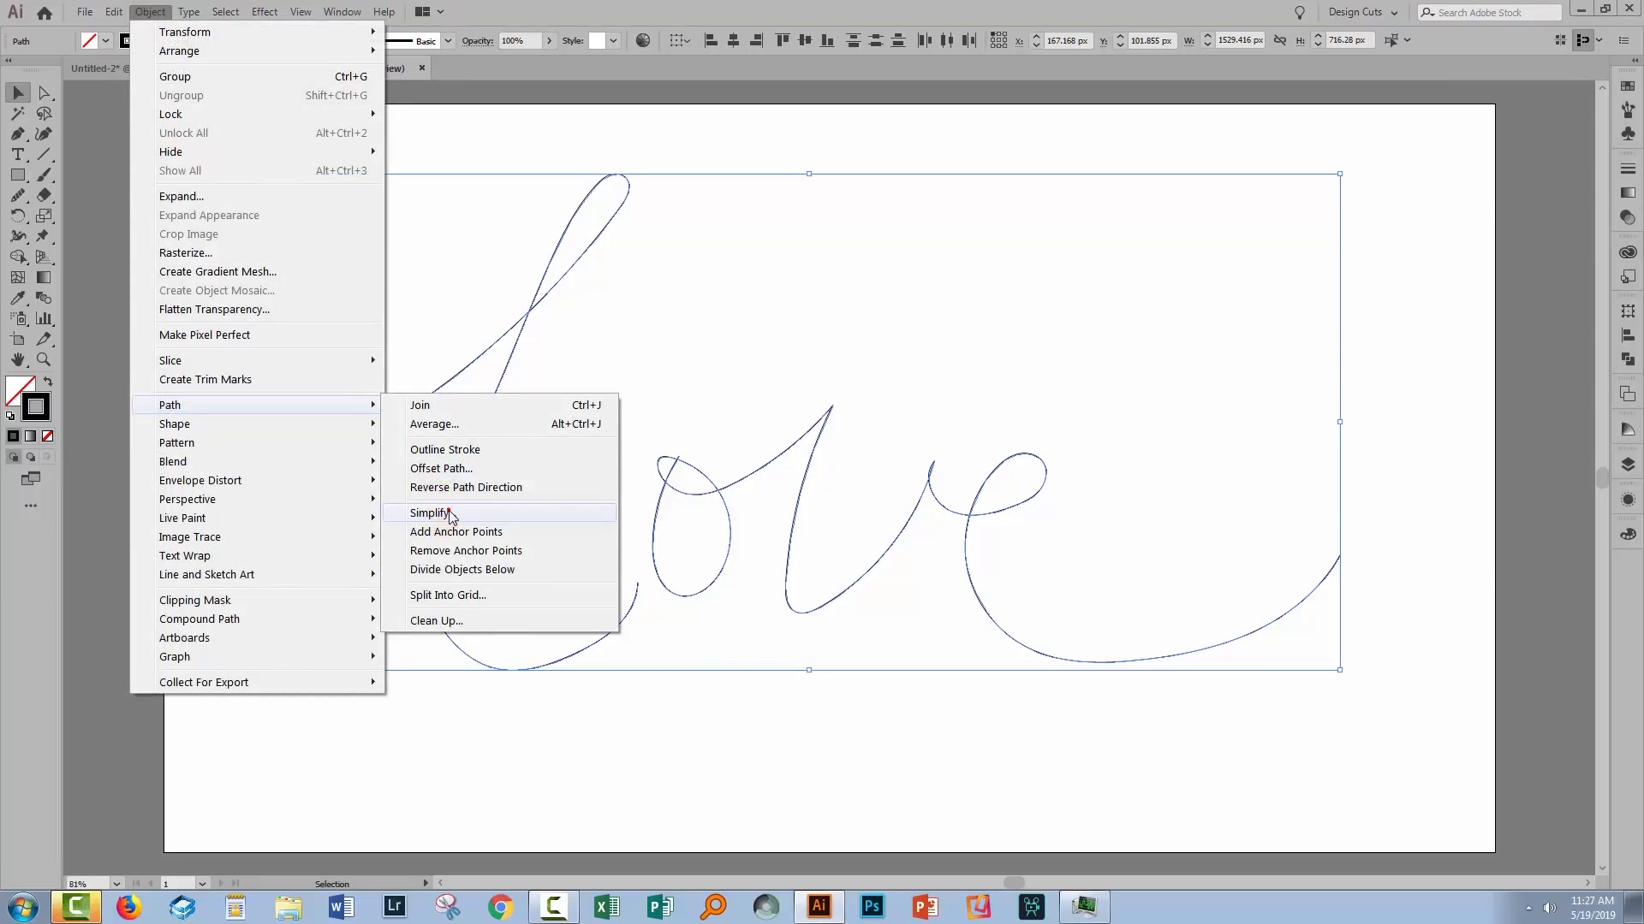
pyautogui.click(431, 513)
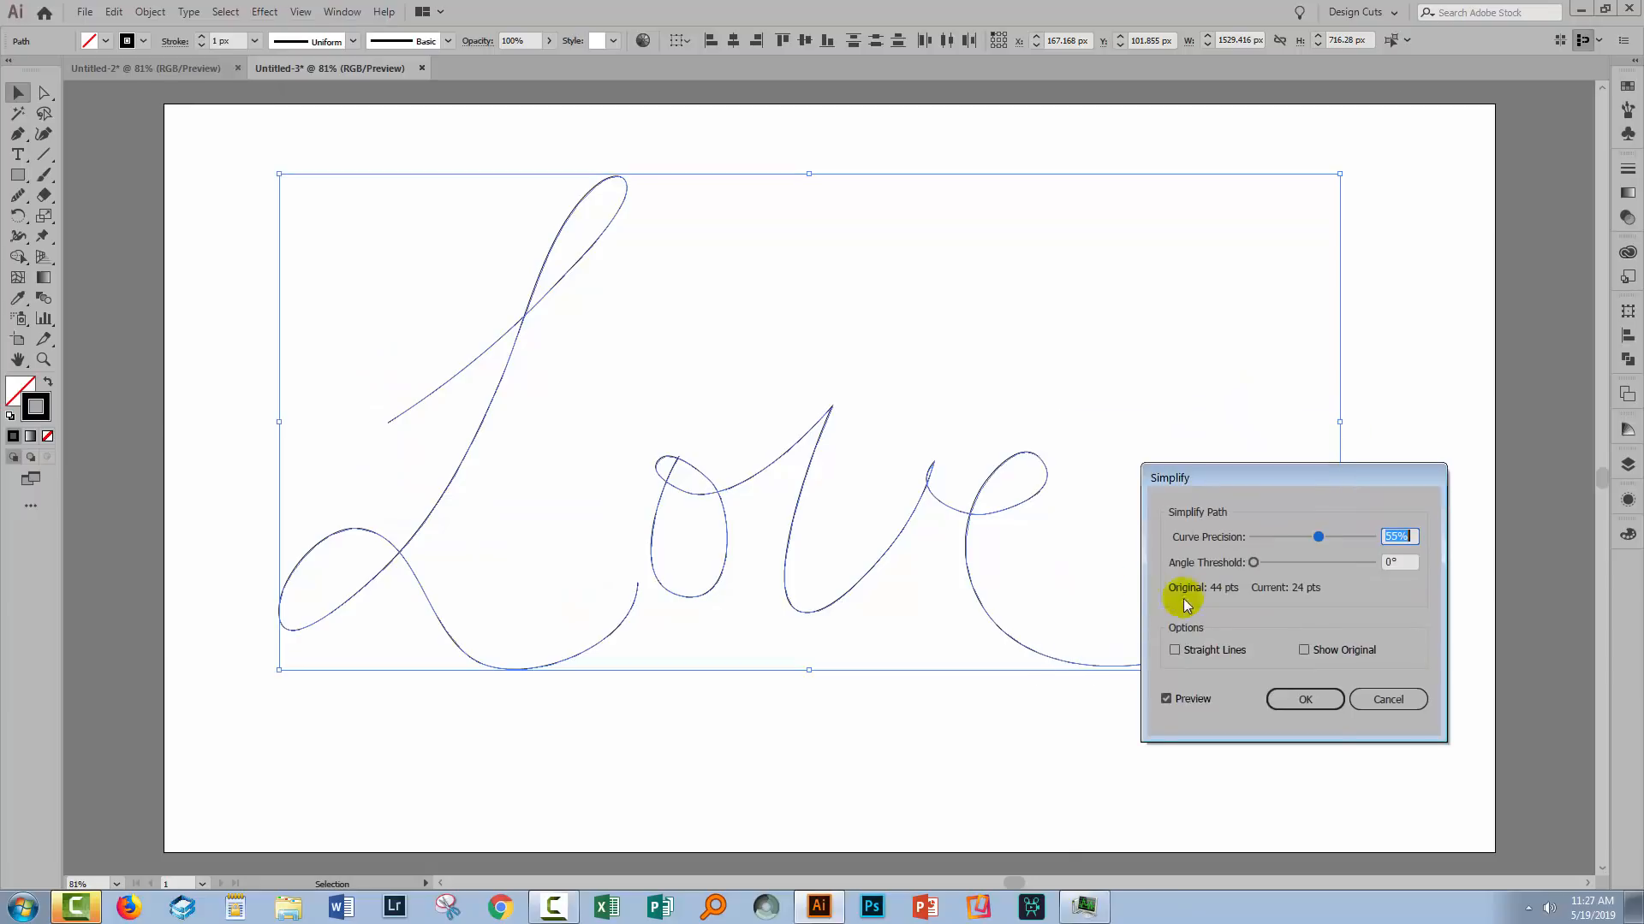
pyautogui.moveTo(1223, 590)
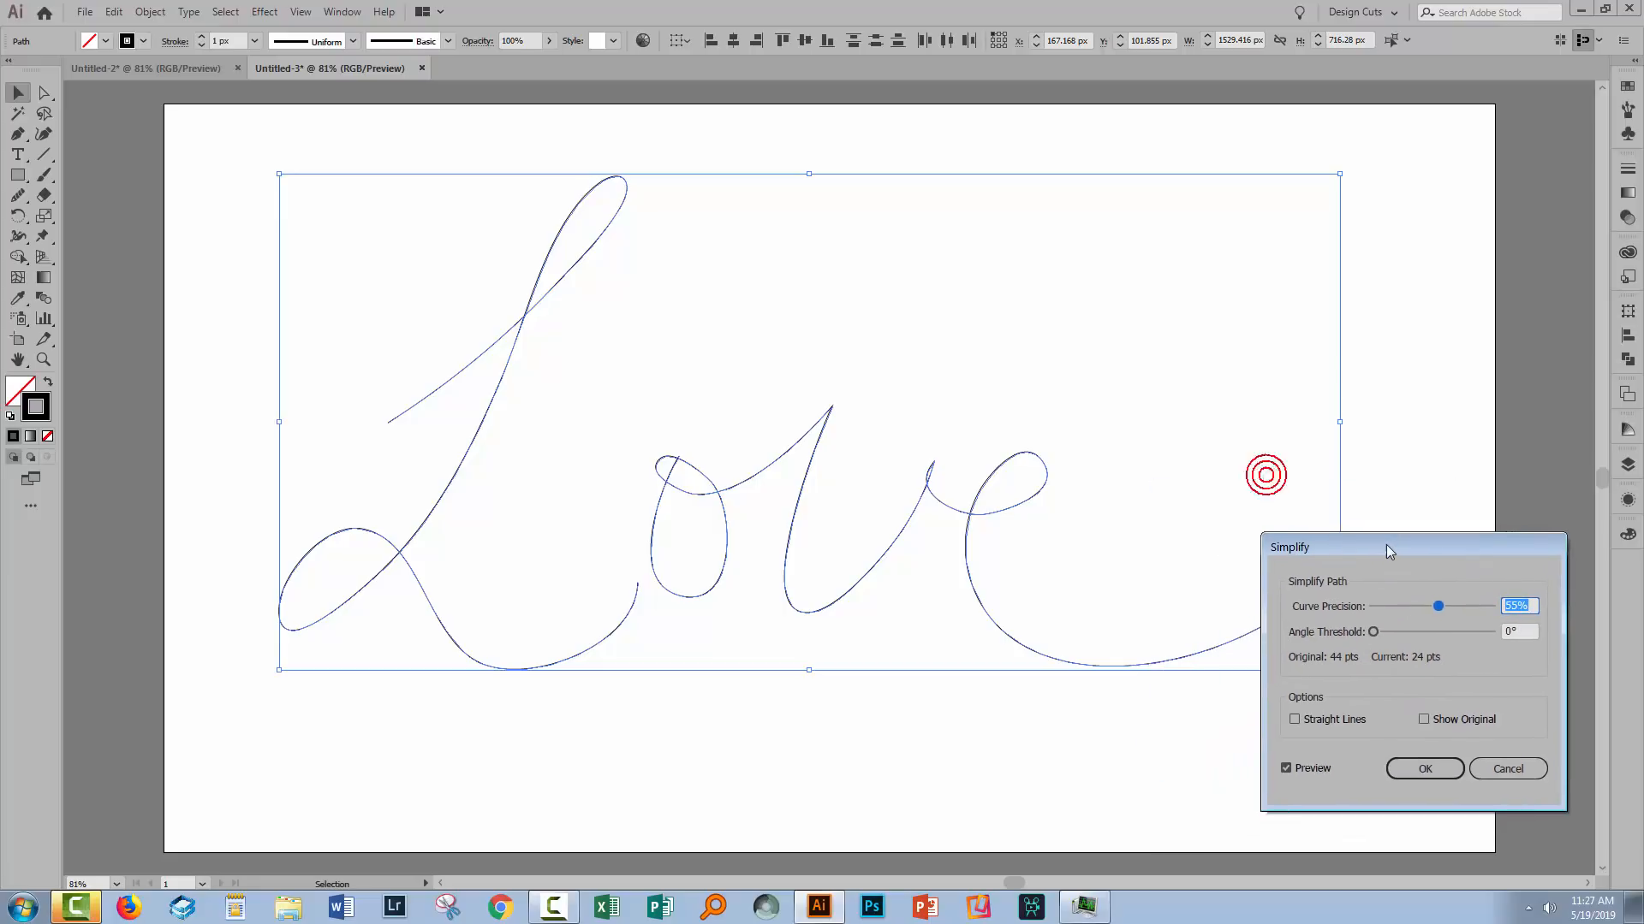
pyautogui.moveTo(1386, 546); pyautogui.dragTo(1363, 554)
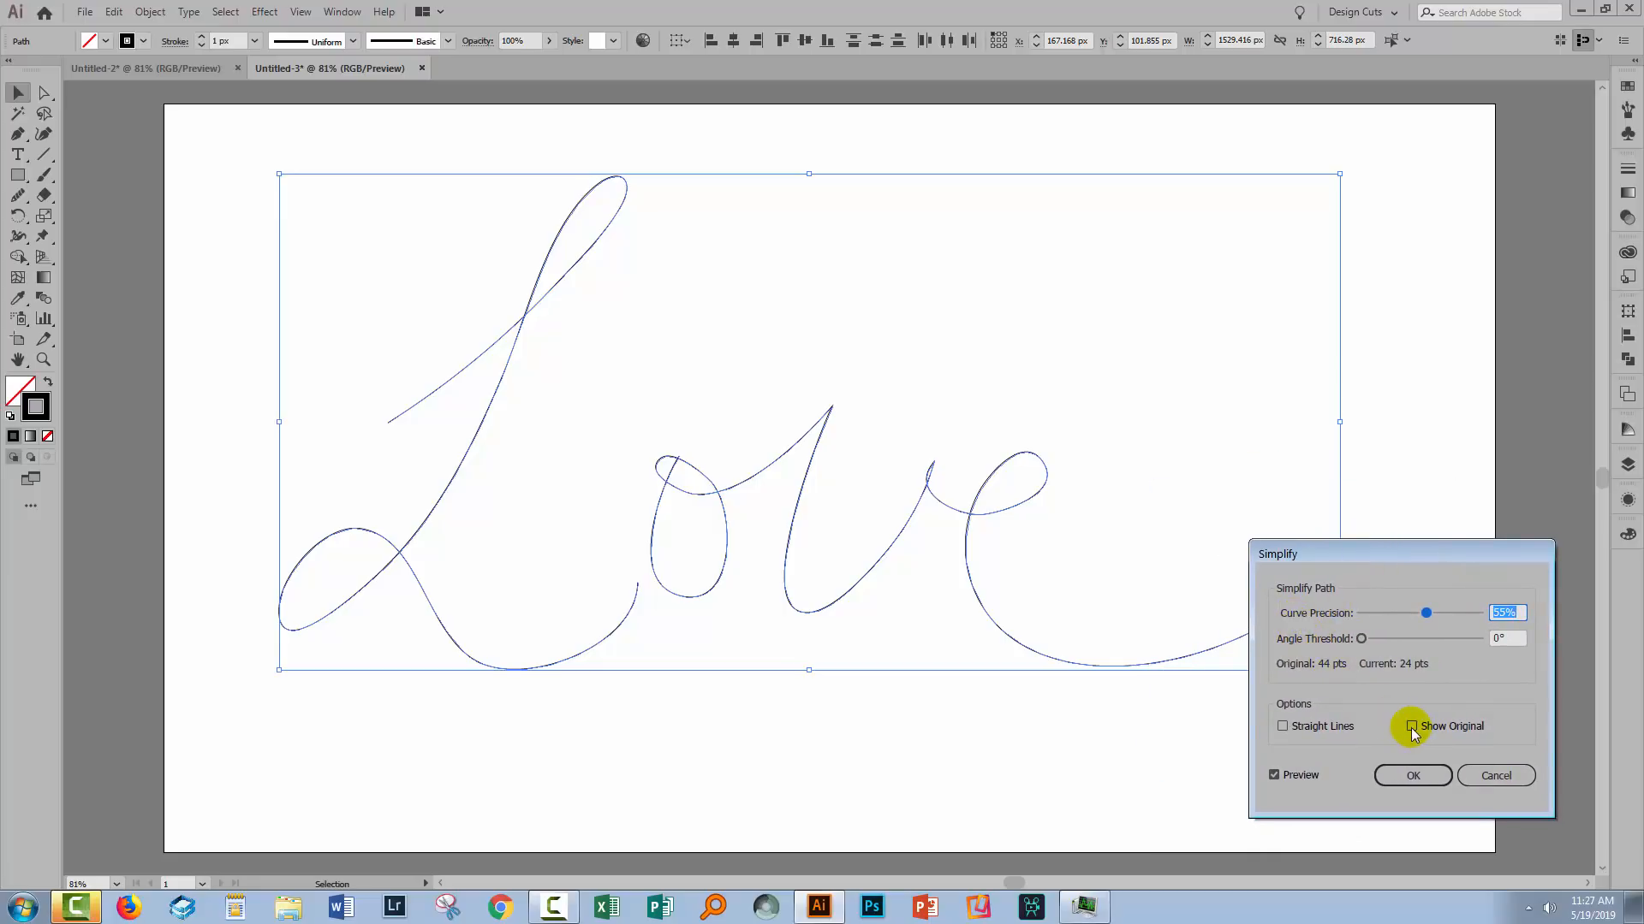
pyautogui.click(1410, 725)
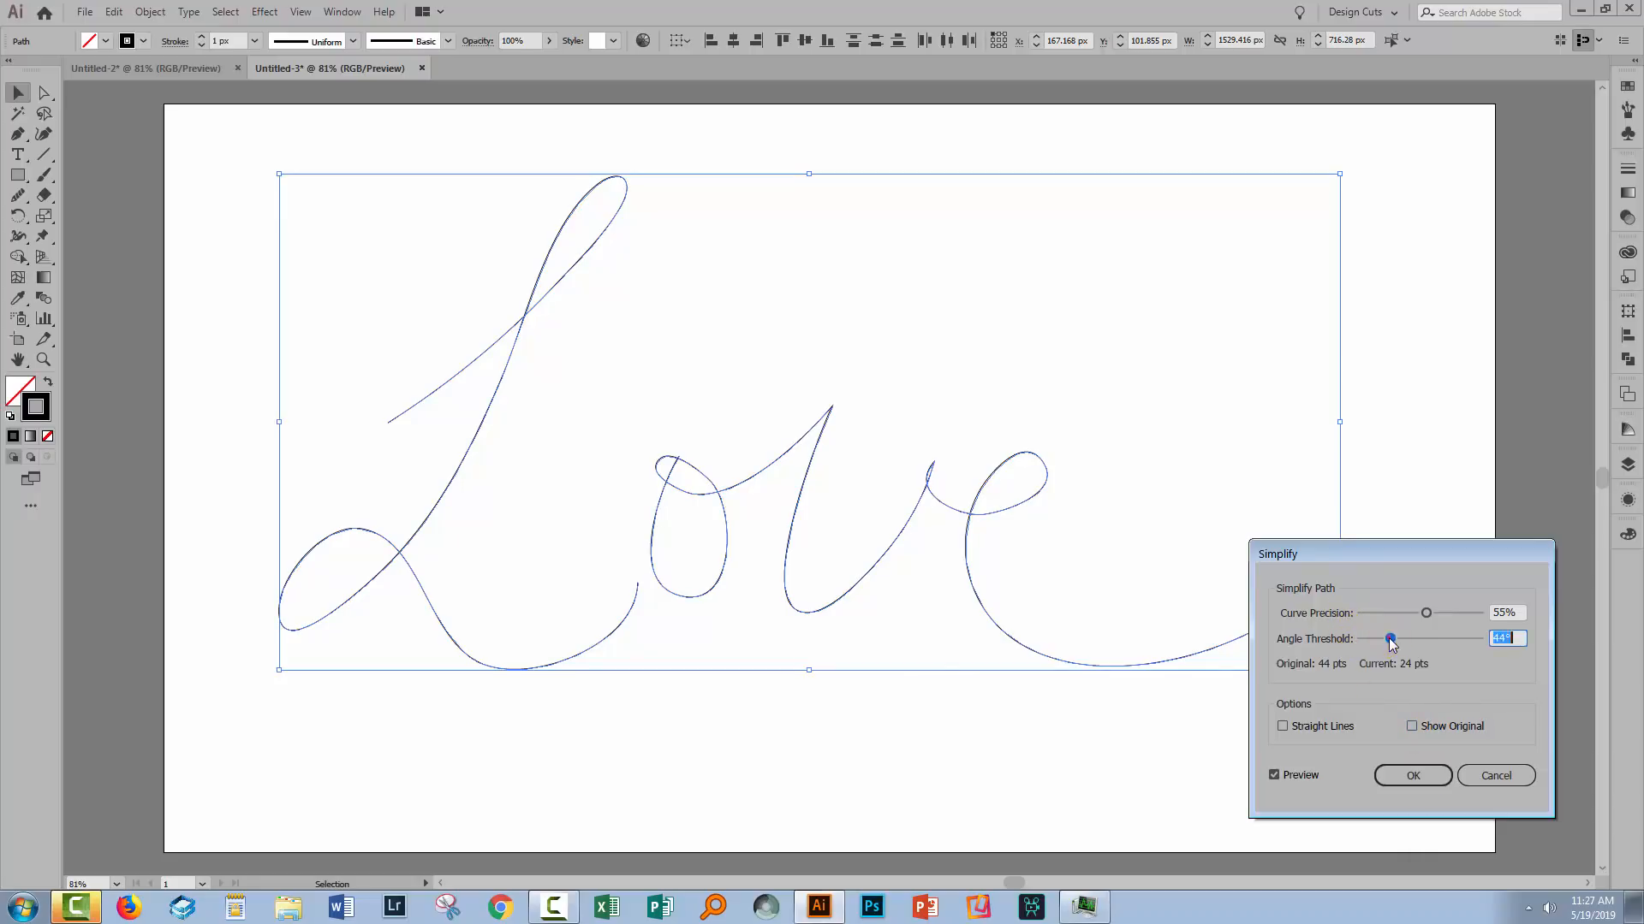
pyautogui.moveTo(1387, 638); pyautogui.dragTo(1423, 639)
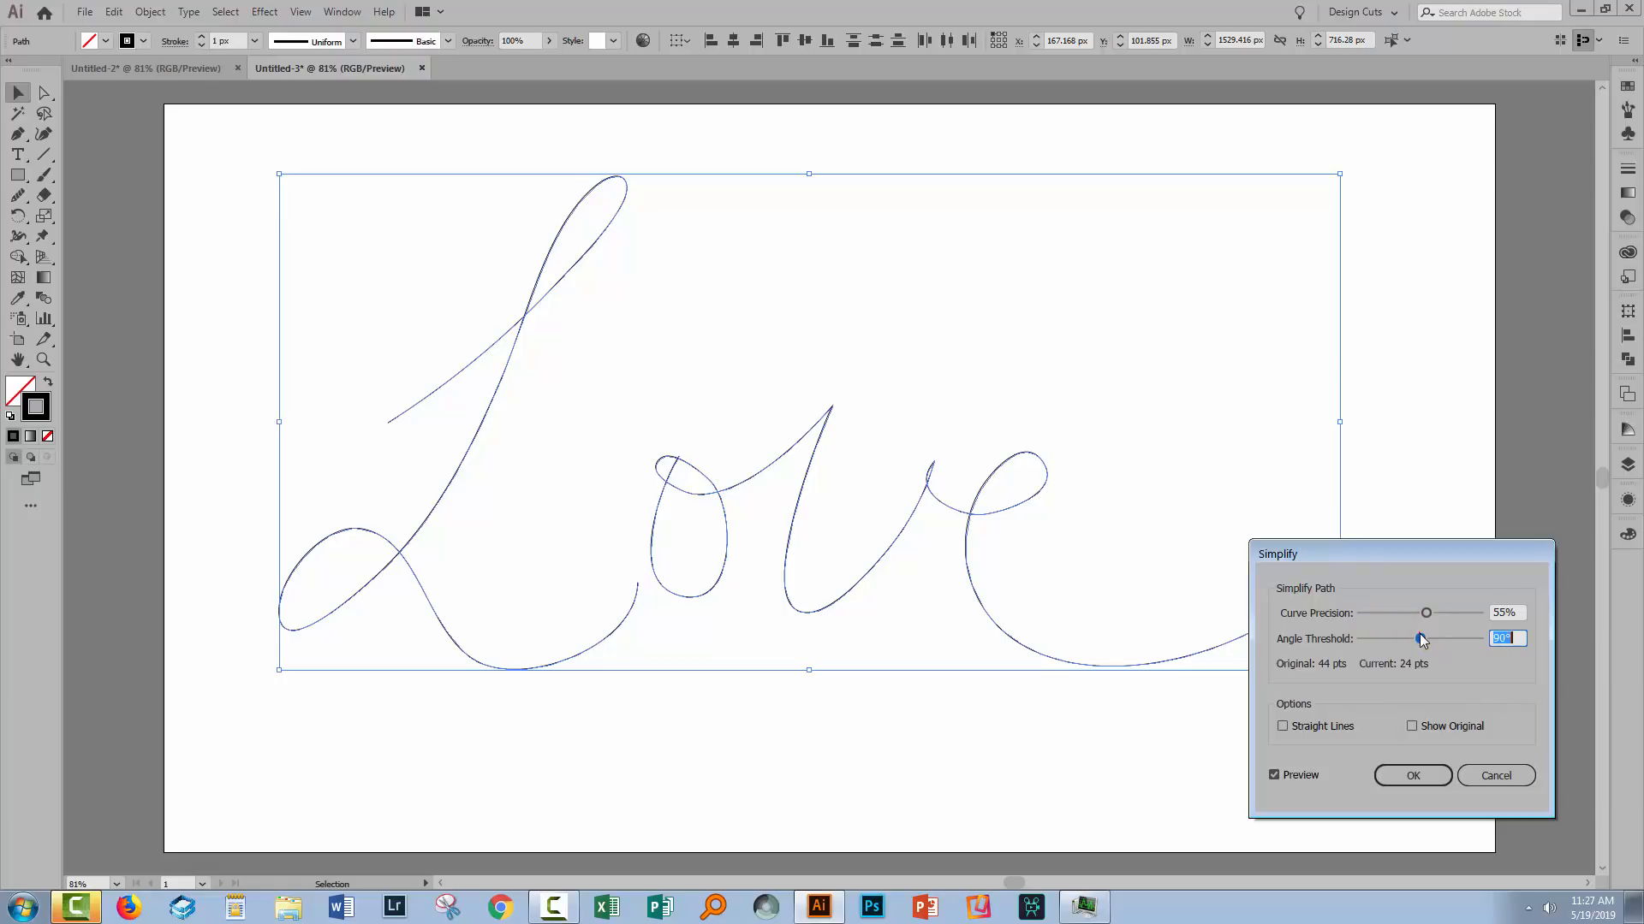
pyautogui.moveTo(1425, 612); pyautogui.dragTo(1394, 612)
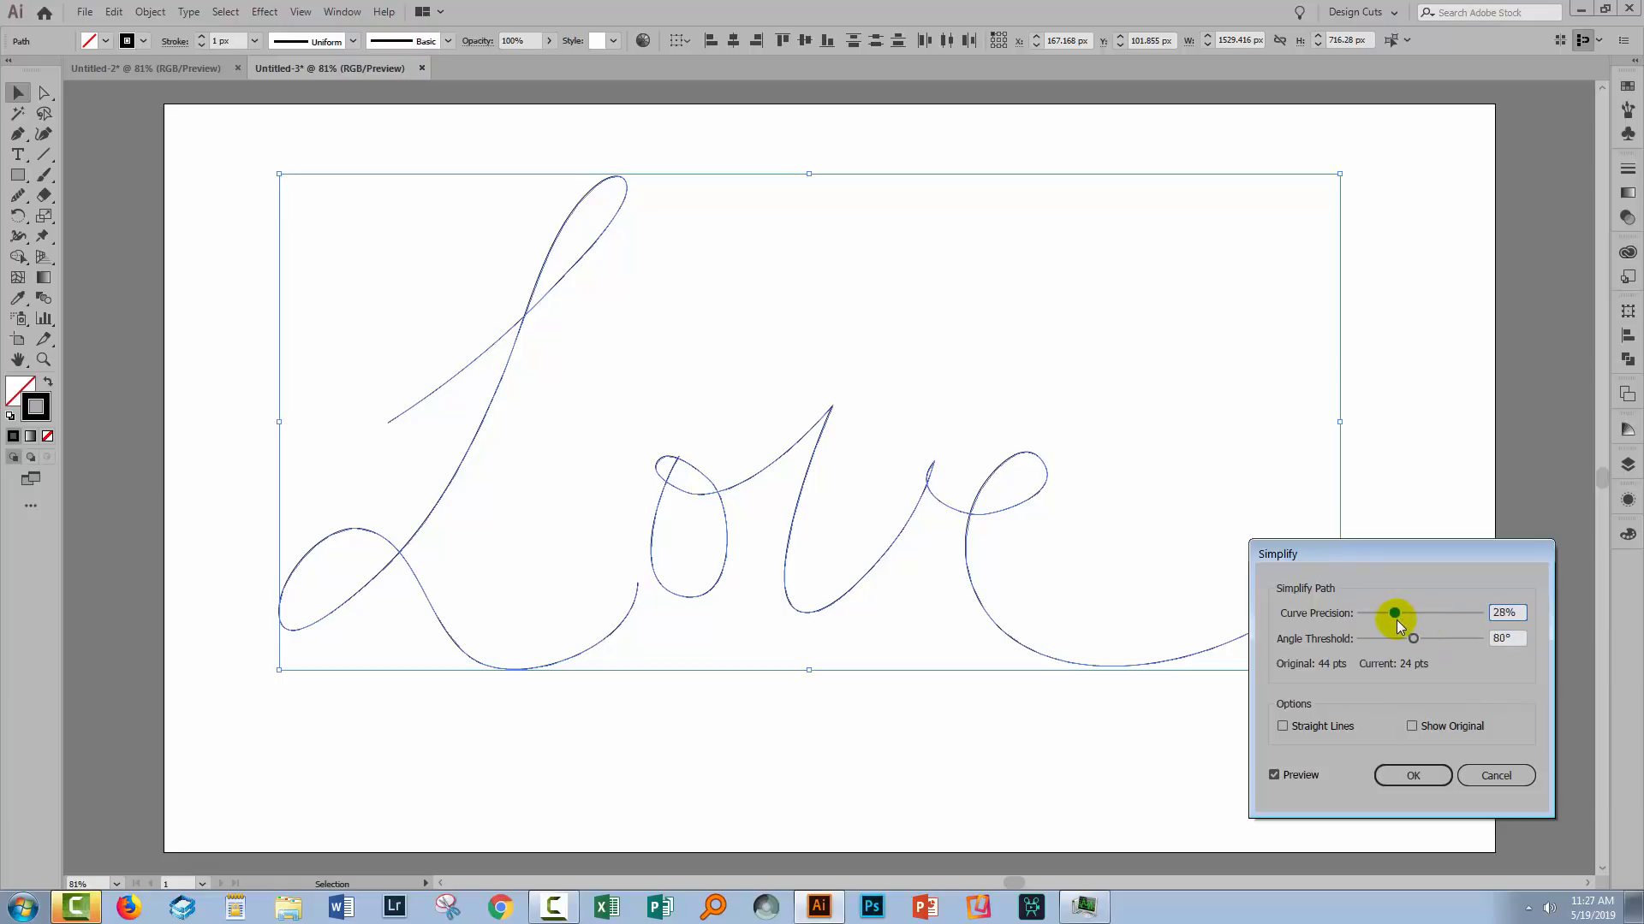
pyautogui.moveTo(1395, 612); pyautogui.dragTo(1391, 612)
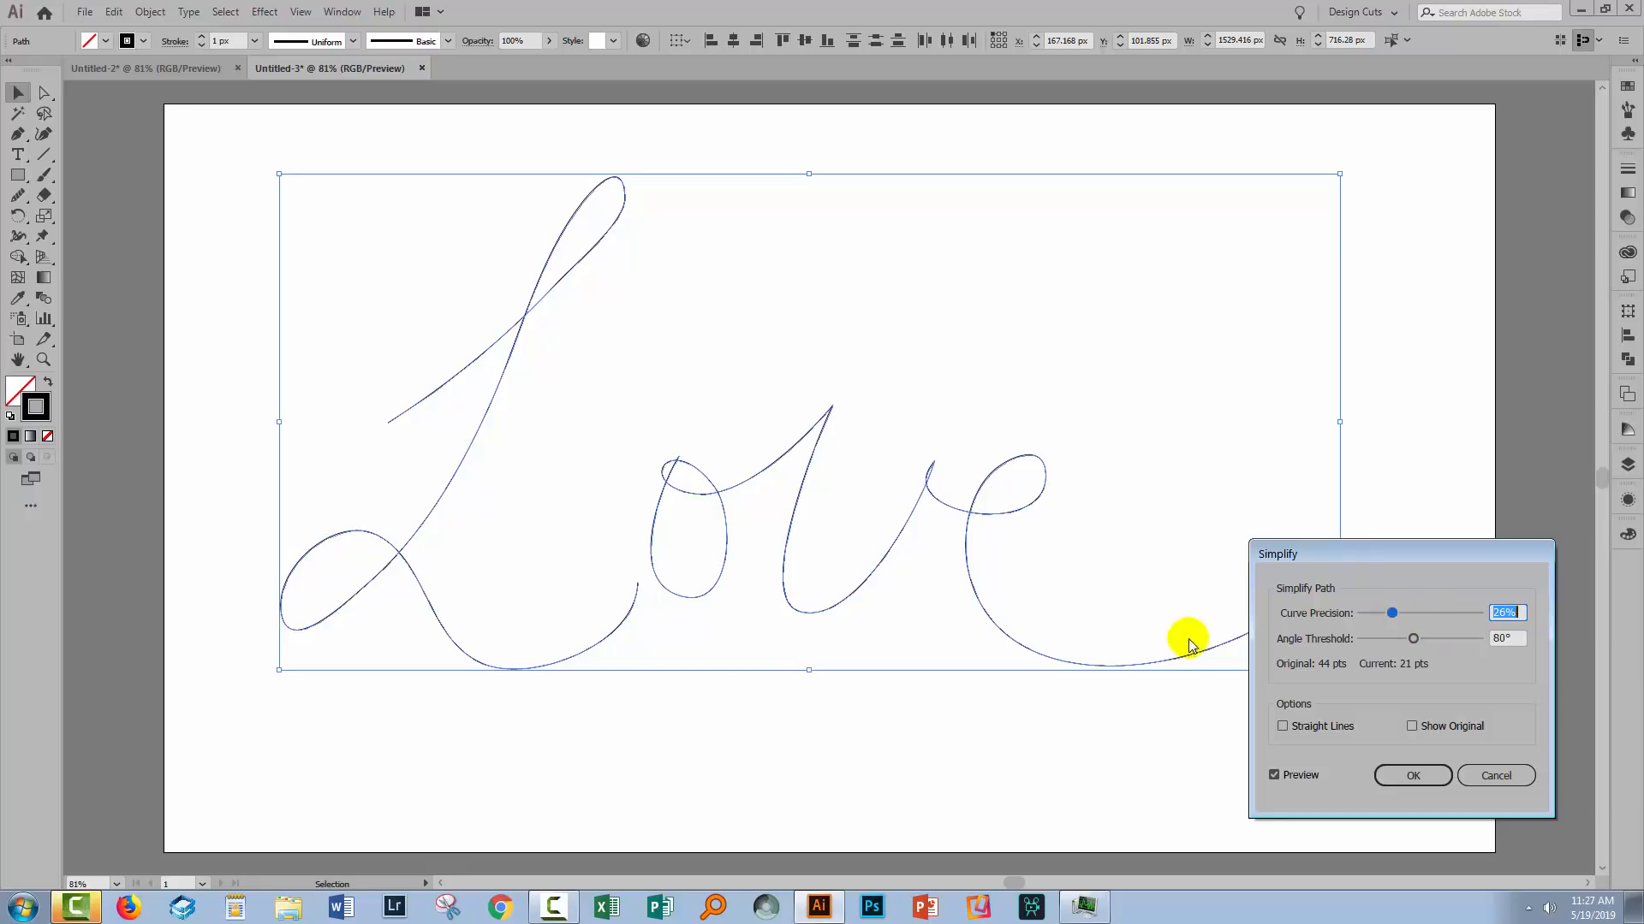
pyautogui.moveTo(1195, 608)
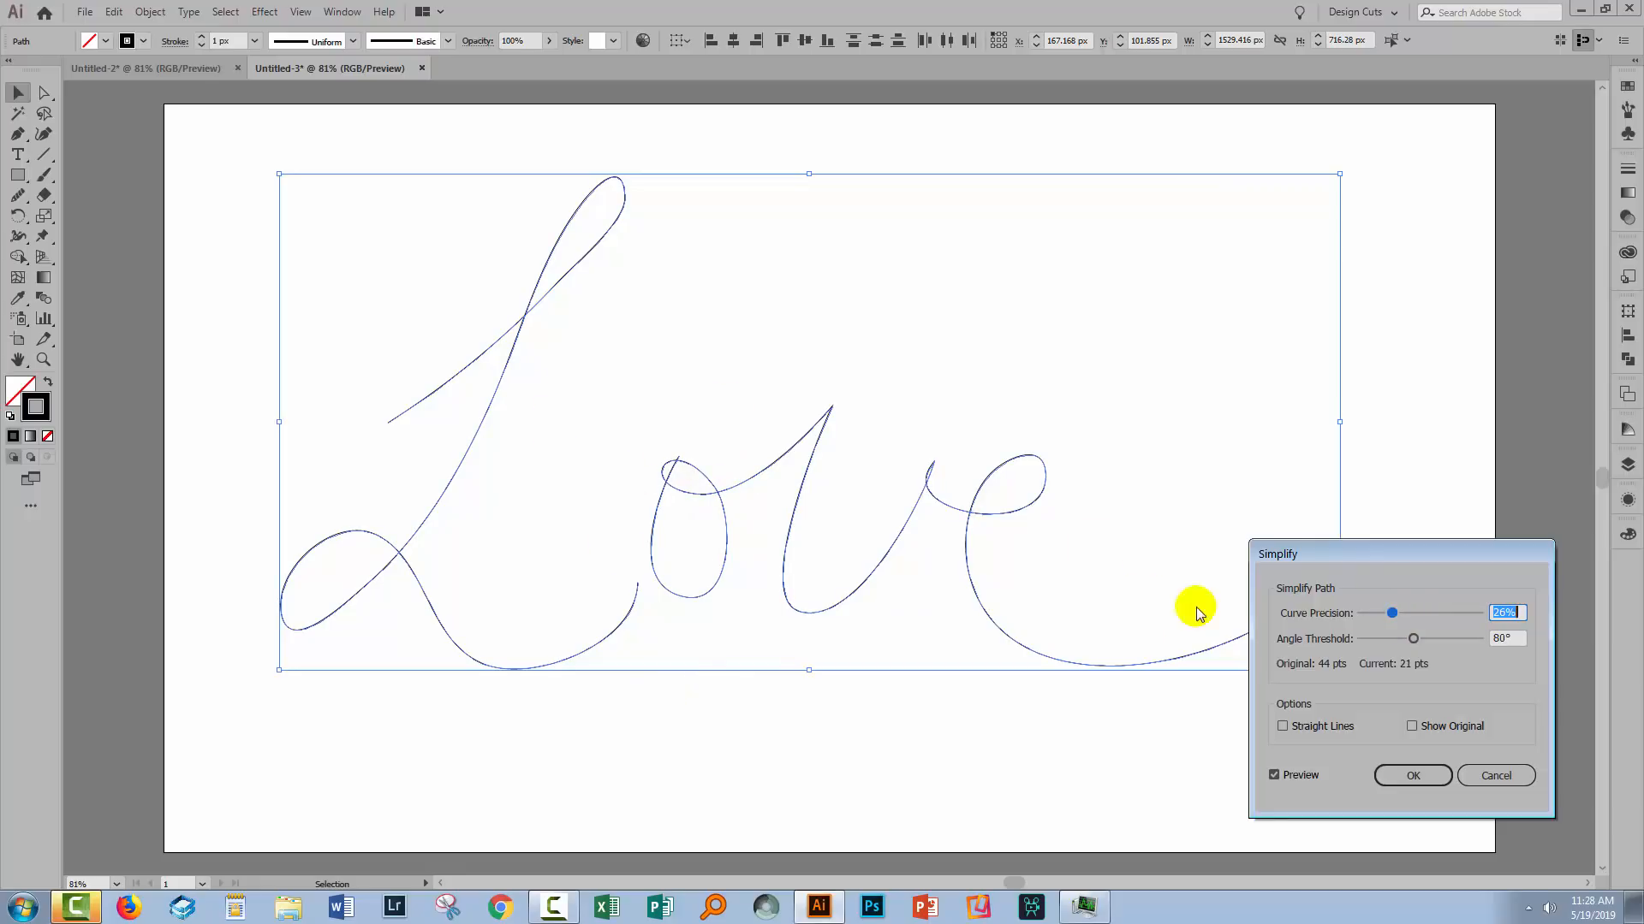
pyautogui.moveTo(1308, 655)
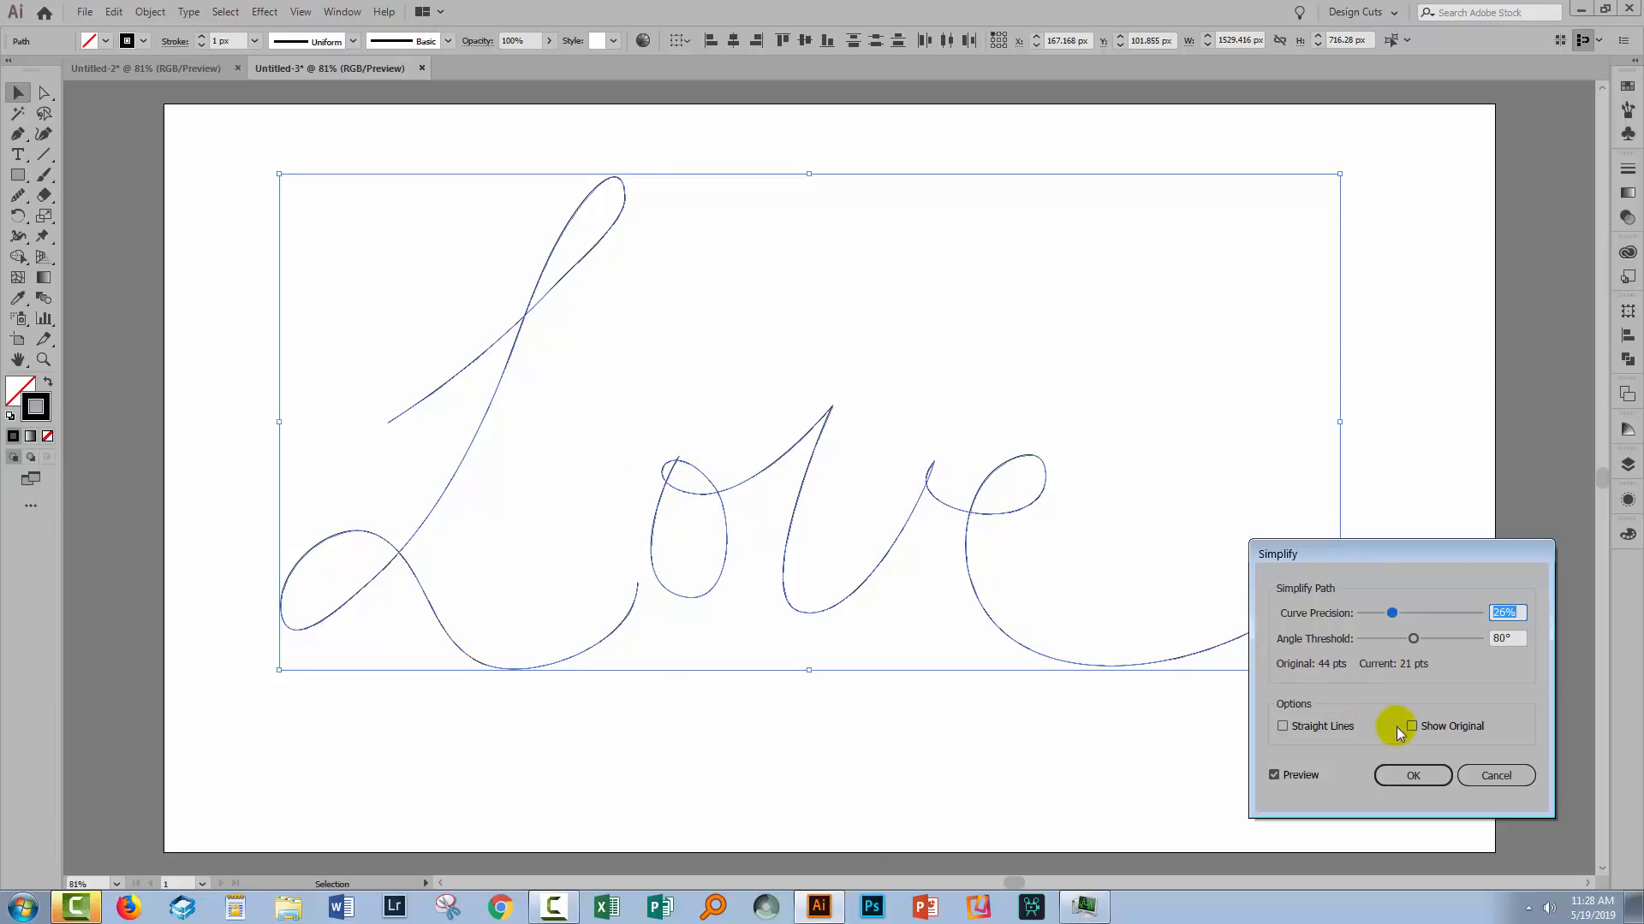
pyautogui.click(1410, 725)
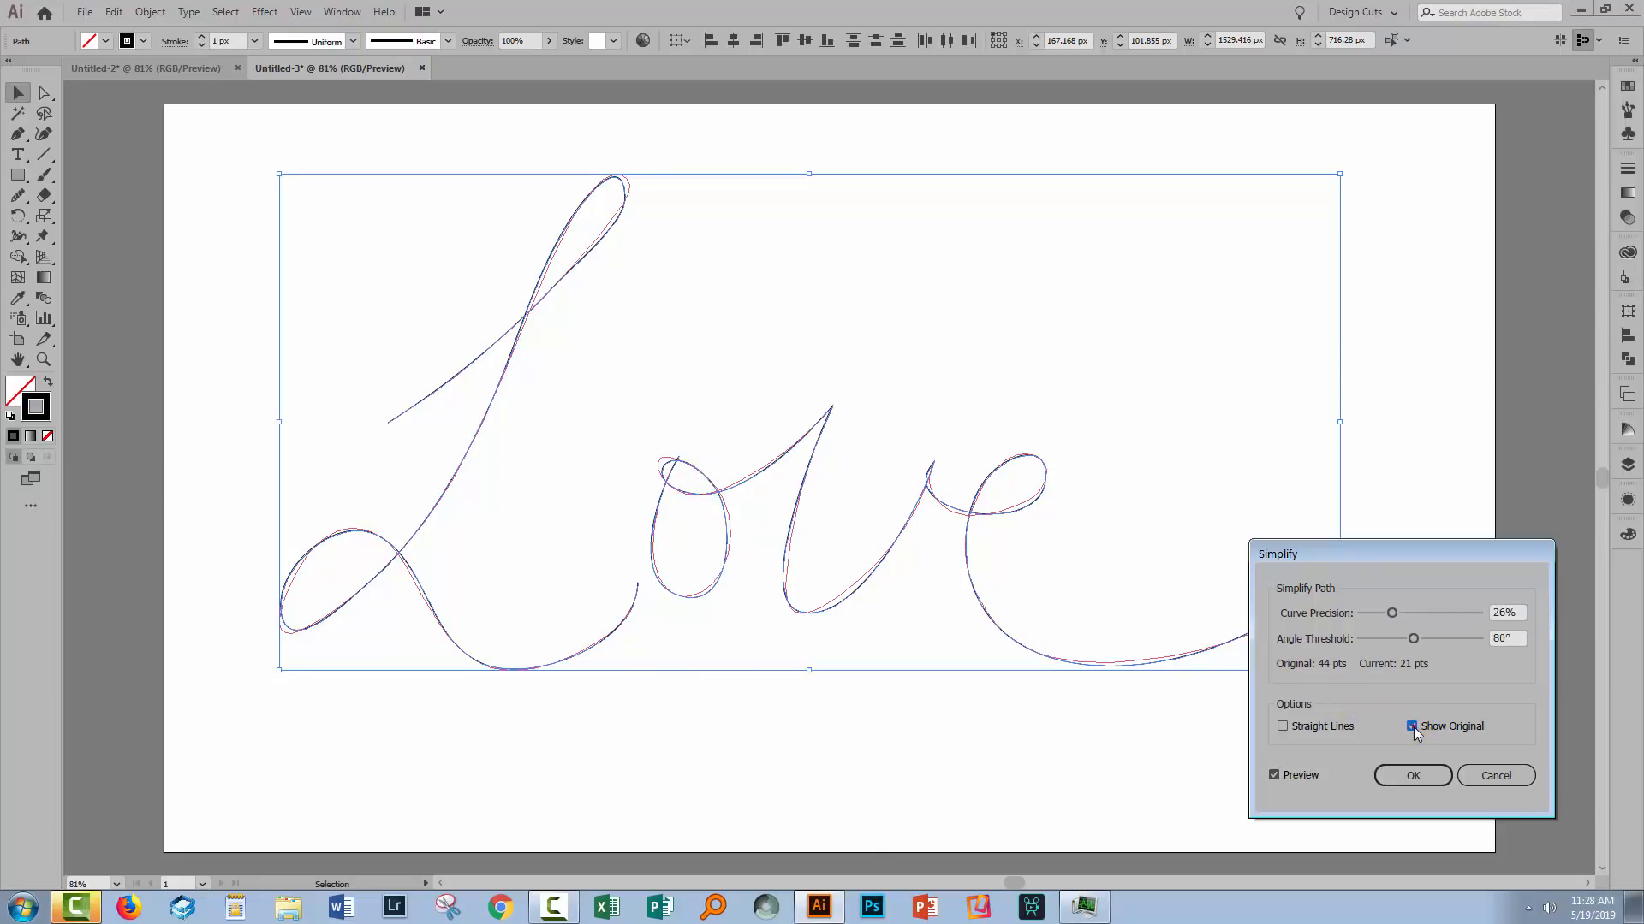
pyautogui.click(1412, 725)
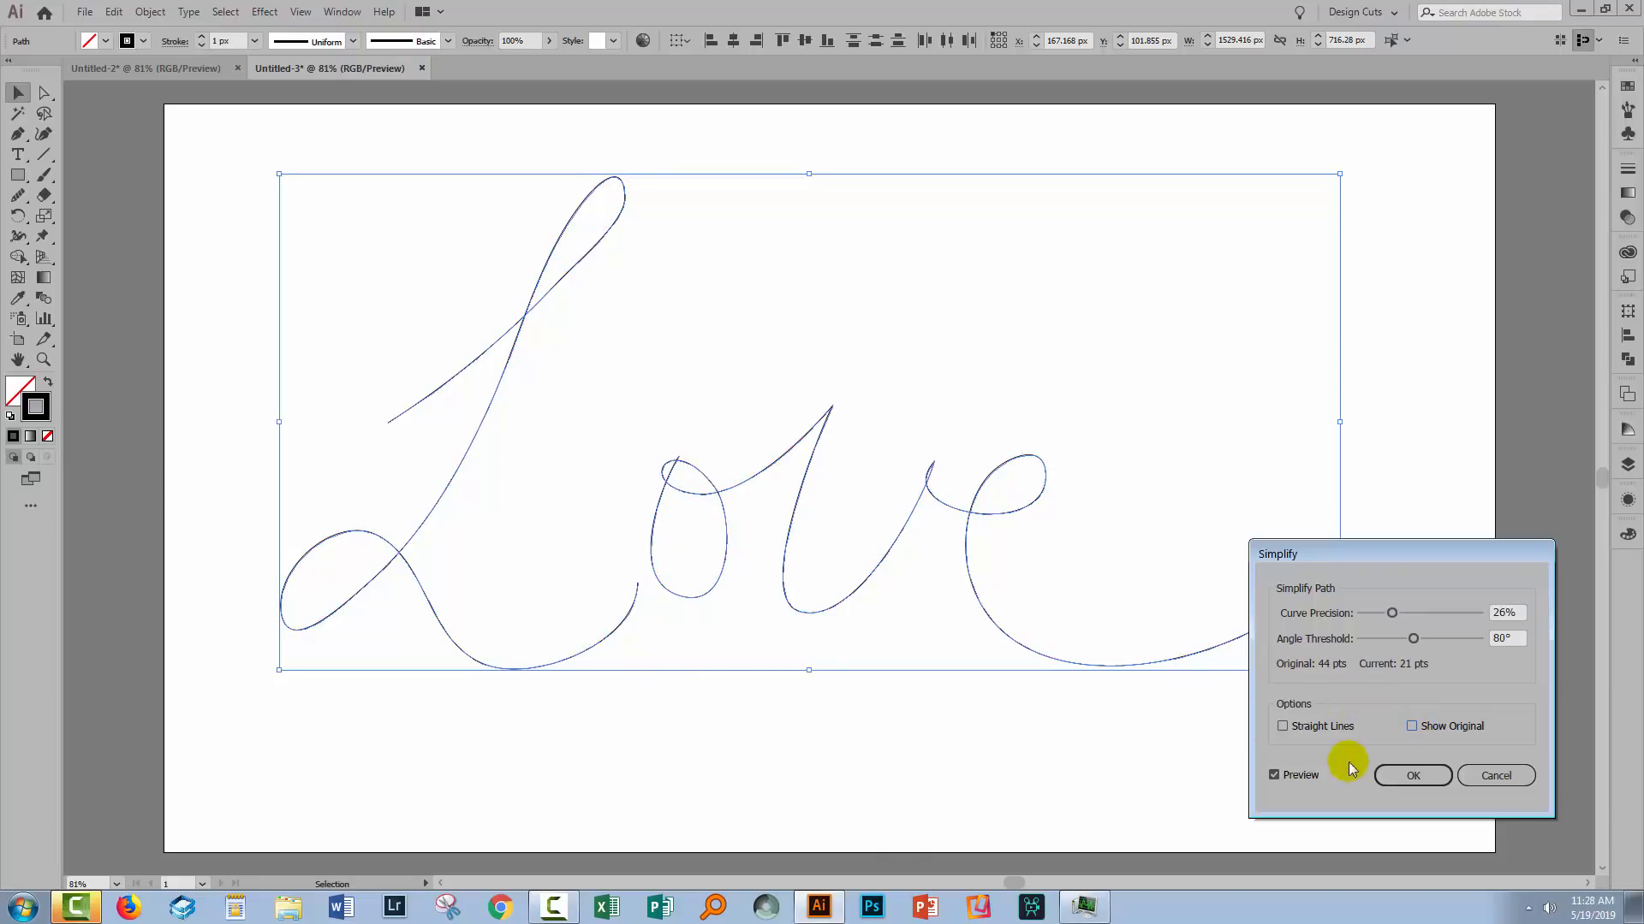
pyautogui.click(1411, 775)
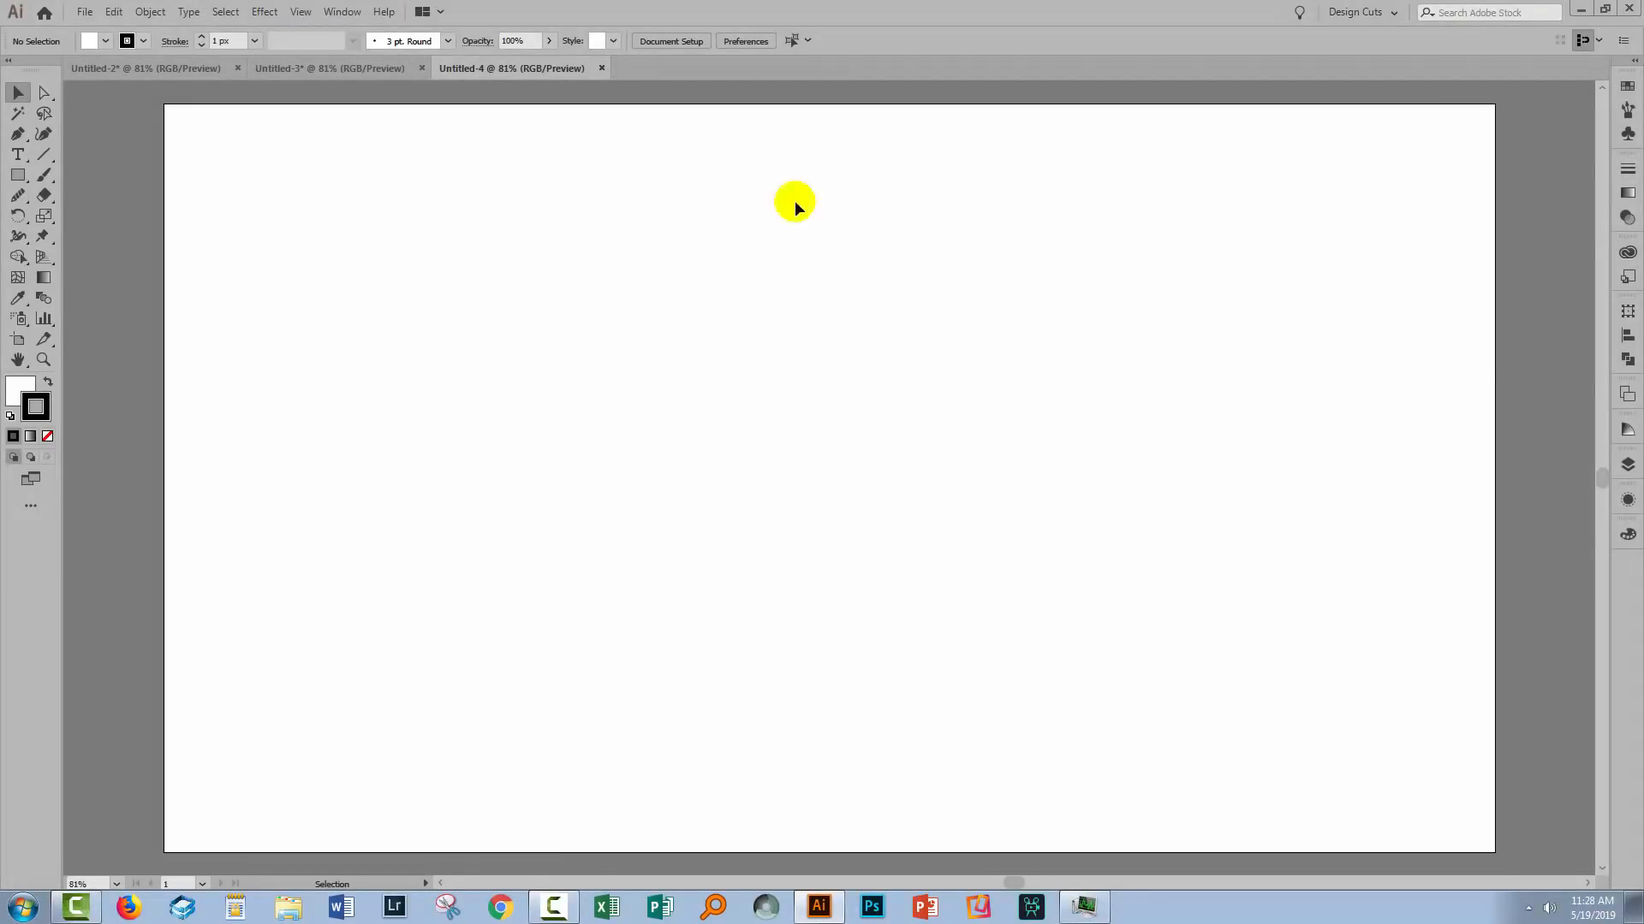
pyautogui.moveTo(1626, 113)
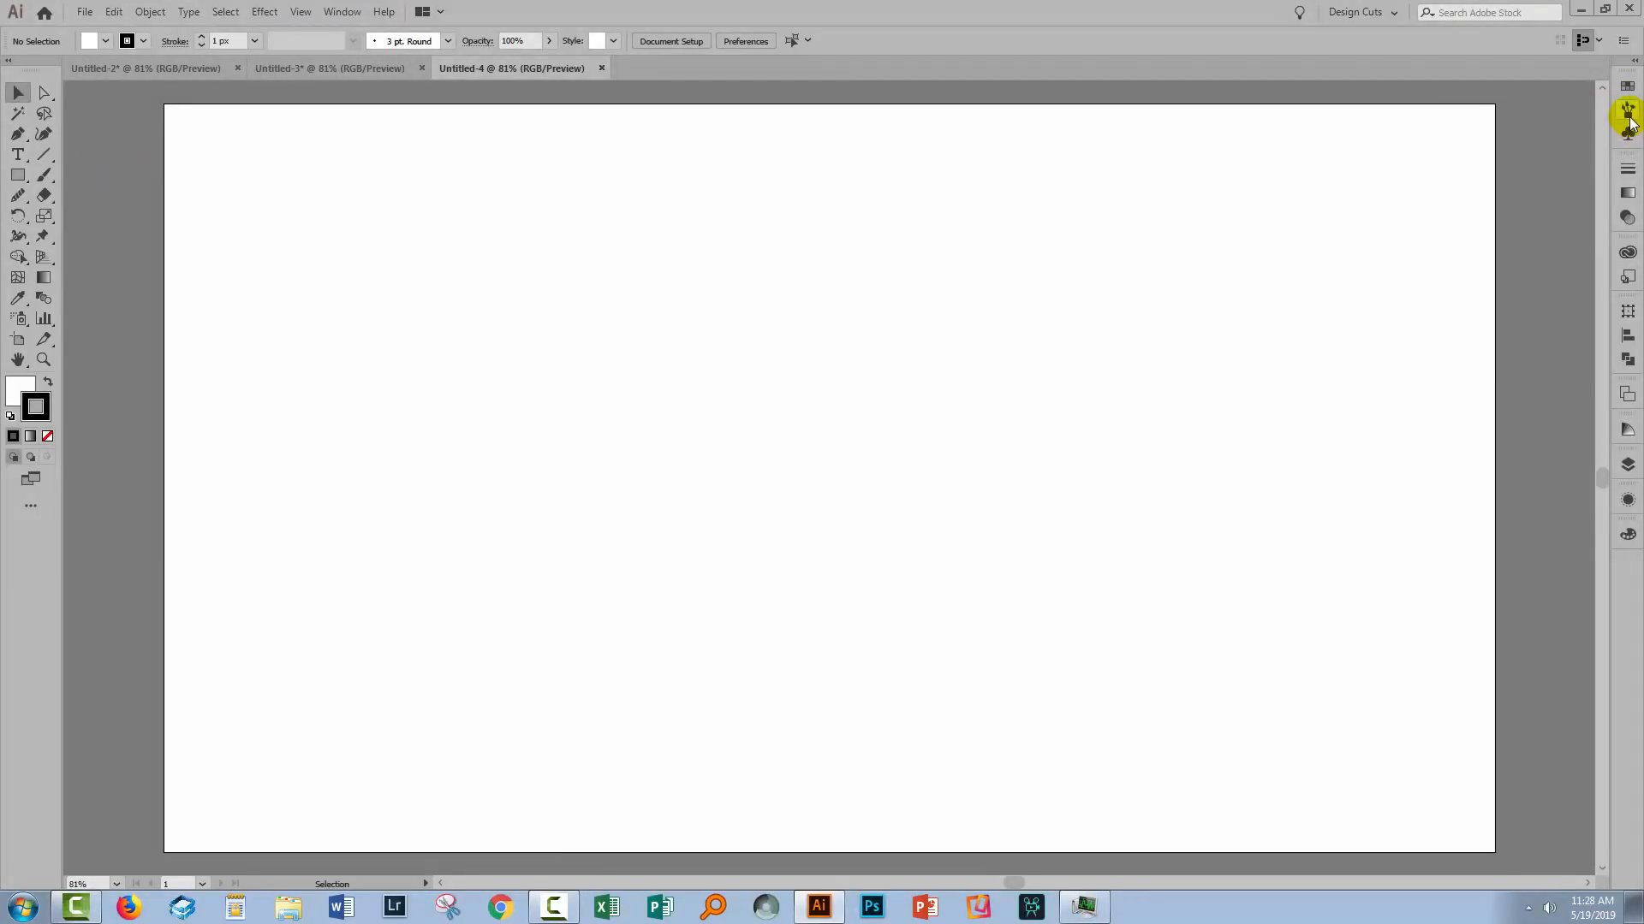
# Add a charcoal brush from the Artistic_ChalkCharcoalPencil library, then close the library.
pyautogui.click(1417, 177)
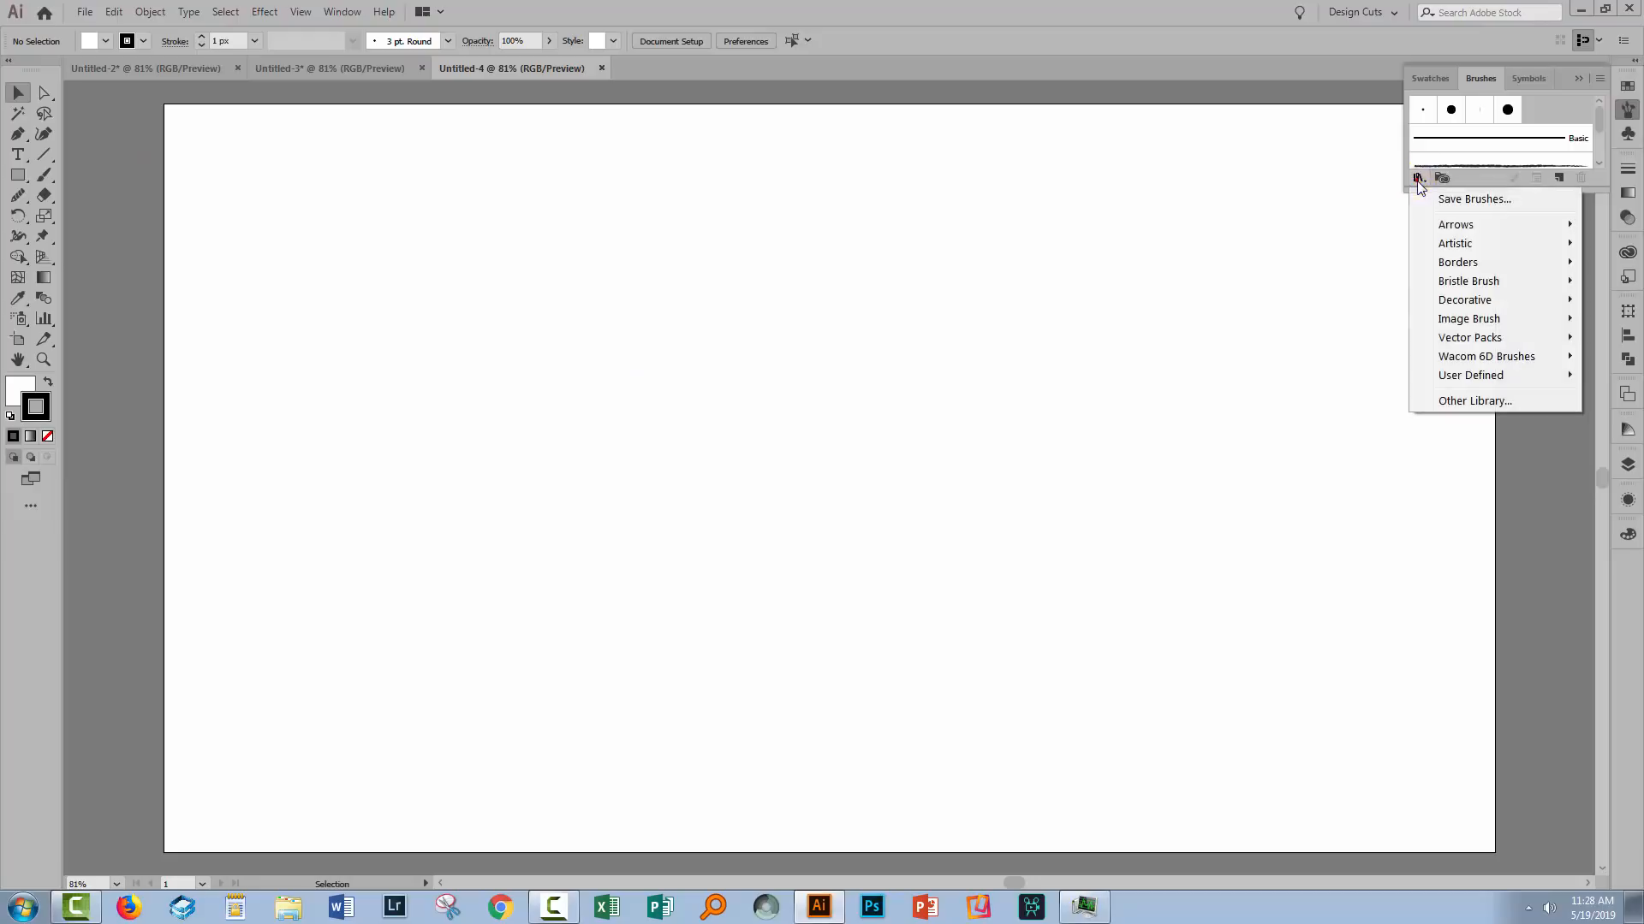
pyautogui.moveTo(1455, 243)
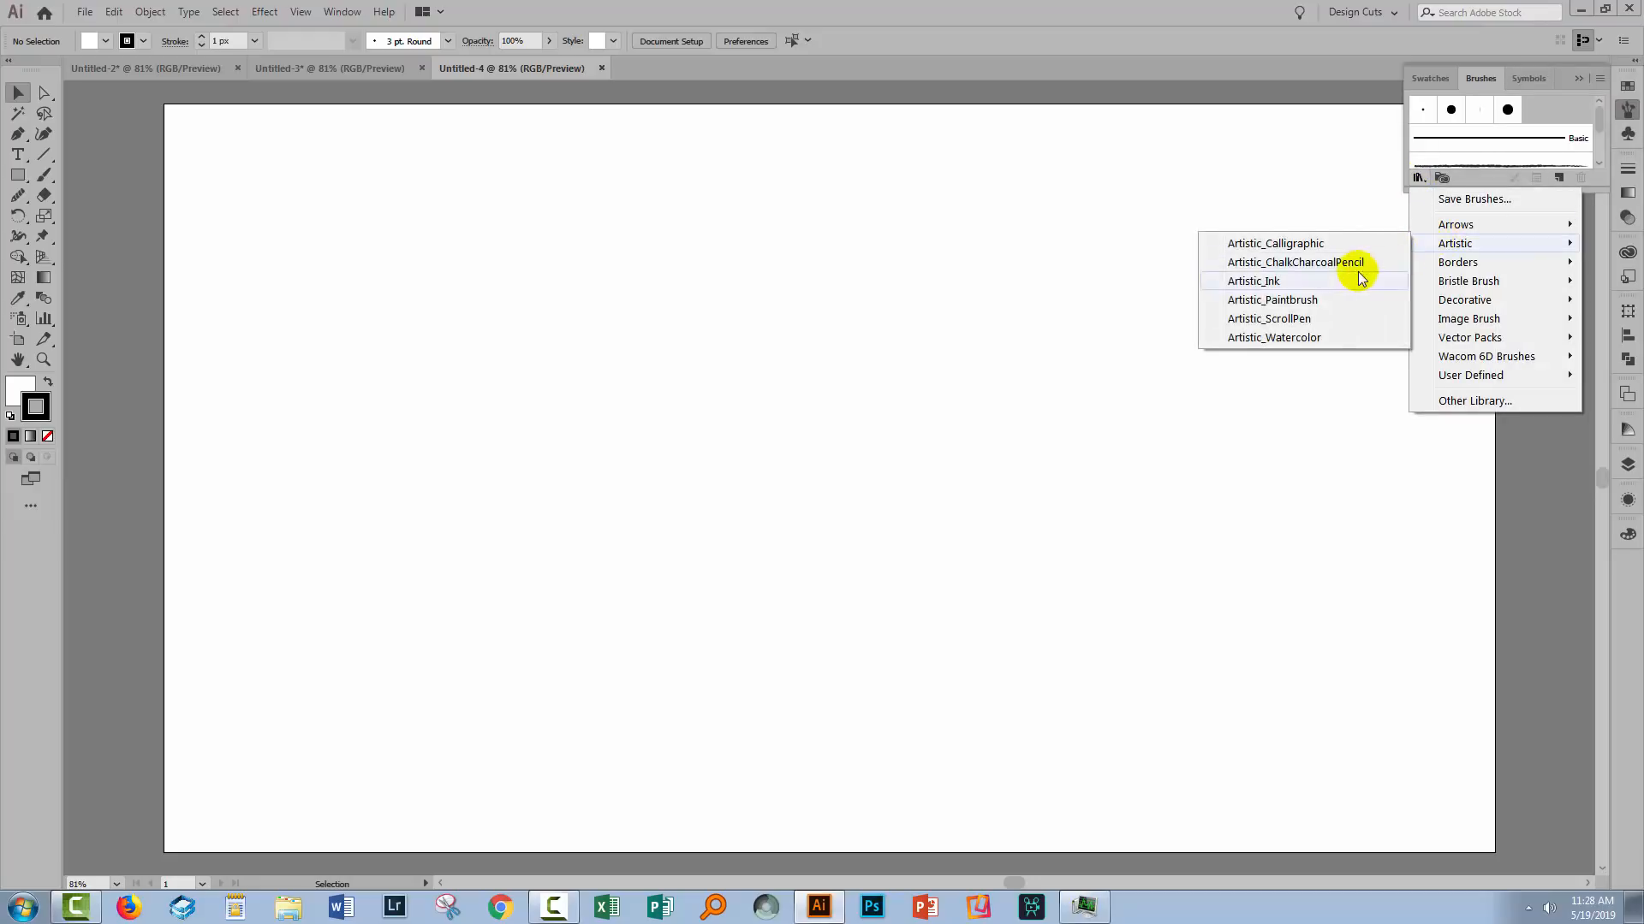
pyautogui.moveTo(1294, 262)
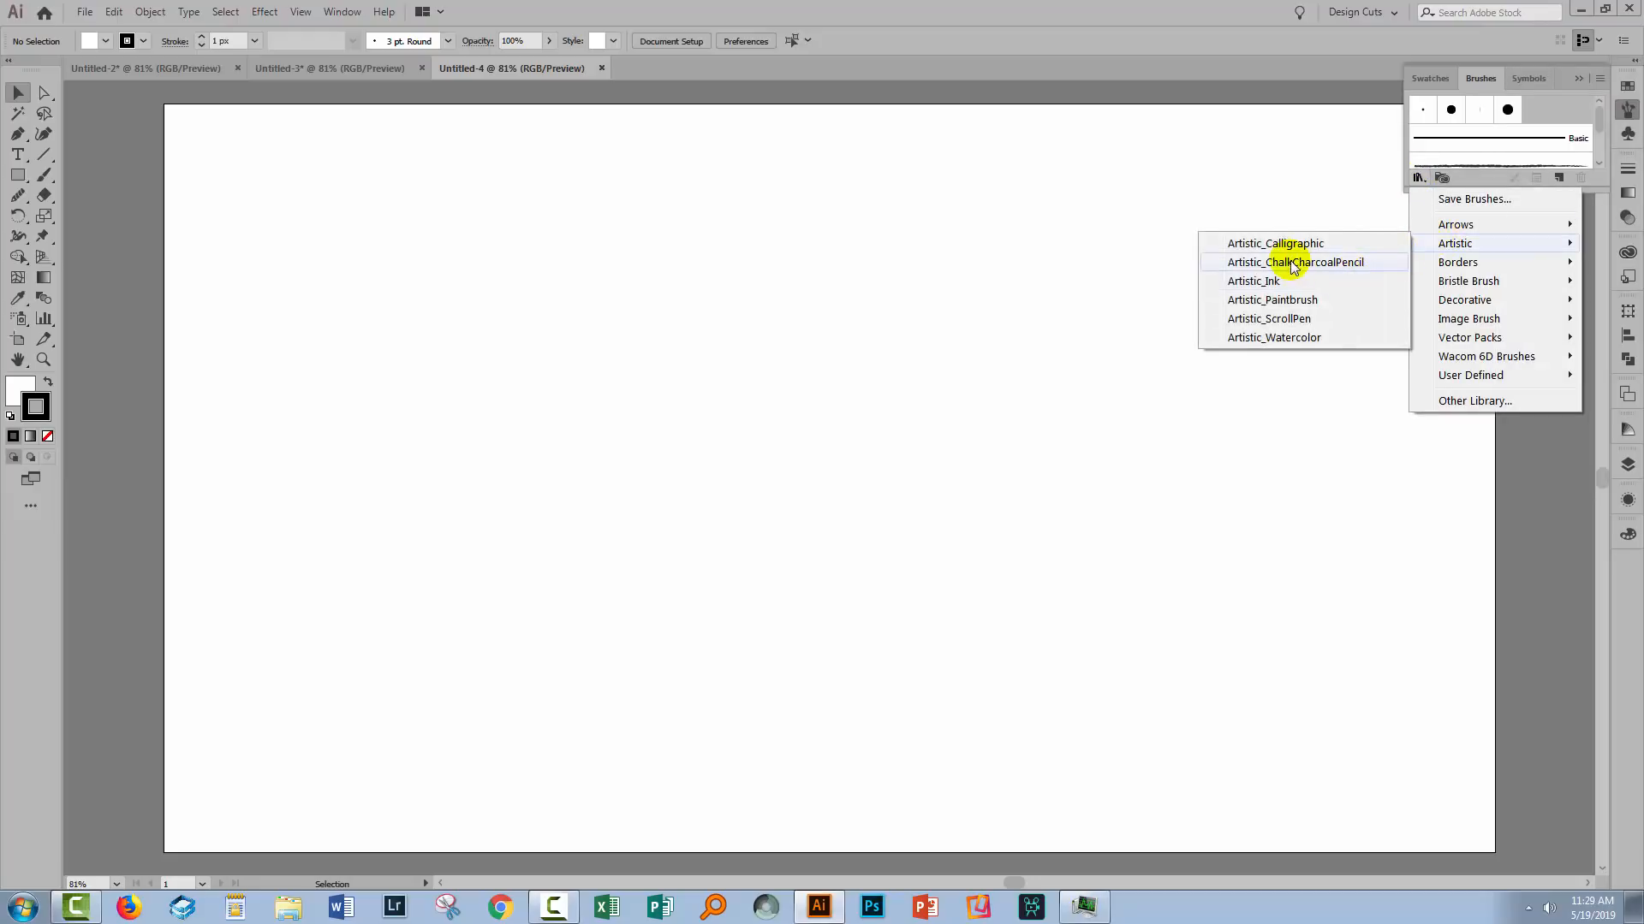
pyautogui.click(1294, 262)
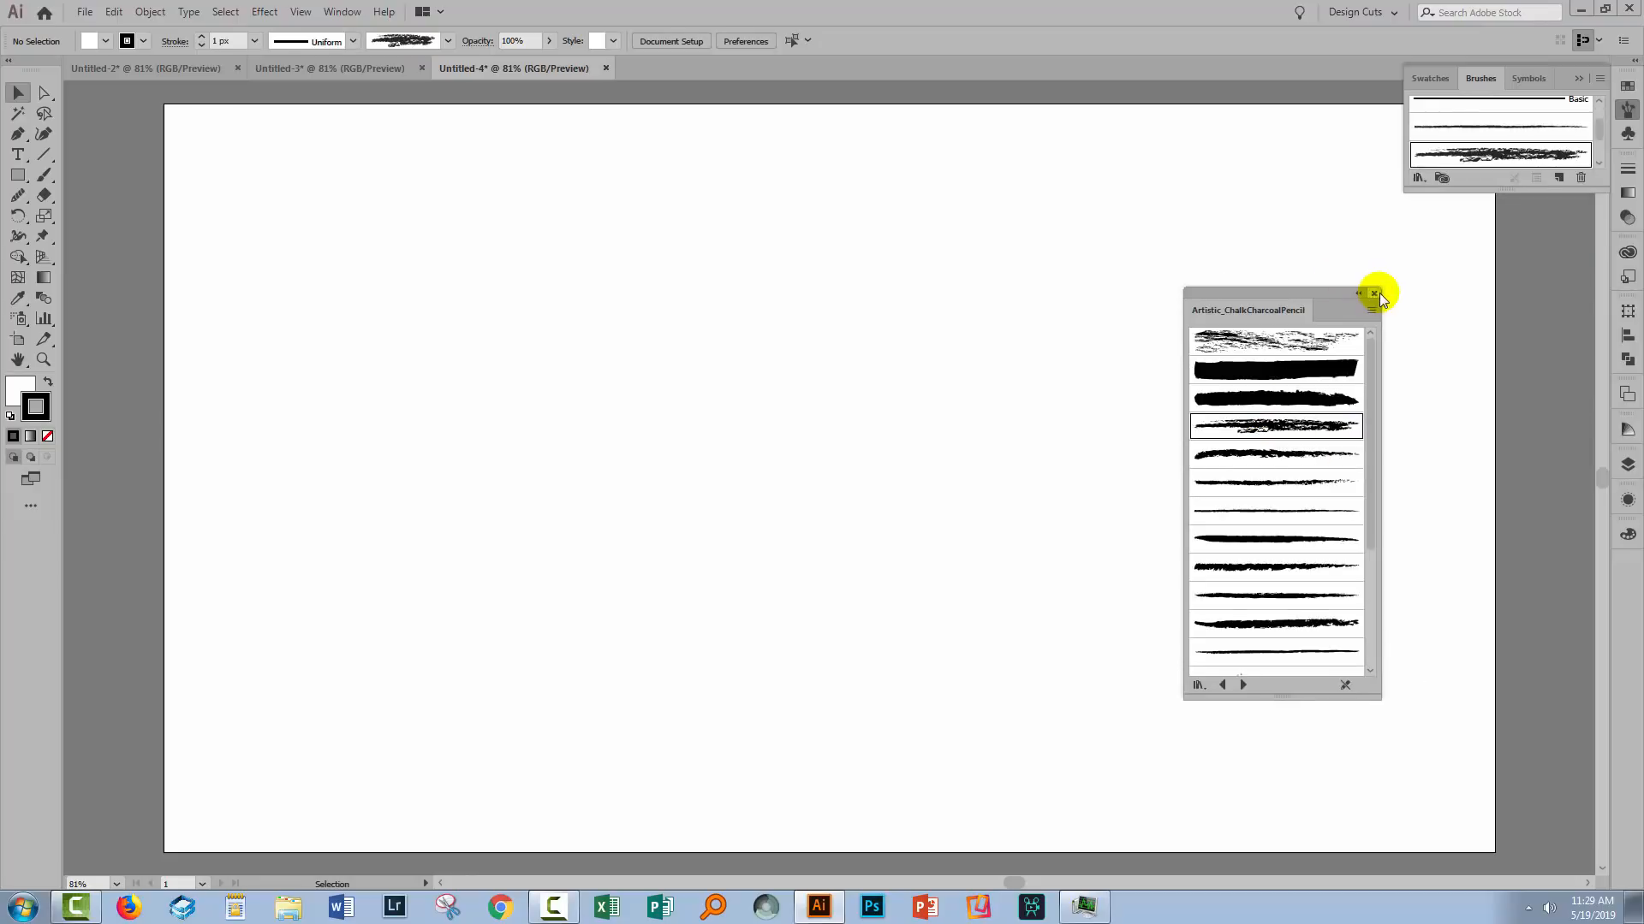
pyautogui.click(1373, 294)
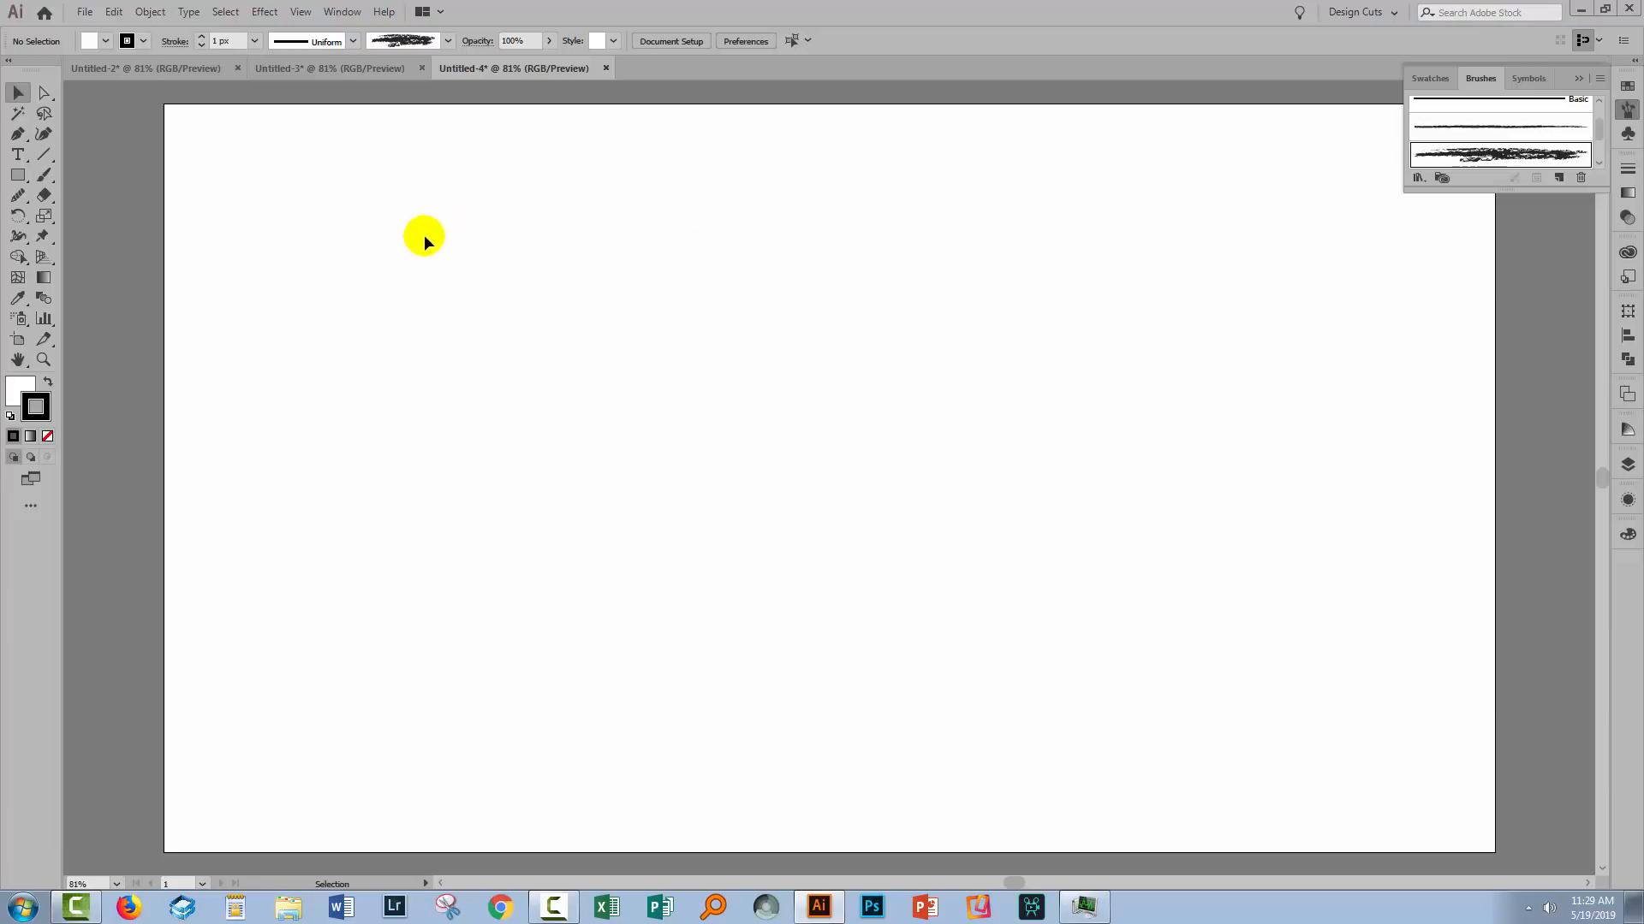
pyautogui.moveTo(46, 174)
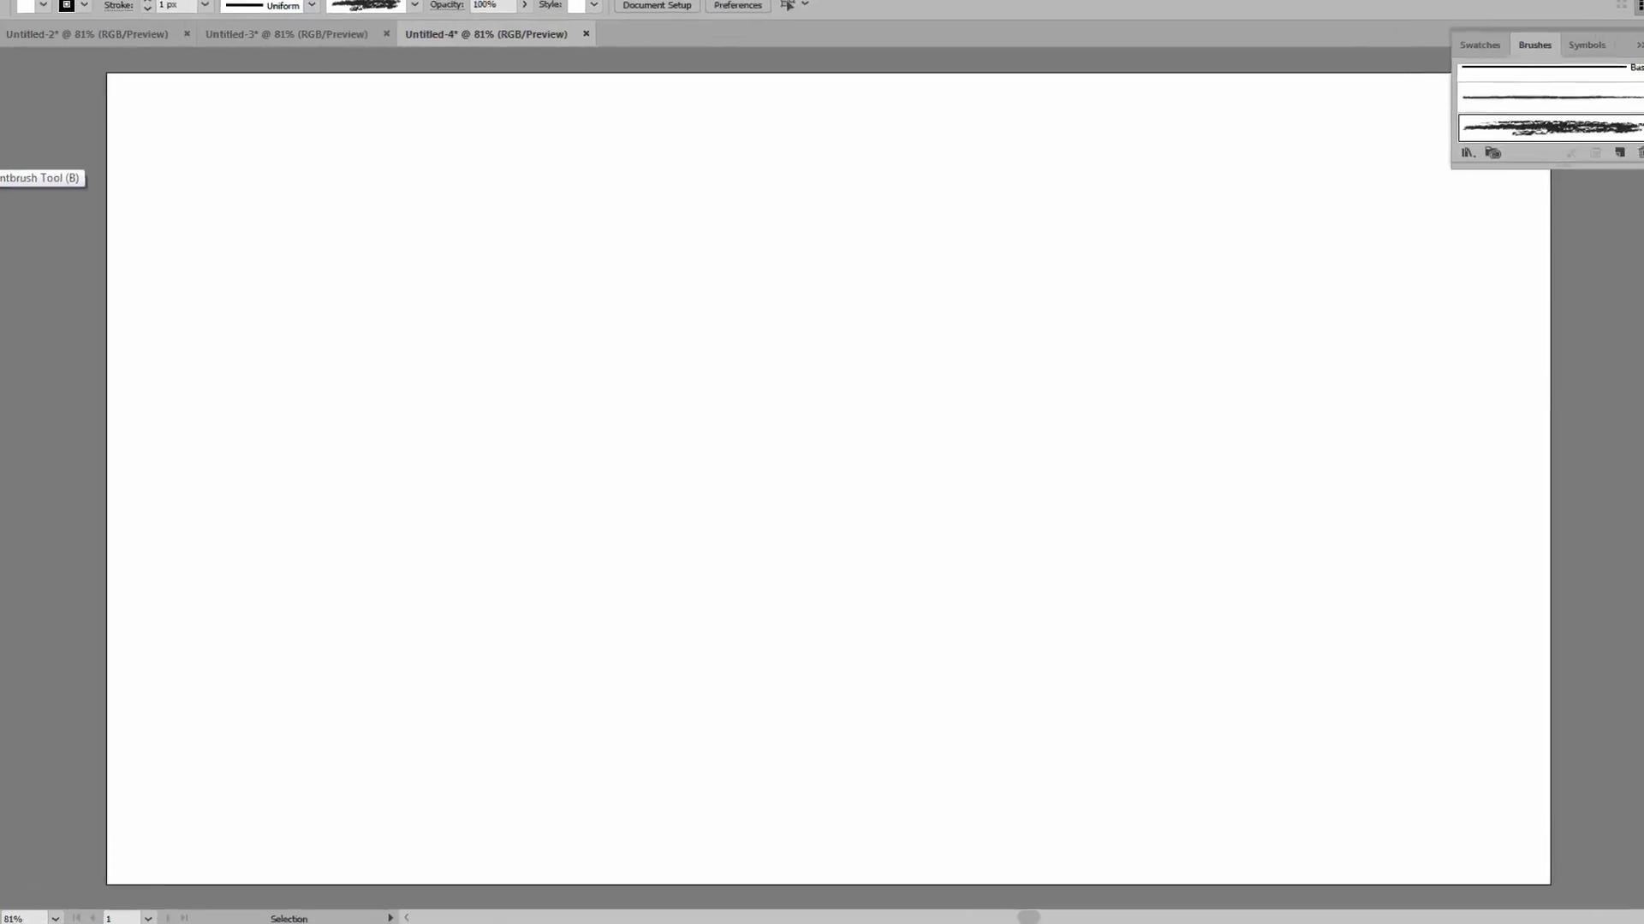
# Set the Paintbrush Tool fidelity to Smooth and confirm.
pyautogui.doubleClick(42, 177)
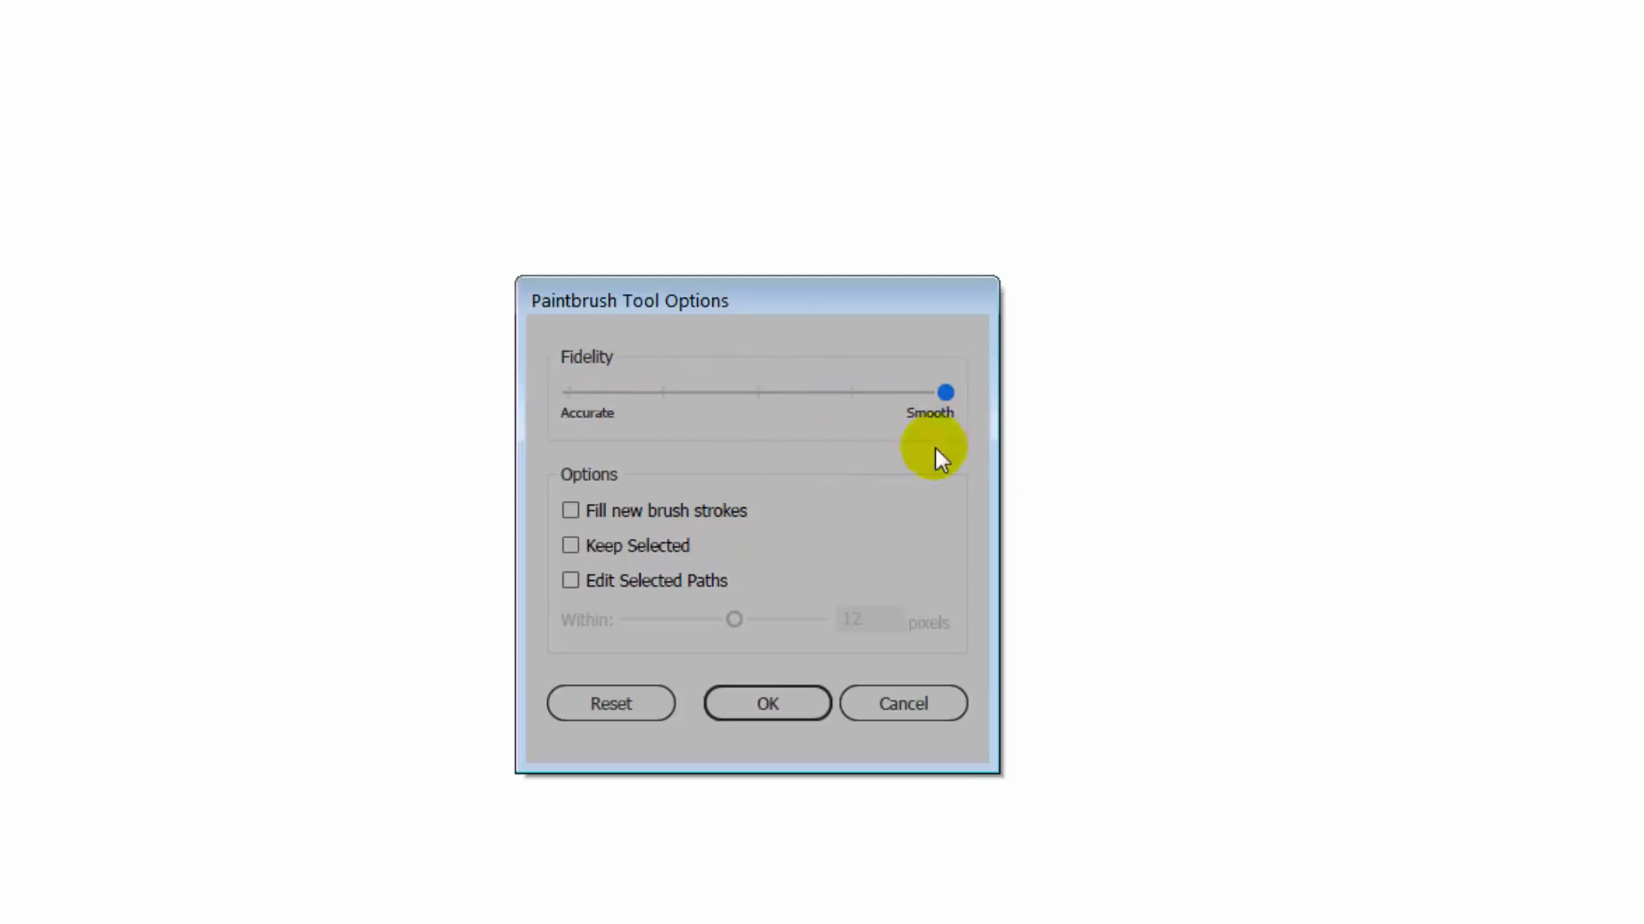
pyautogui.click(765, 704)
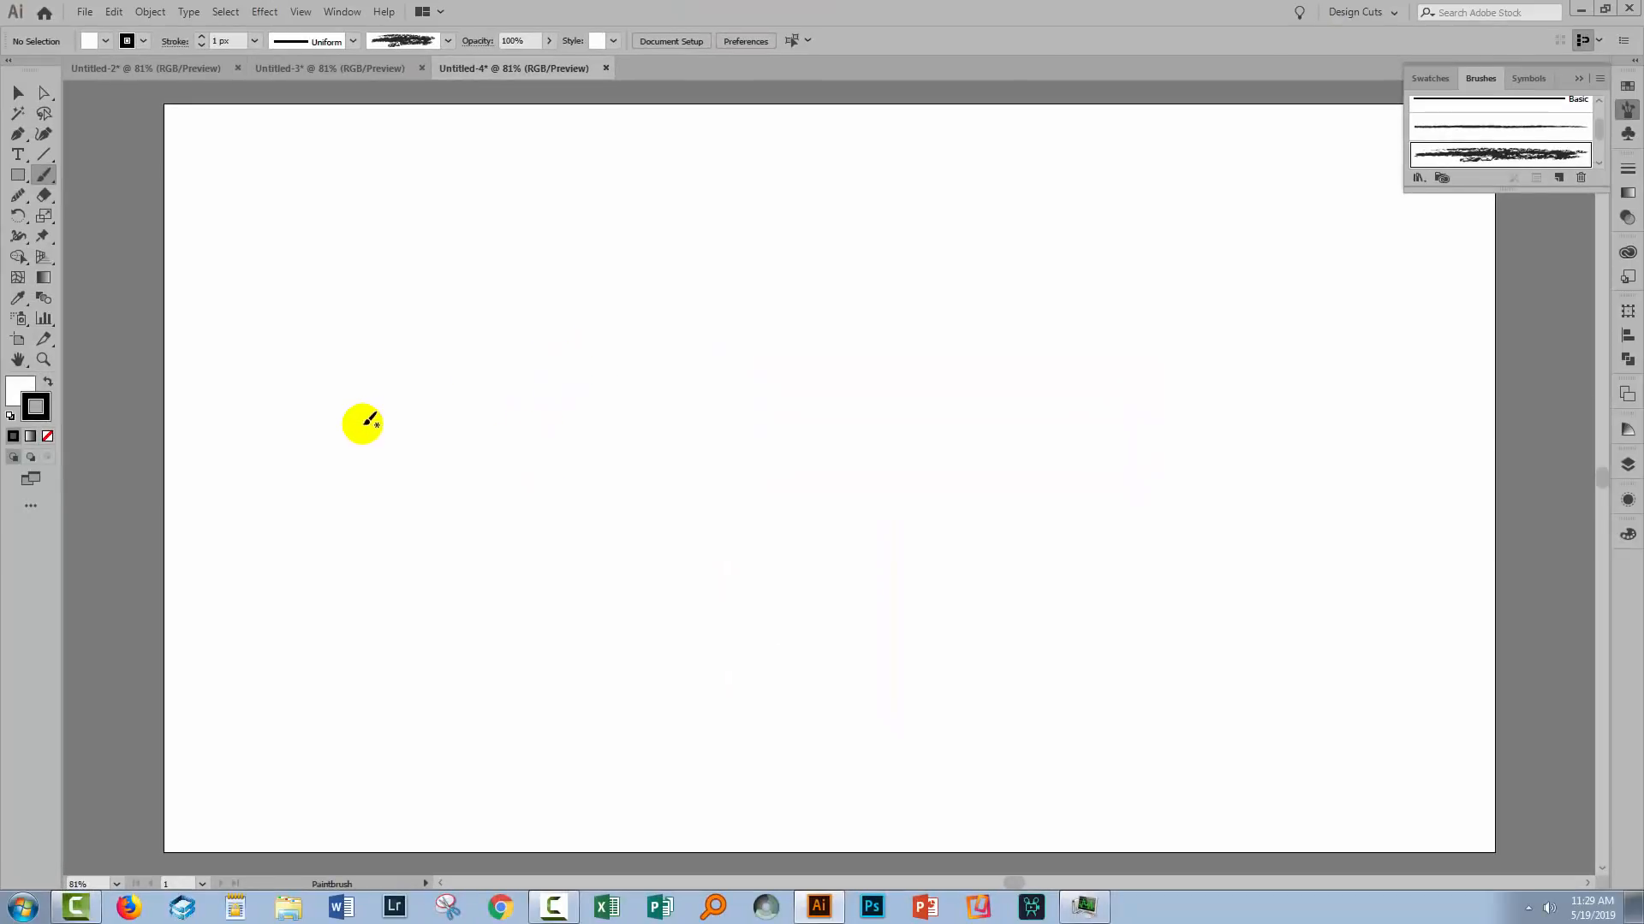
pyautogui.moveTo(262, 406)
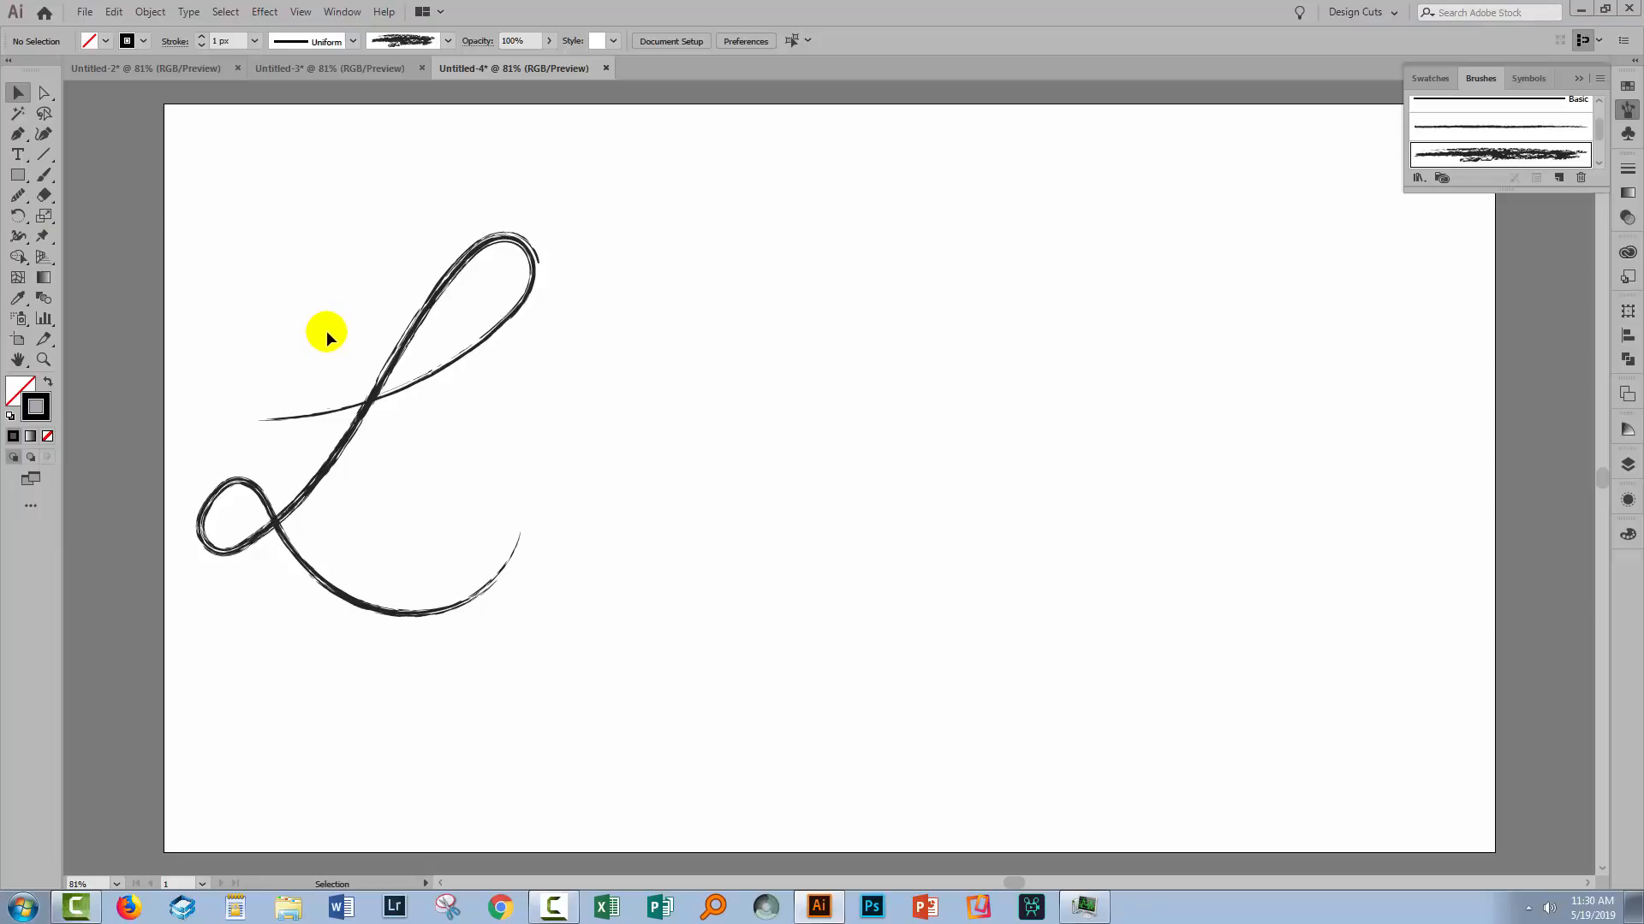
pyautogui.moveTo(249, 304)
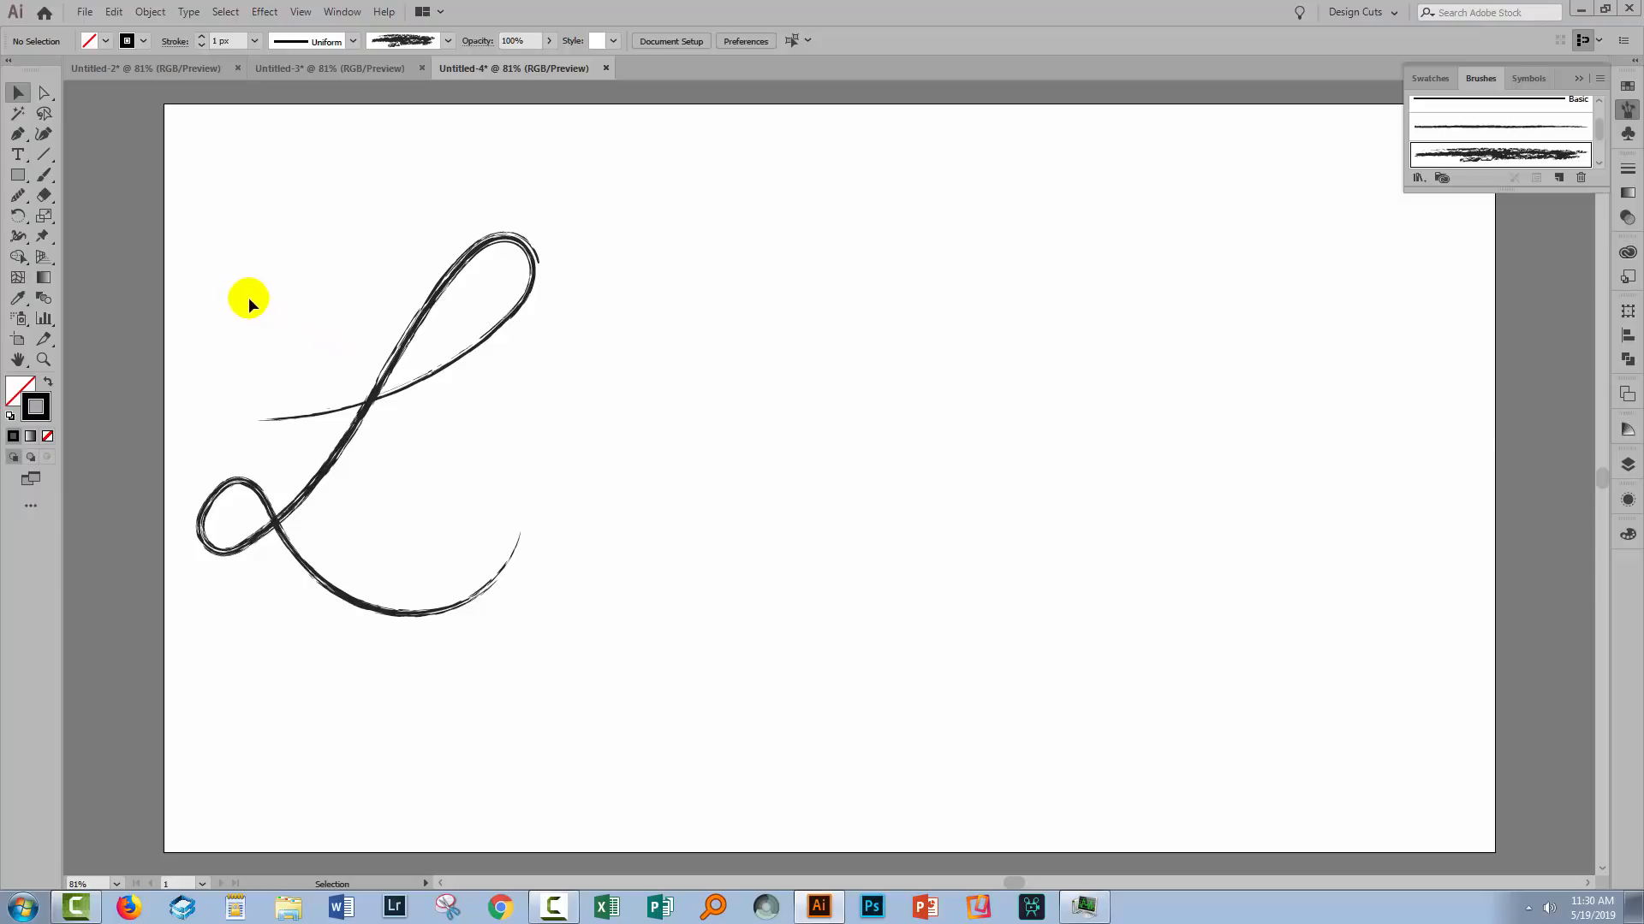
# Move the cursive L right and apply the 40 pt. Flat calligraphic brush to it.
pyautogui.moveTo(249, 303); pyautogui.dragTo(583, 433)
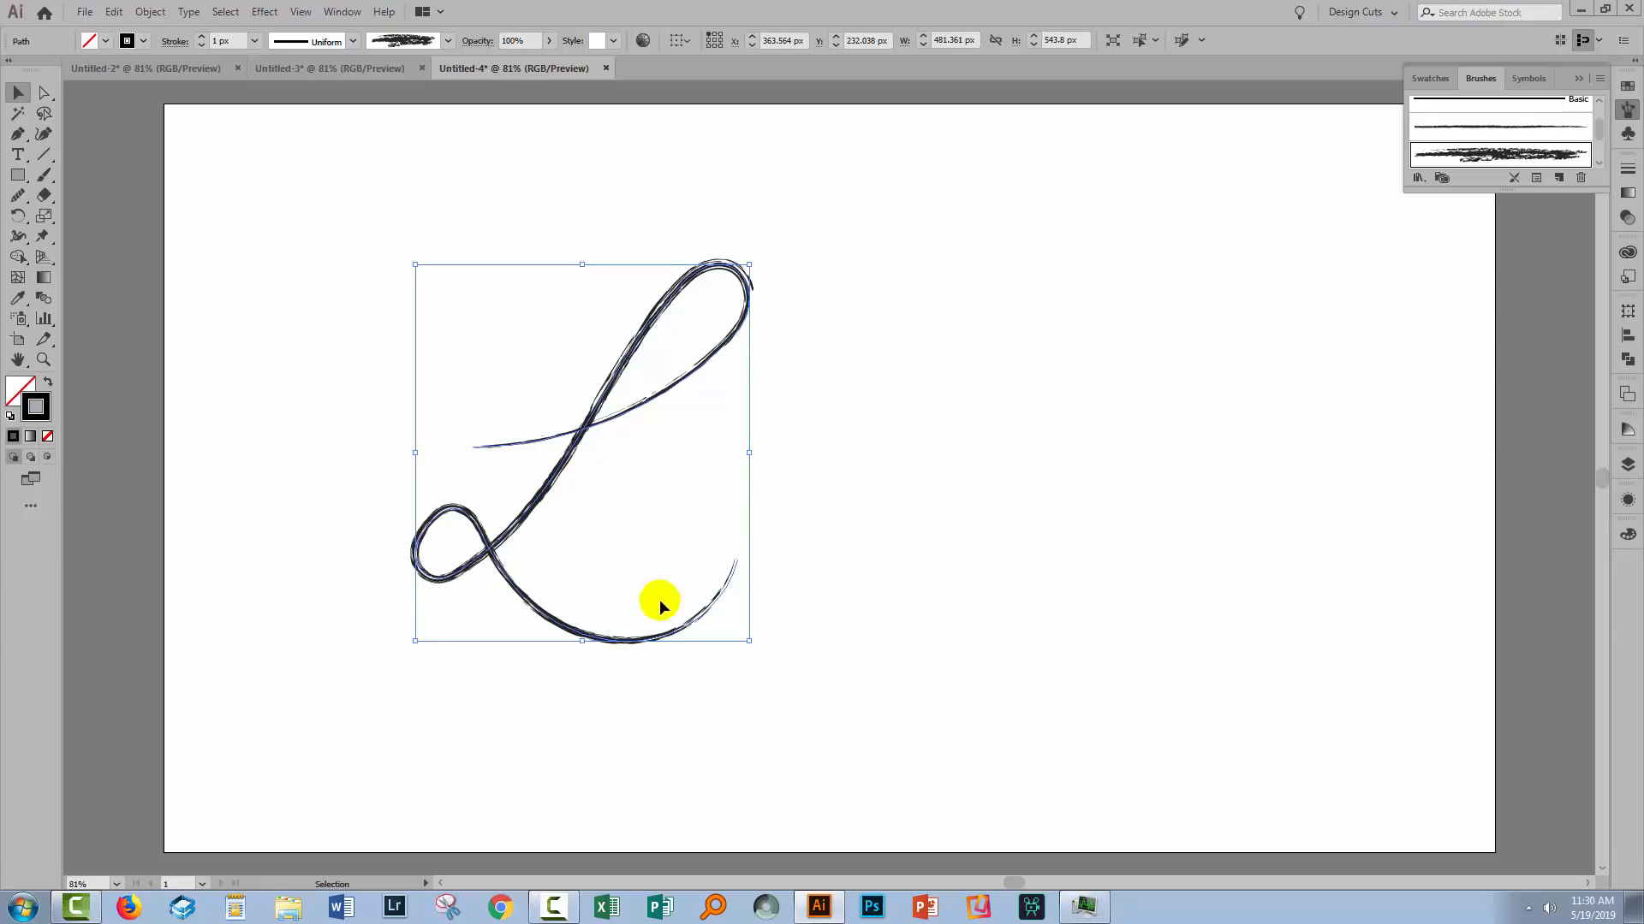
pyautogui.moveTo(1370, 258)
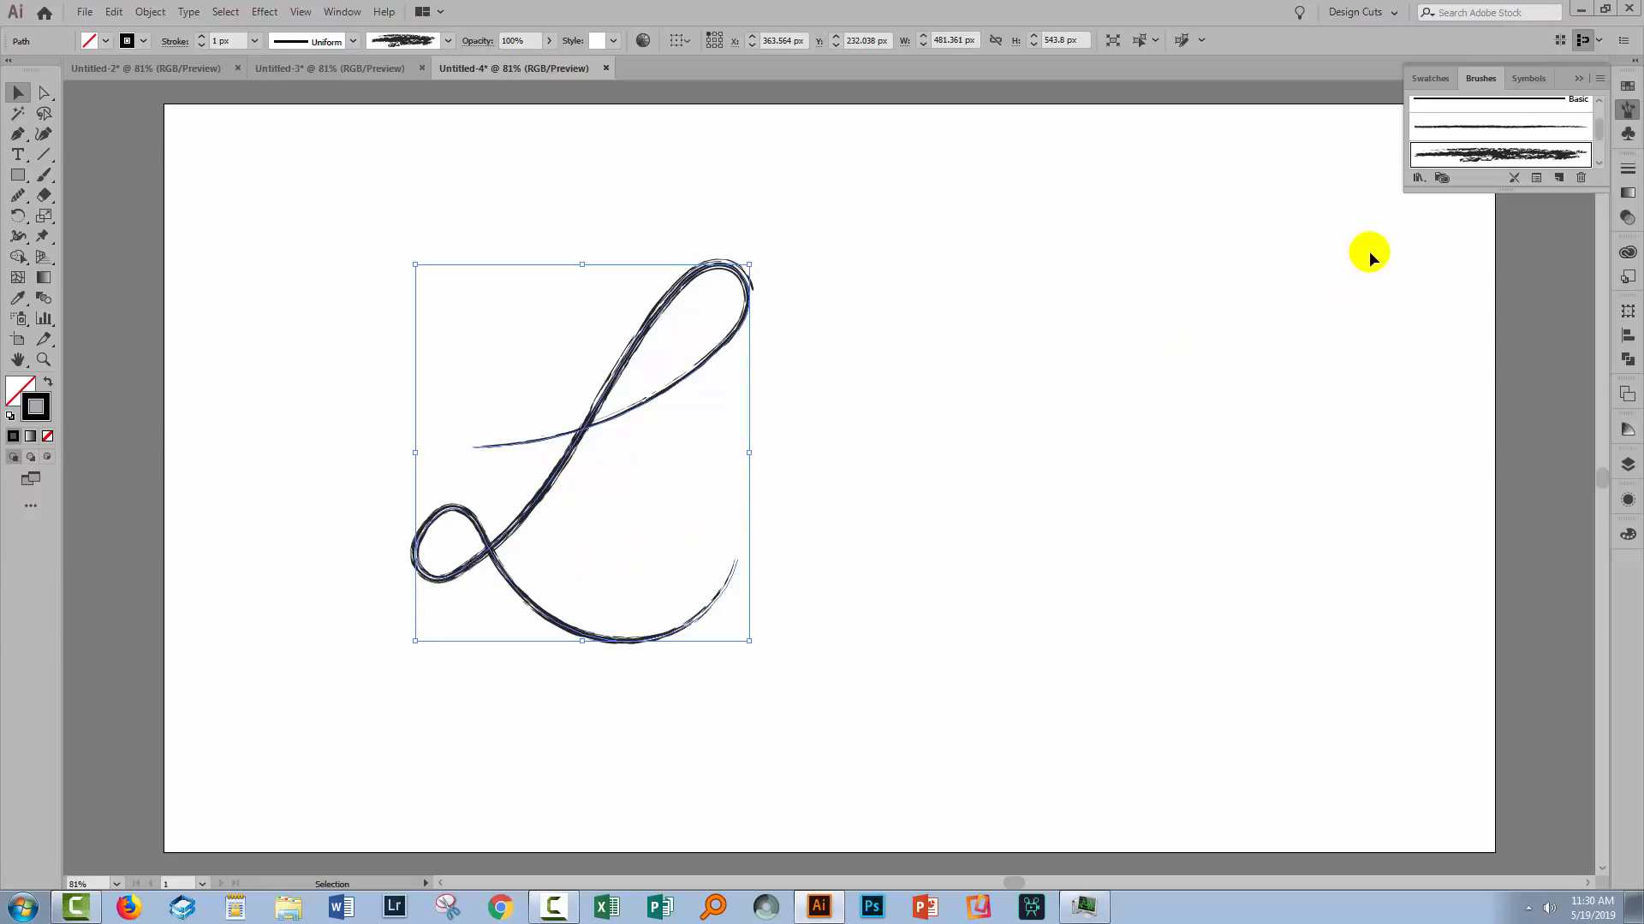
pyautogui.click(1417, 177)
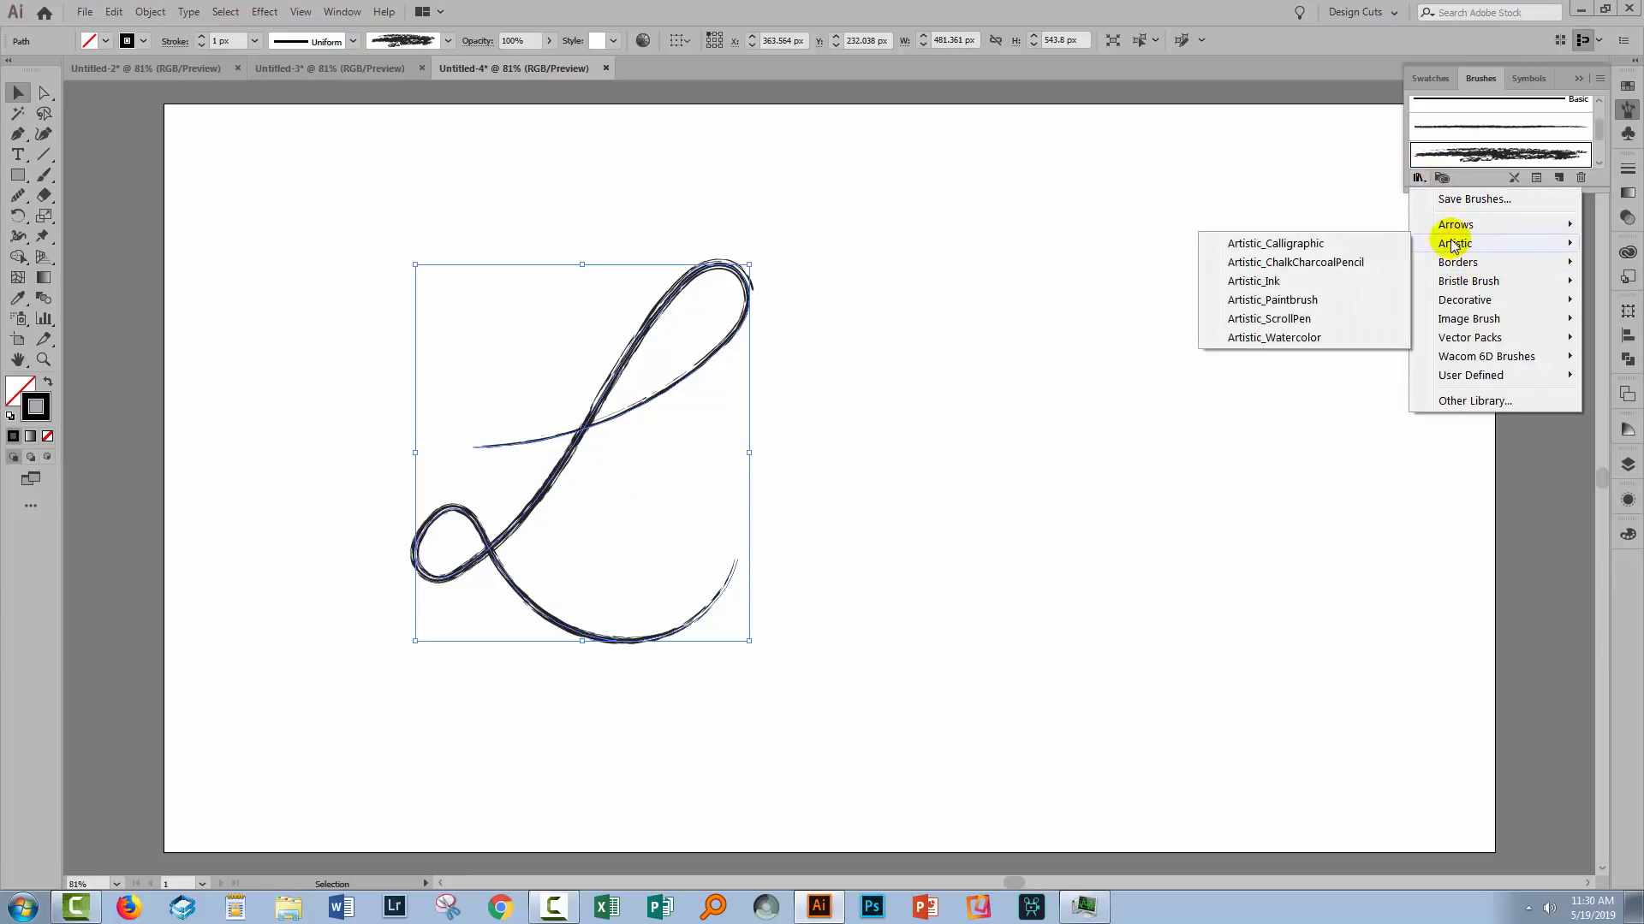
pyautogui.click(1275, 243)
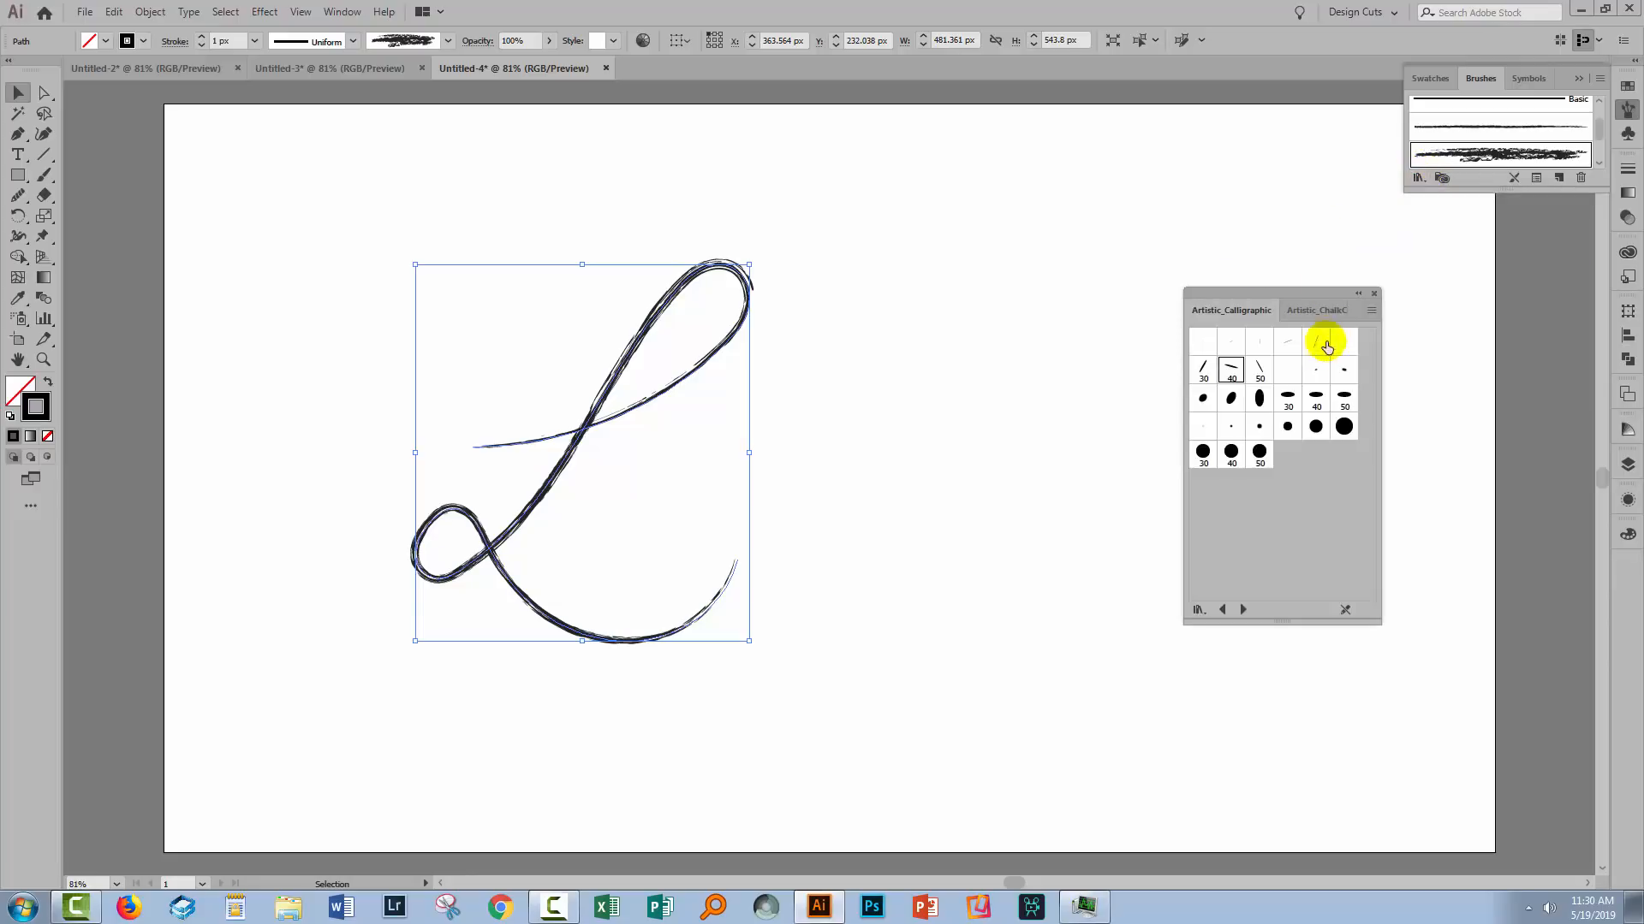
pyautogui.click(1231, 368)
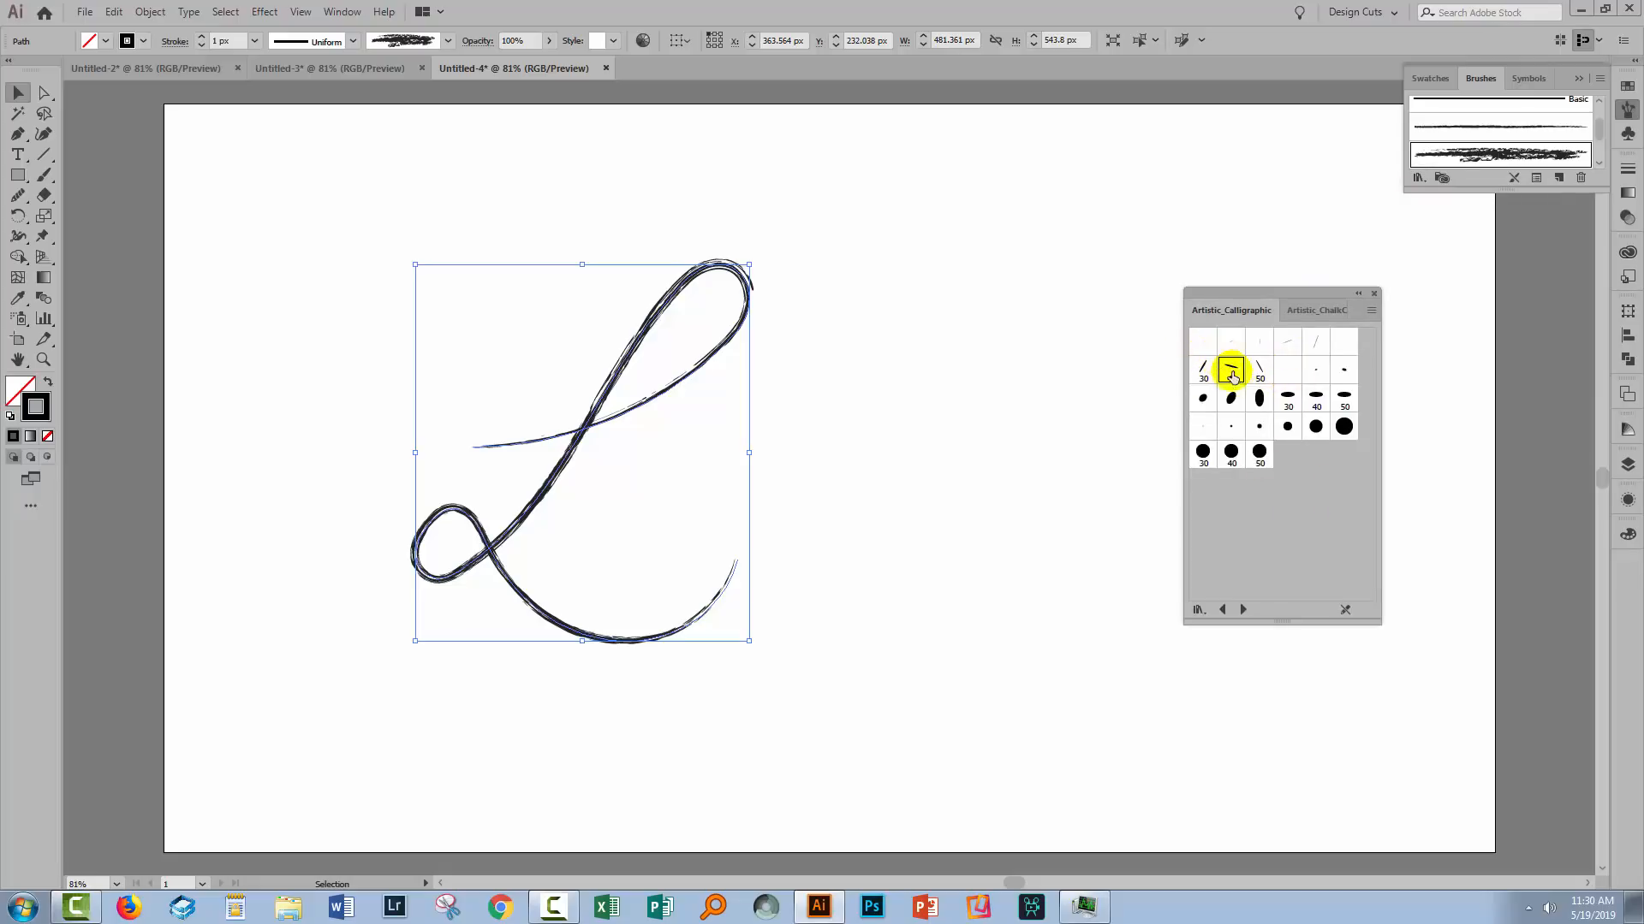
pyautogui.moveTo(1231, 370)
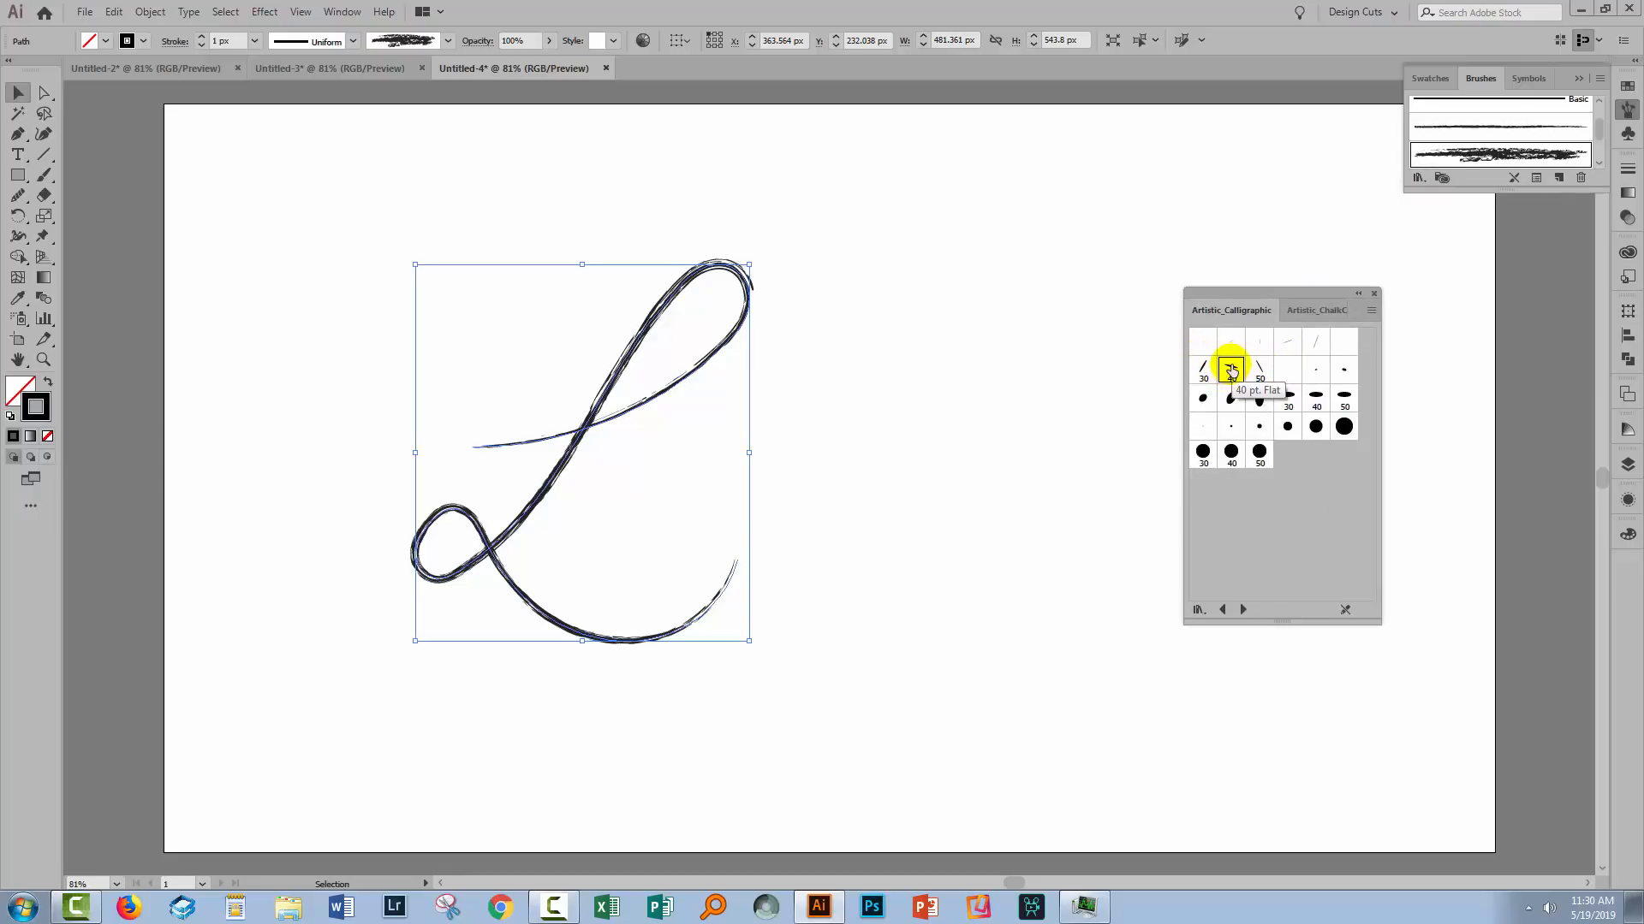
pyautogui.click(1231, 367)
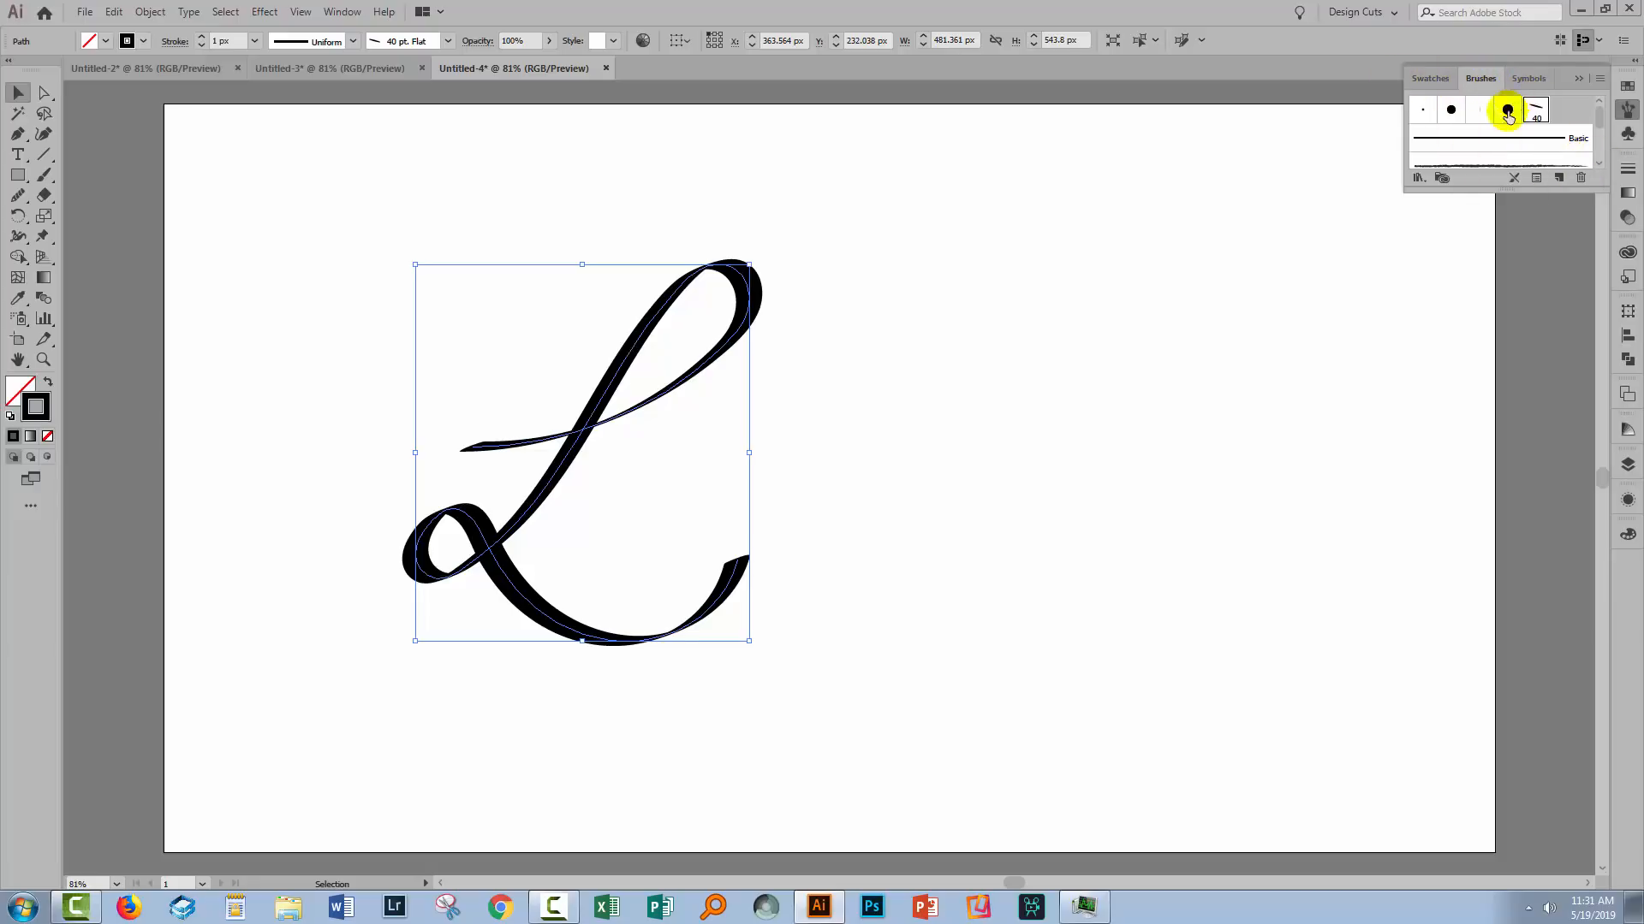
pyautogui.click(1507, 109)
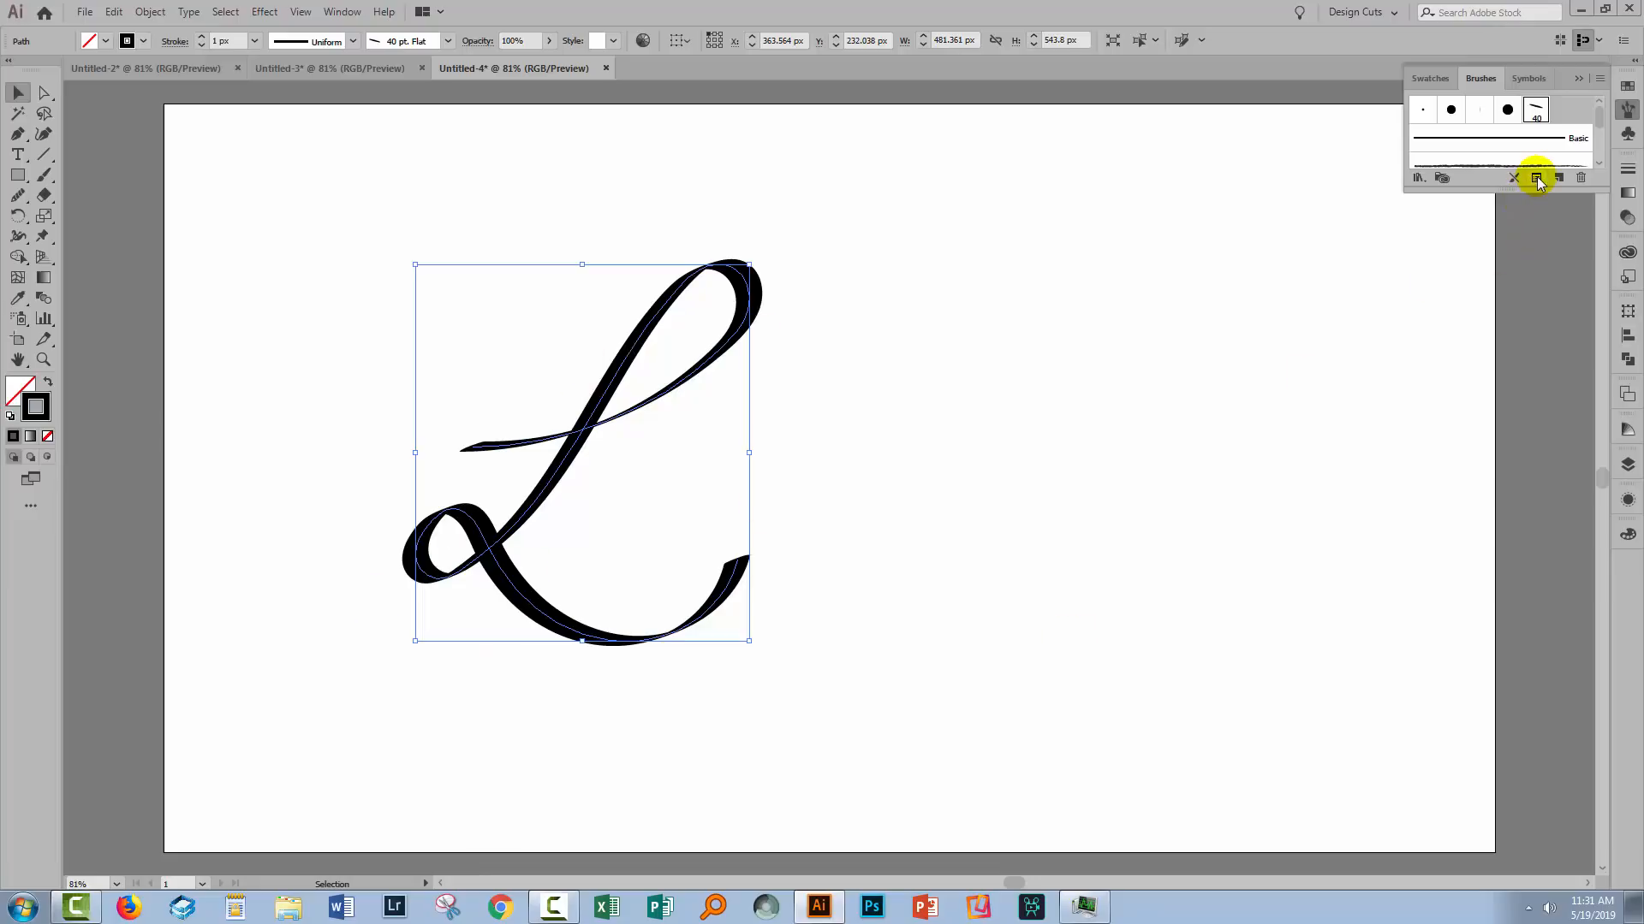
# In the L's stroke options, make the brush angle Fixed at -37°.
pyautogui.click(1537, 177)
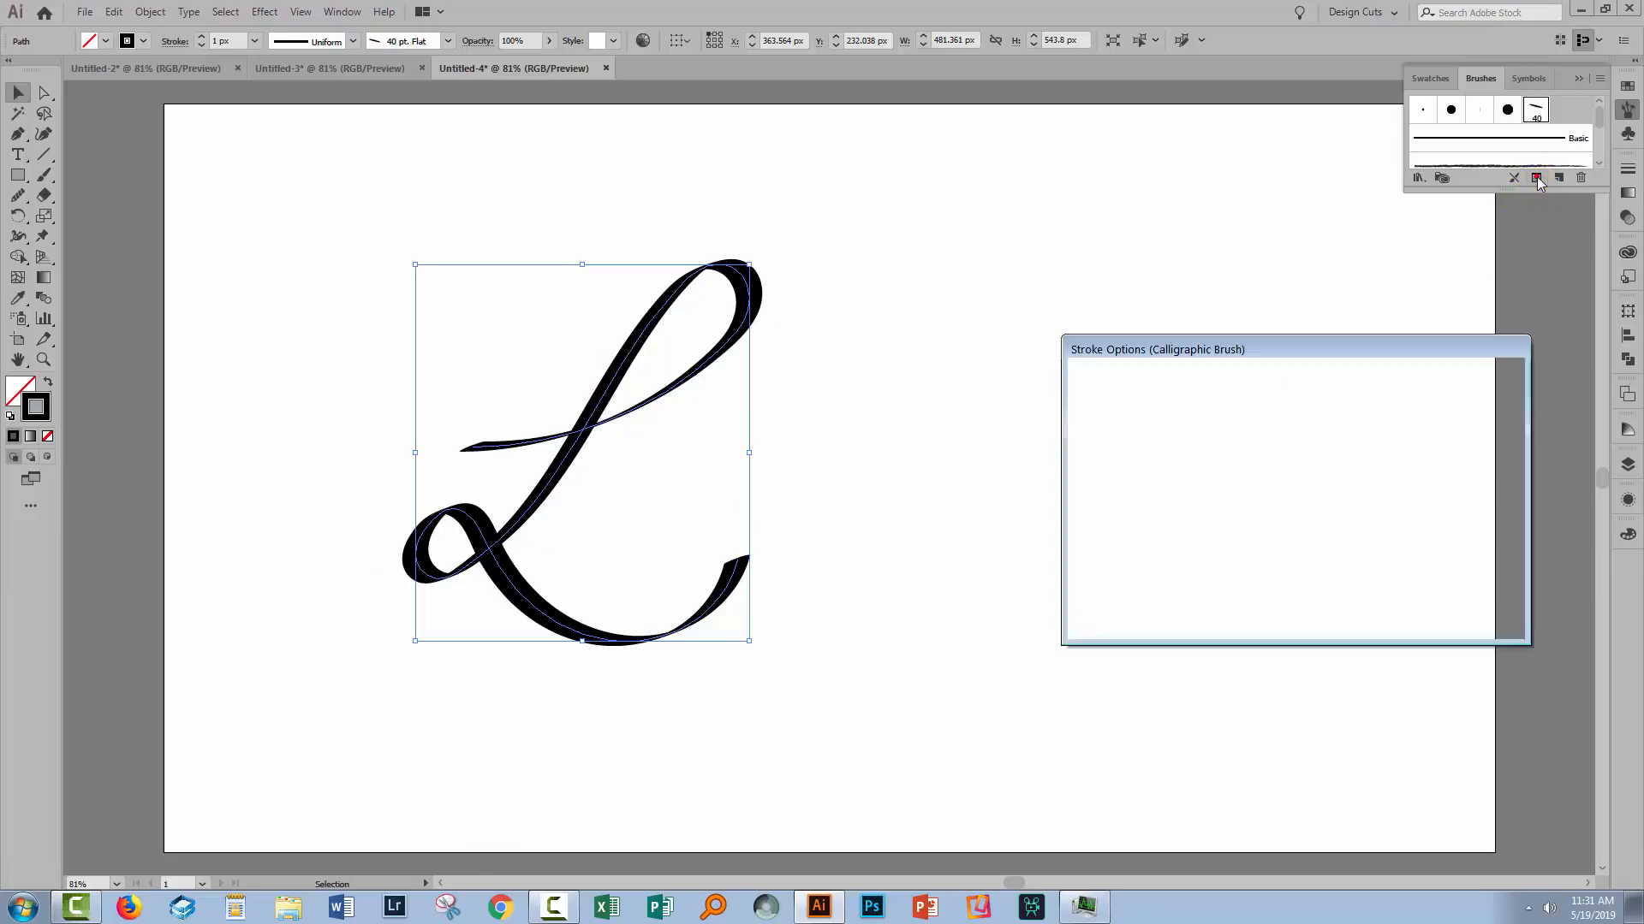
pyautogui.click(1535, 177)
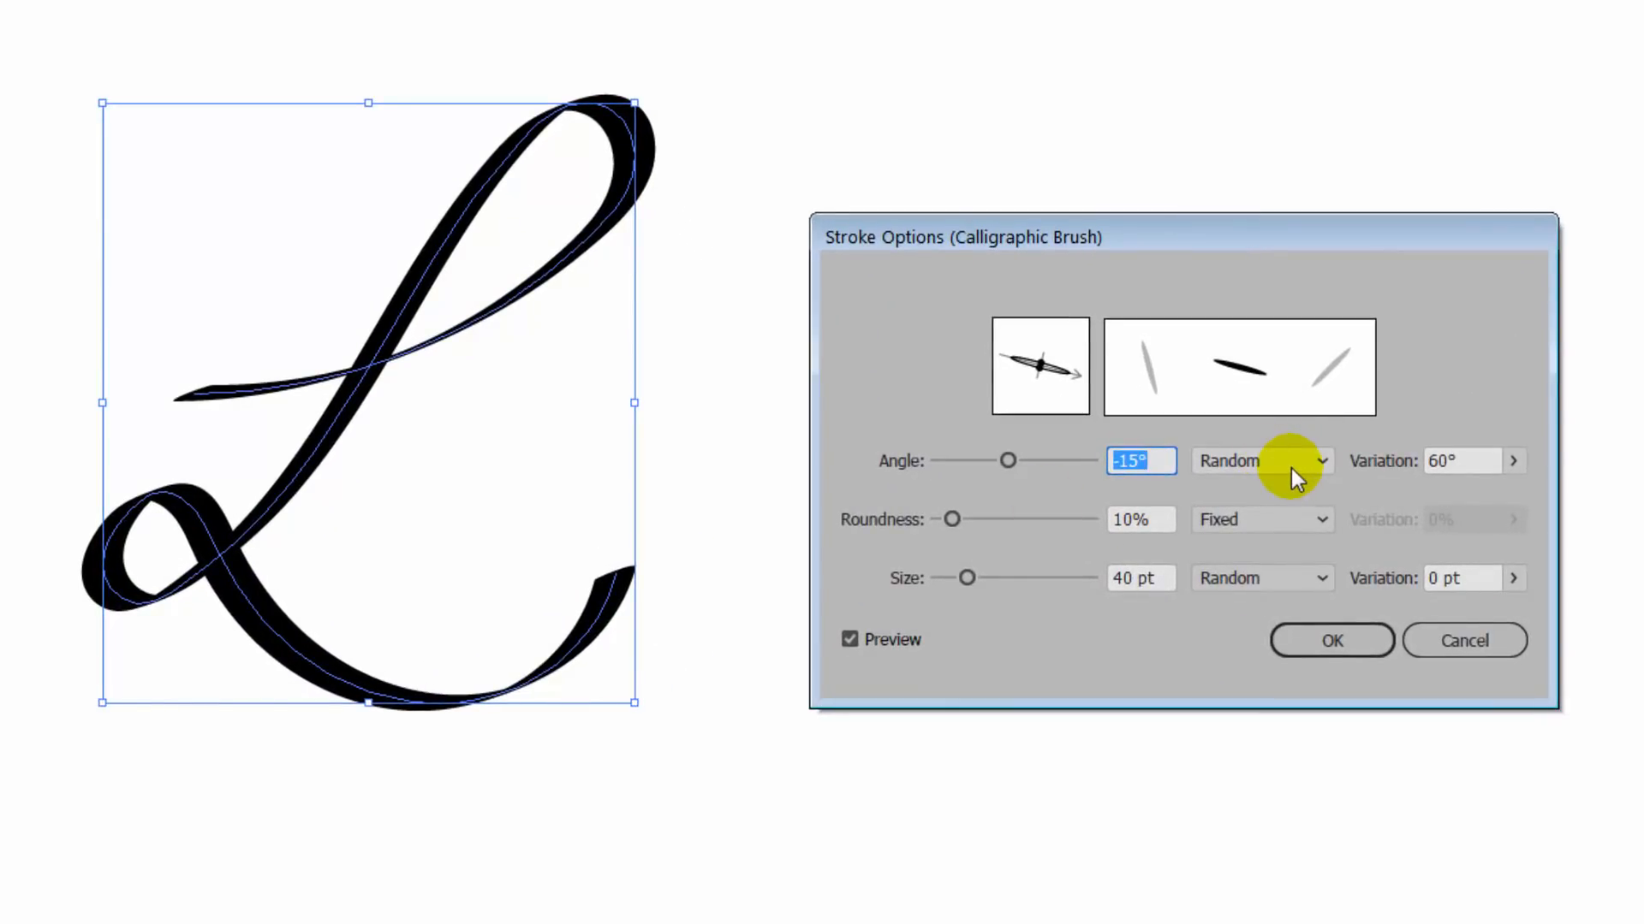
pyautogui.click(1262, 461)
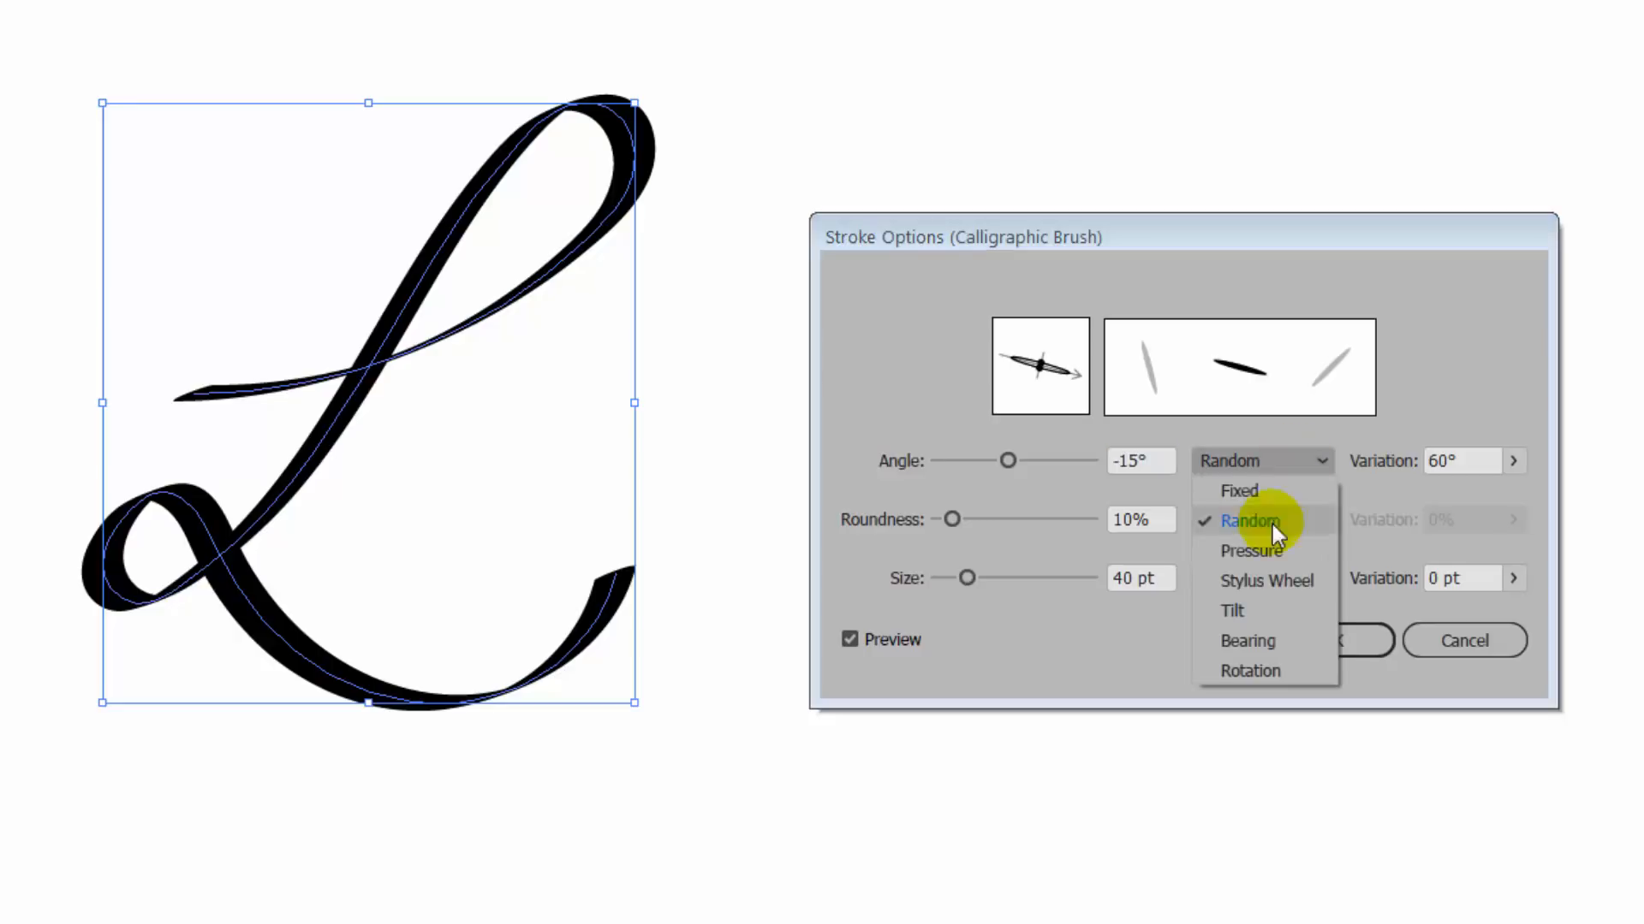
pyautogui.moveTo(1265, 580)
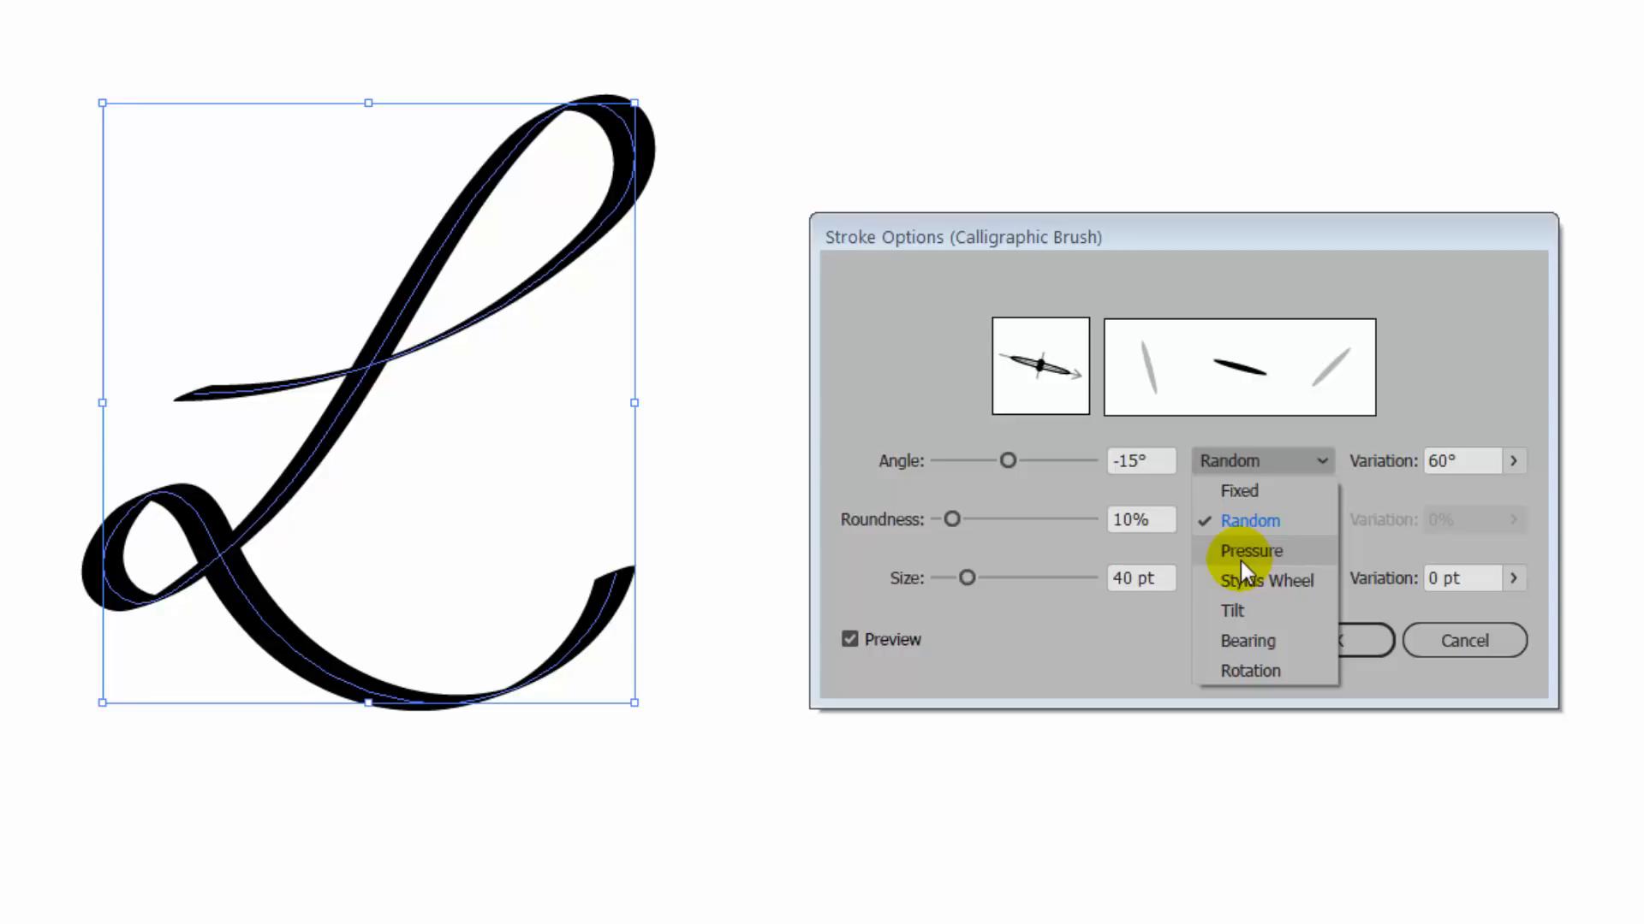
pyautogui.moveTo(1313, 505)
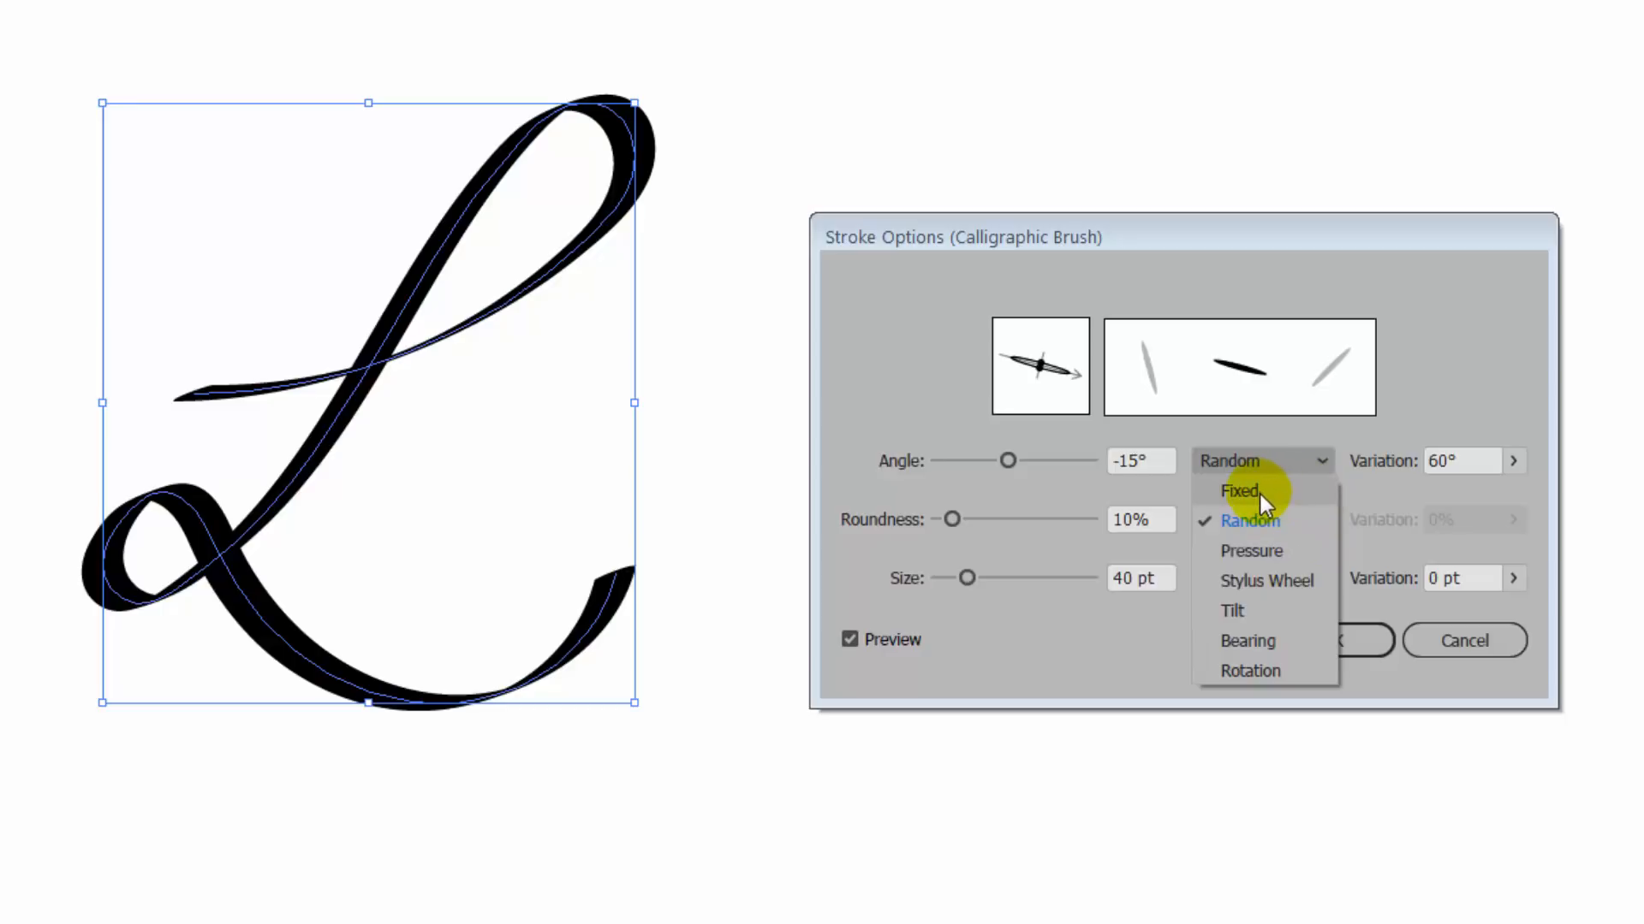
pyautogui.moveTo(1253, 522)
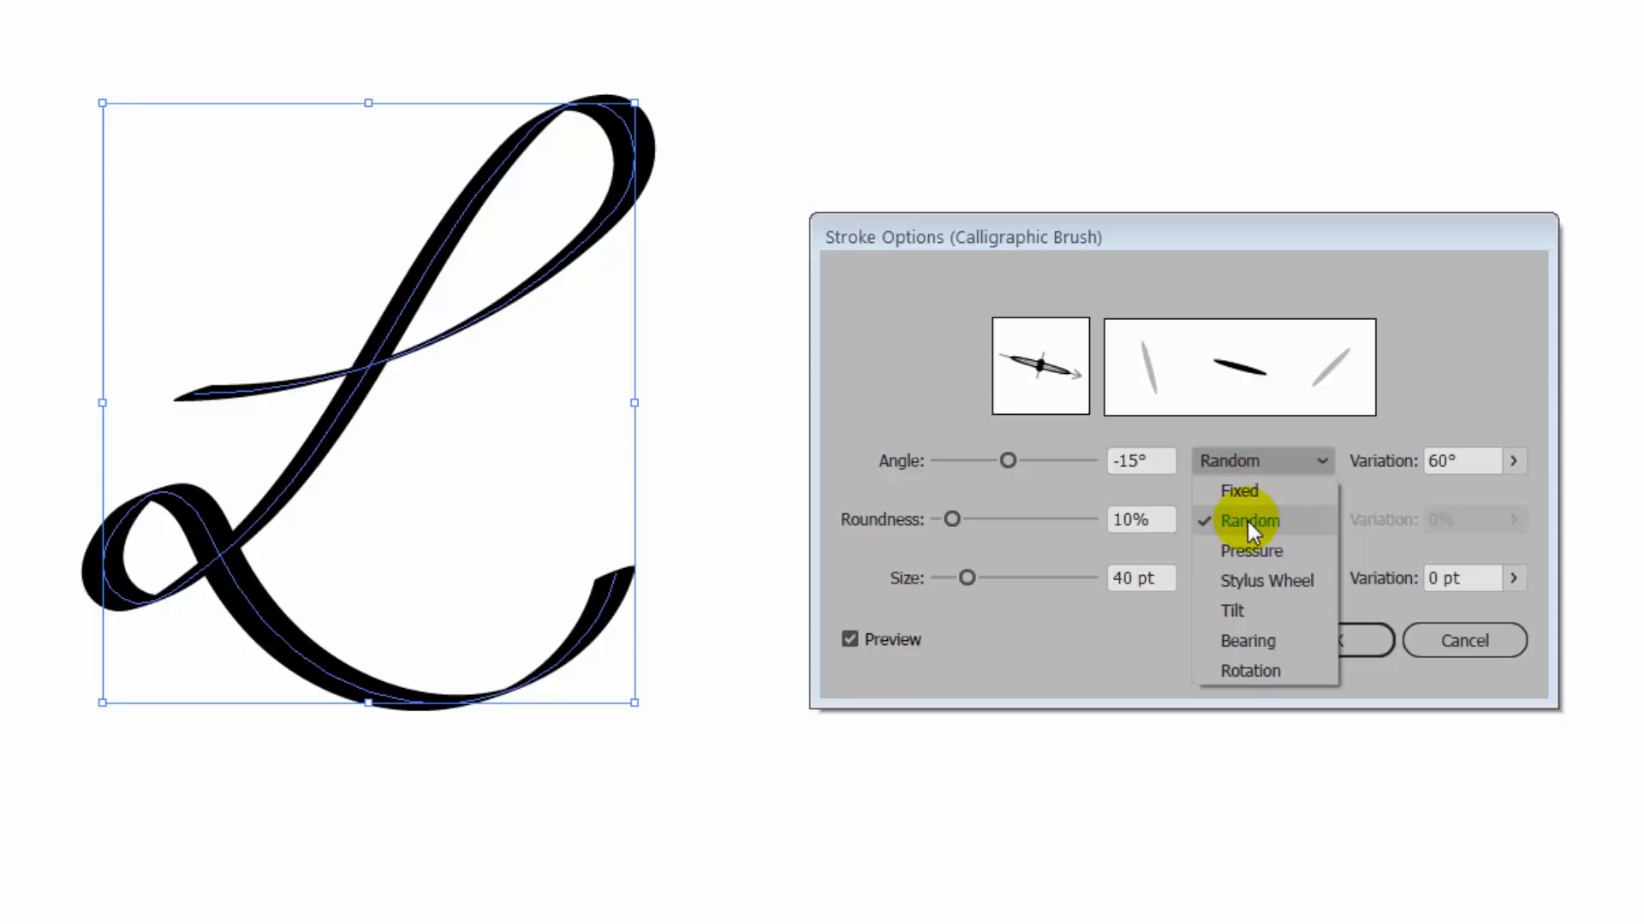
pyautogui.moveTo(1251, 566)
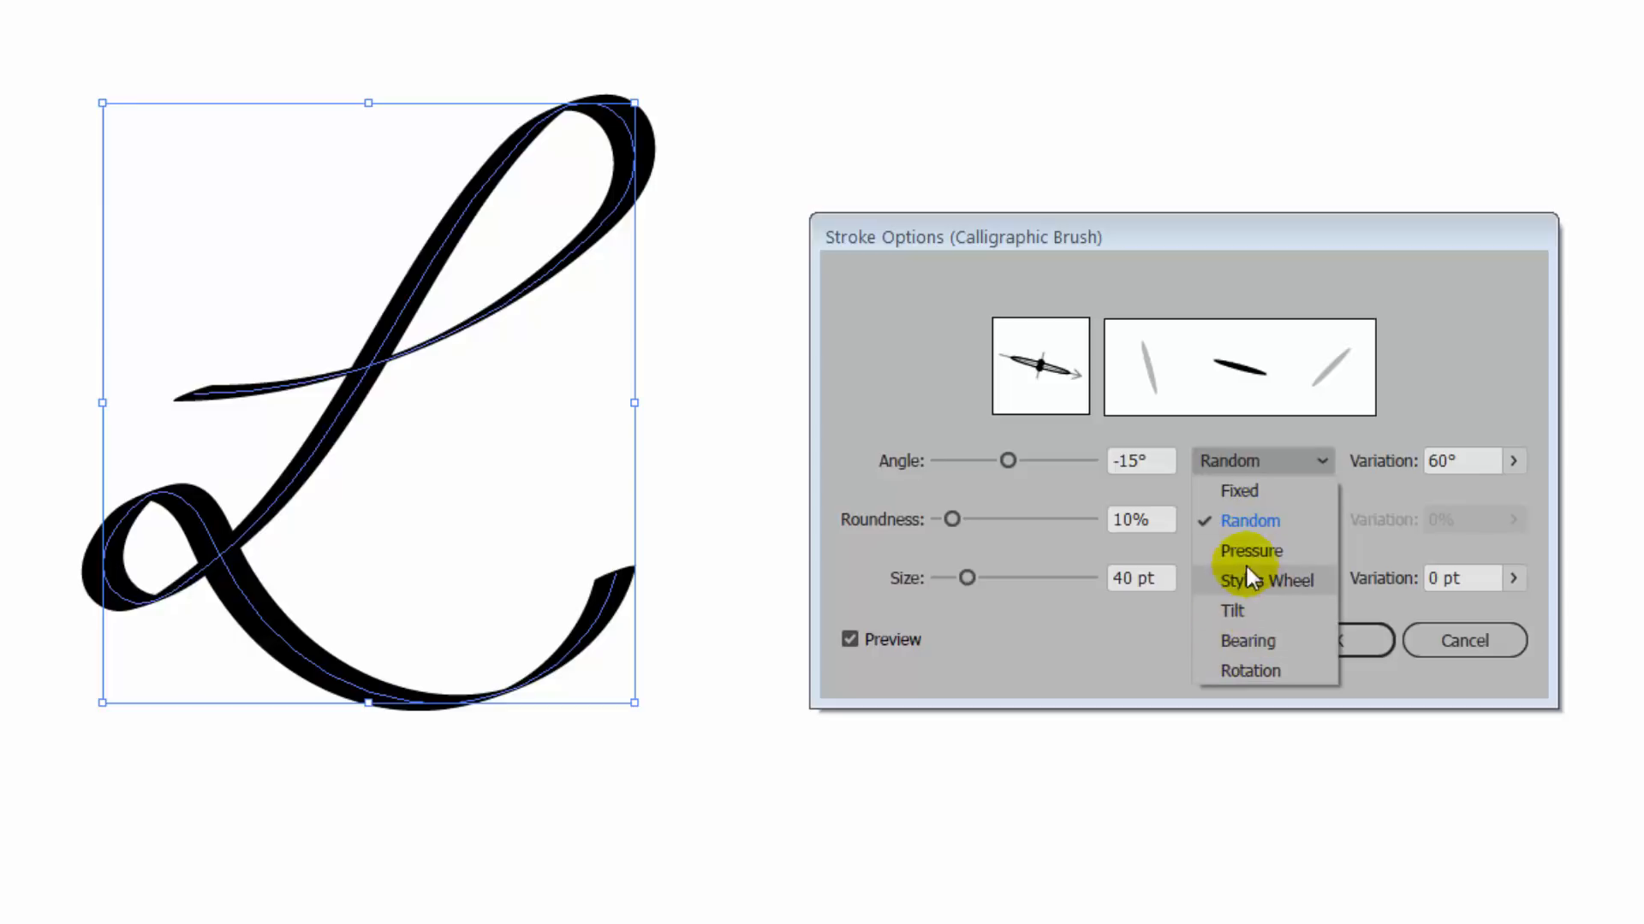
pyautogui.moveTo(1248, 521)
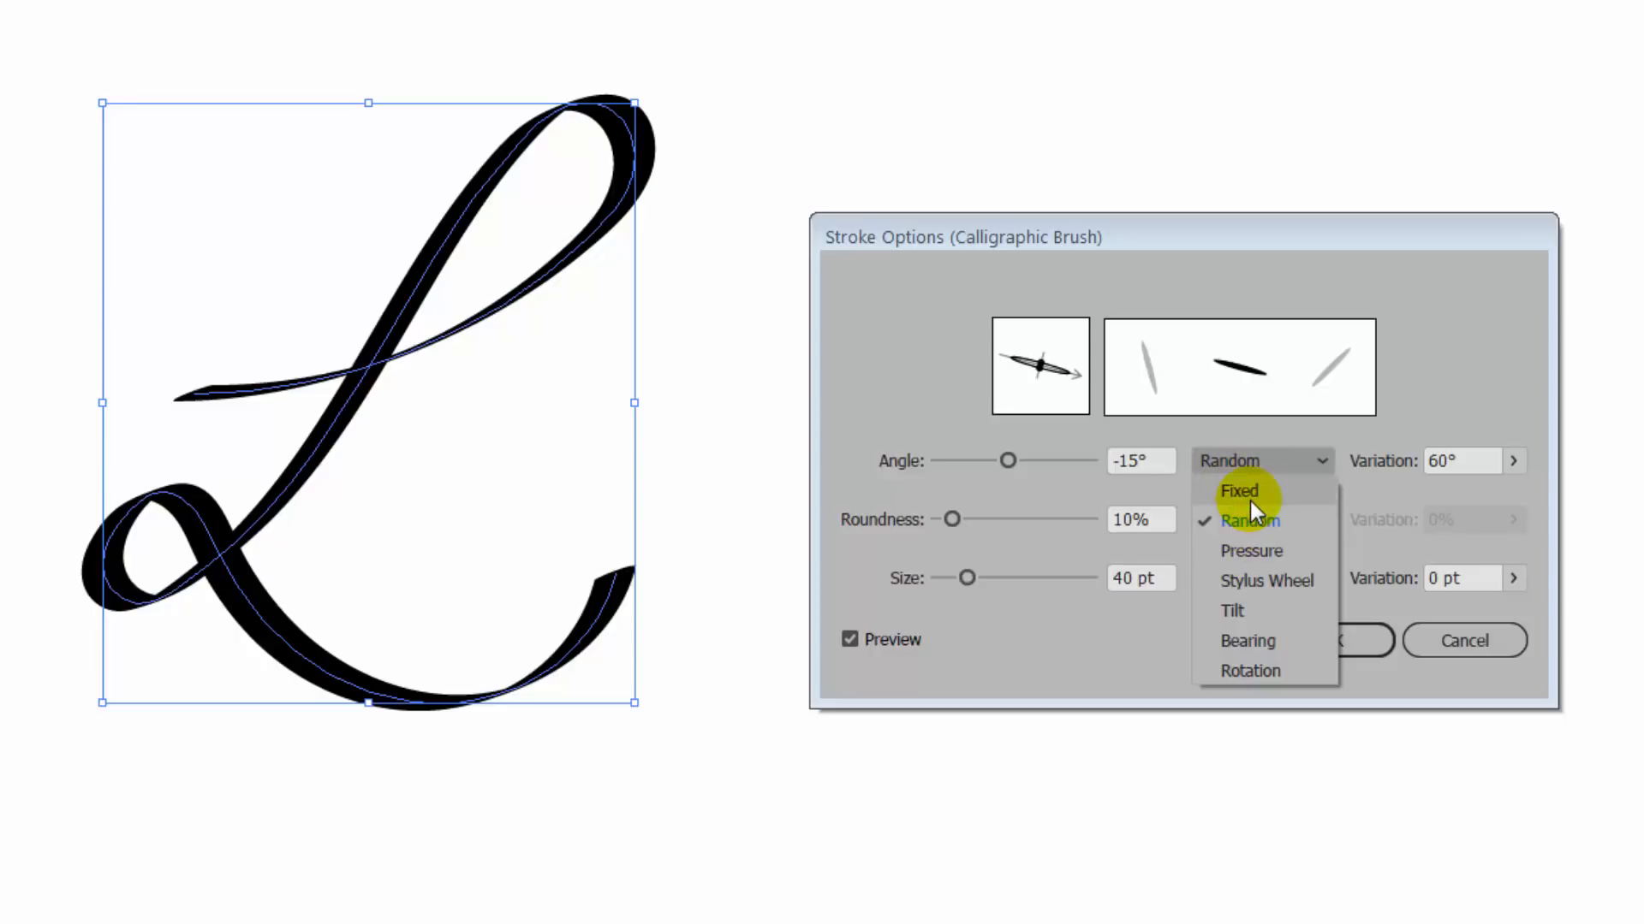
pyautogui.click(1238, 491)
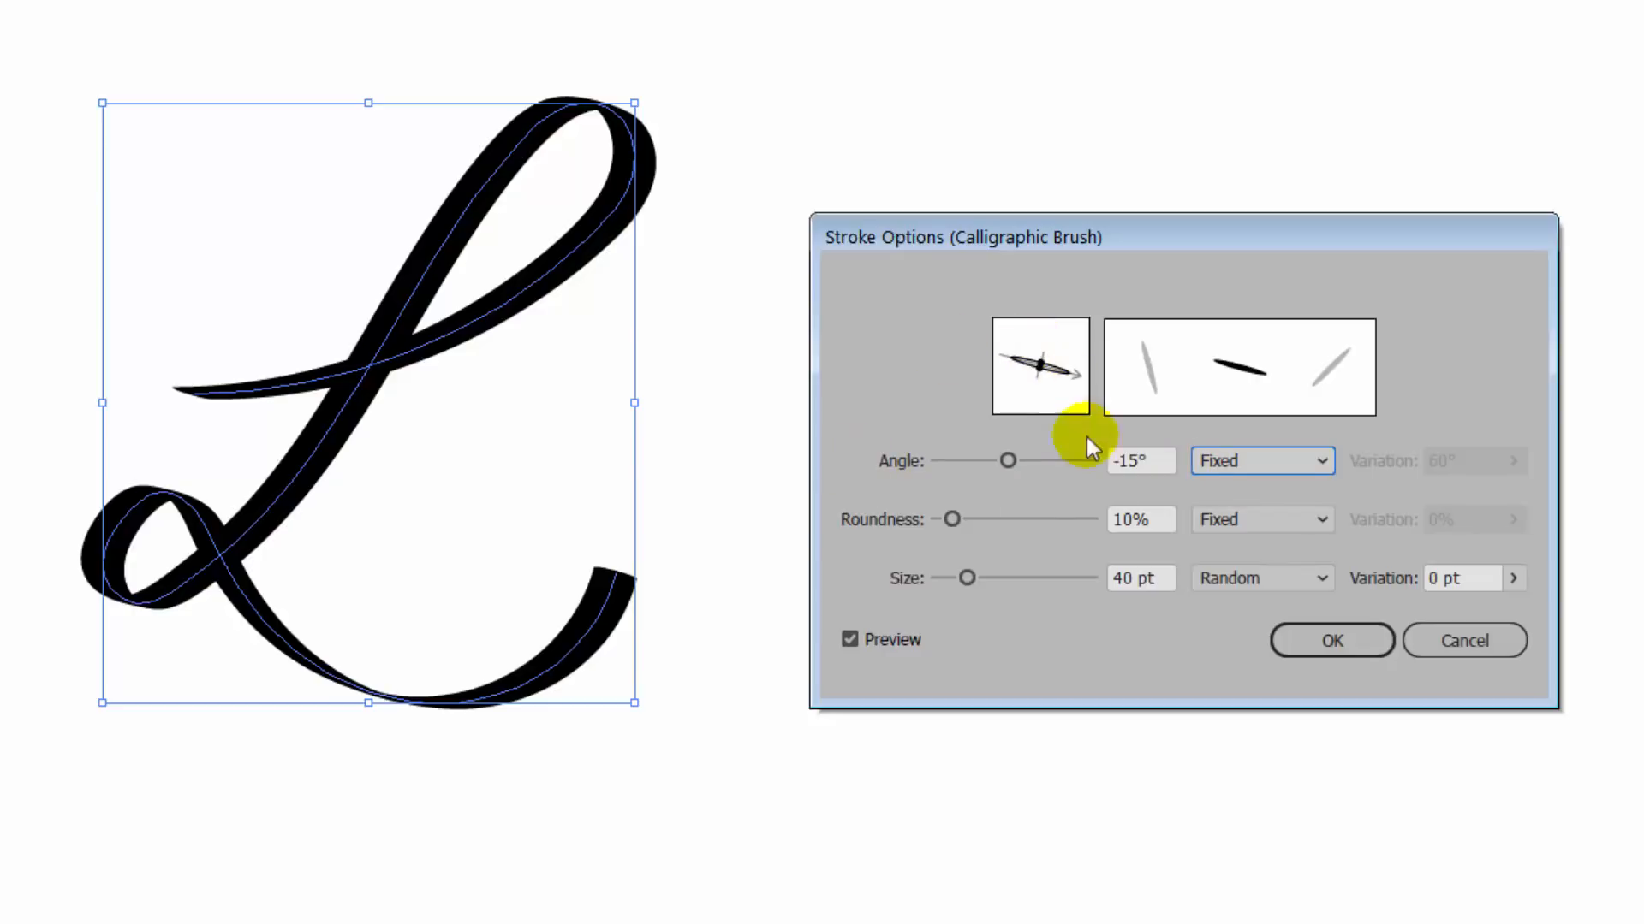
pyautogui.moveTo(1007, 460); pyautogui.dragTo(1018, 464)
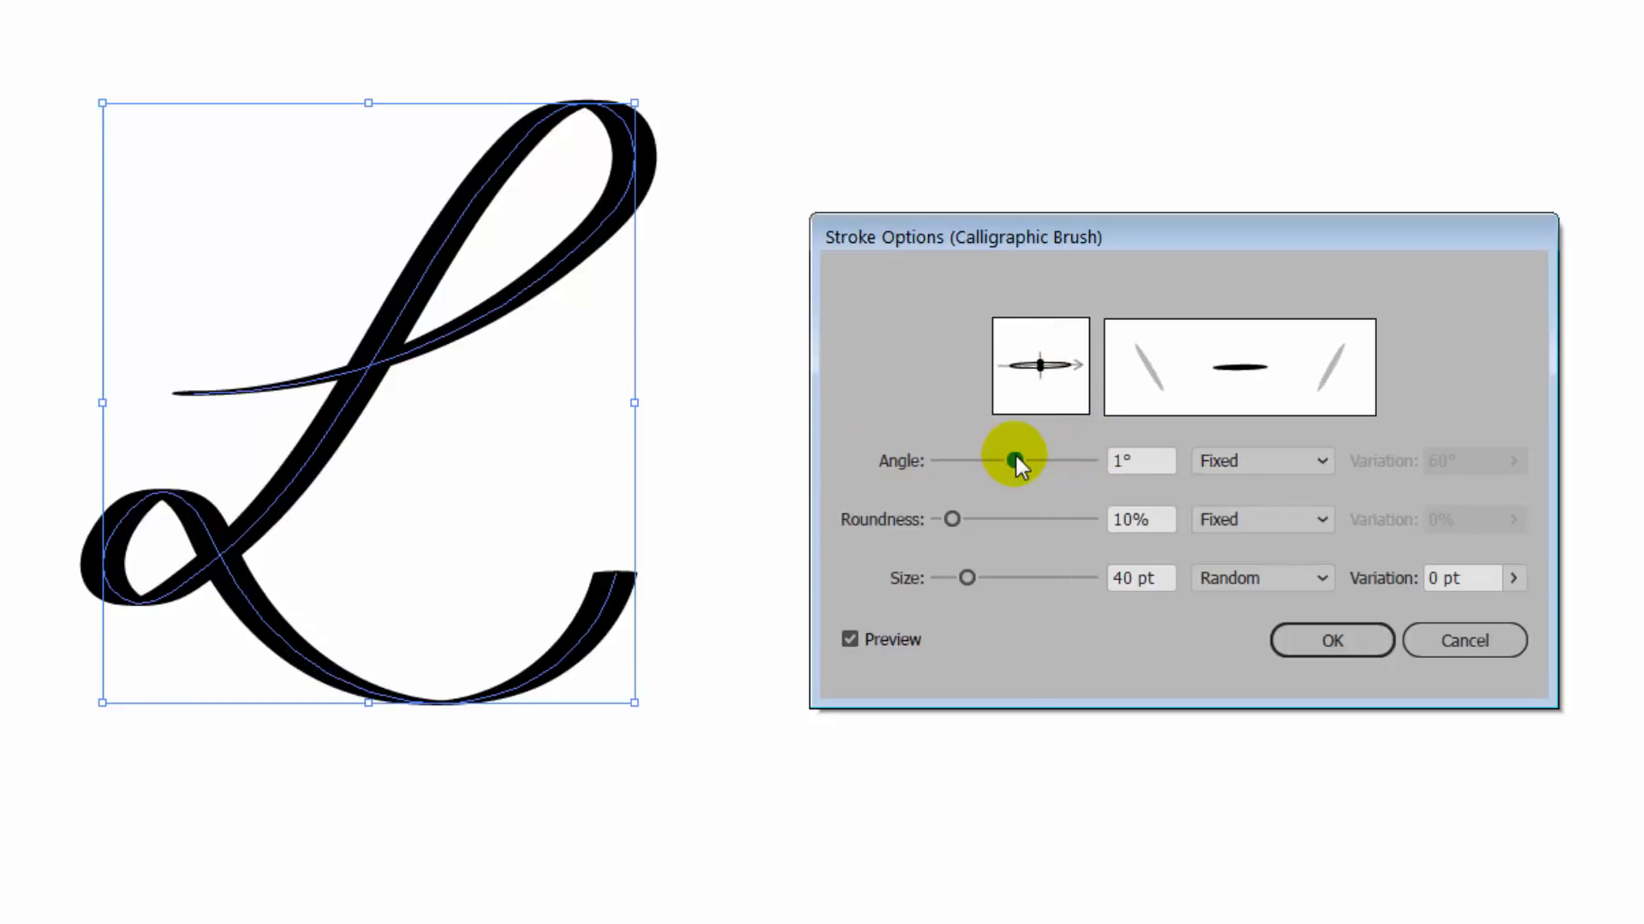
pyautogui.moveTo(1014, 460); pyautogui.dragTo(996, 461)
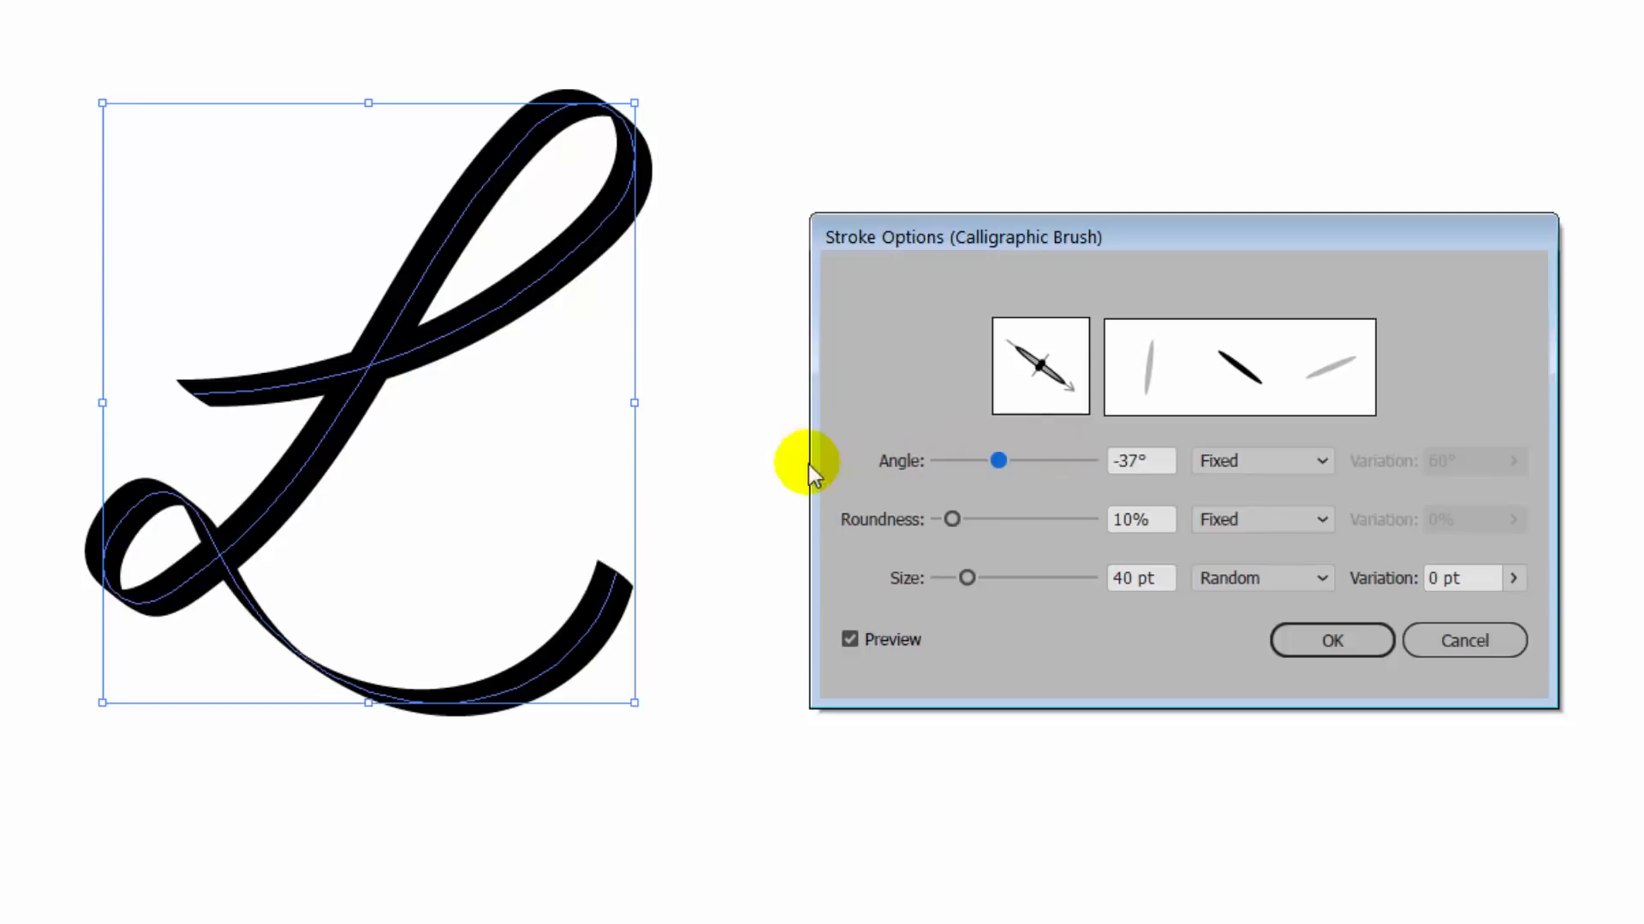
pyautogui.moveTo(1064, 429)
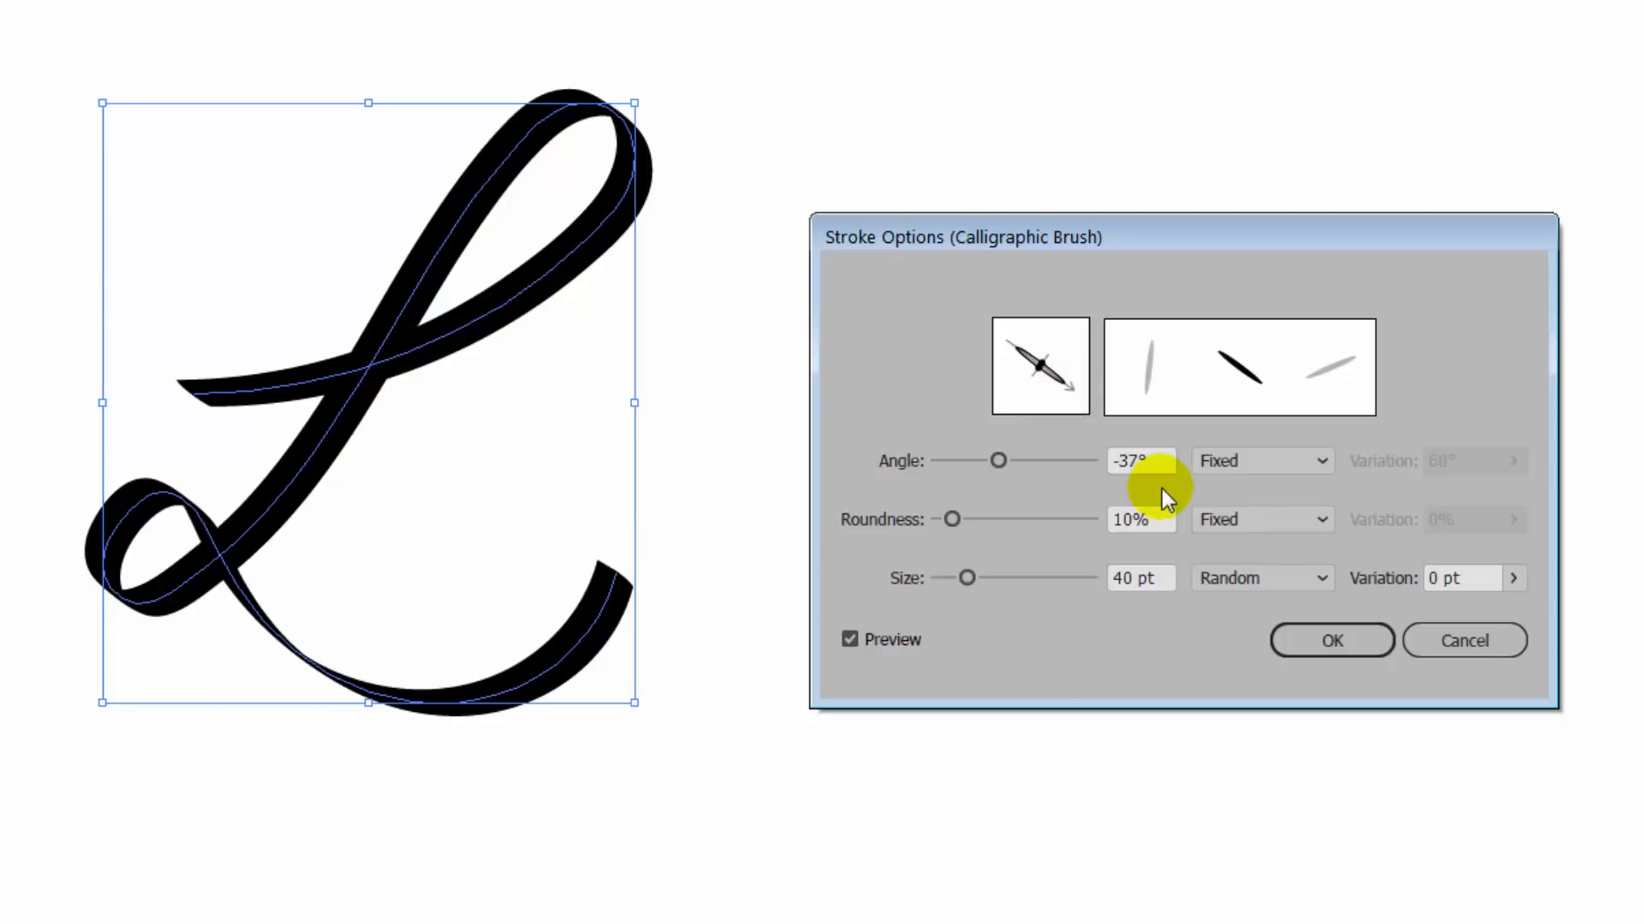
# Set the stroke to random angle with 20° variation, 21% roundness, 49 pt size.
pyautogui.click(1261, 461)
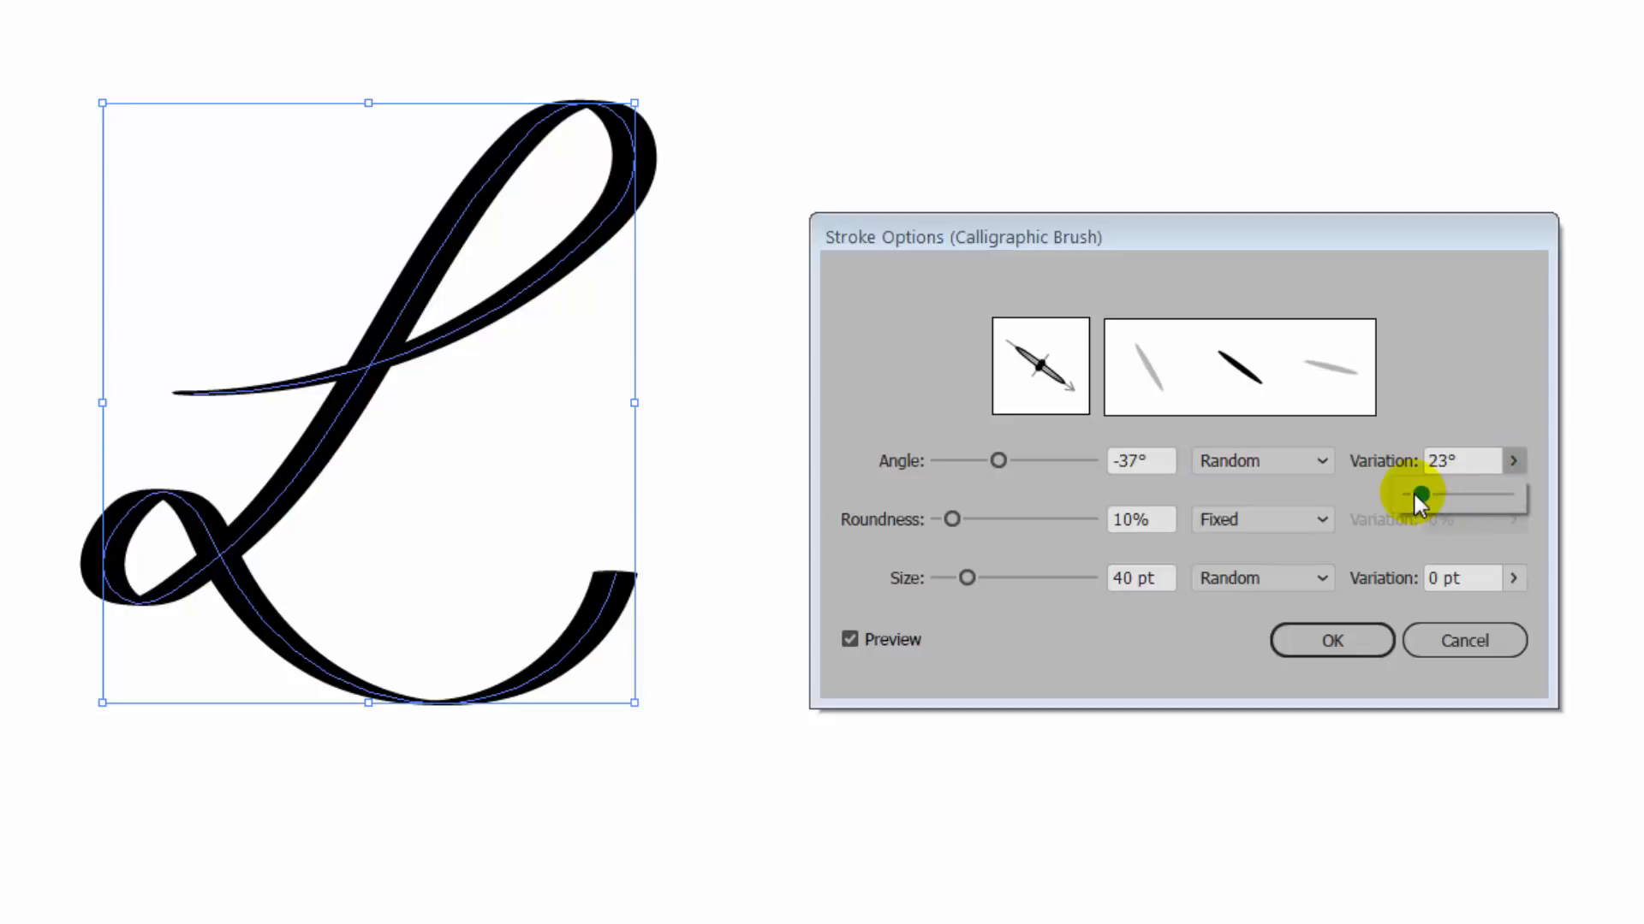
pyautogui.moveTo(1446, 495); pyautogui.dragTo(1421, 495)
pyautogui.write('30')
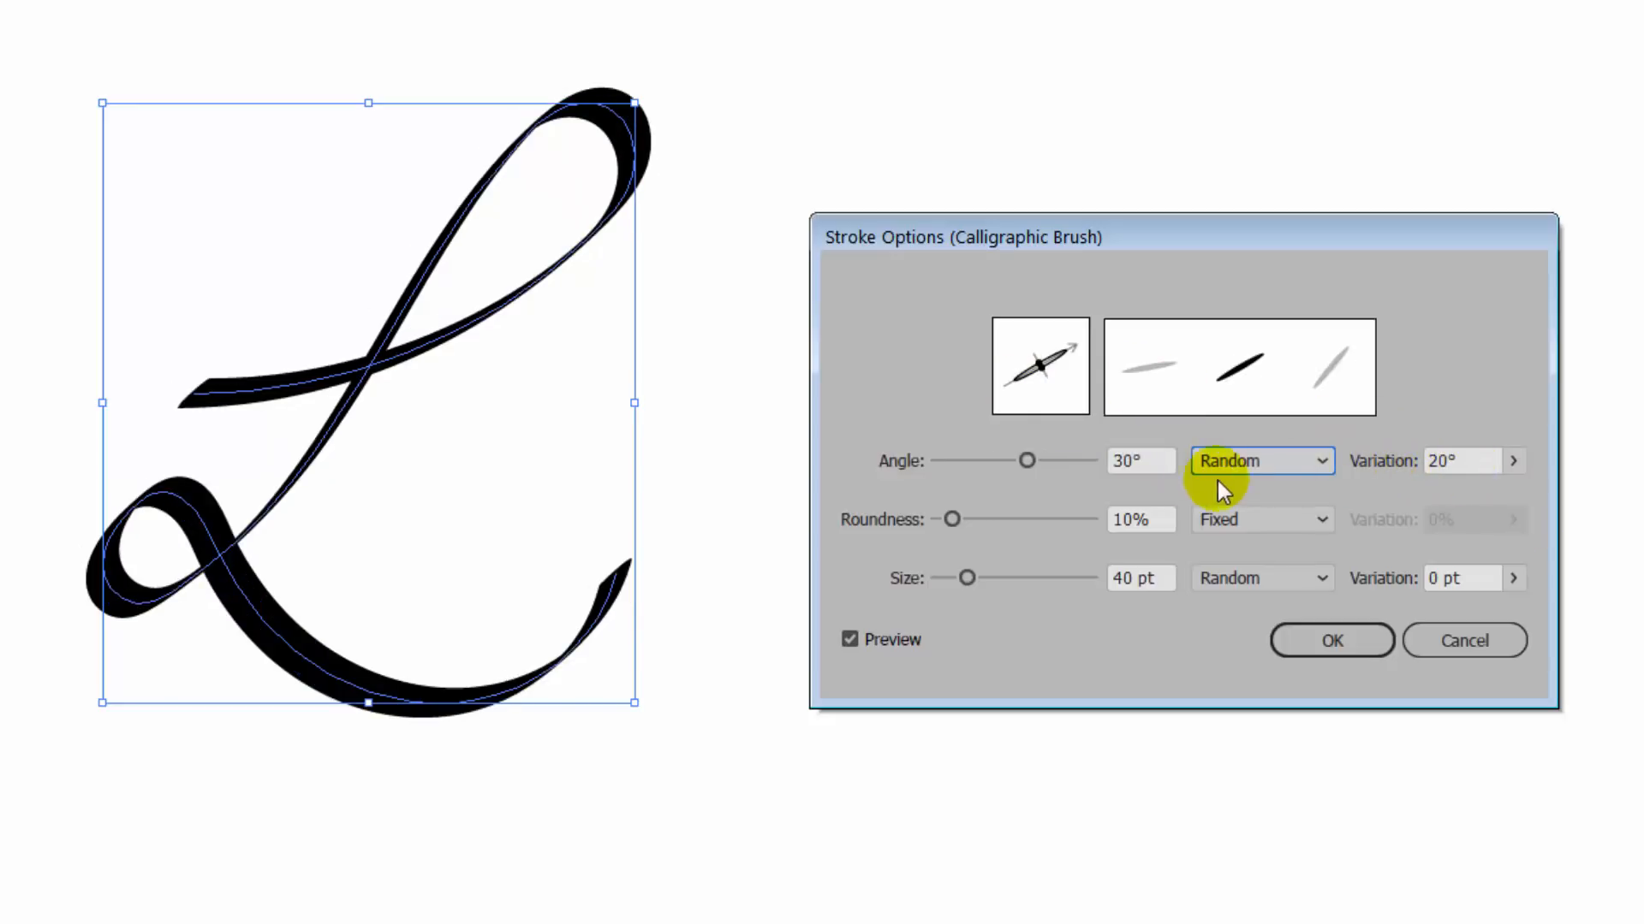
pyautogui.click(1140, 461)
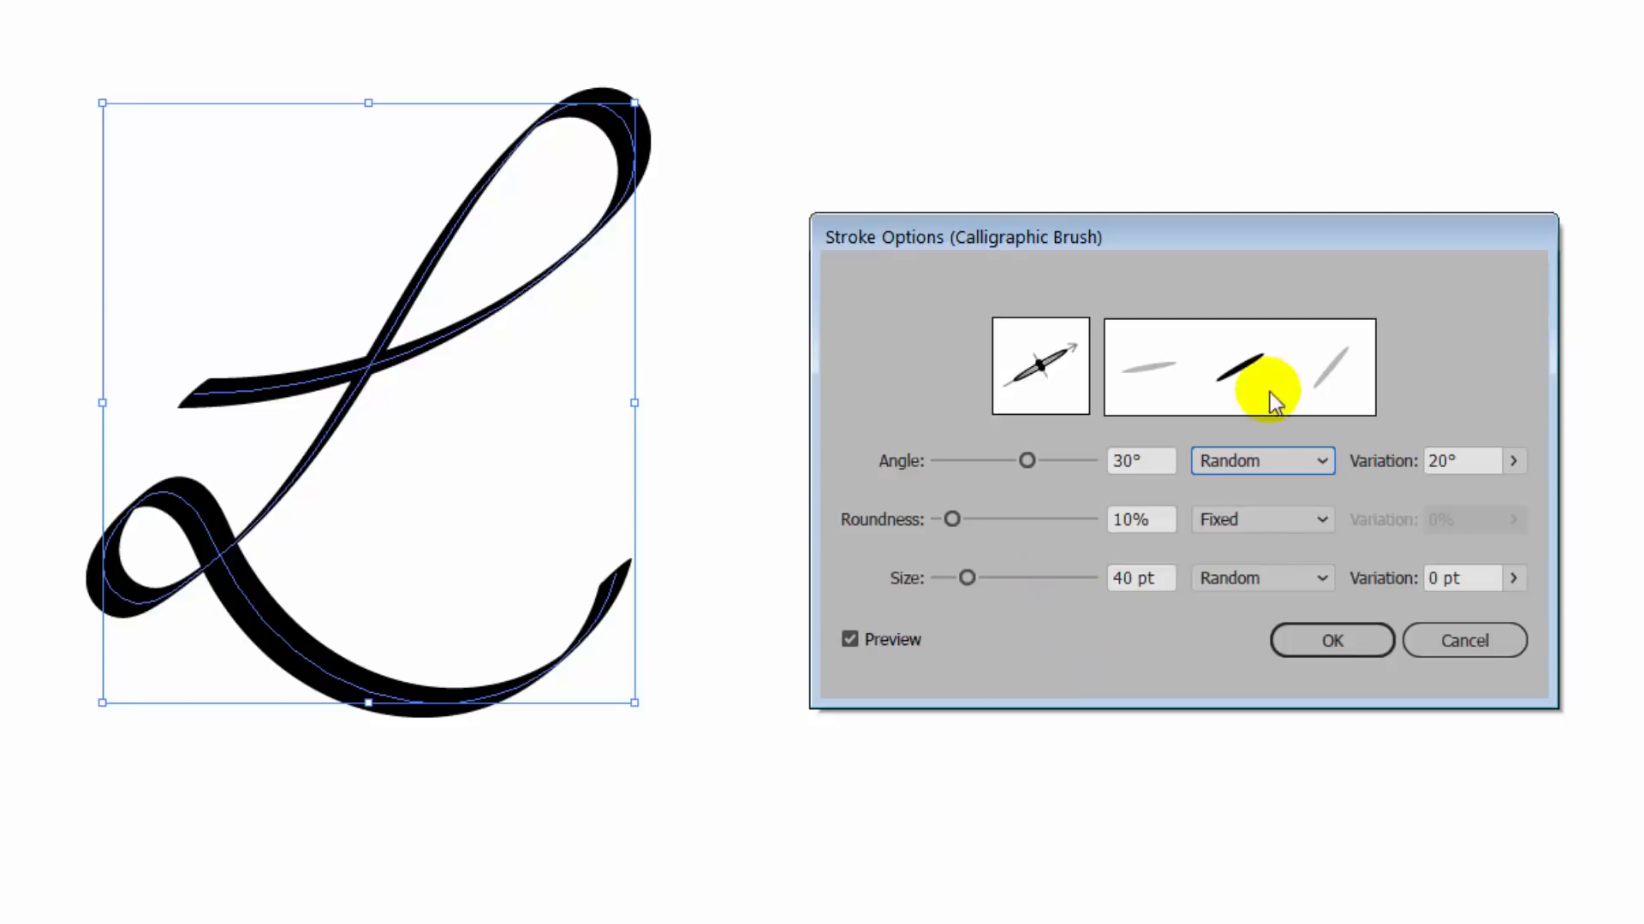
pyautogui.moveTo(1227, 380)
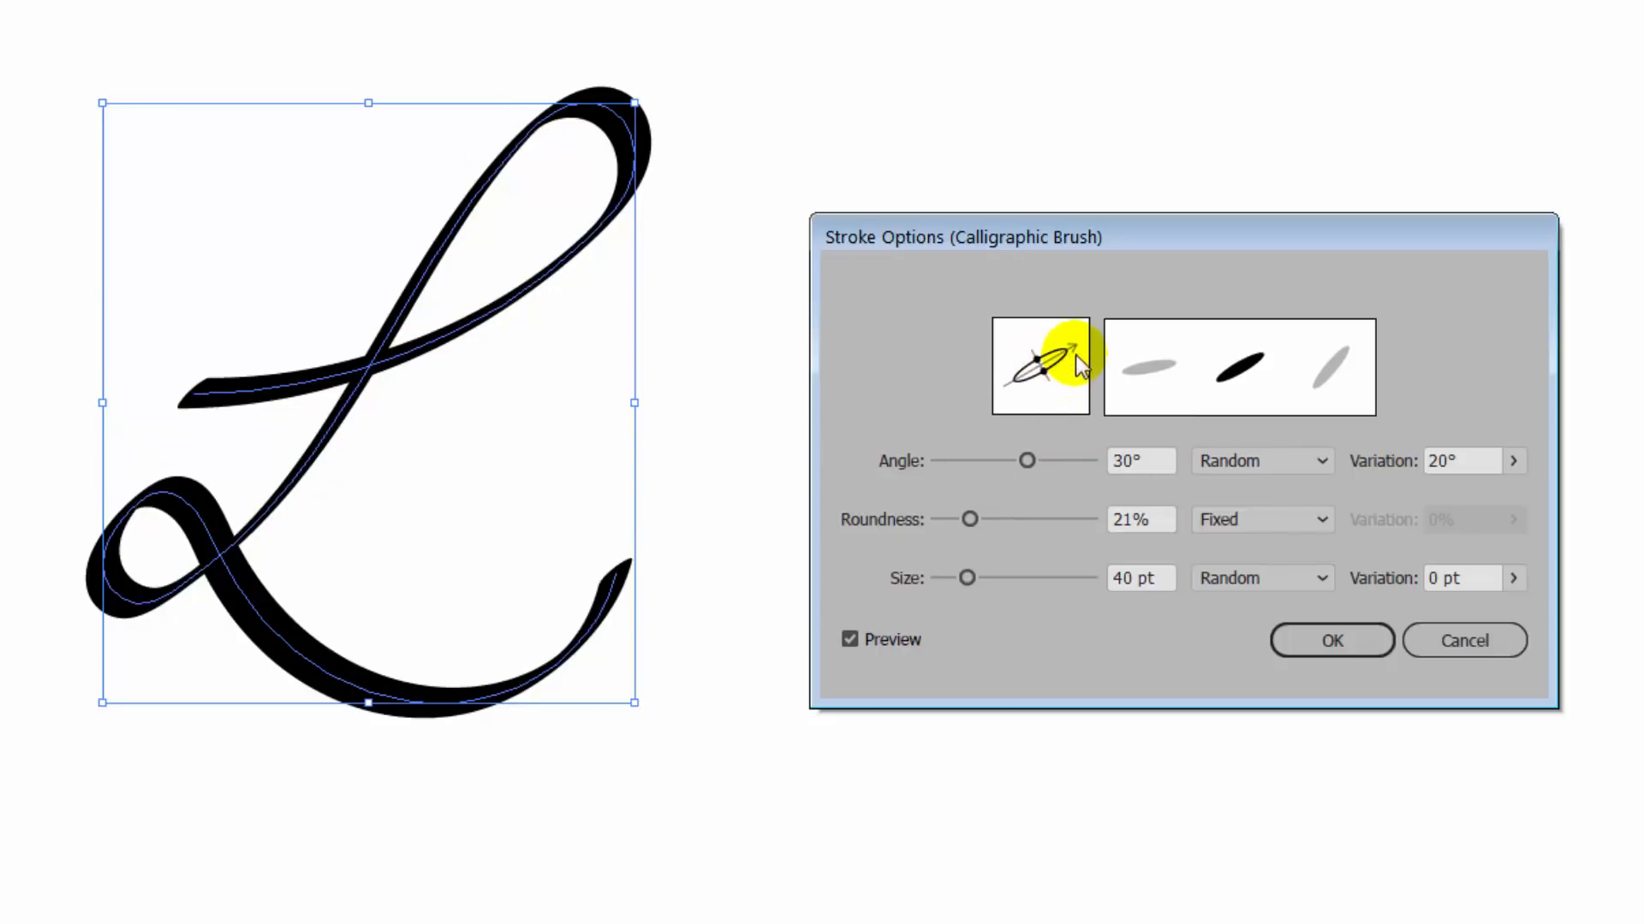
pyautogui.moveTo(1026, 461); pyautogui.dragTo(1033, 461)
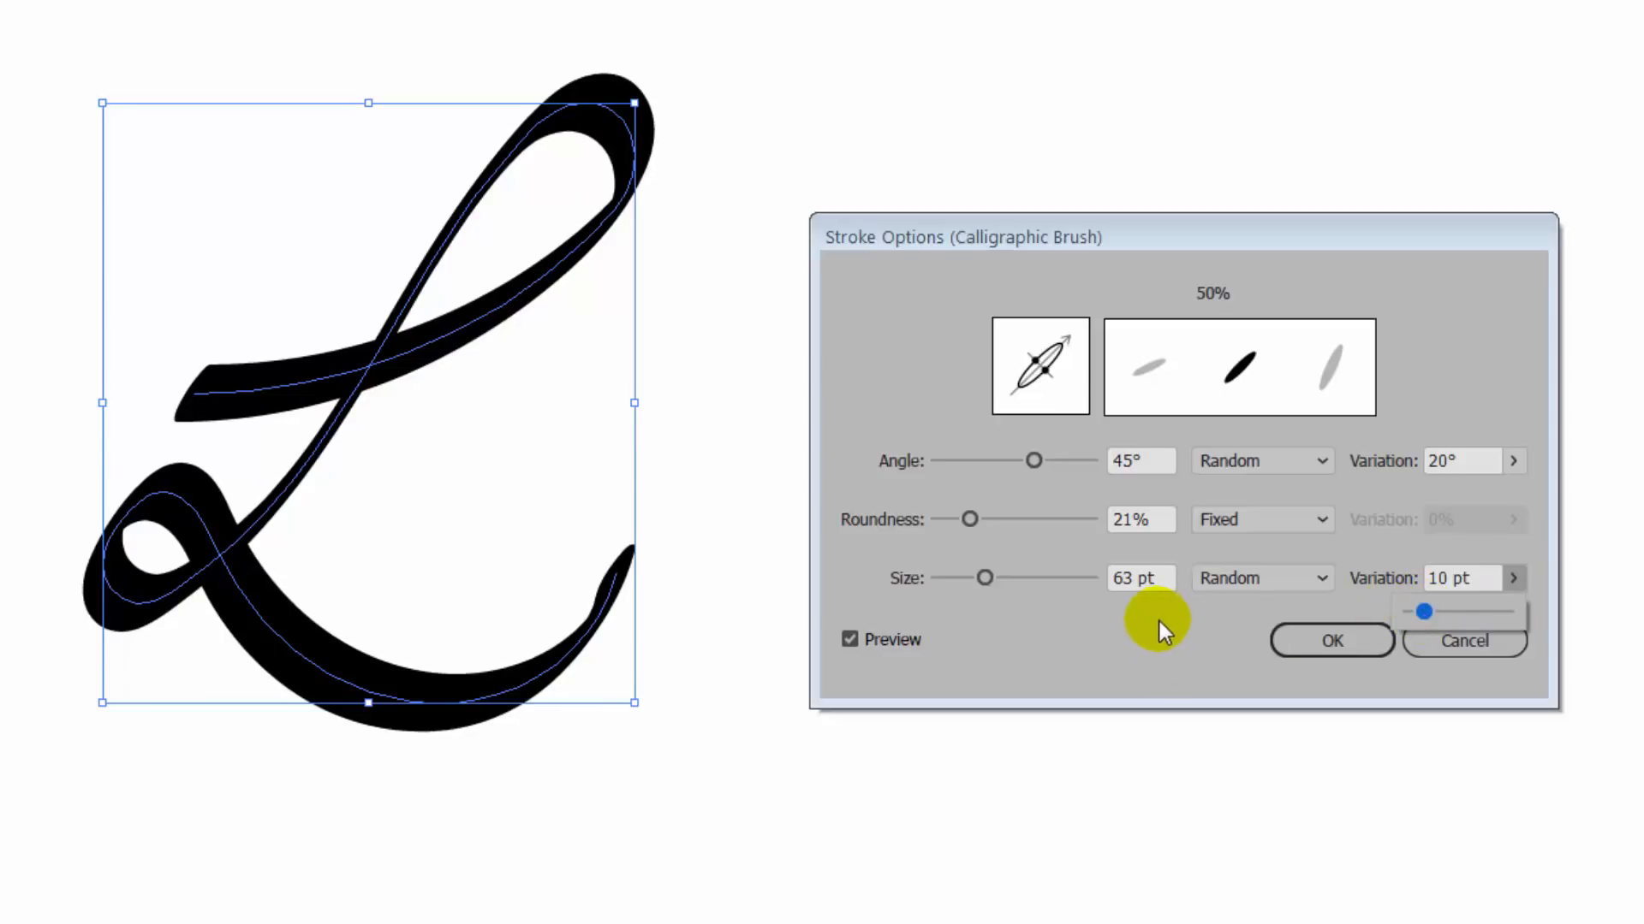
pyautogui.moveTo(1169, 624)
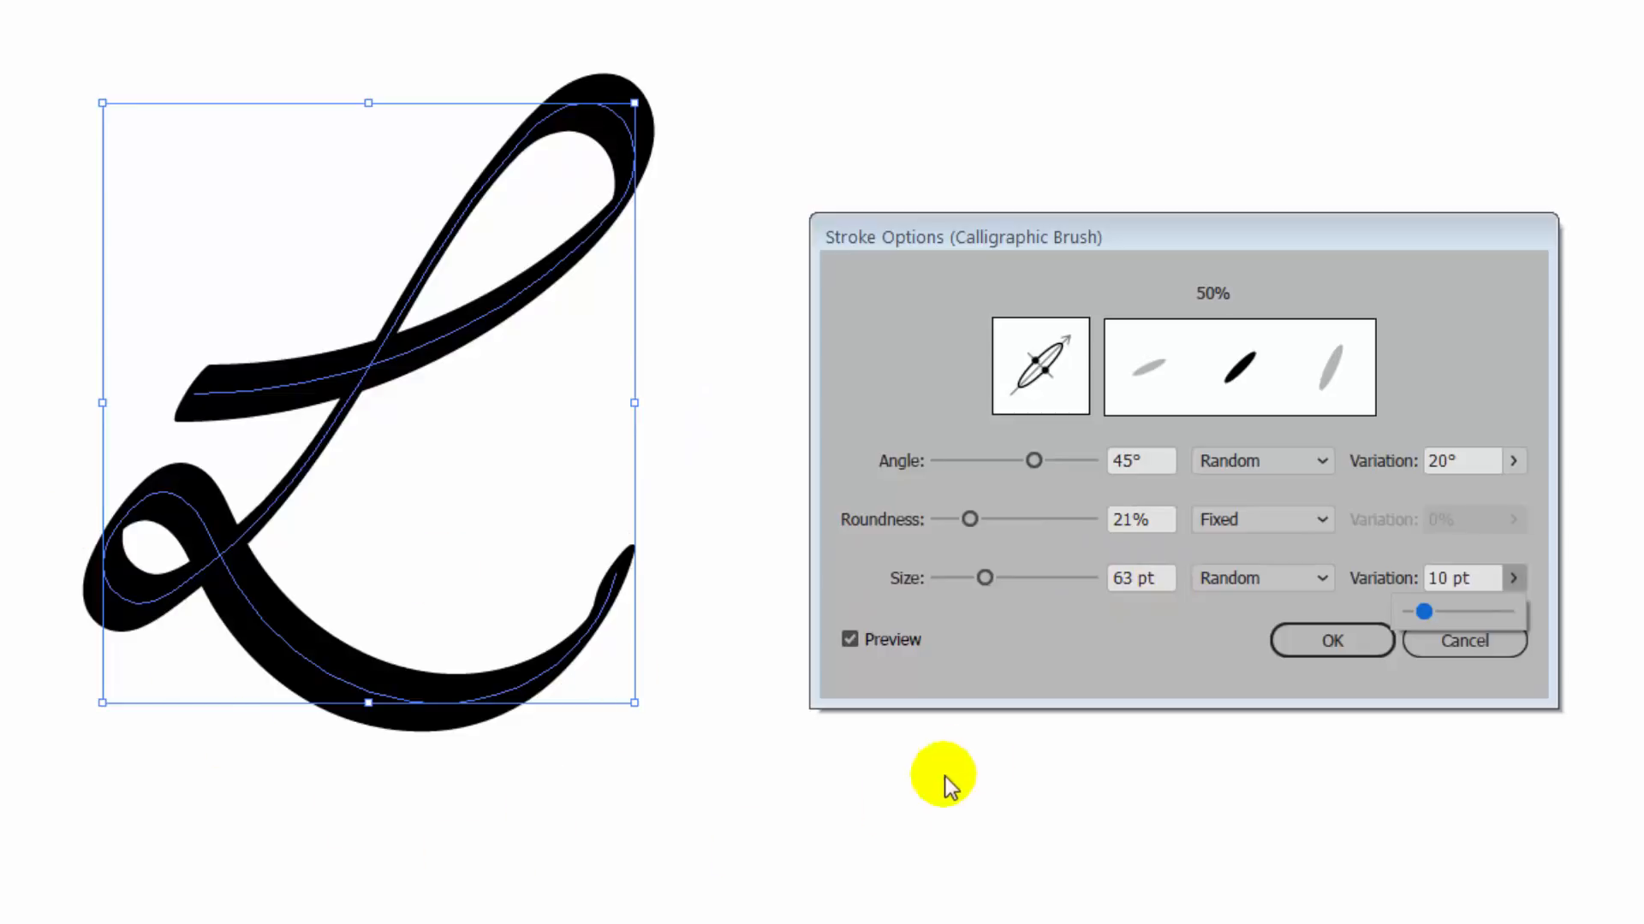
pyautogui.moveTo(996, 630)
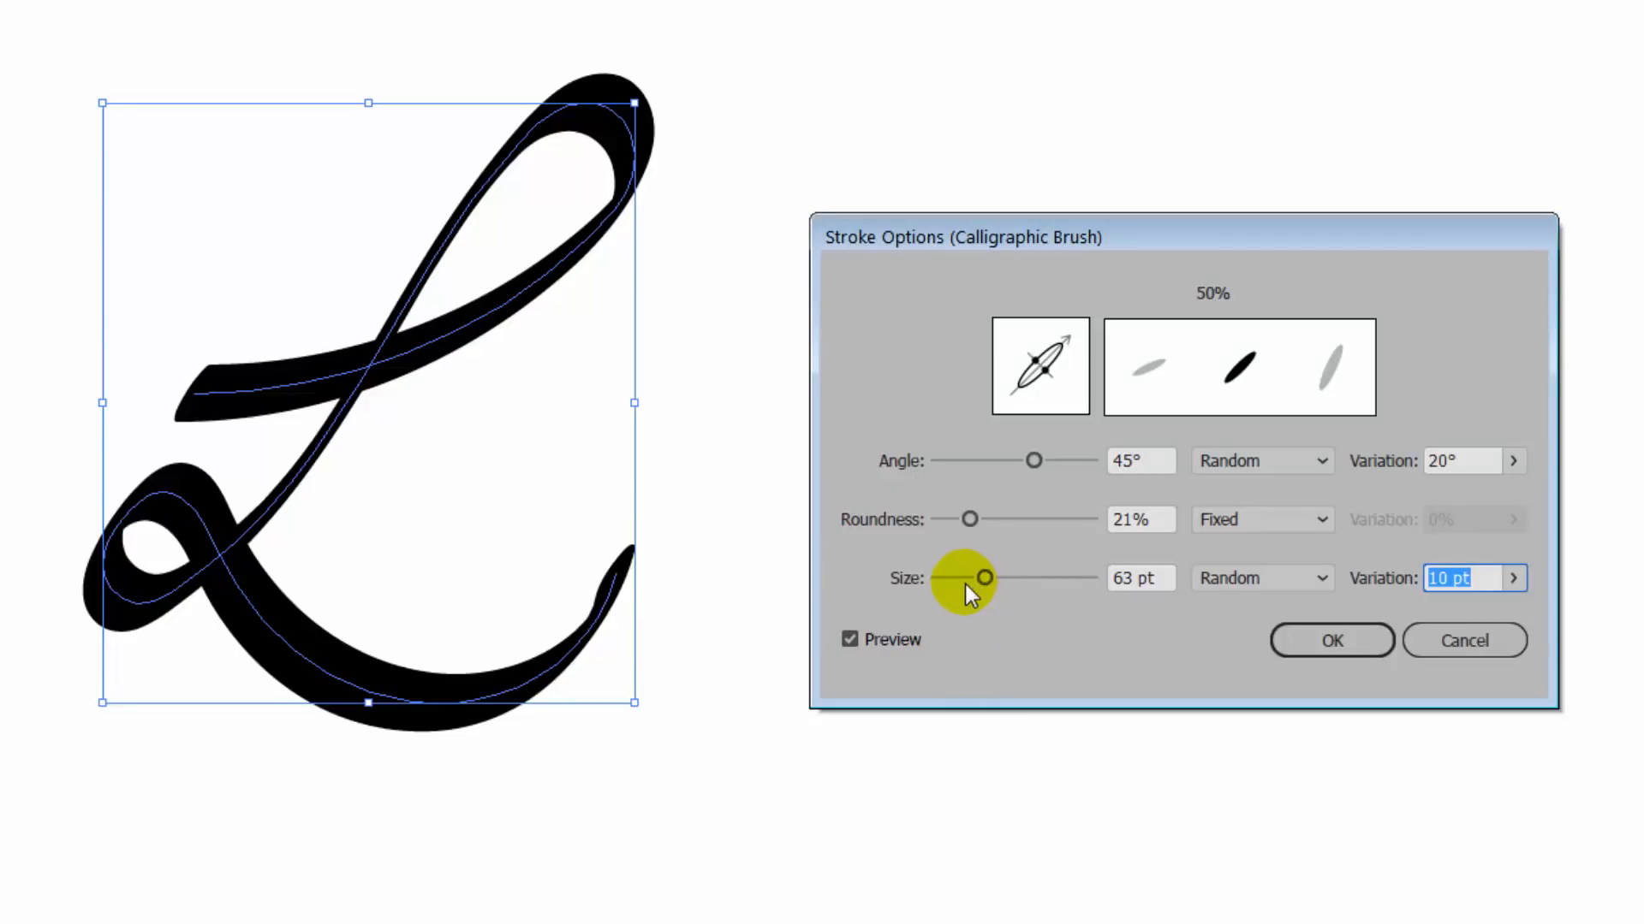
pyautogui.moveTo(981, 577); pyautogui.dragTo(970, 577)
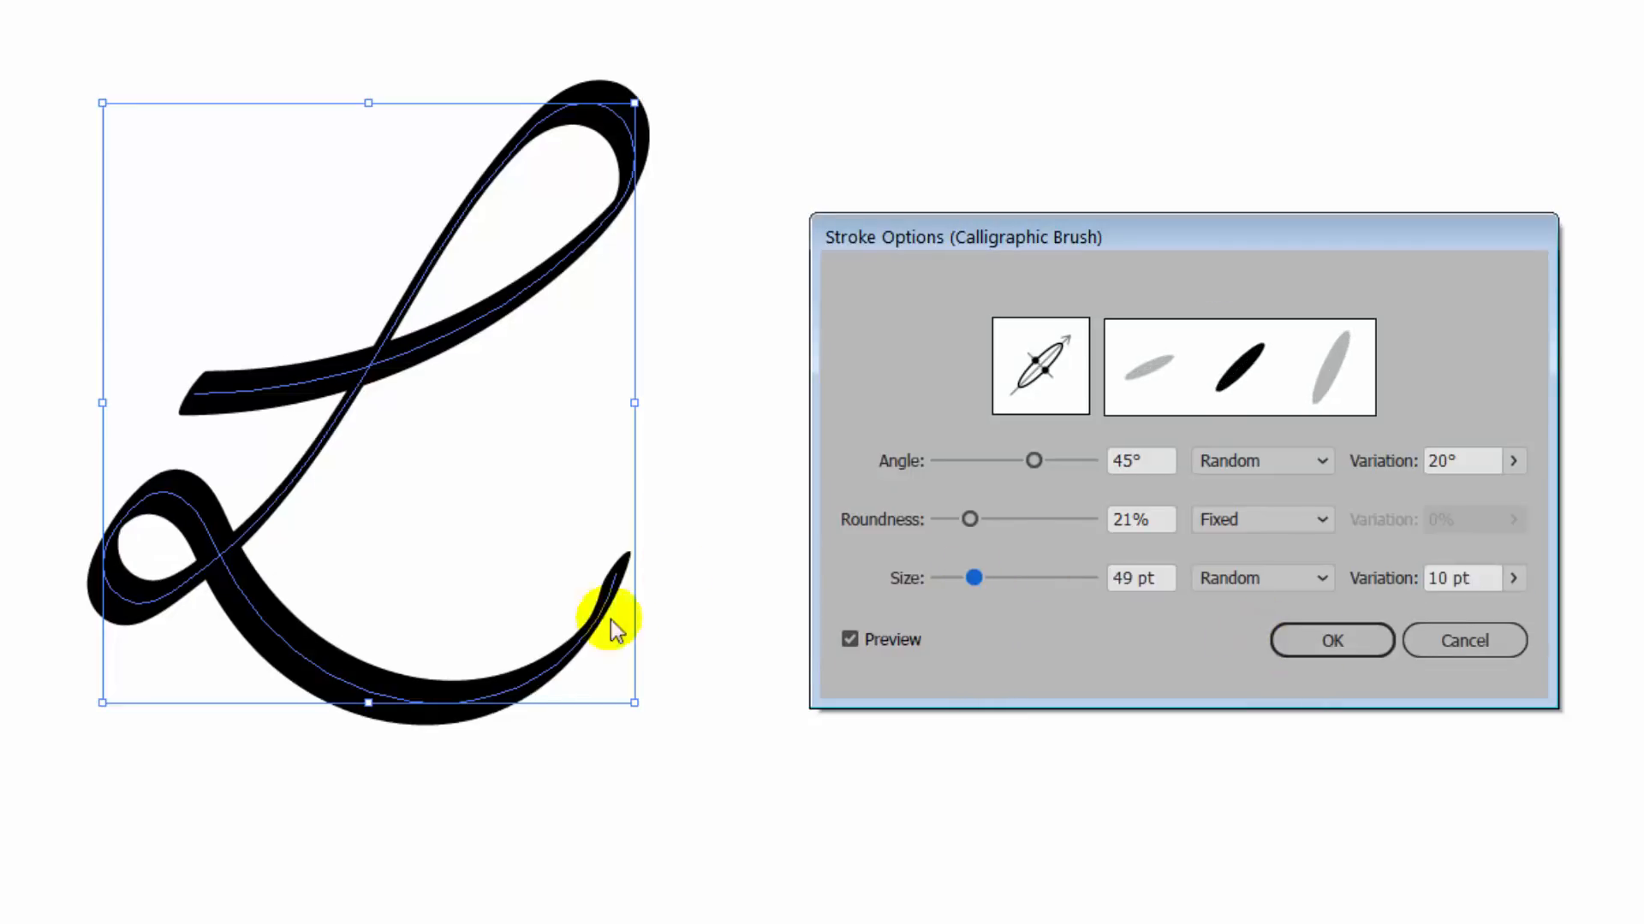
pyautogui.click(1330, 640)
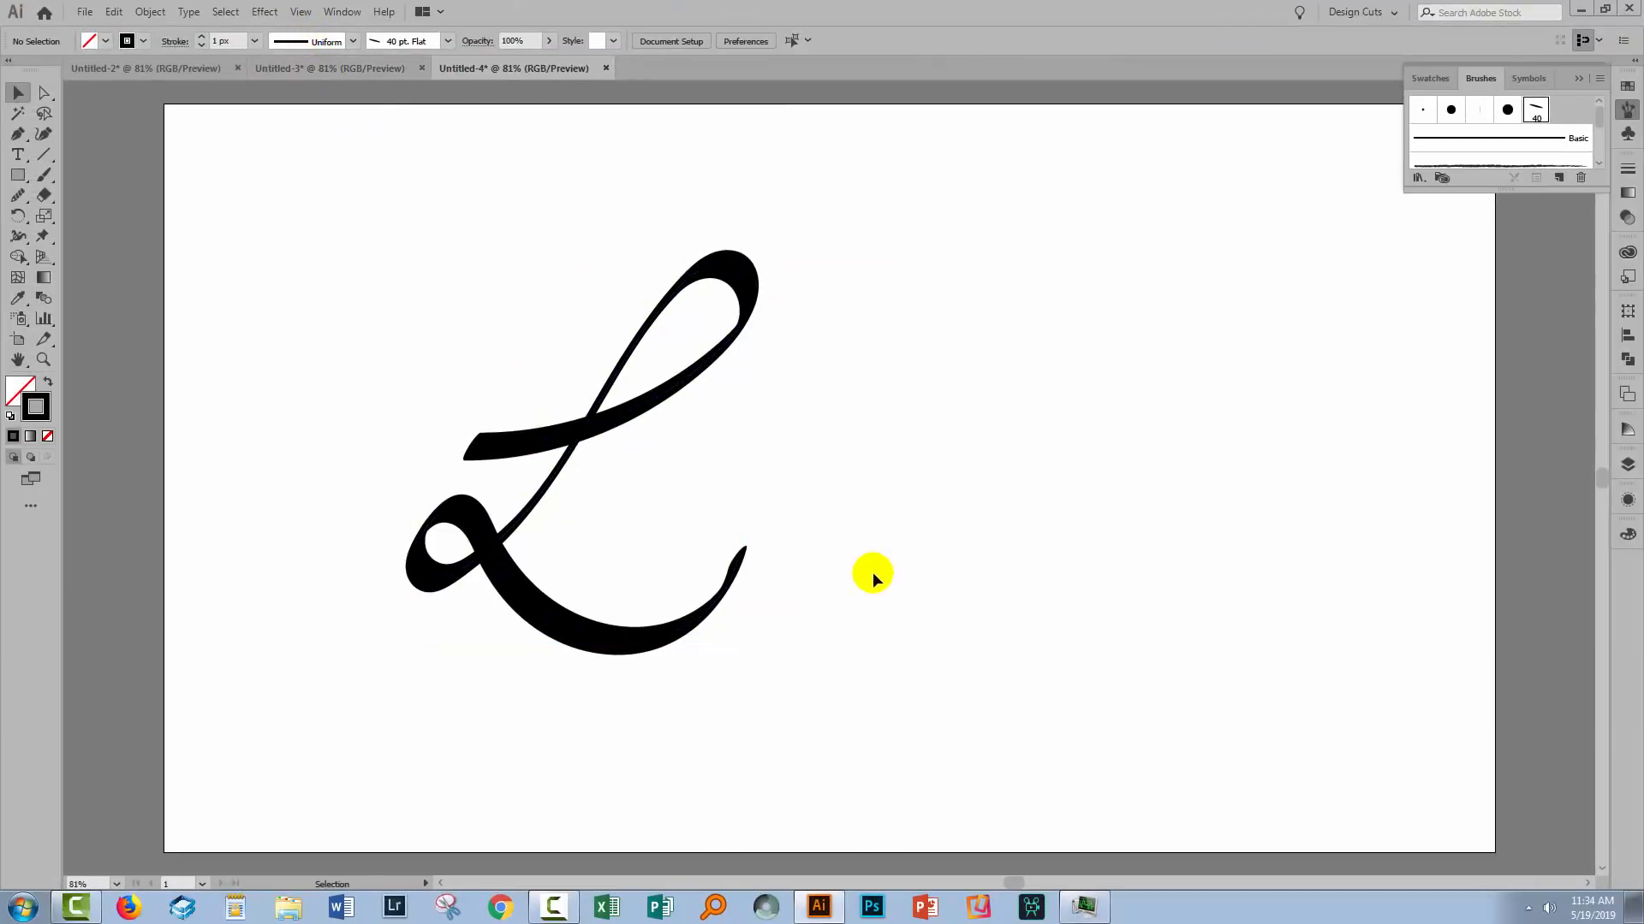
pyautogui.moveTo(881, 597)
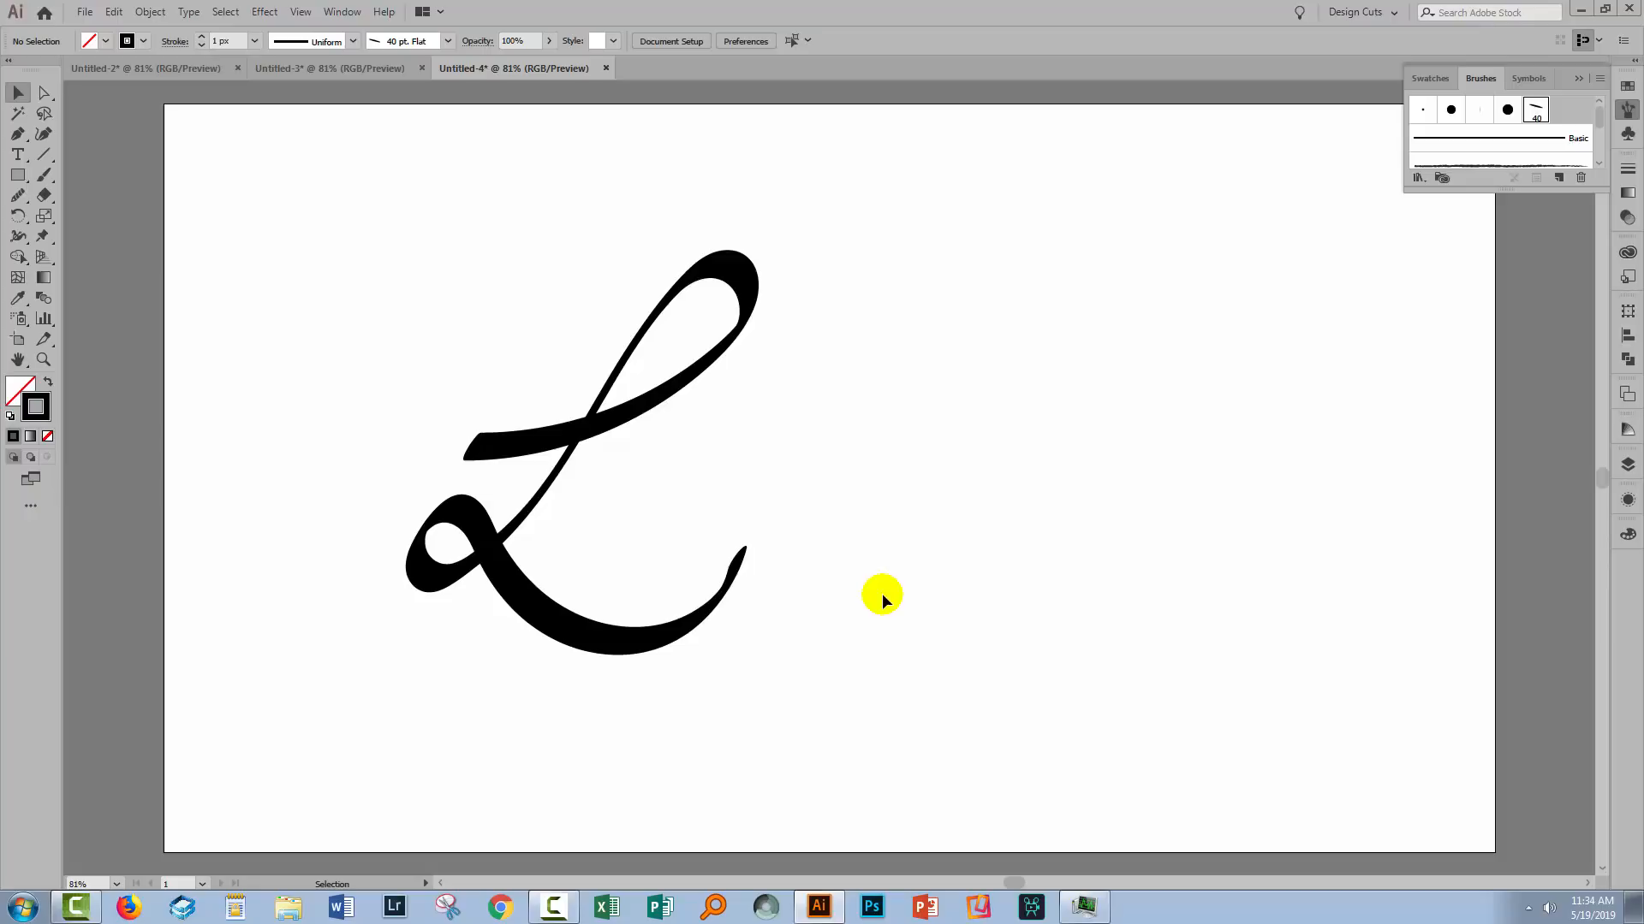
pyautogui.moveTo(883, 587)
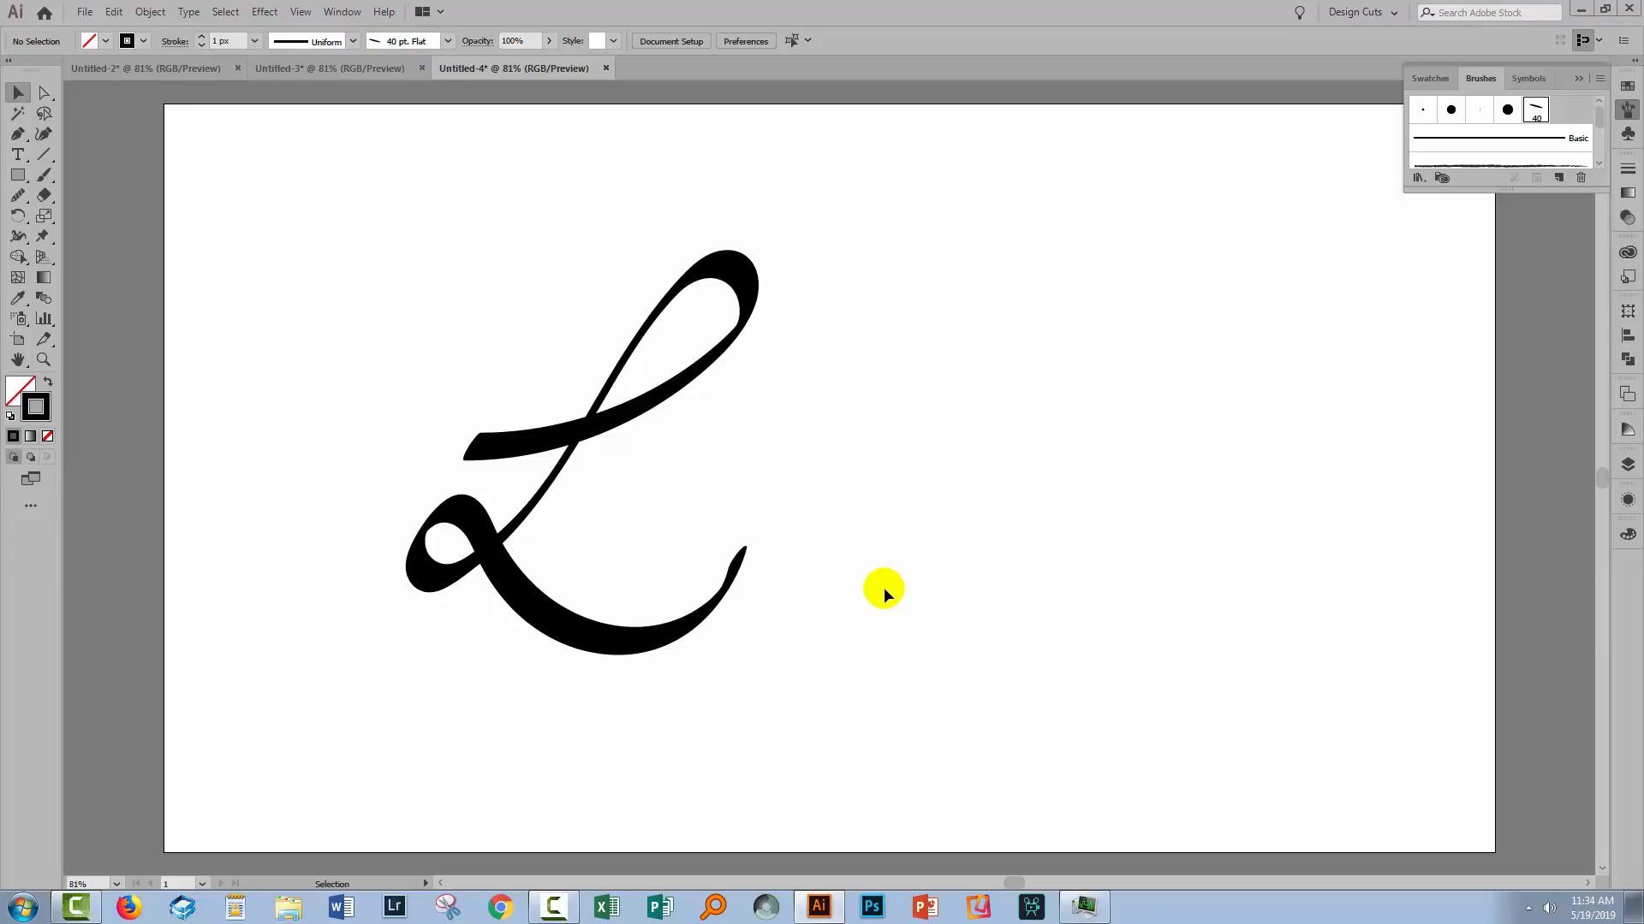
pyautogui.moveTo(1200, 758)
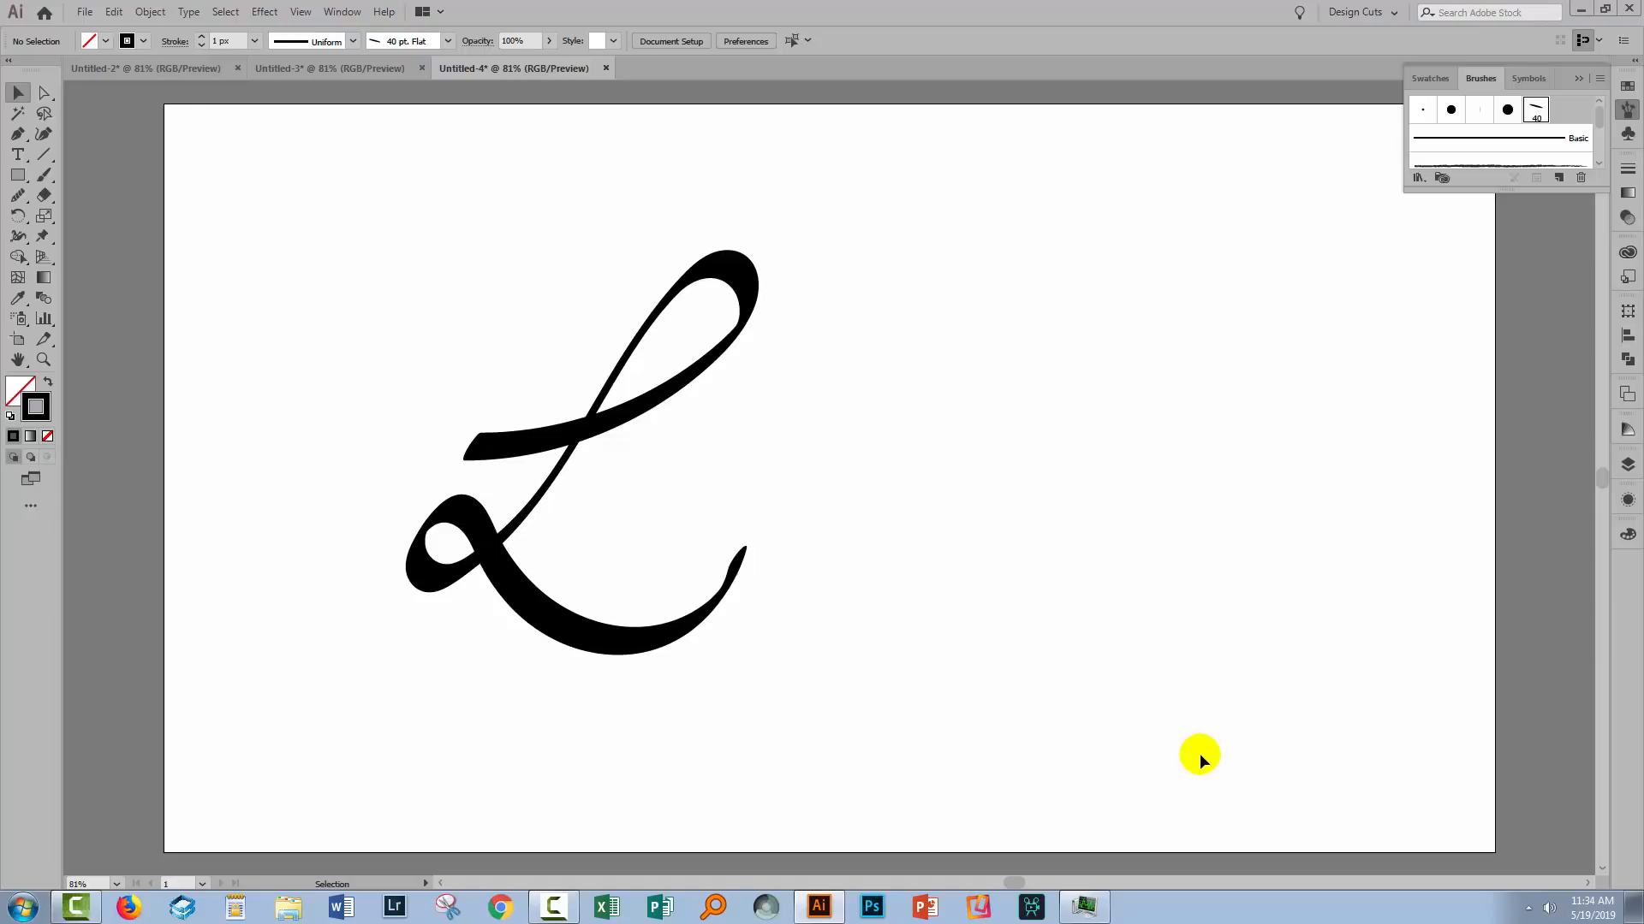